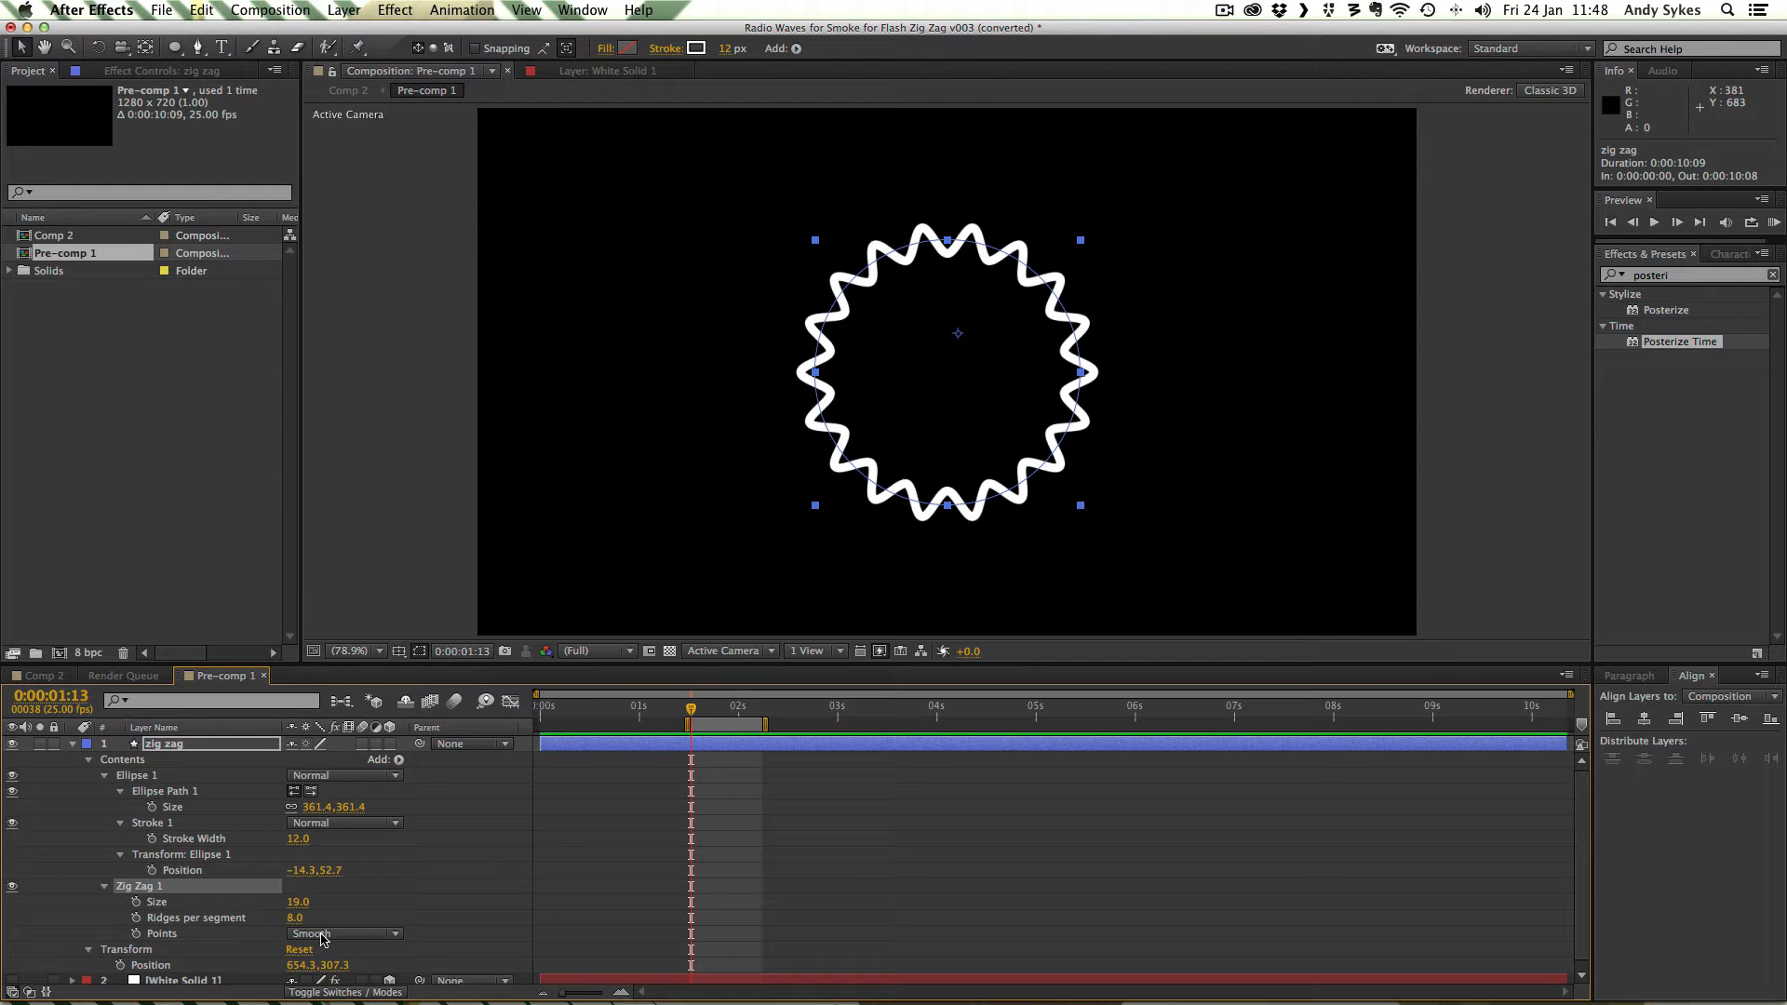
pyautogui.moveTo(912, 251)
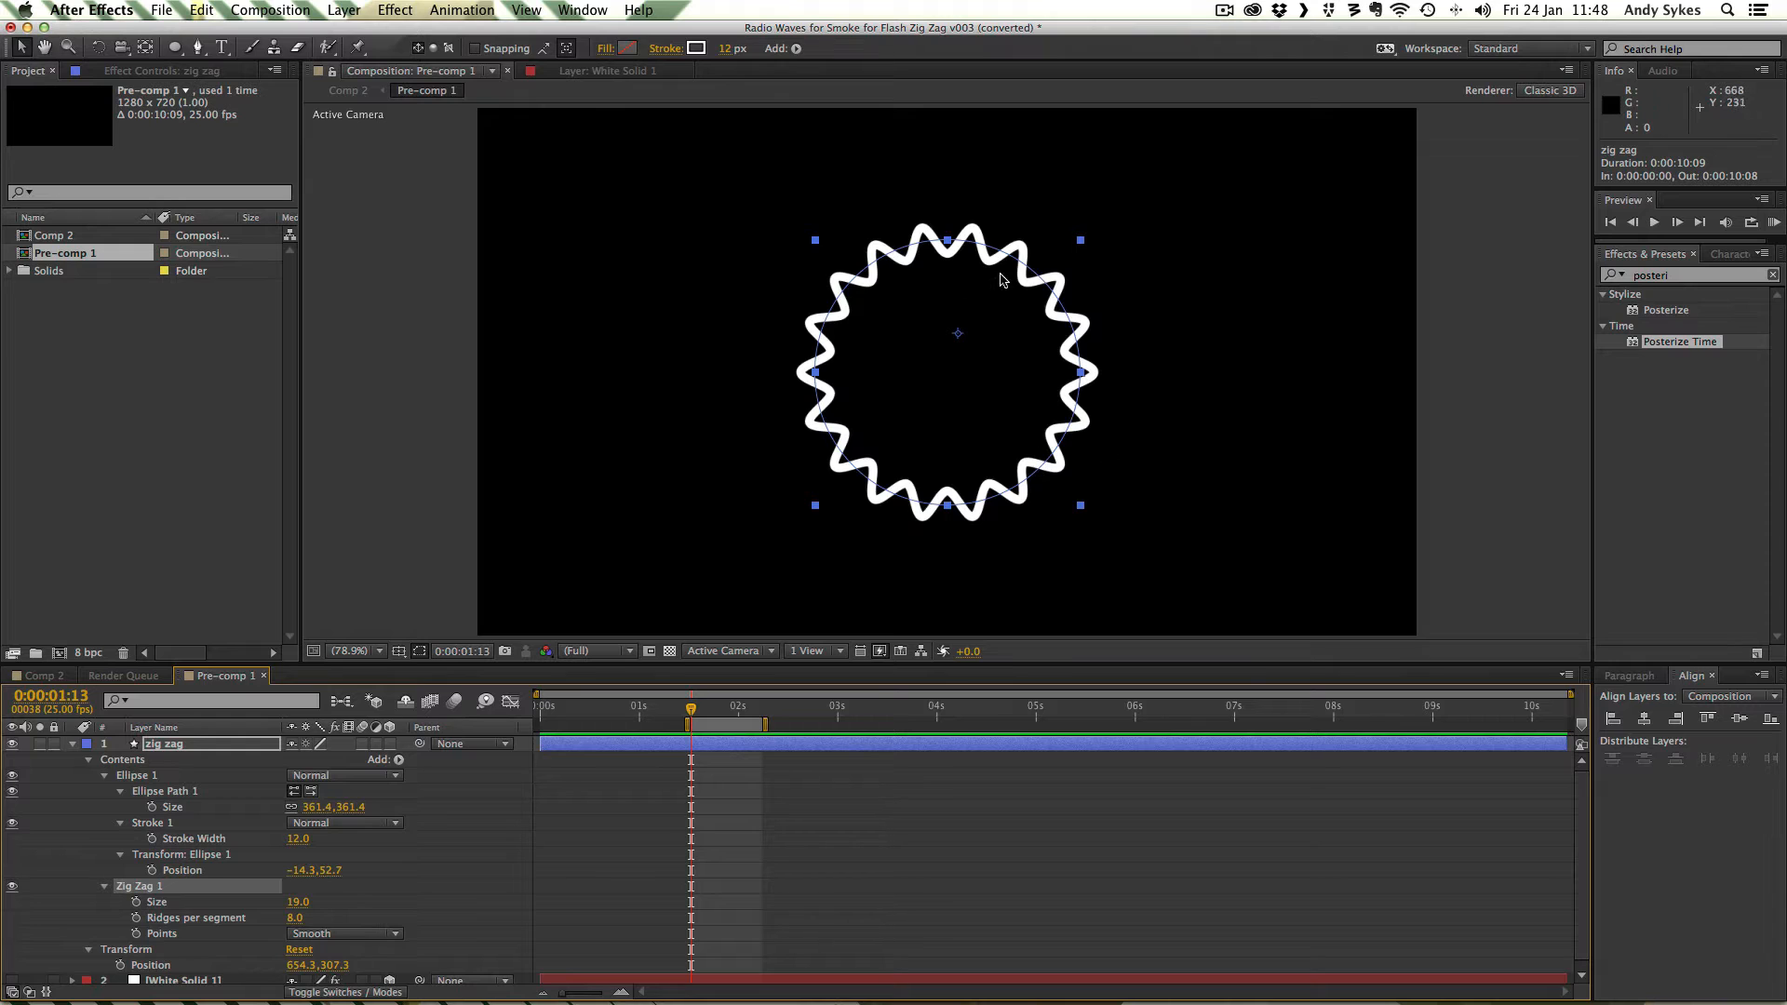
pyautogui.moveTo(367, 930)
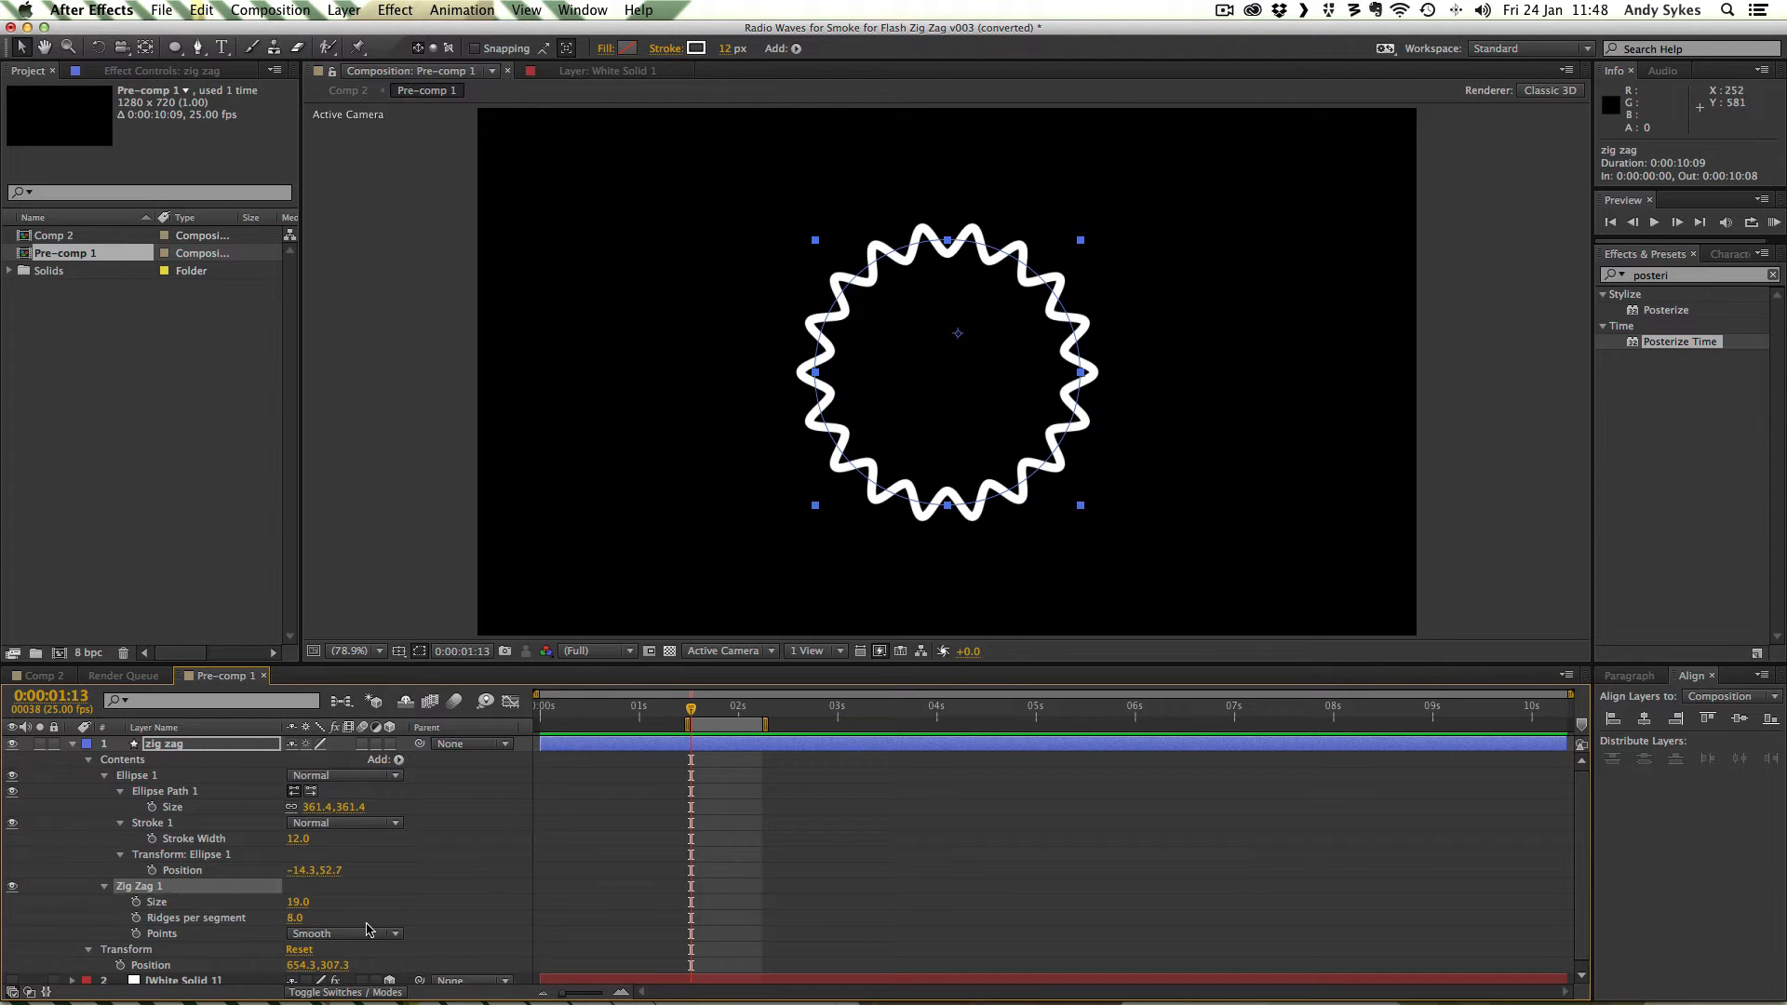
# Step: Collapse the zig zag layer's properties so both layers and the Radio Waves render show
pyautogui.click(90, 743)
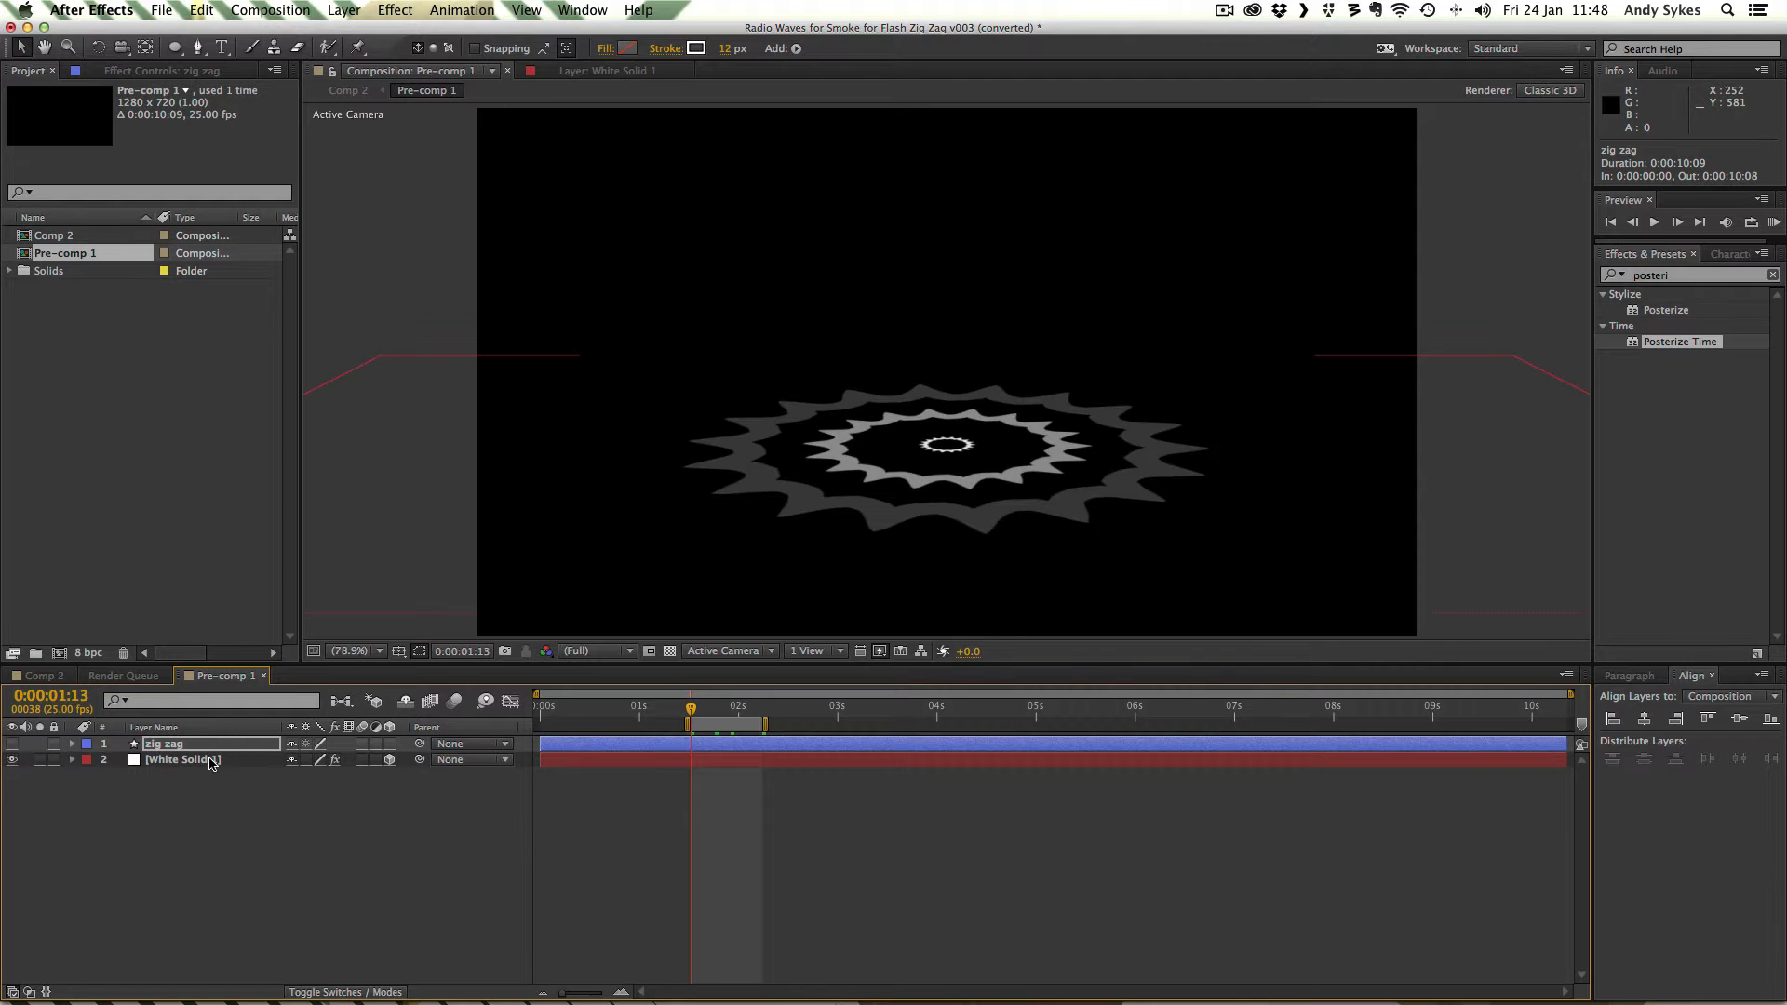
# Step: Set White Solid 1's Radio Waves Image Contour source layer to zig zag
pyautogui.click(183, 760)
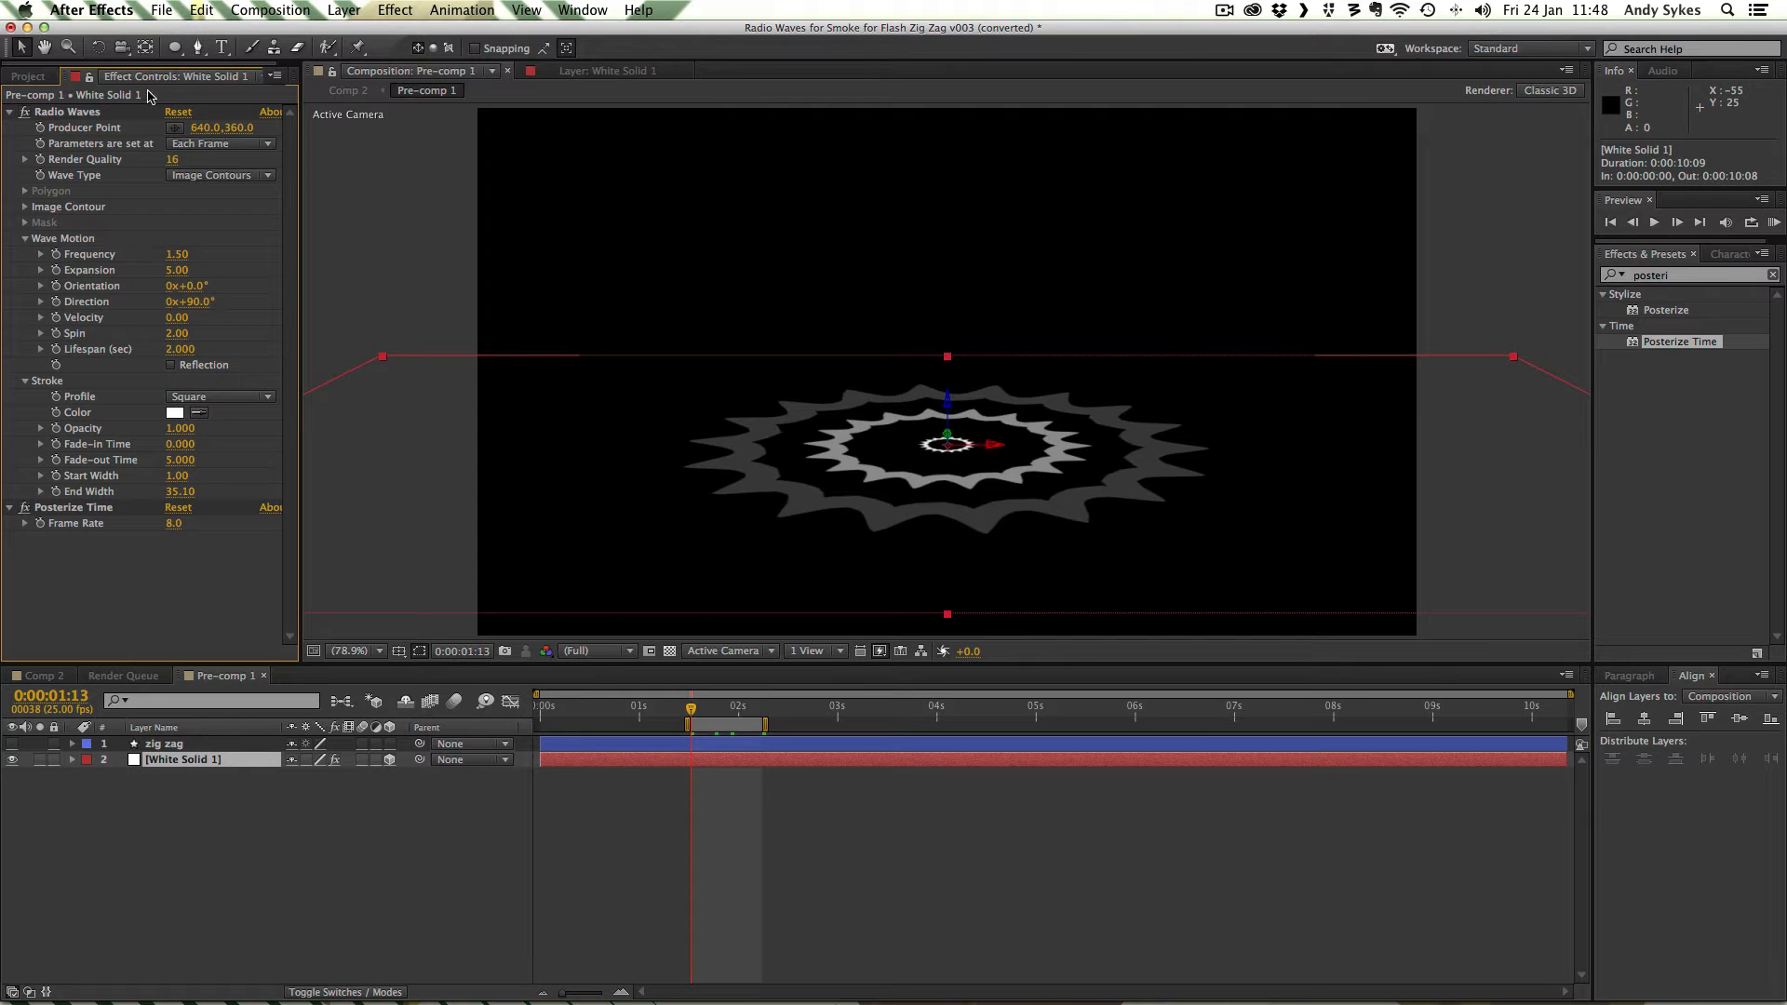
pyautogui.moveTo(40, 182)
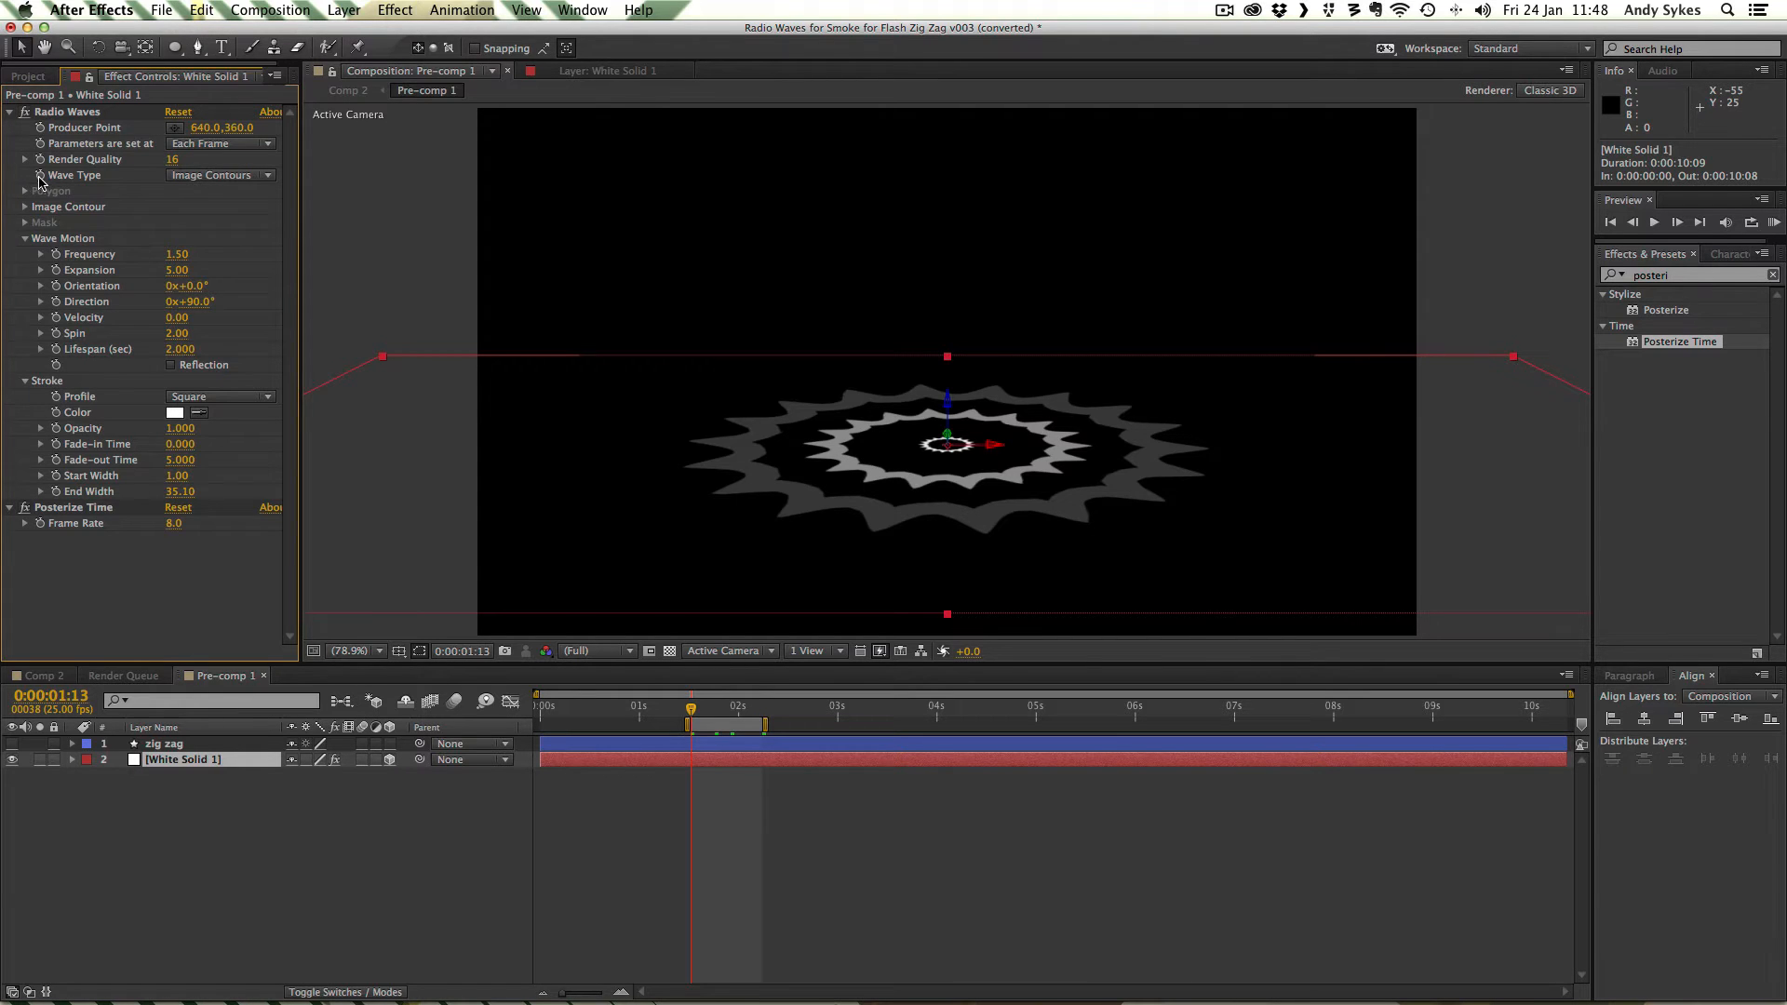
pyautogui.moveTo(32, 168)
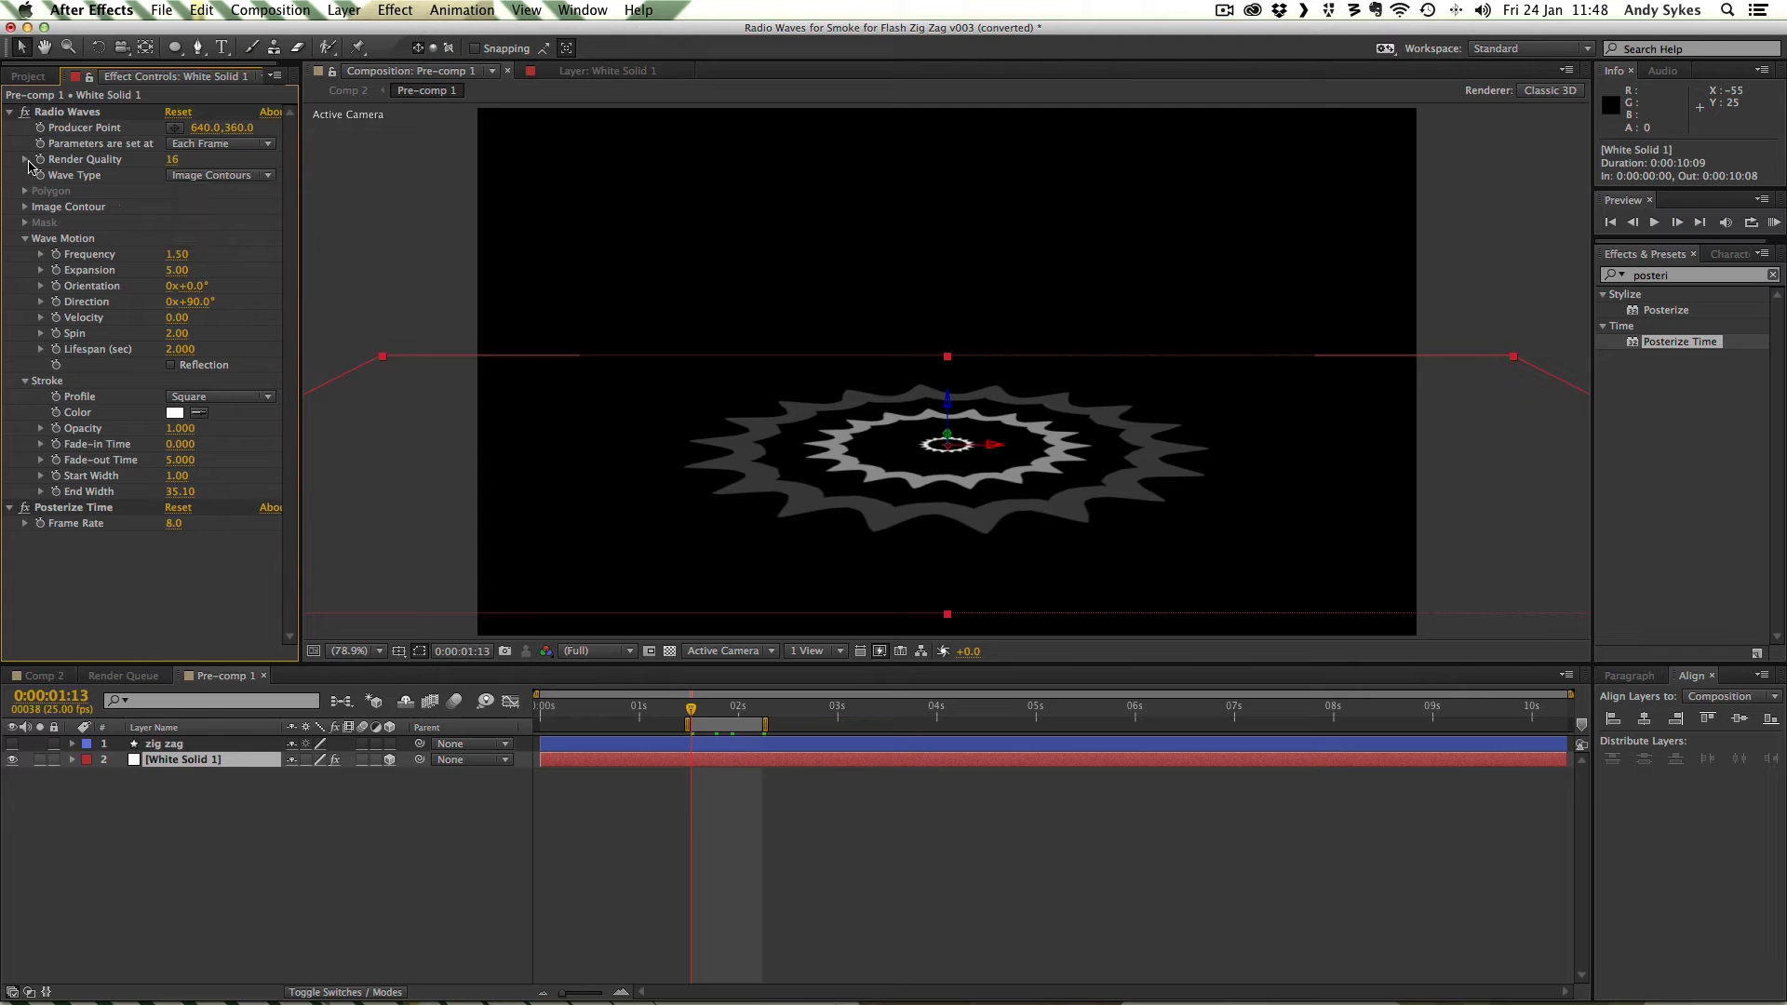
pyautogui.click(24, 206)
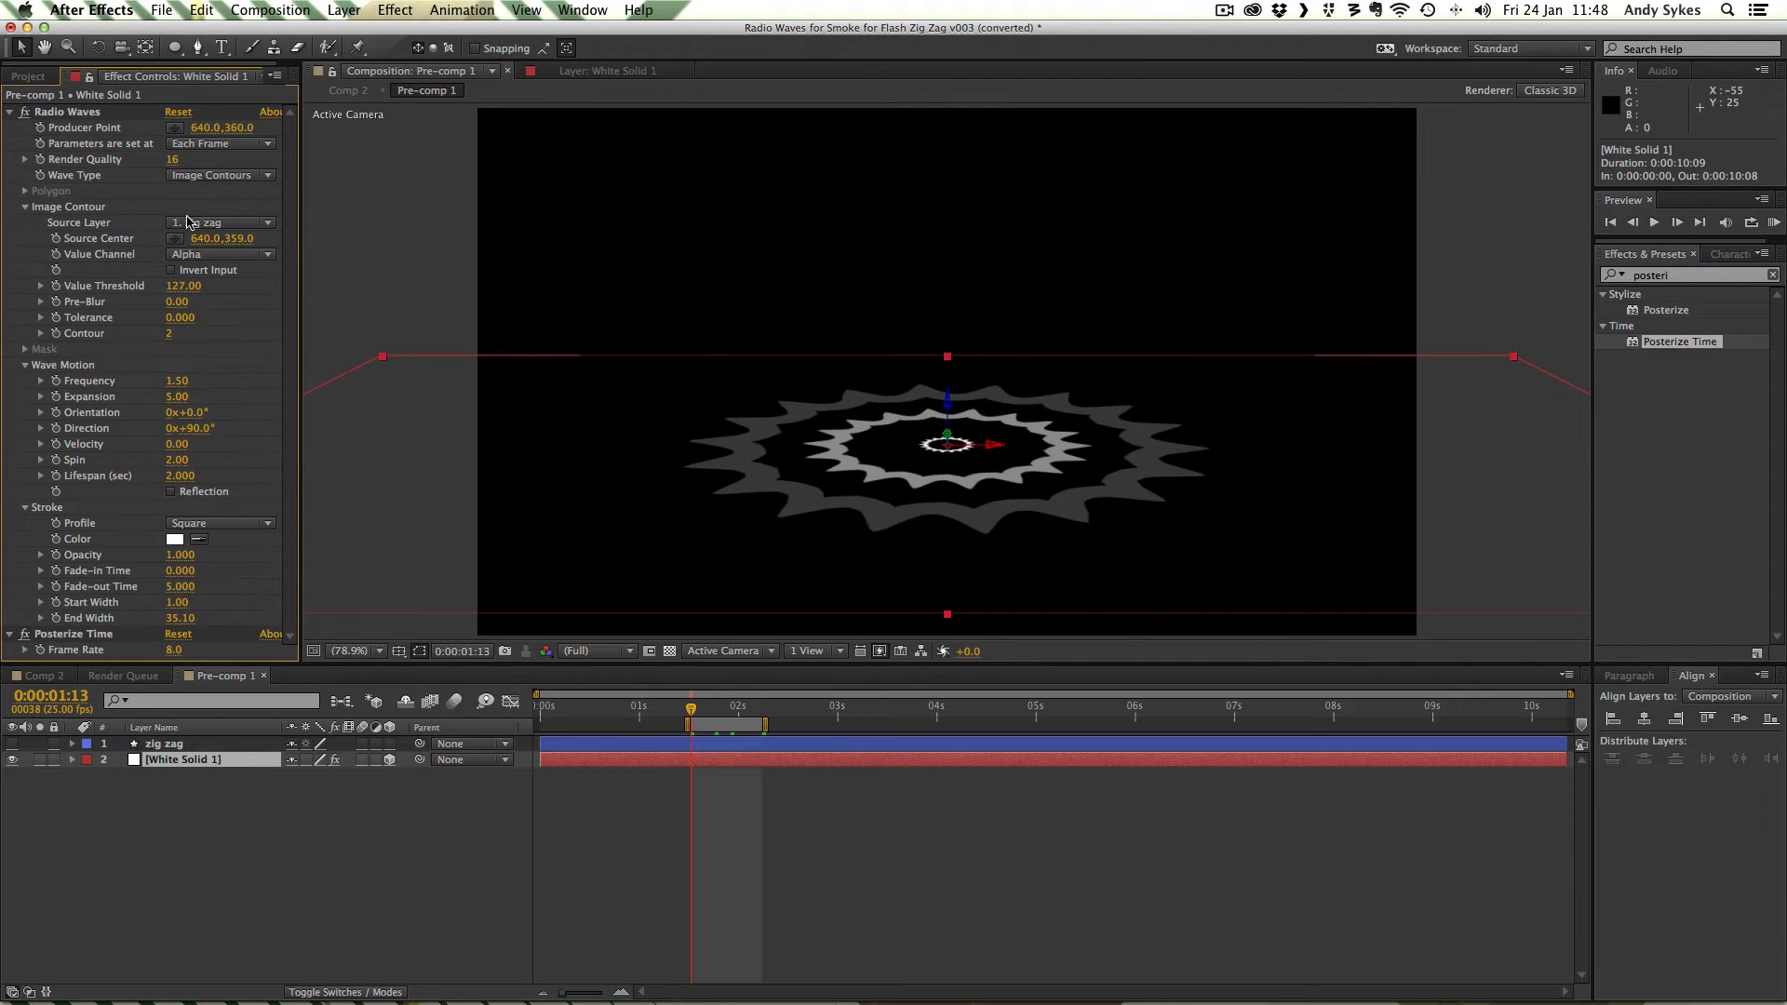
pyautogui.click(220, 223)
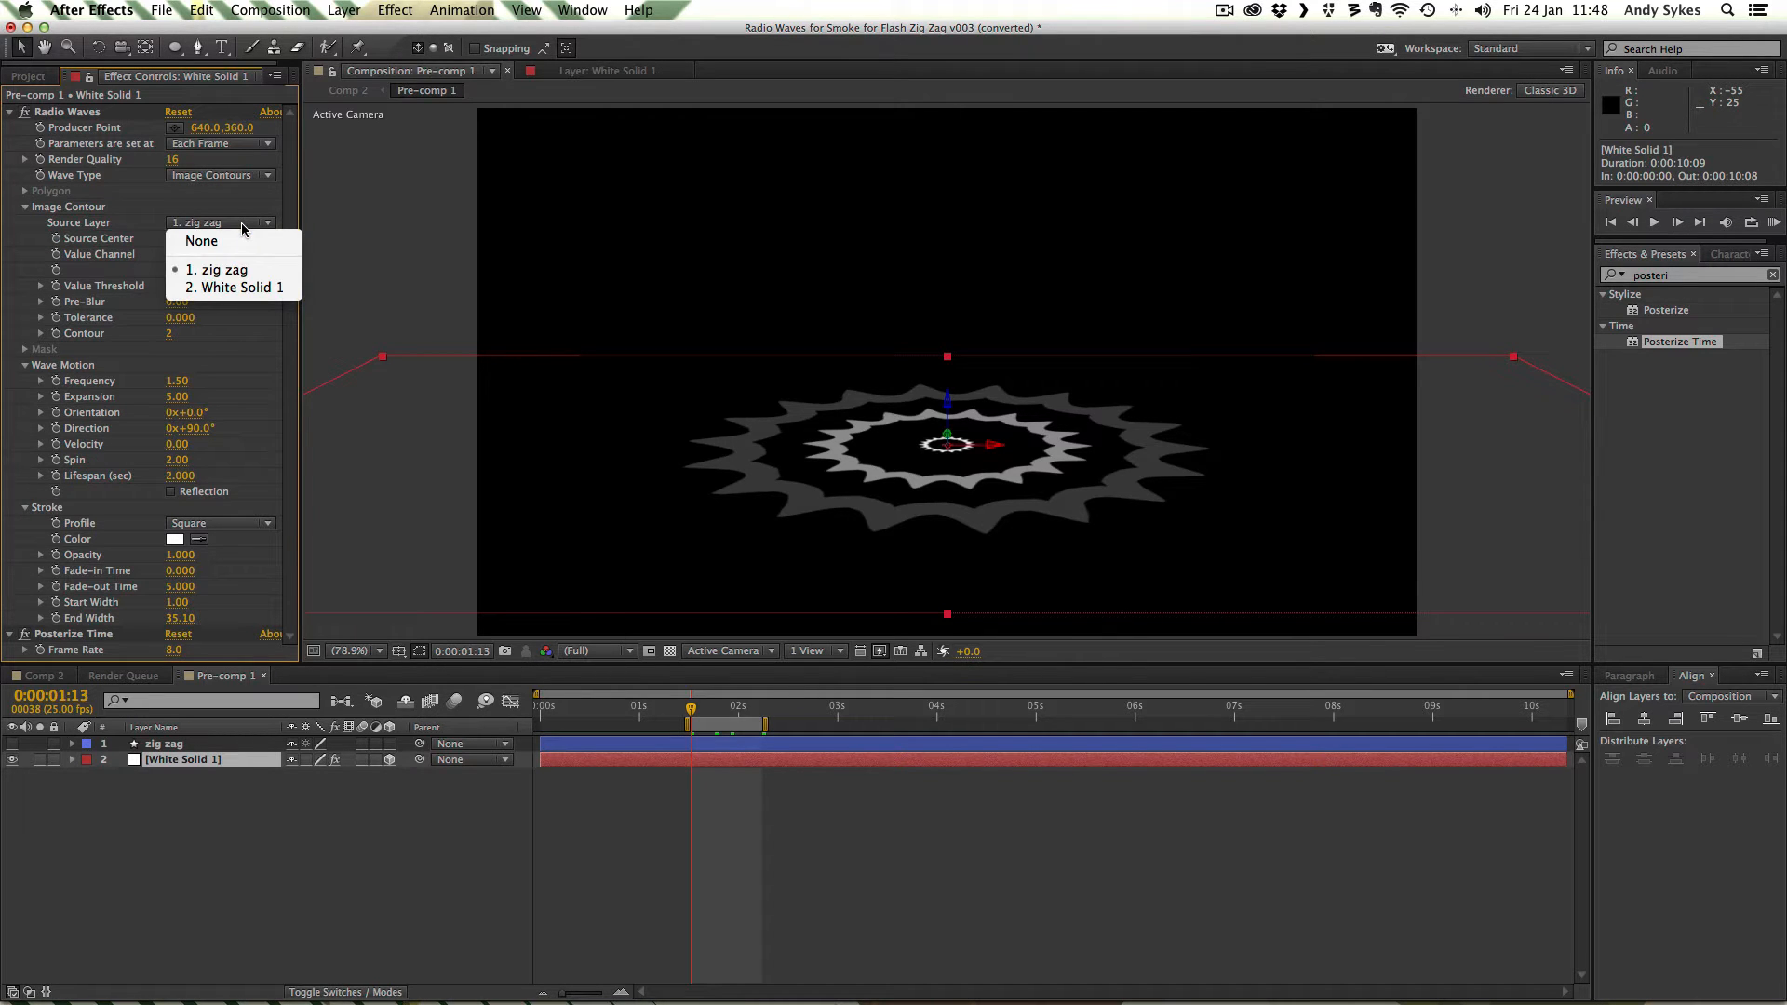
pyautogui.click(217, 270)
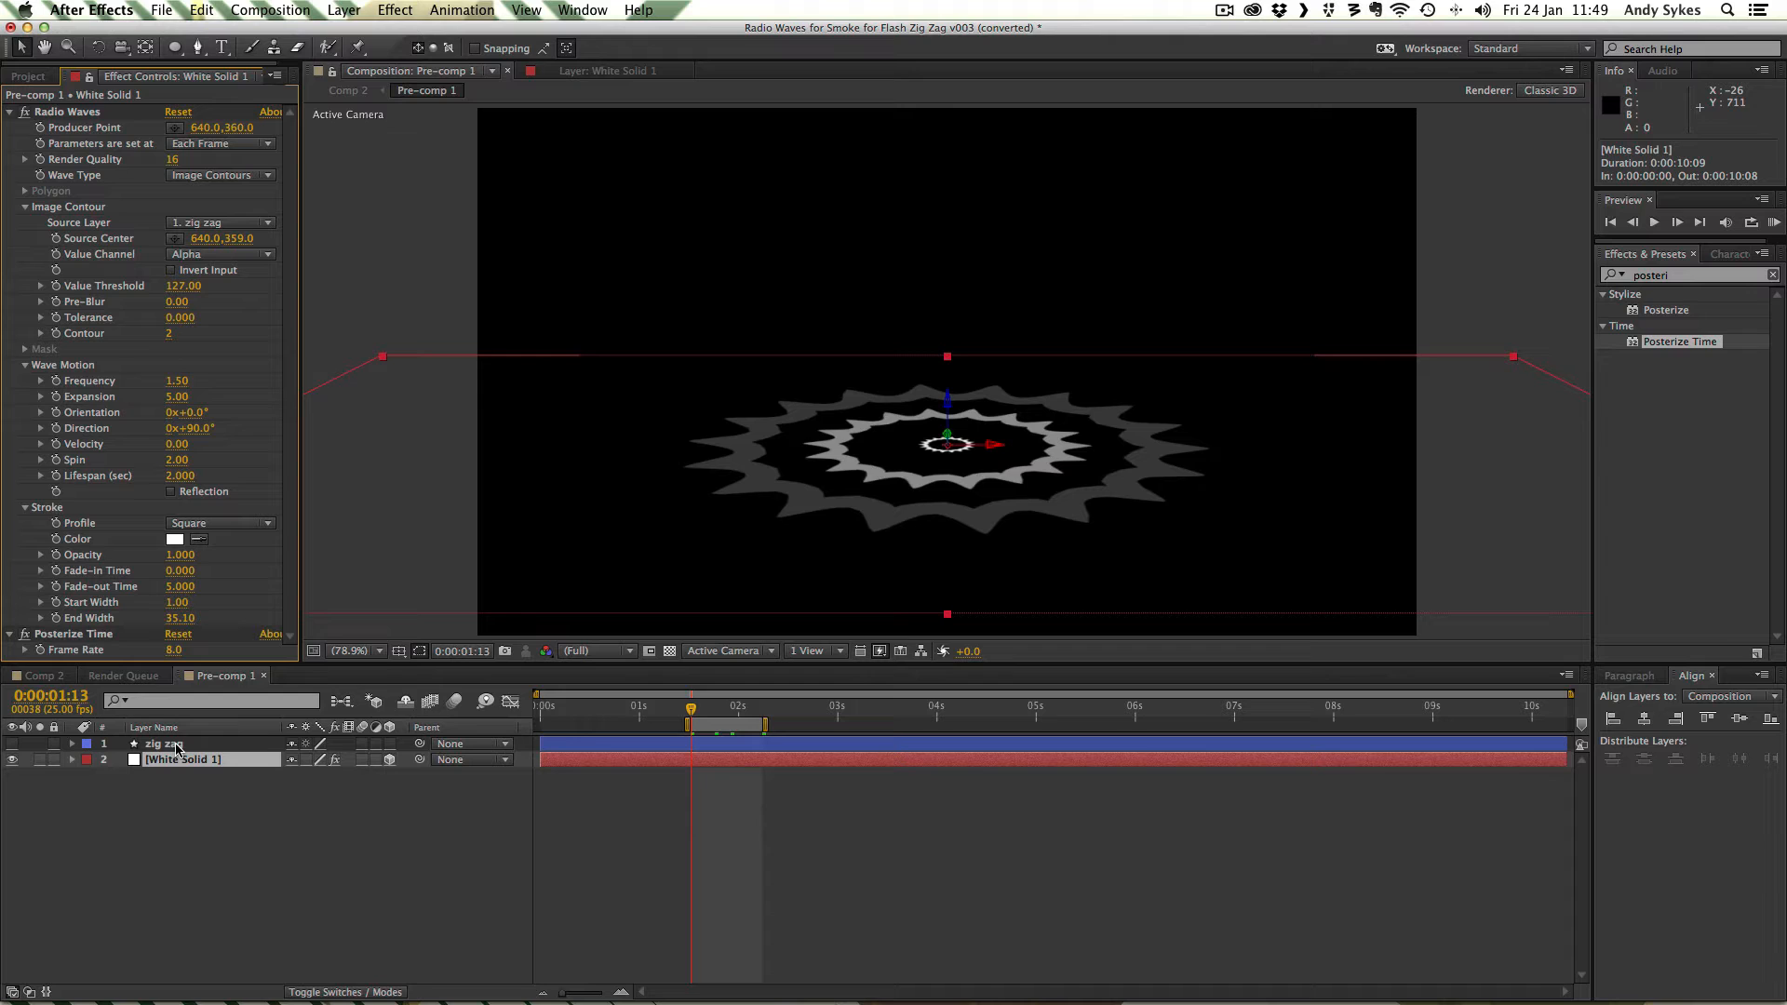
pyautogui.moveTo(254, 21)
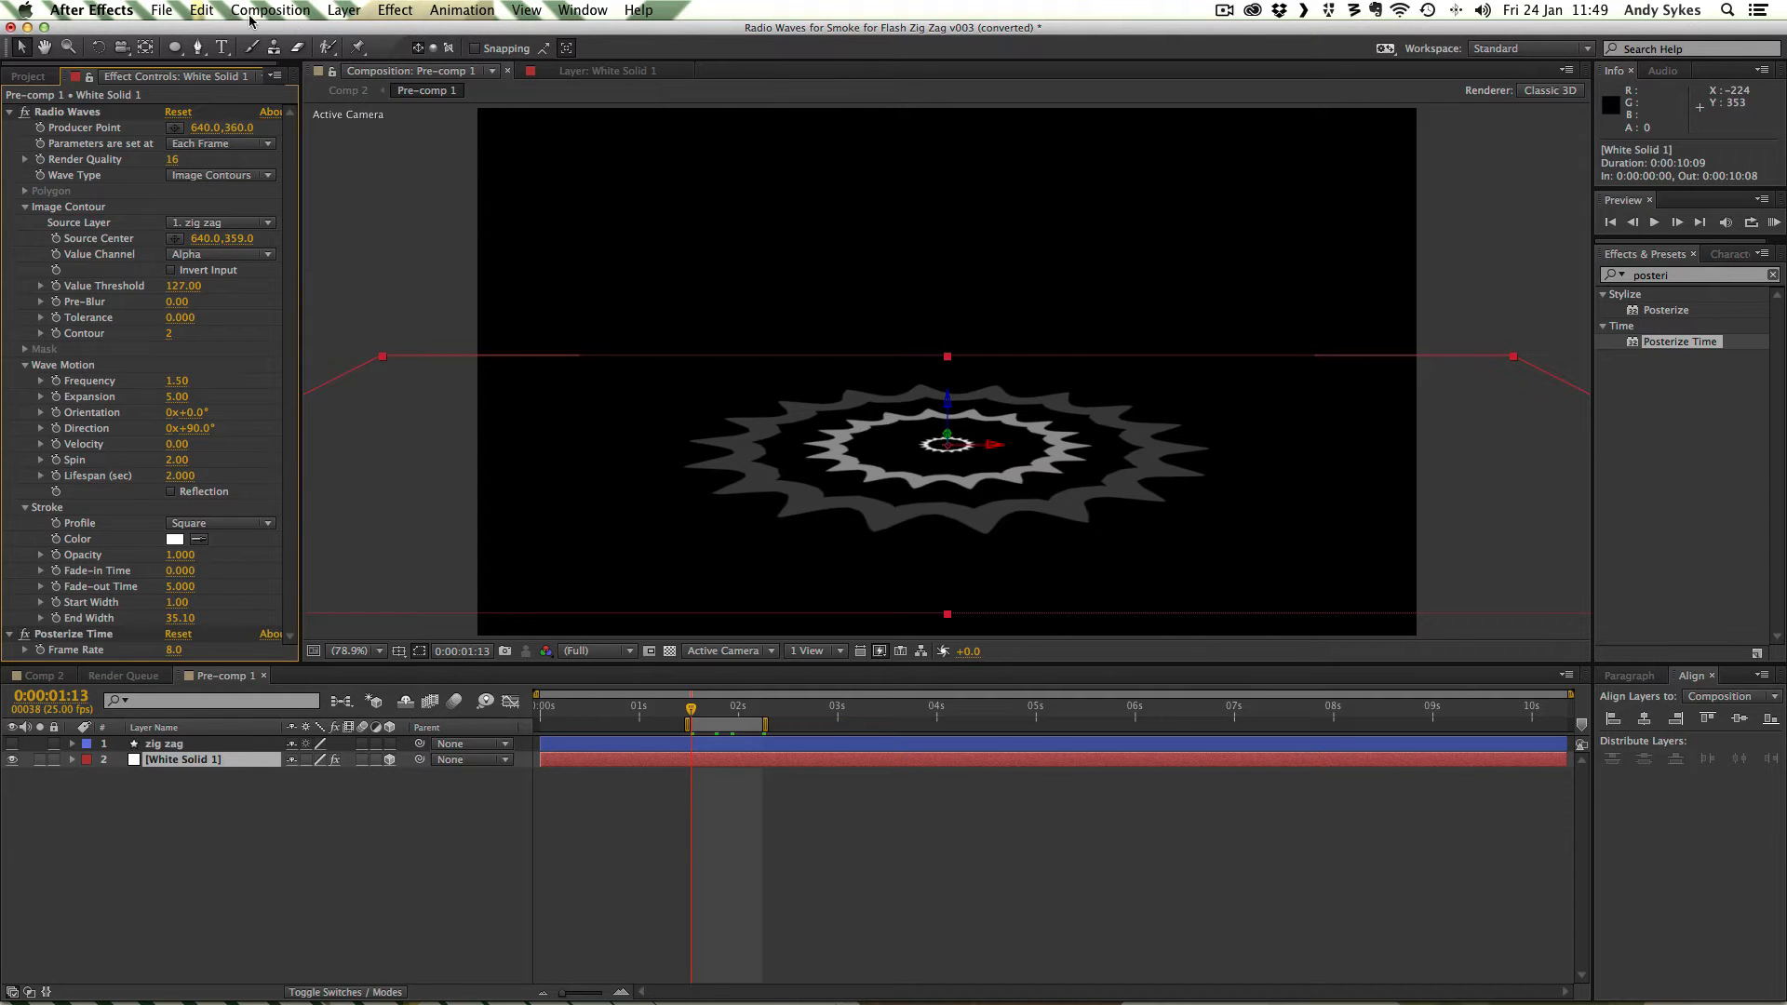
pyautogui.moveTo(1057, 449)
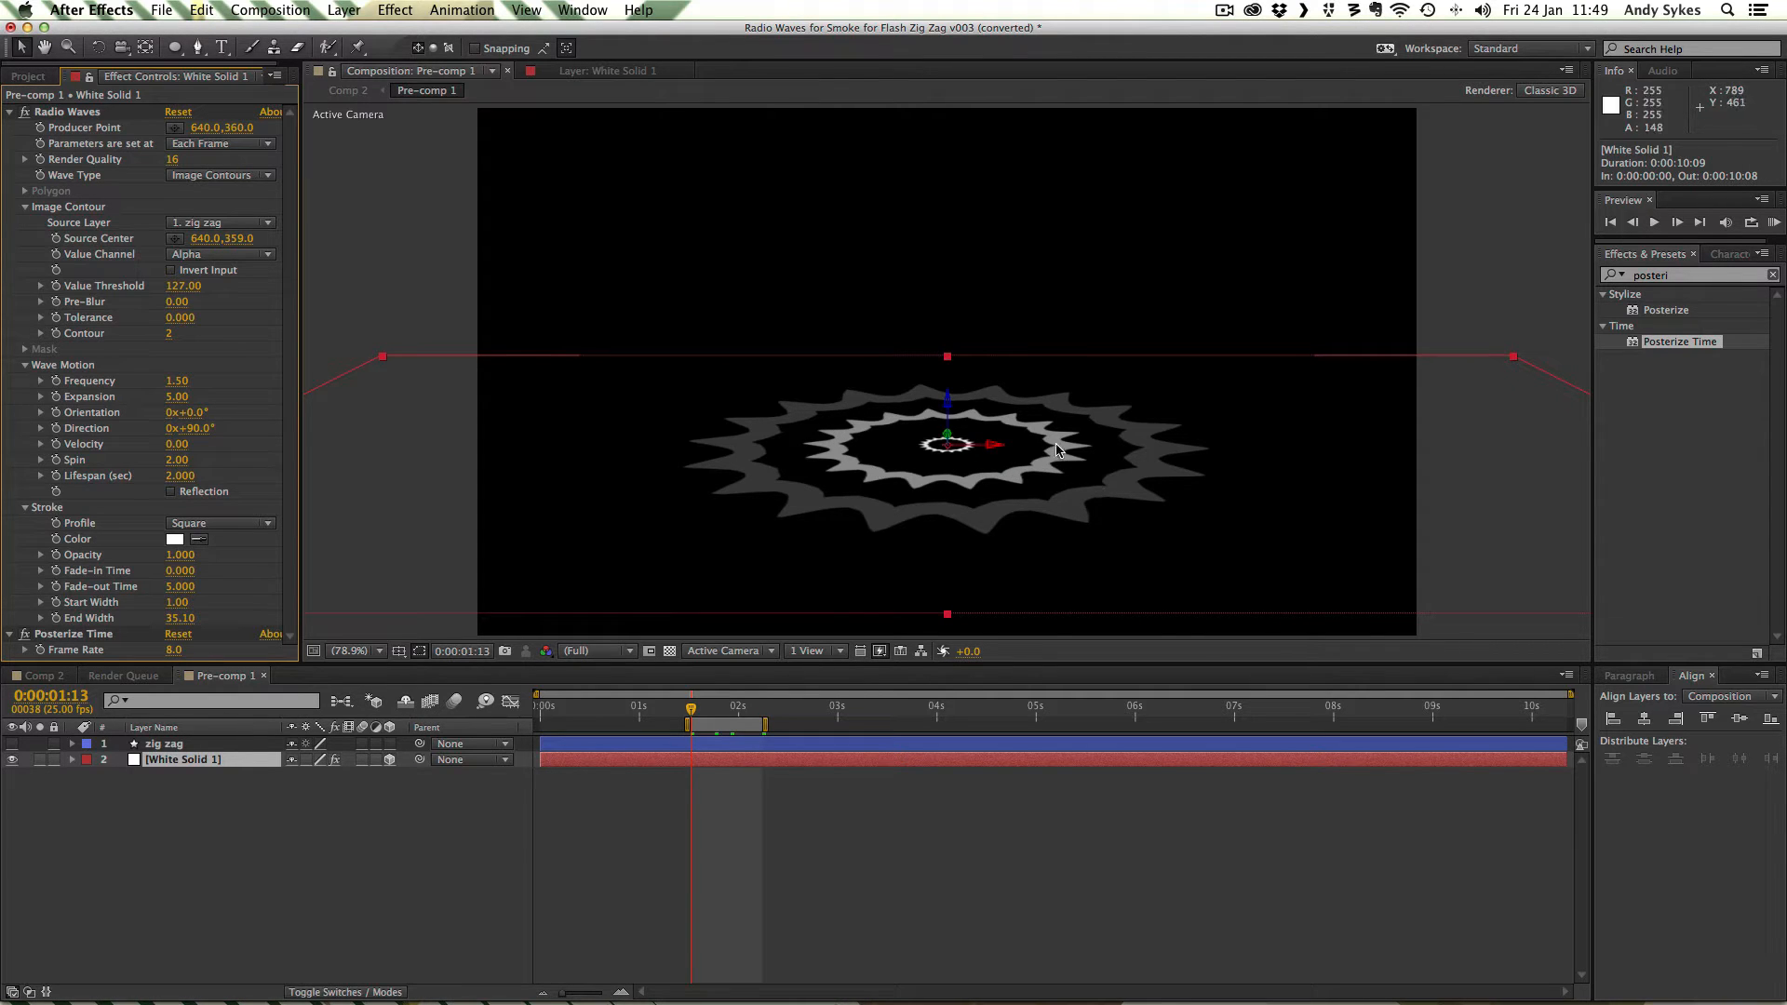
pyautogui.moveTo(878, 411)
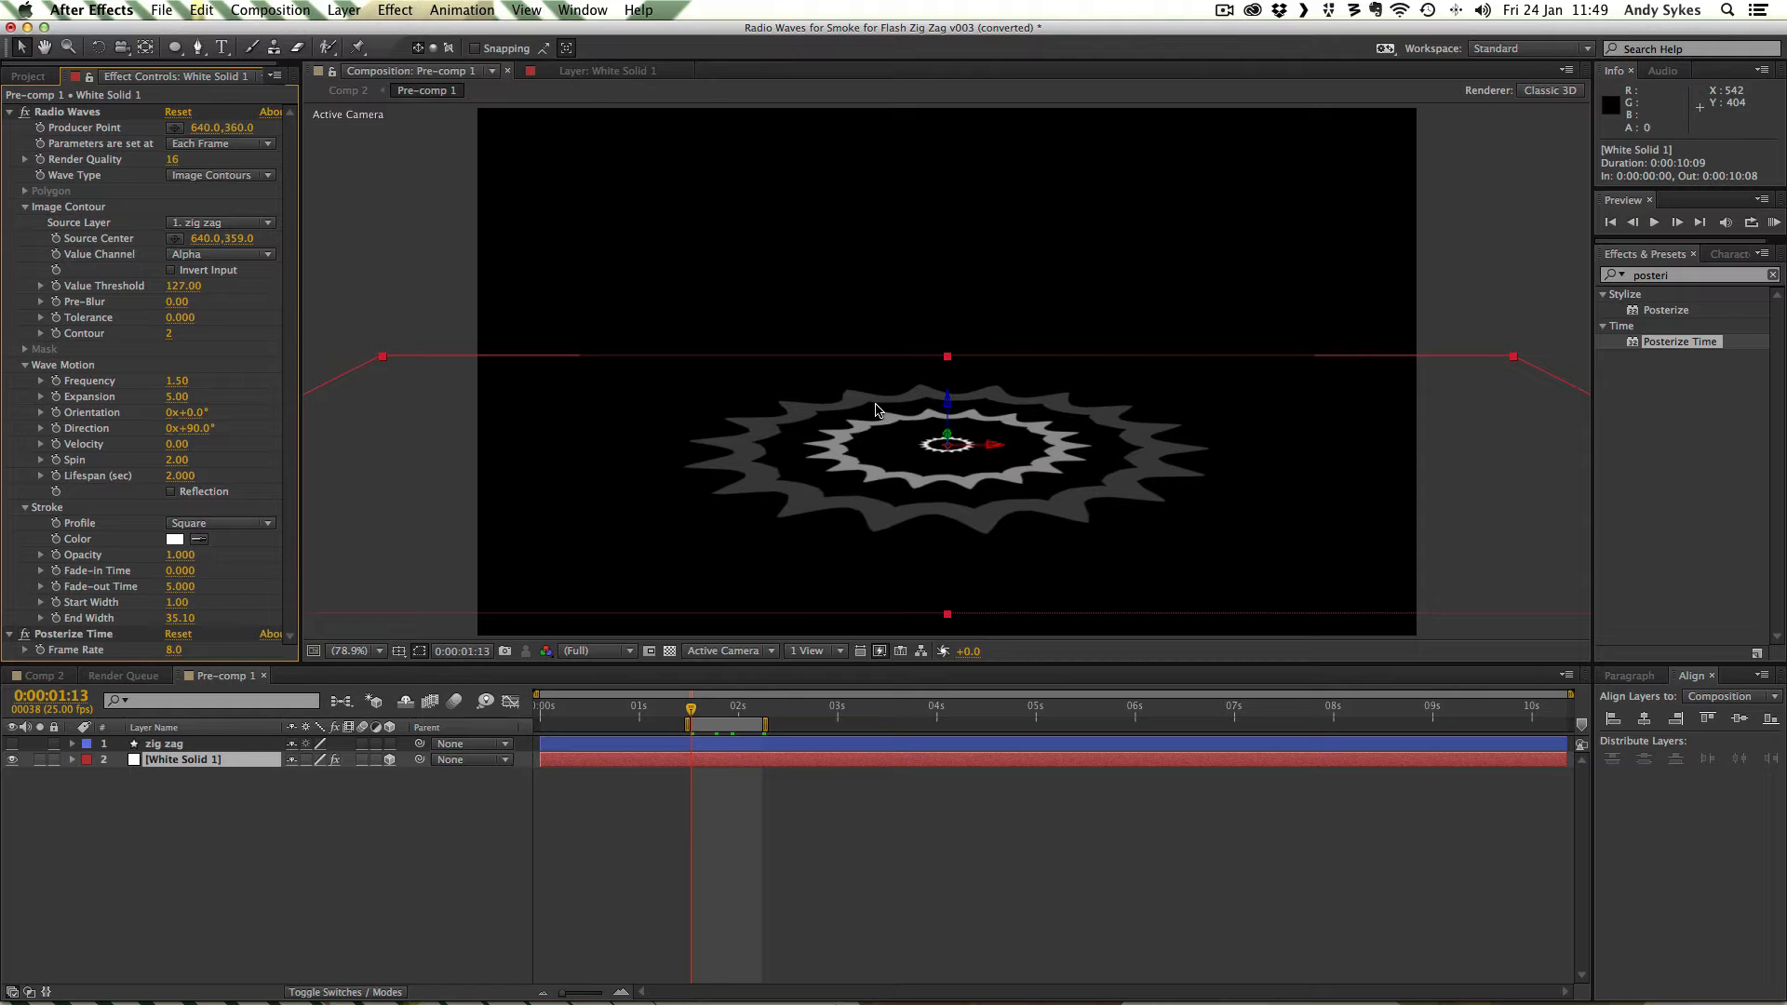
pyautogui.click(219, 142)
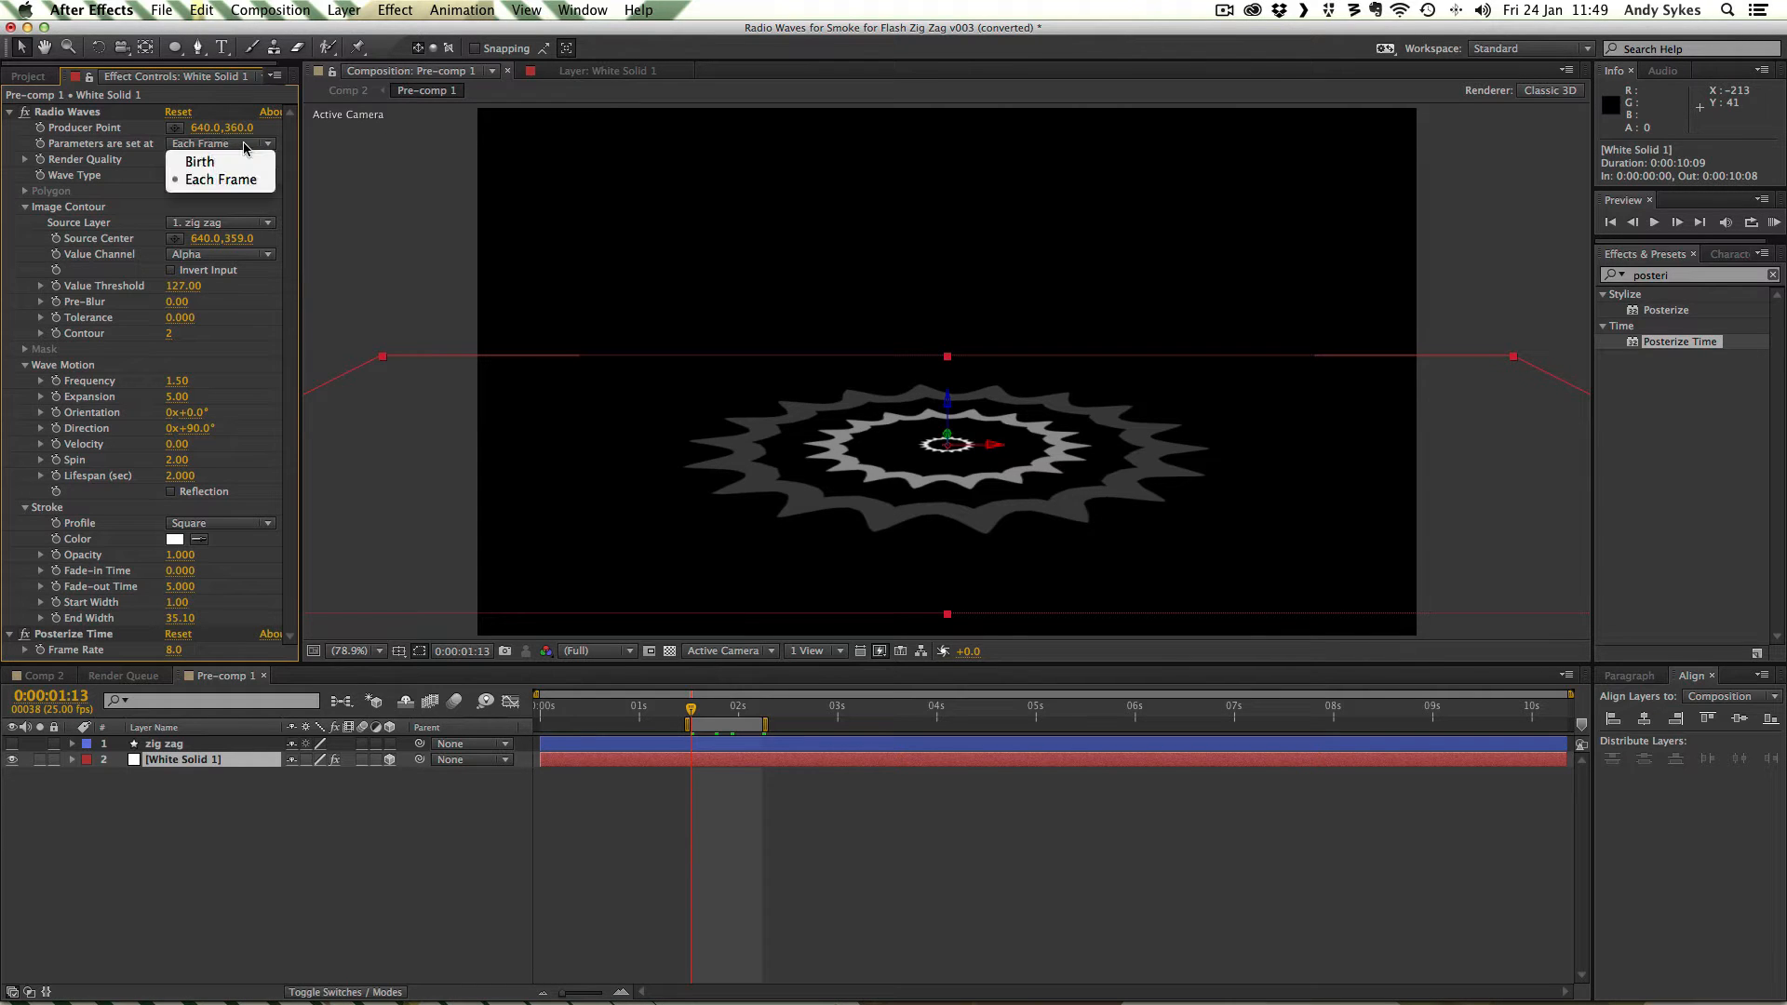
pyautogui.moveTo(217, 161)
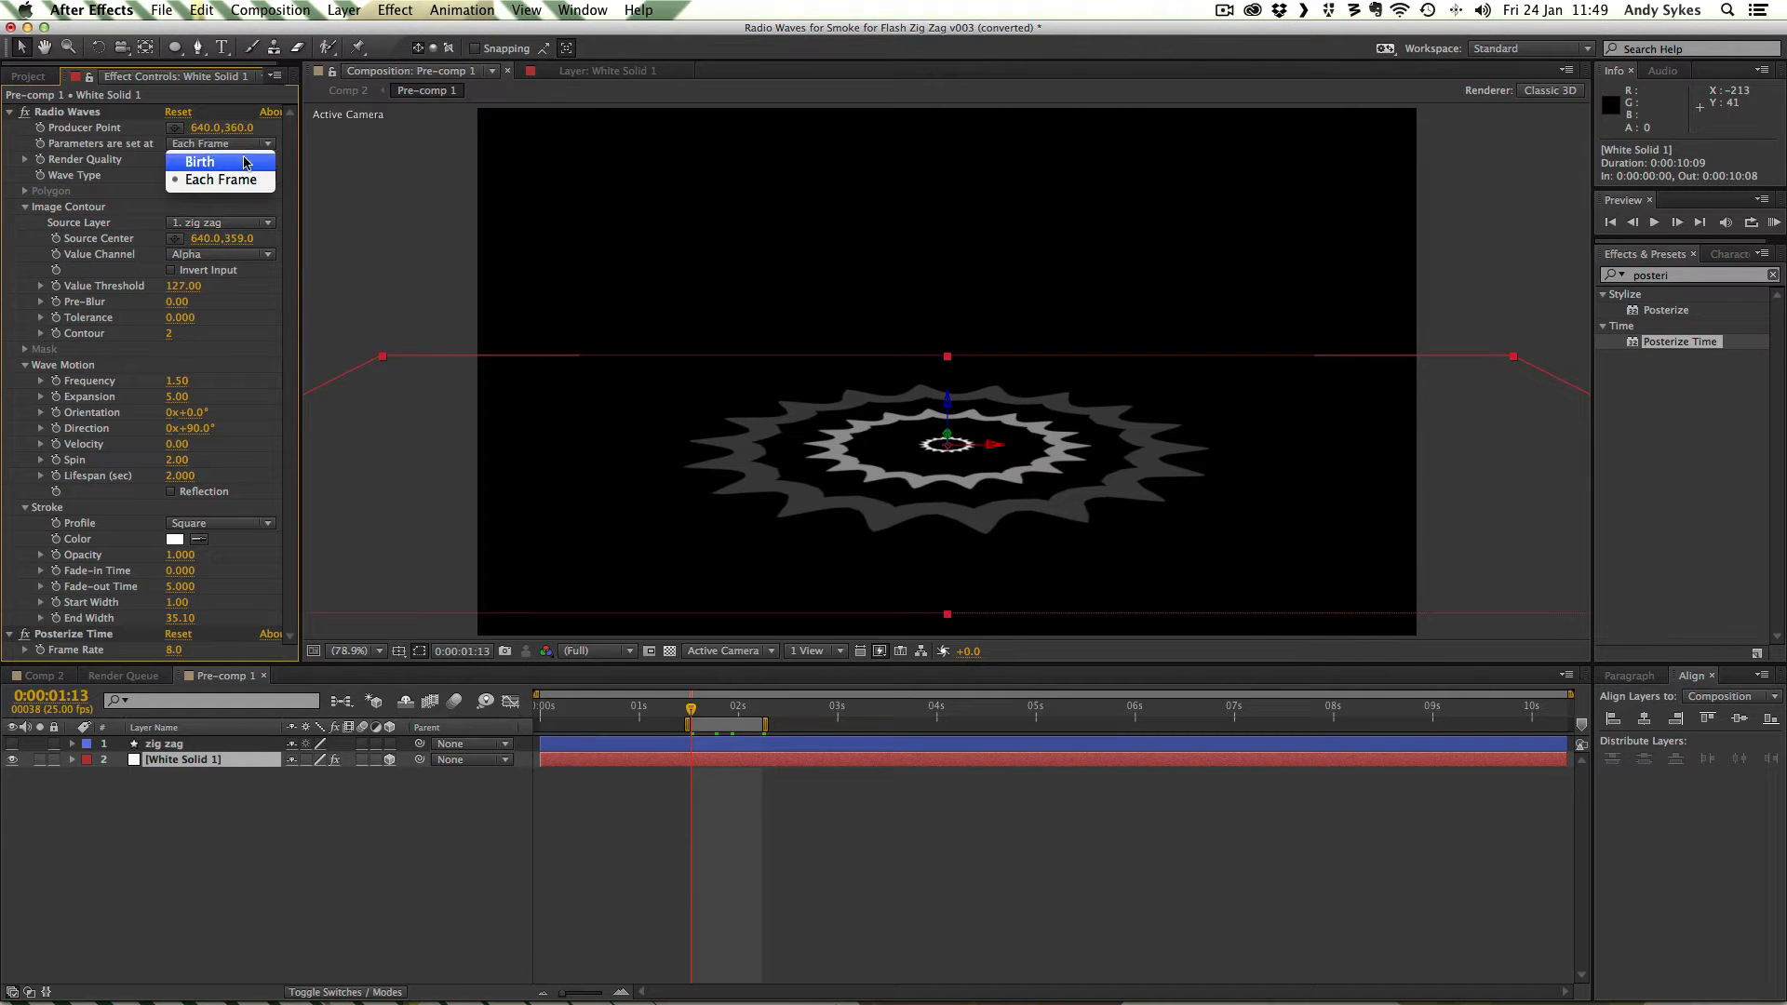
pyautogui.click(199, 161)
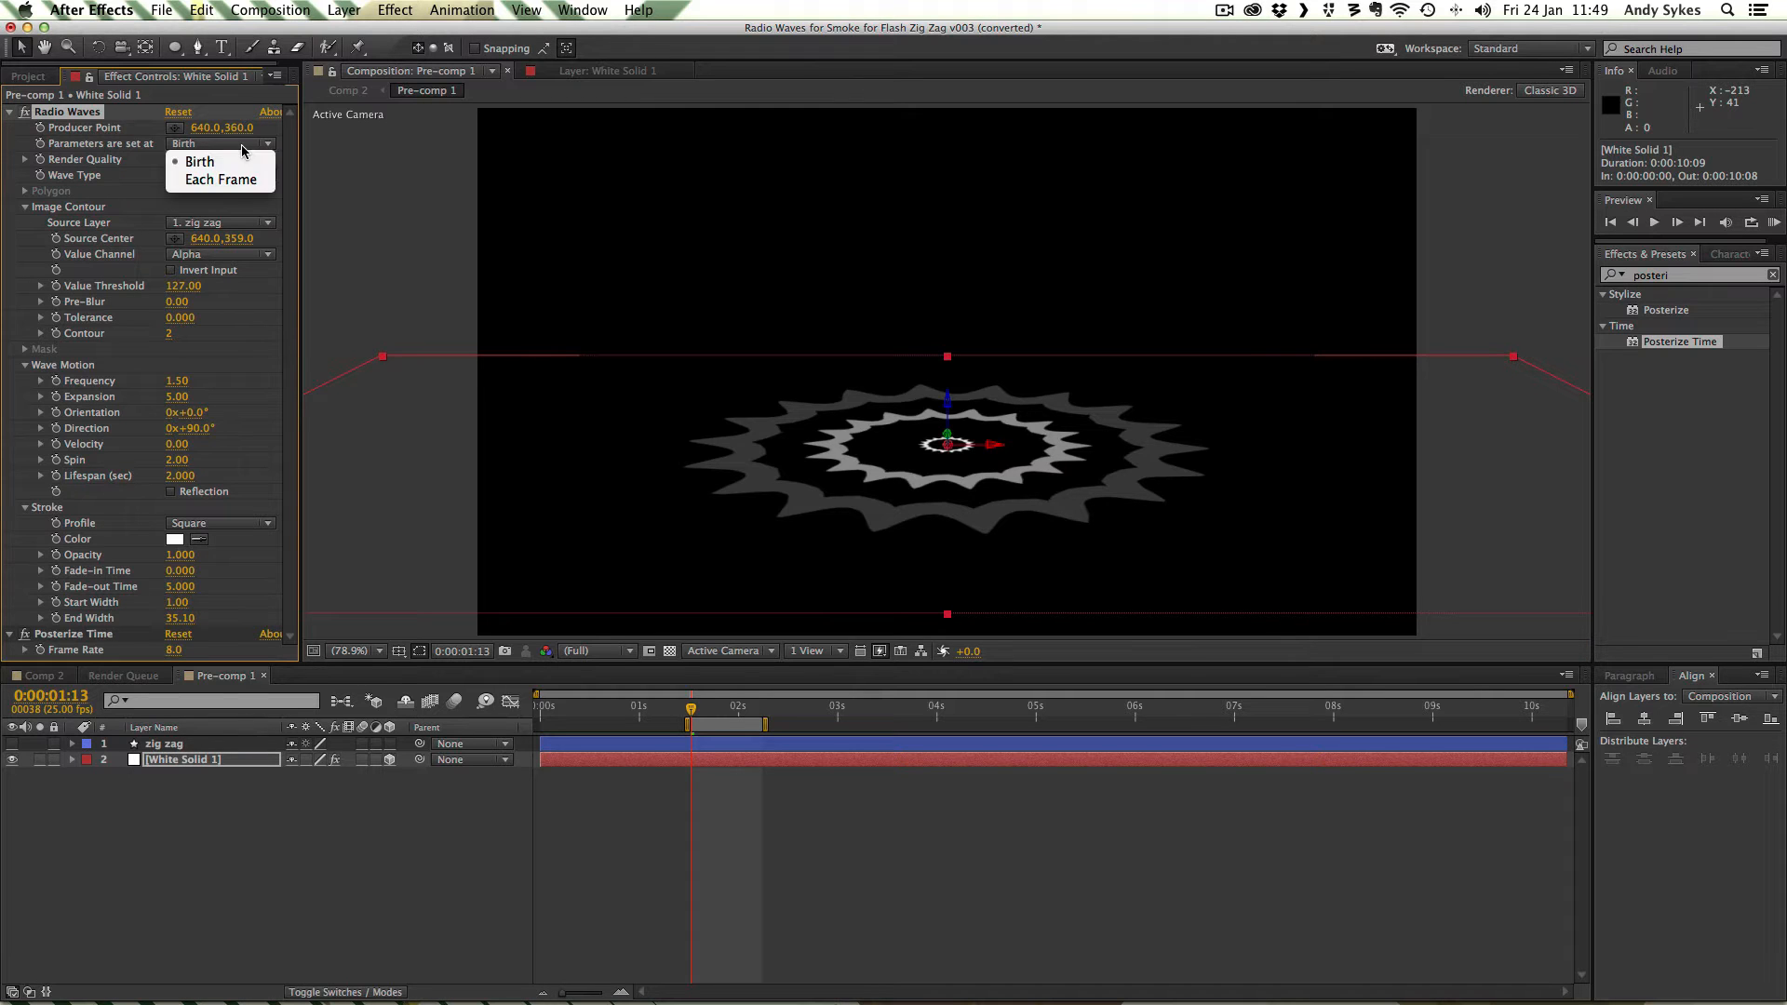
pyautogui.click(220, 178)
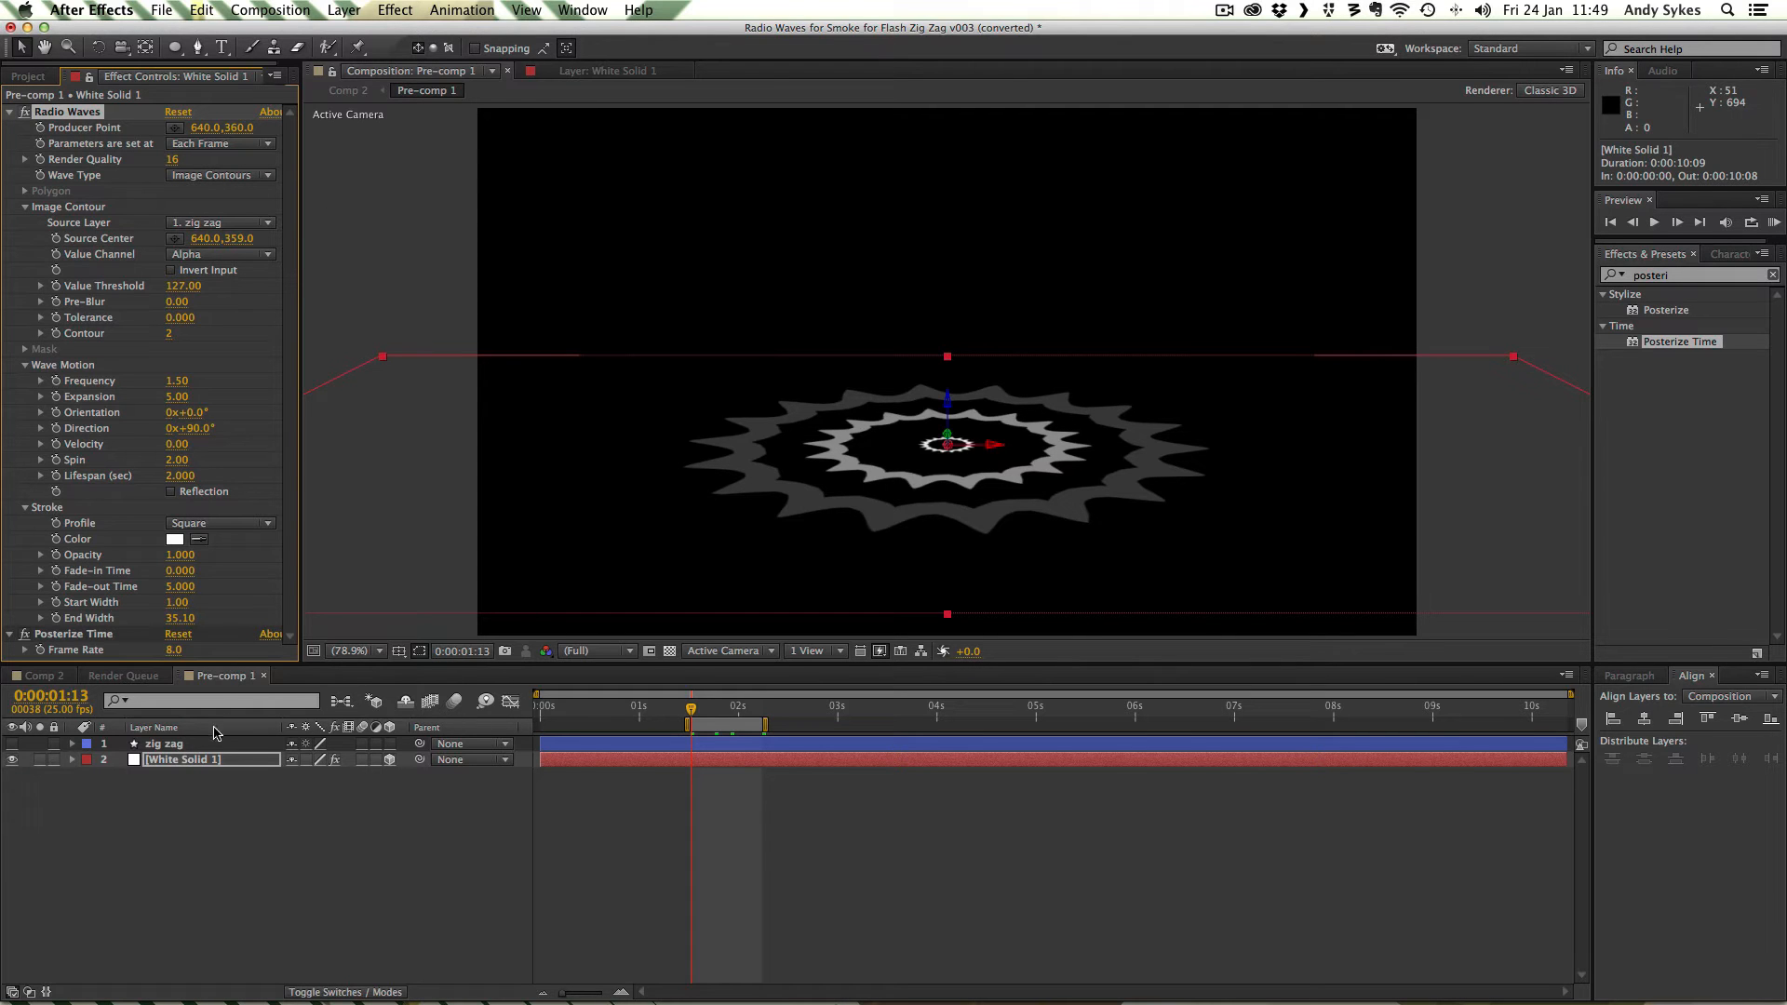
pyautogui.moveTo(543, 417)
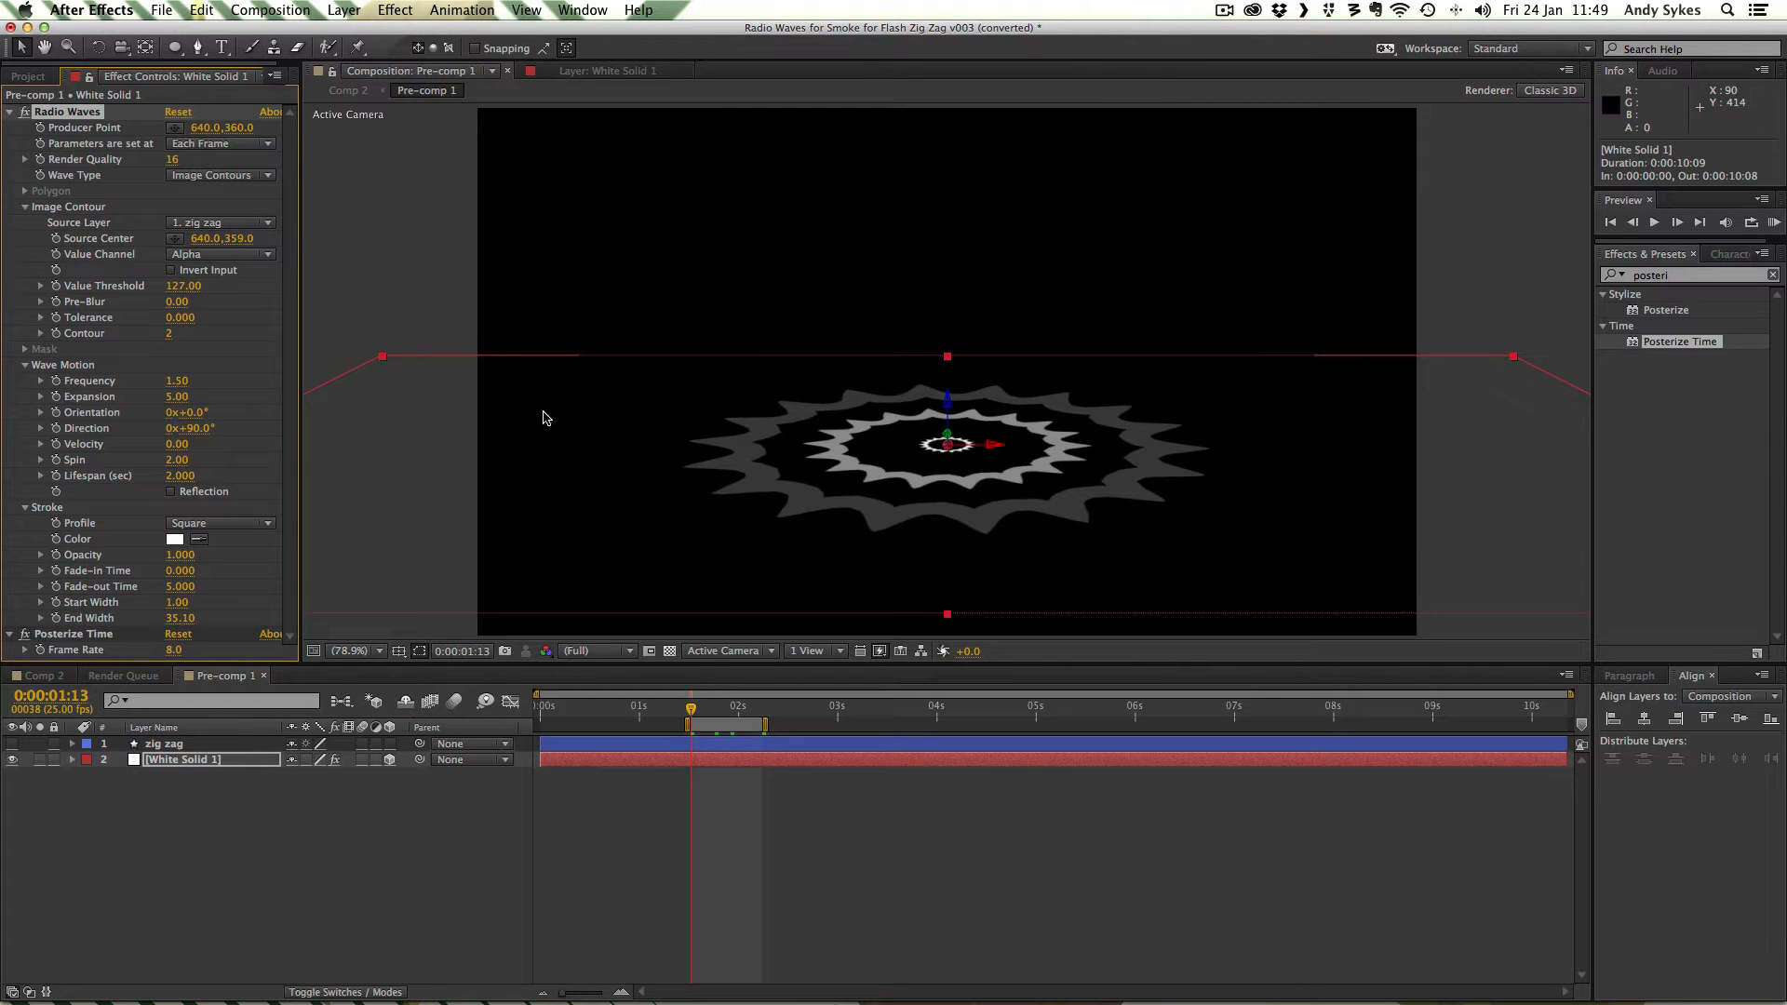
pyautogui.moveTo(245, 228)
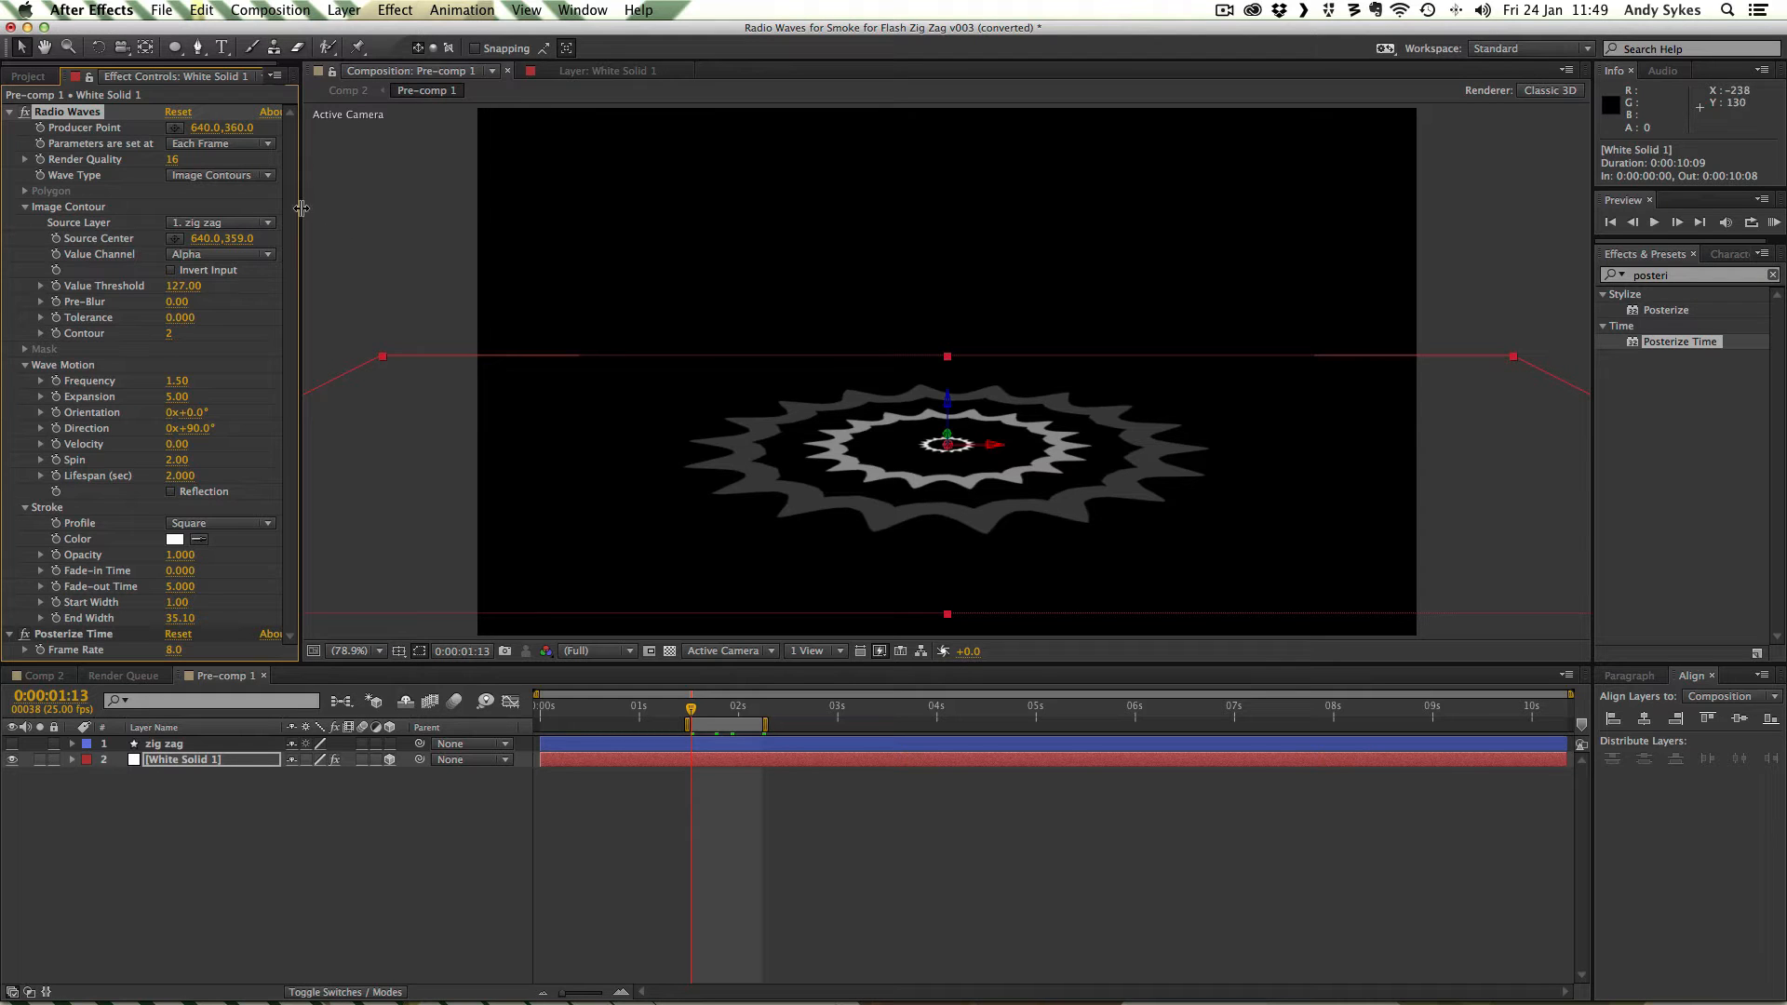
pyautogui.moveTo(225, 159)
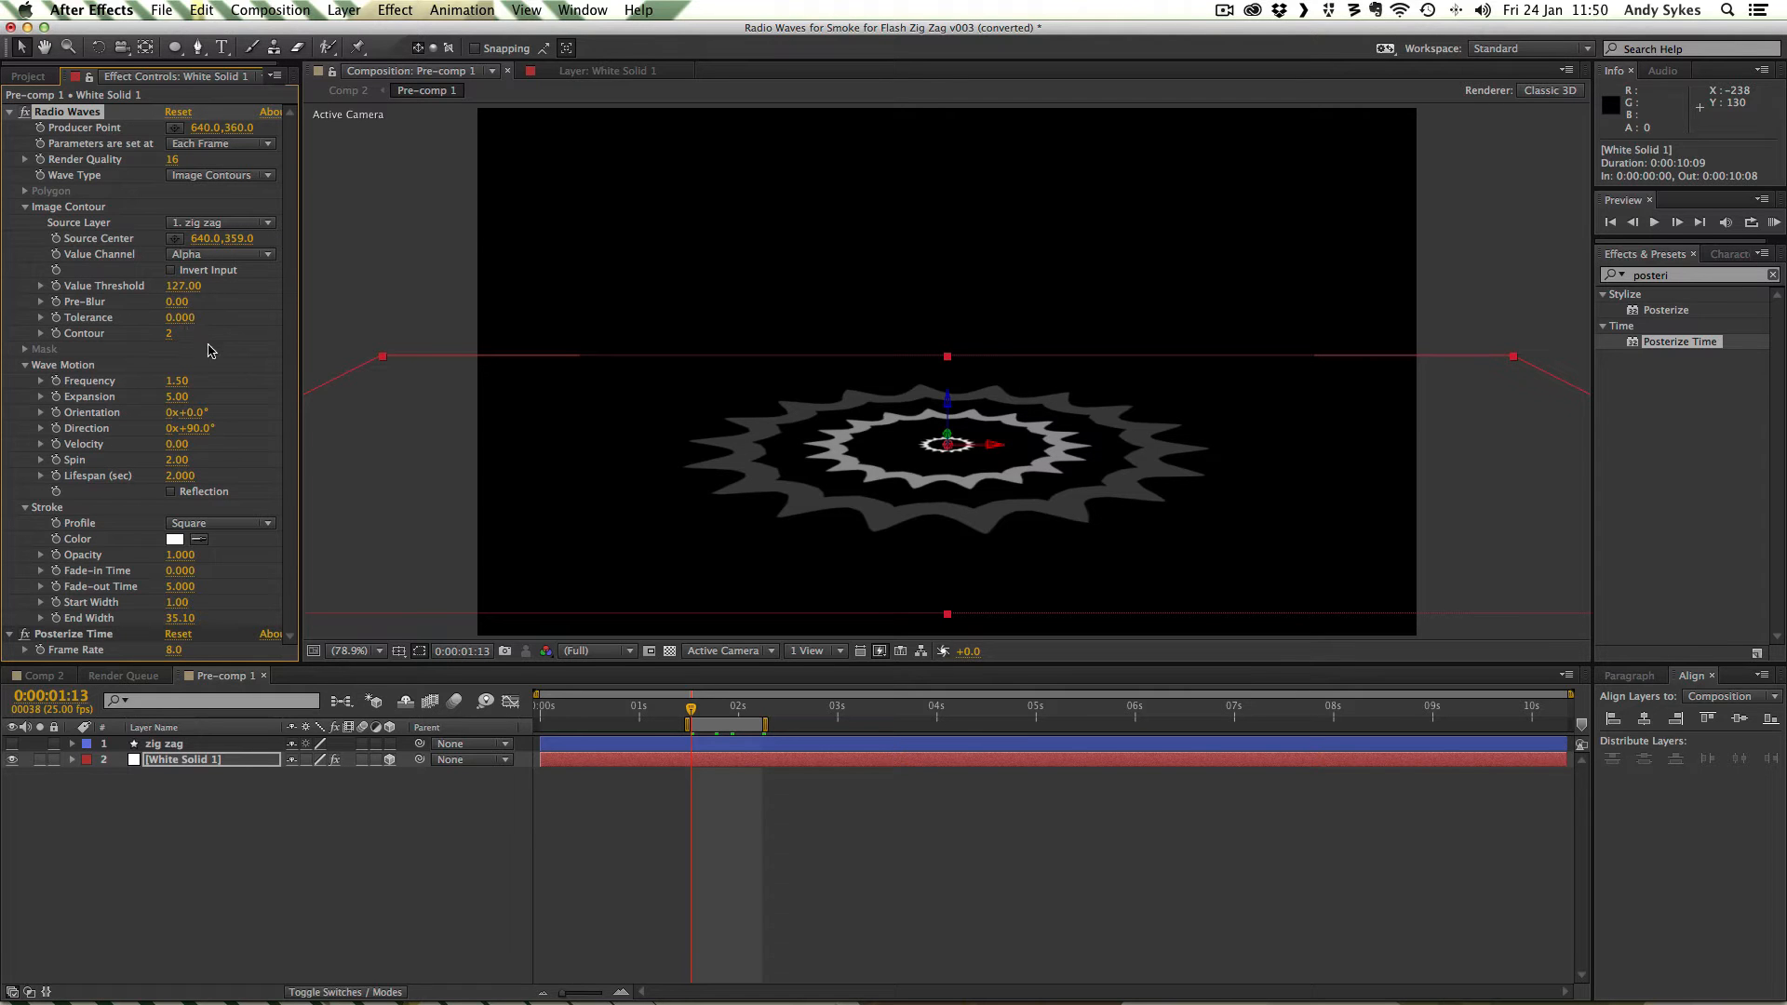
pyautogui.moveTo(205, 388)
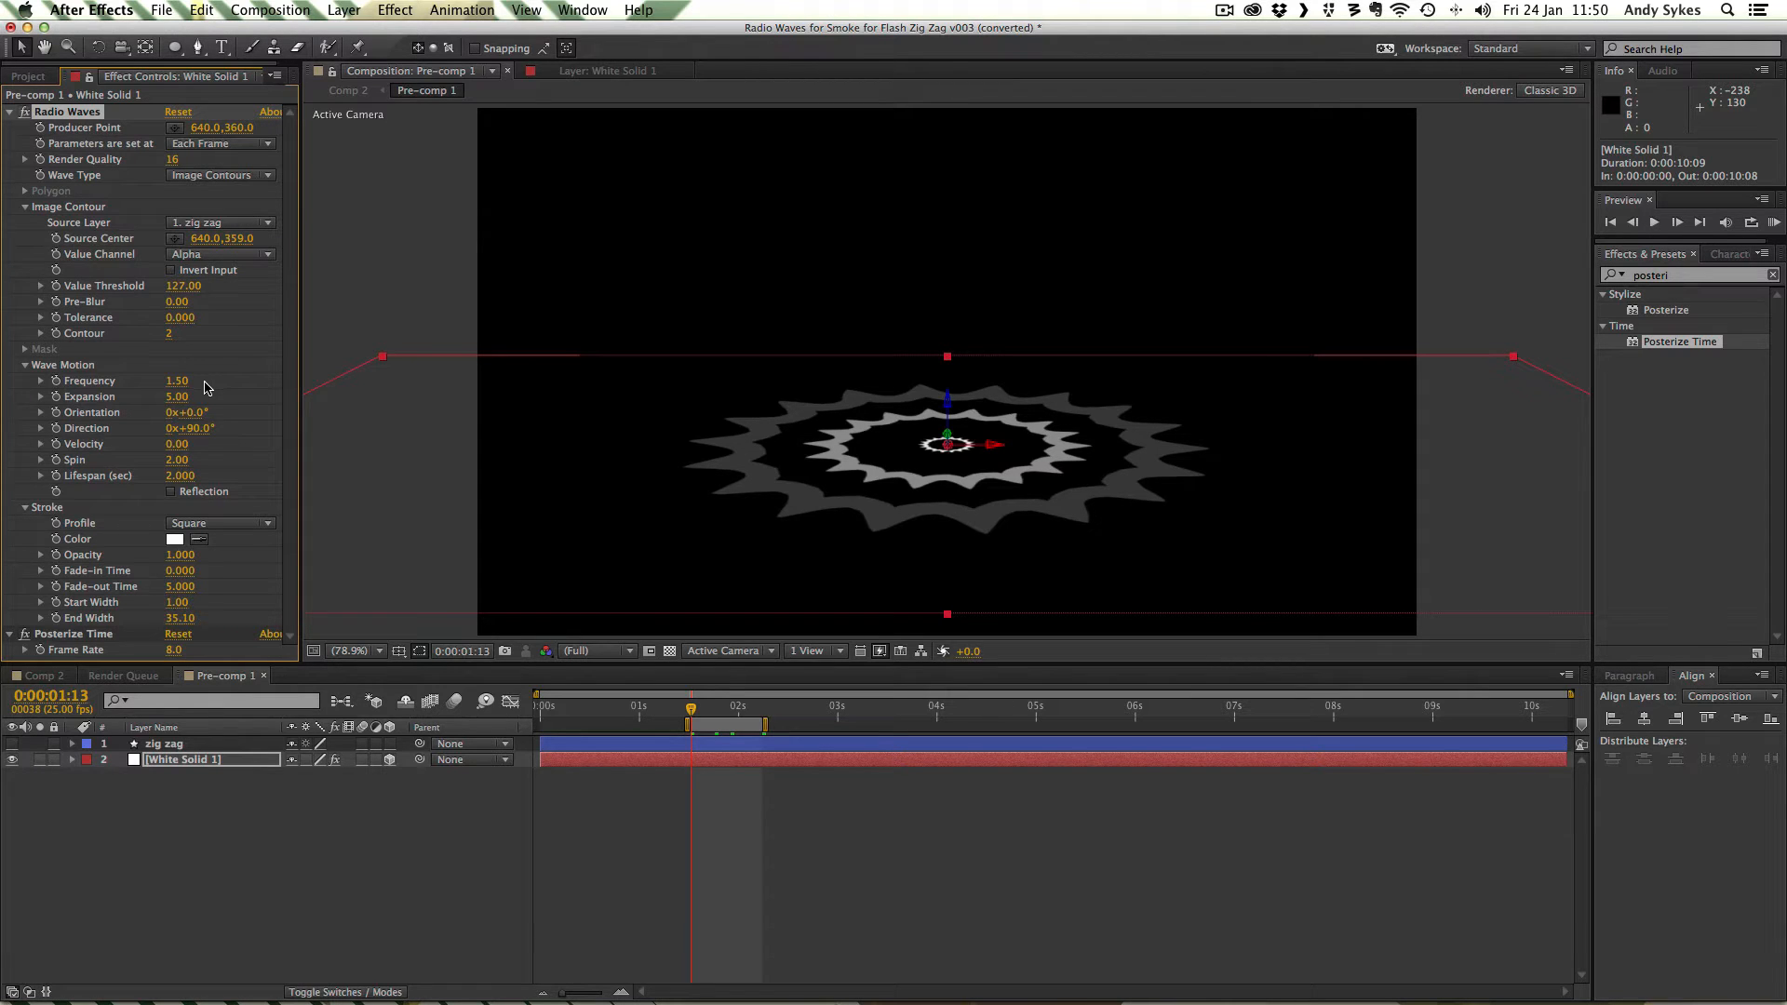
pyautogui.moveTo(211, 410)
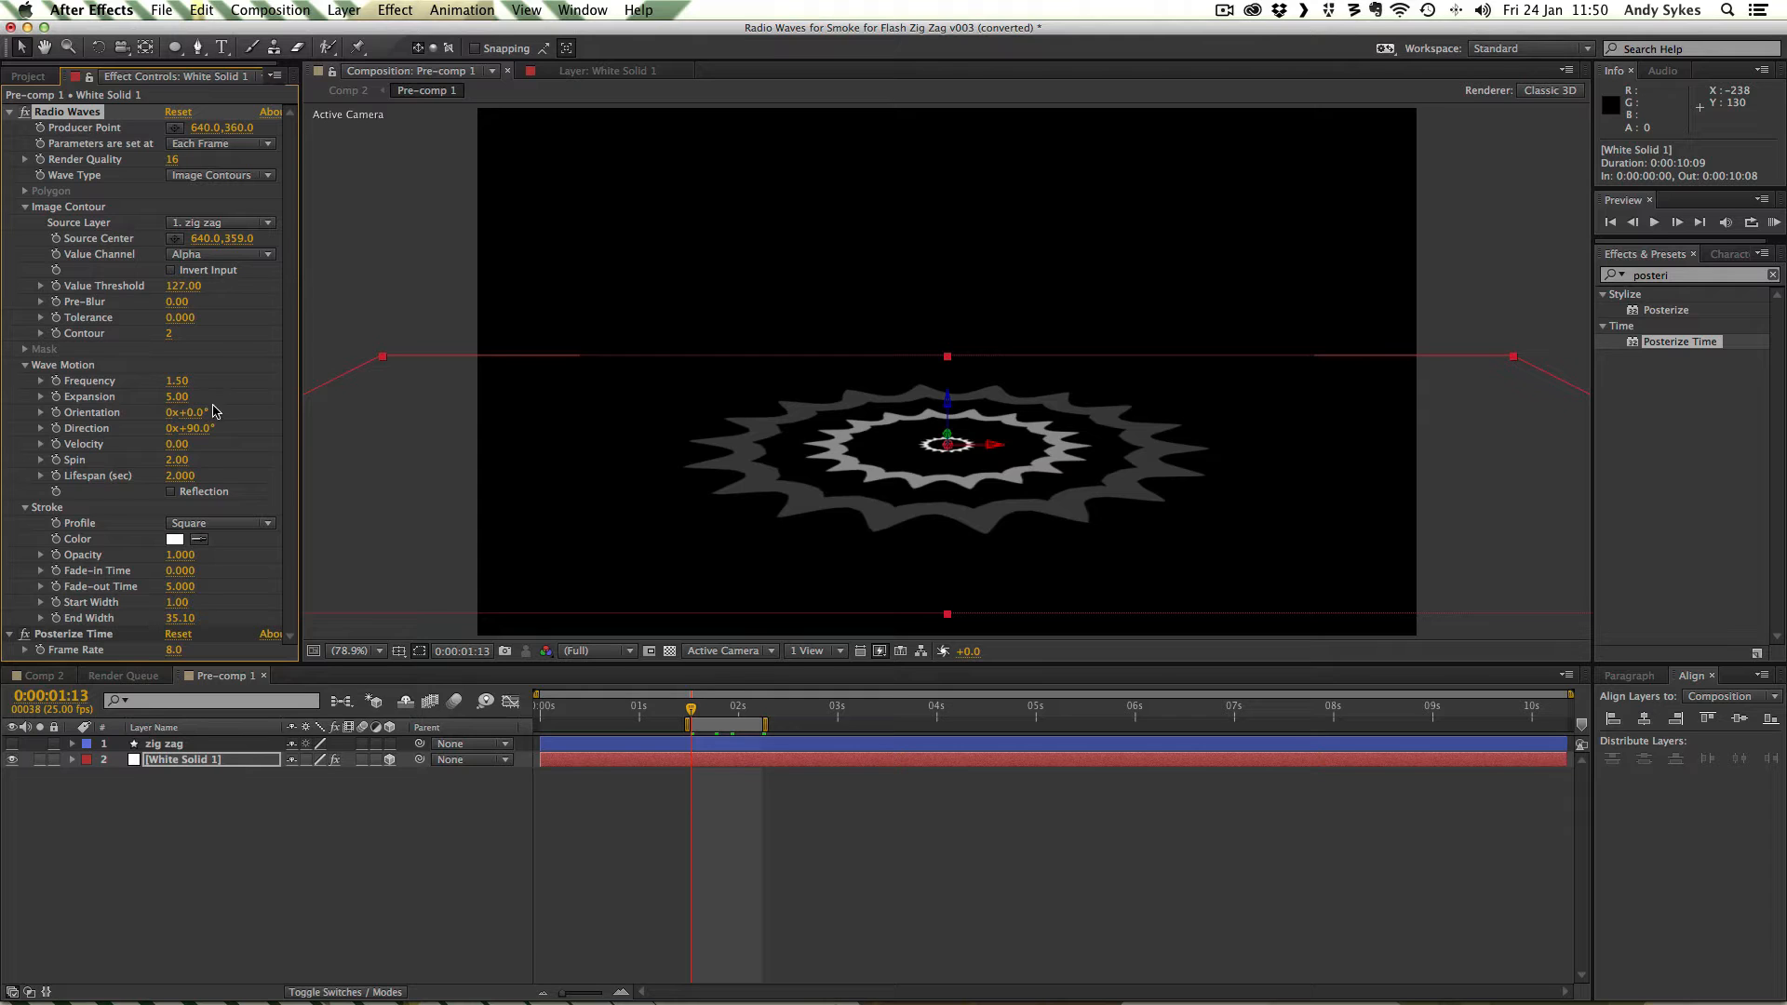
pyautogui.moveTo(211, 479)
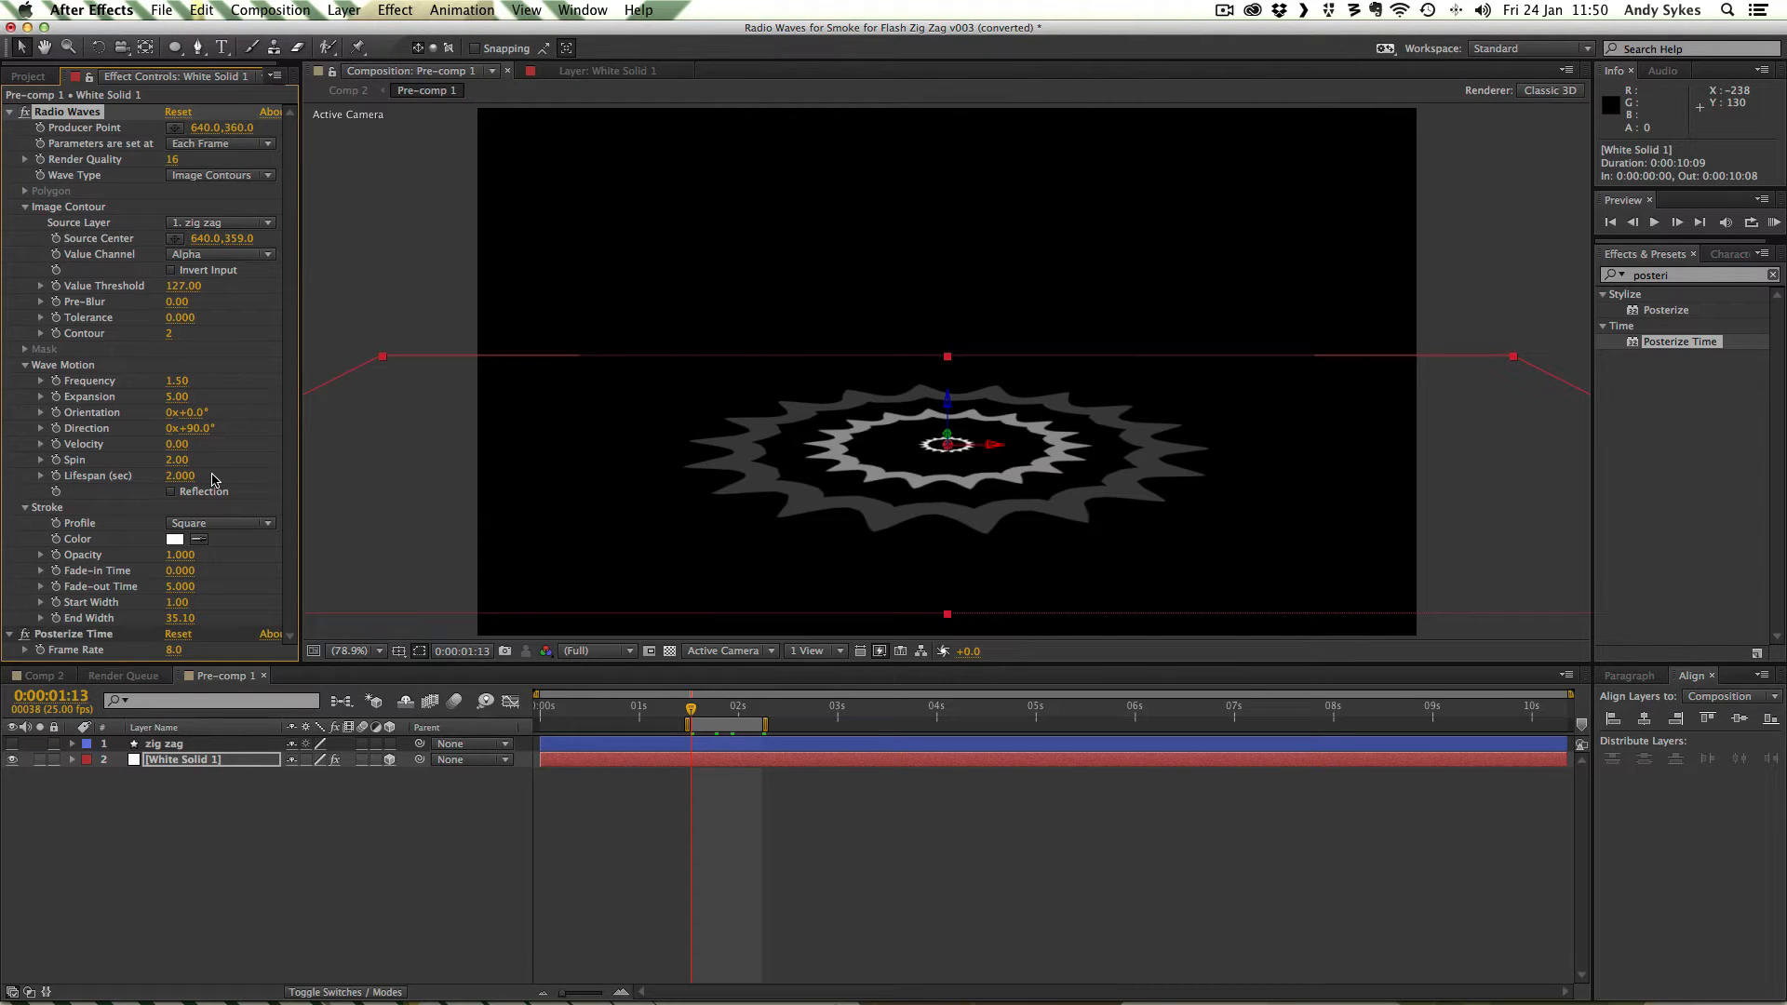
pyautogui.moveTo(223, 525)
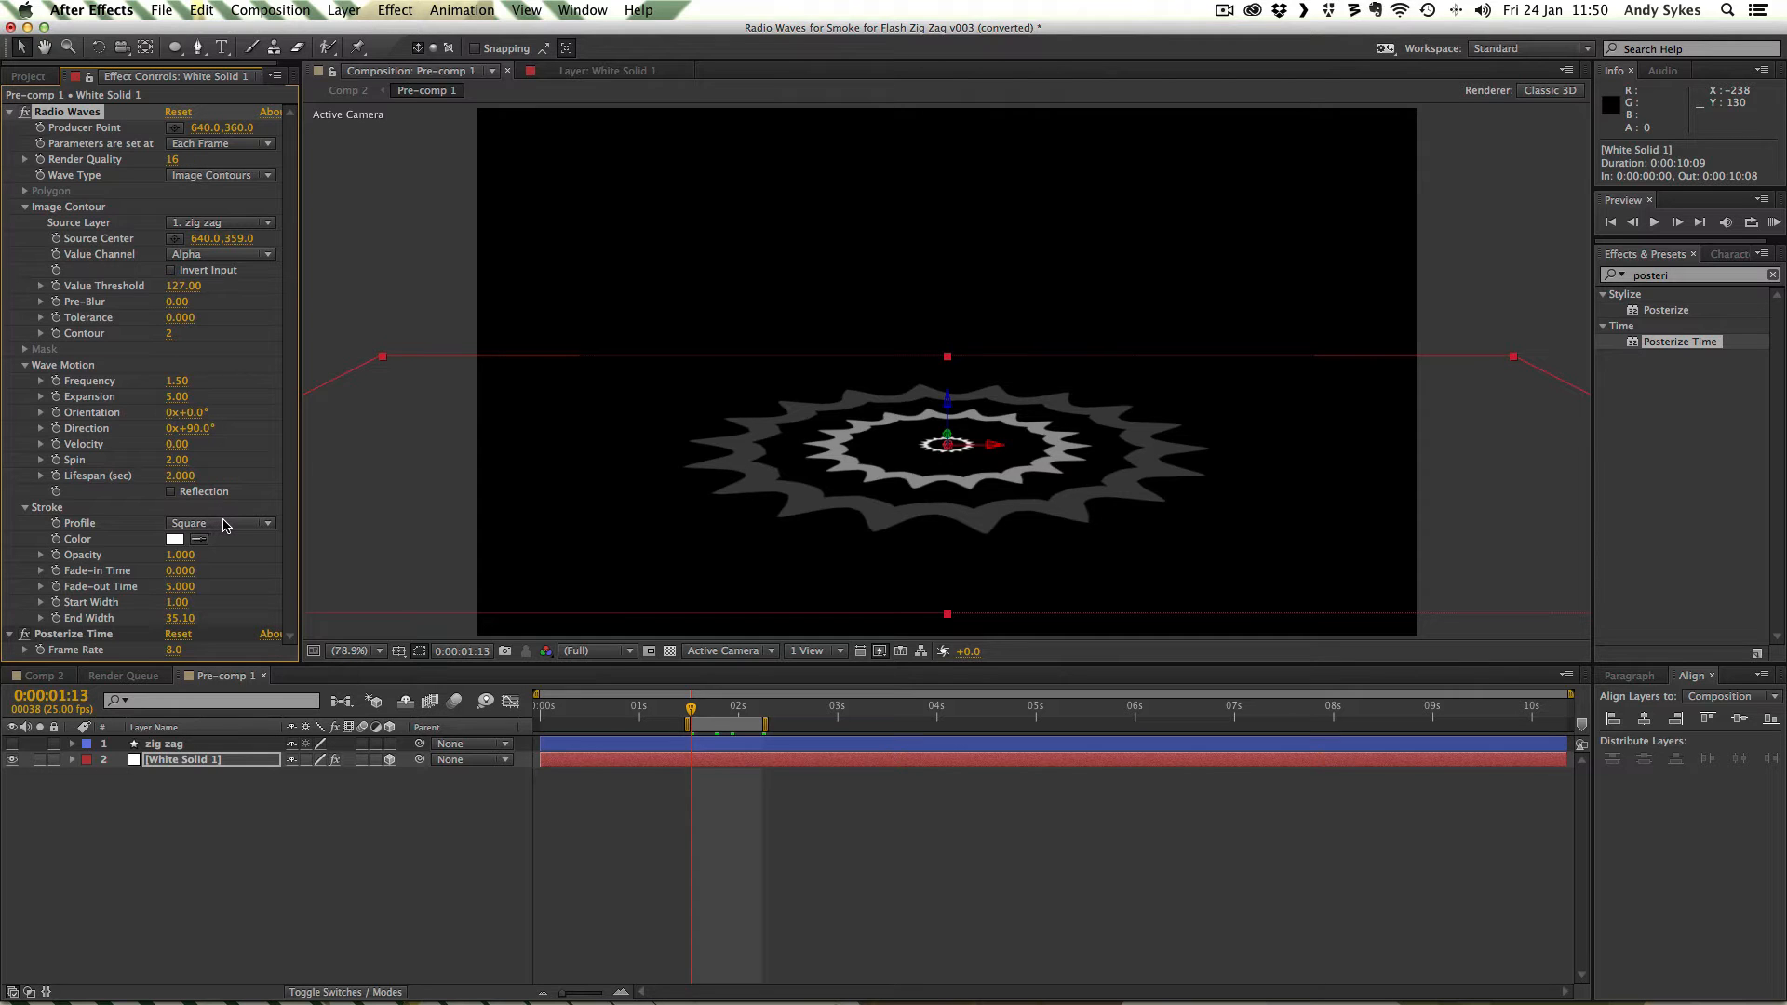
pyautogui.moveTo(219, 570)
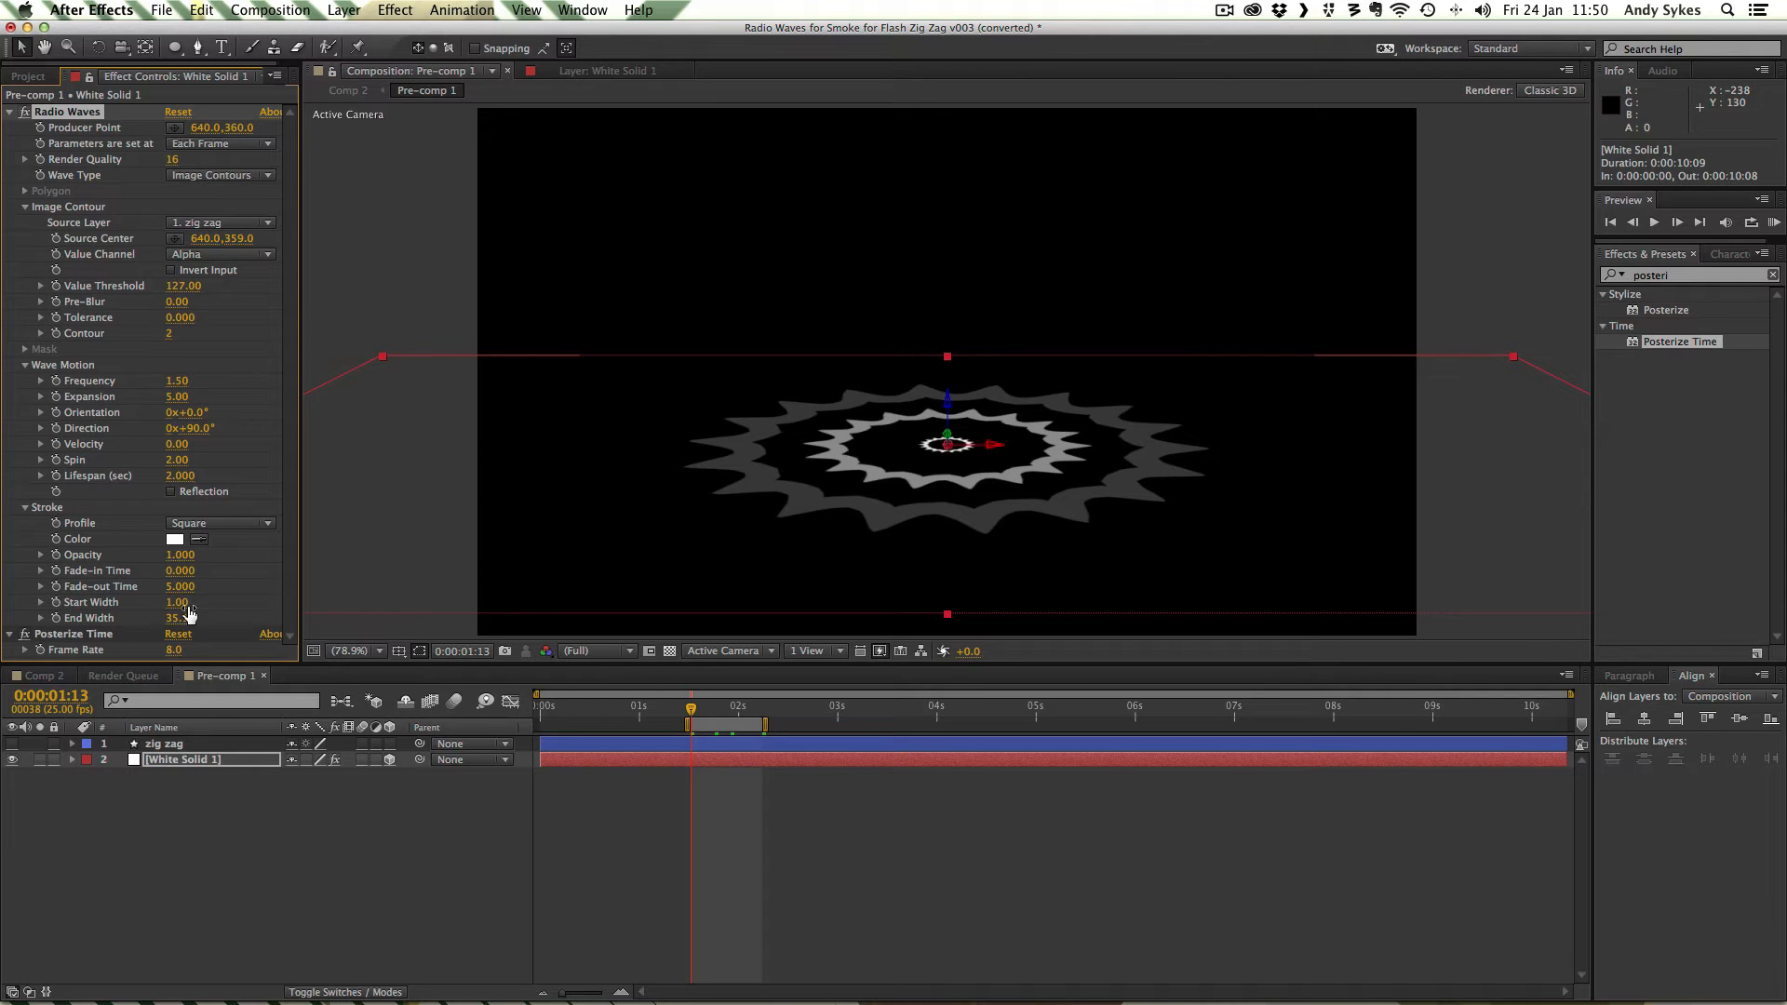
# Step: Move the current time to about two seconds to view the jagged rings
pyautogui.moveTo(178, 618); pyautogui.dragTo(180, 616)
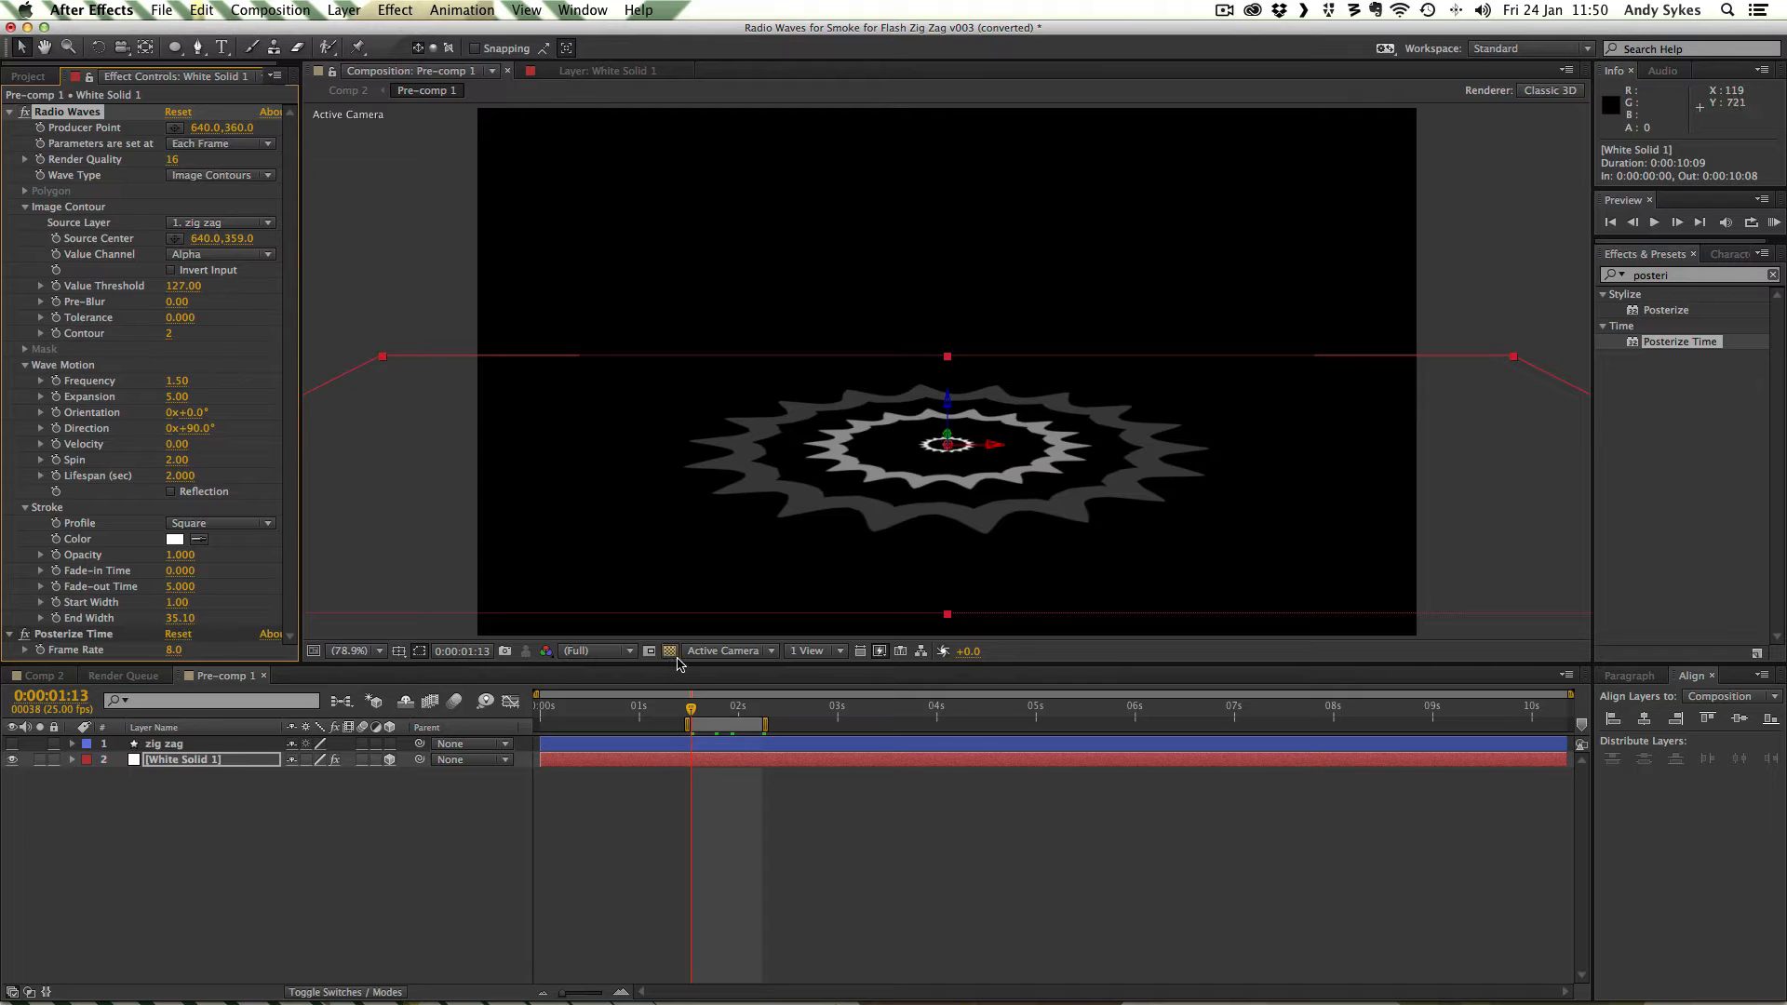
pyautogui.moveTo(697, 692)
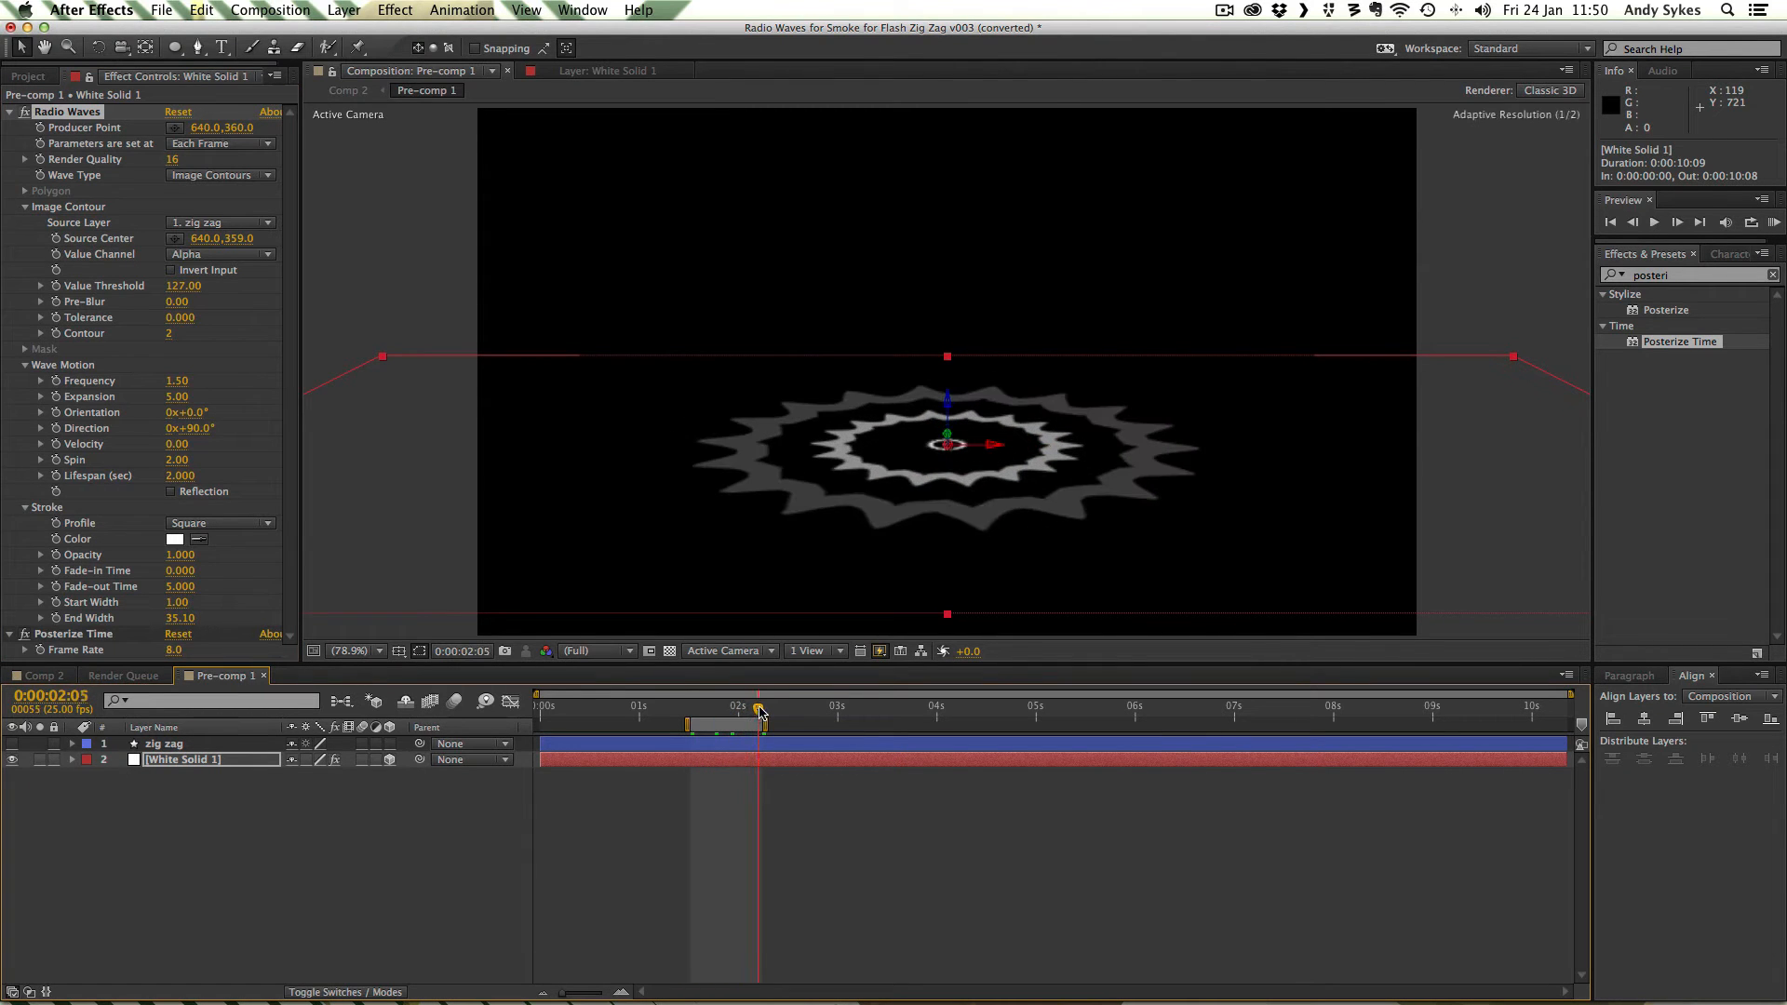
pyautogui.click(762, 705)
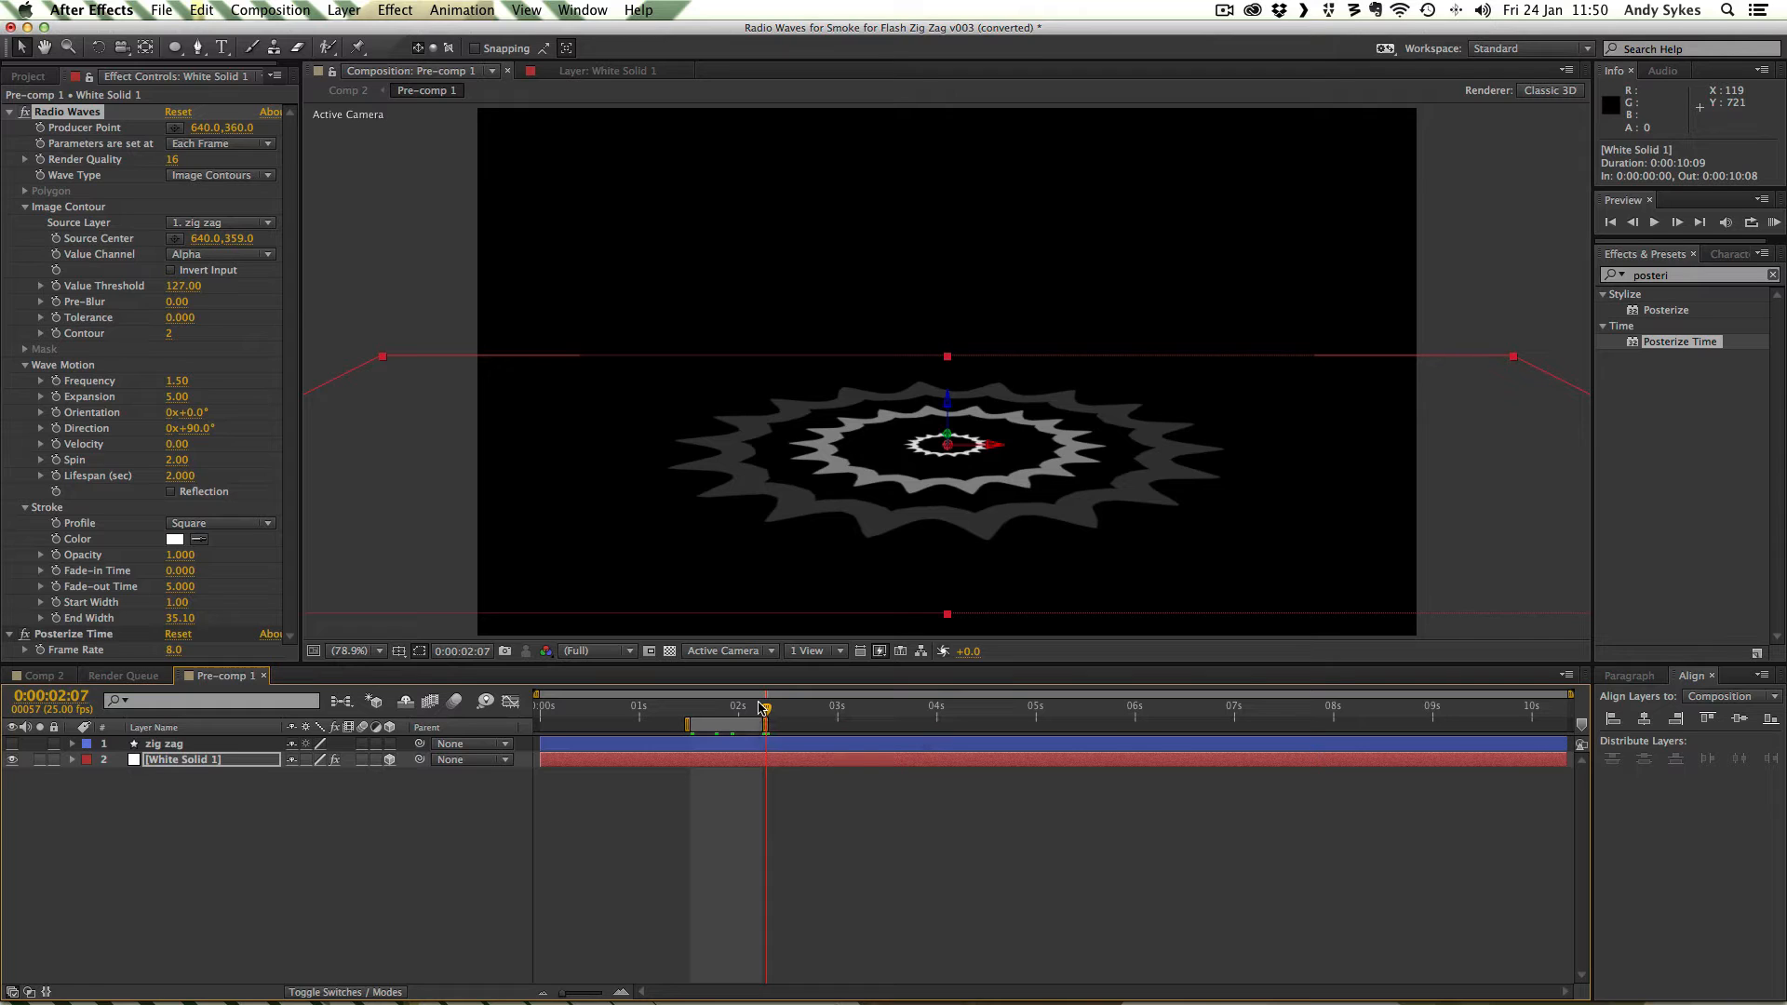
pyautogui.moveTo(157, 581)
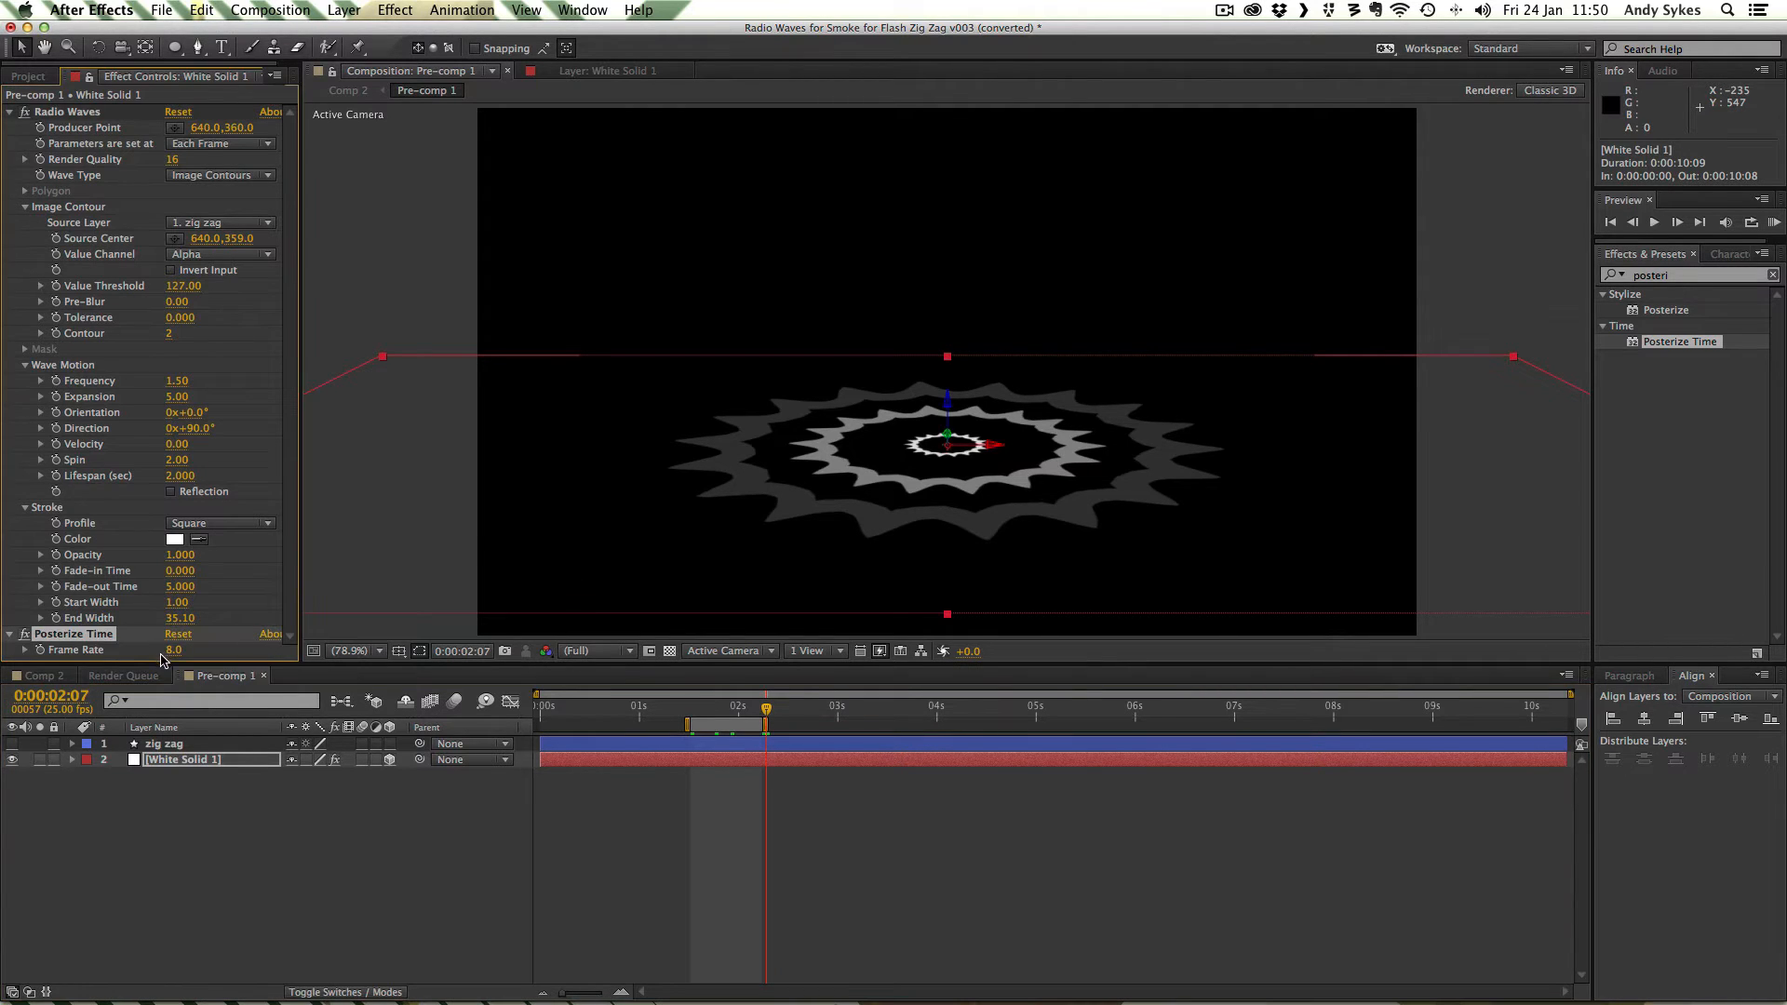
pyautogui.moveTo(194, 659)
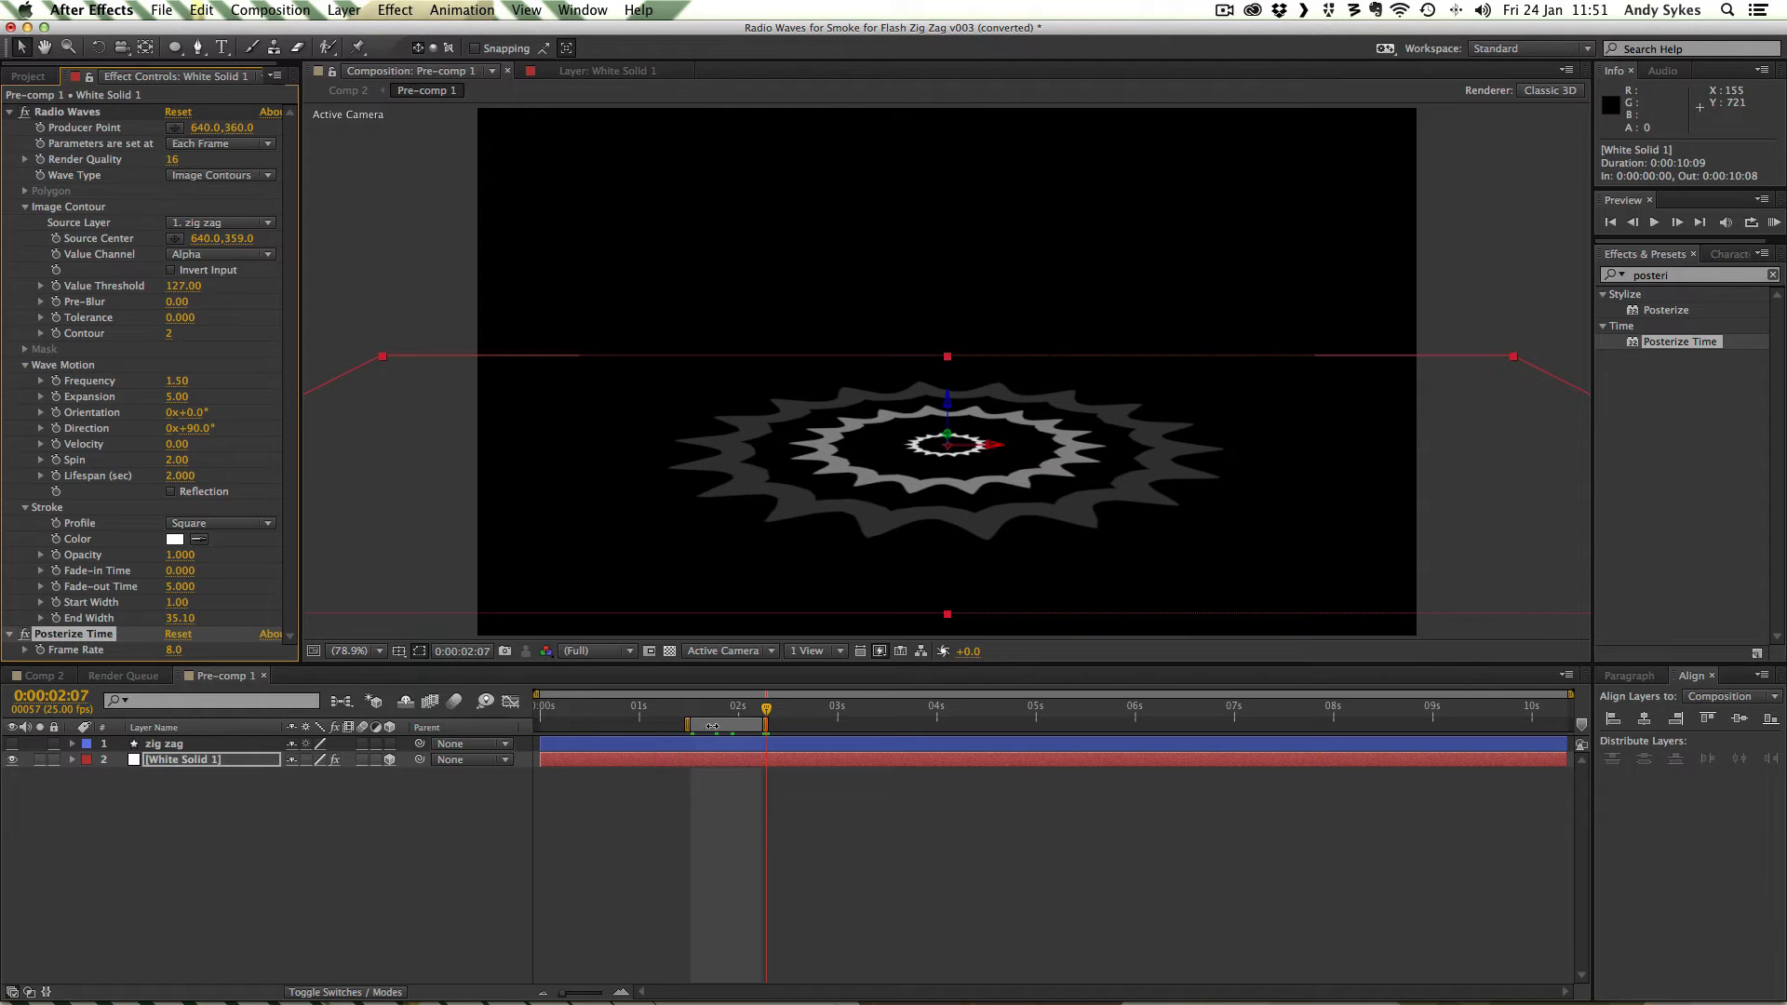
# Step: Scrub from about 1 second to 2 seconds 6 frames to preview the stepped rings
pyautogui.click(666, 706)
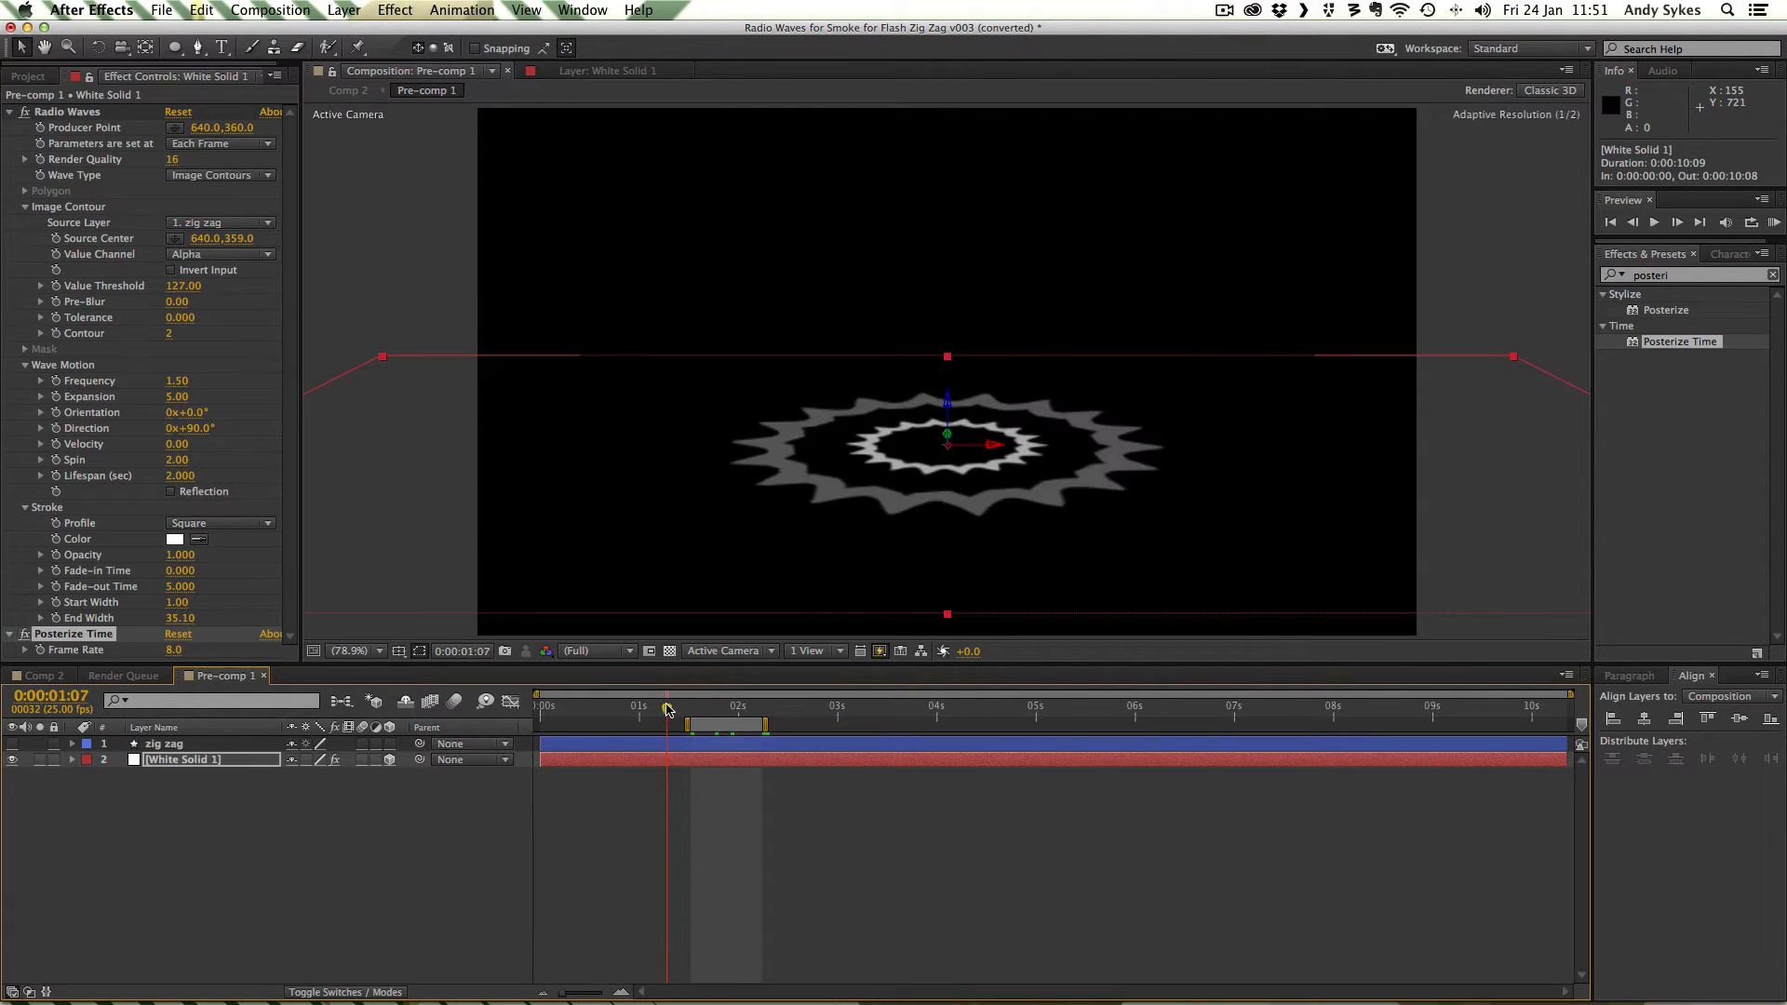
pyautogui.moveTo(667, 707); pyautogui.dragTo(692, 706)
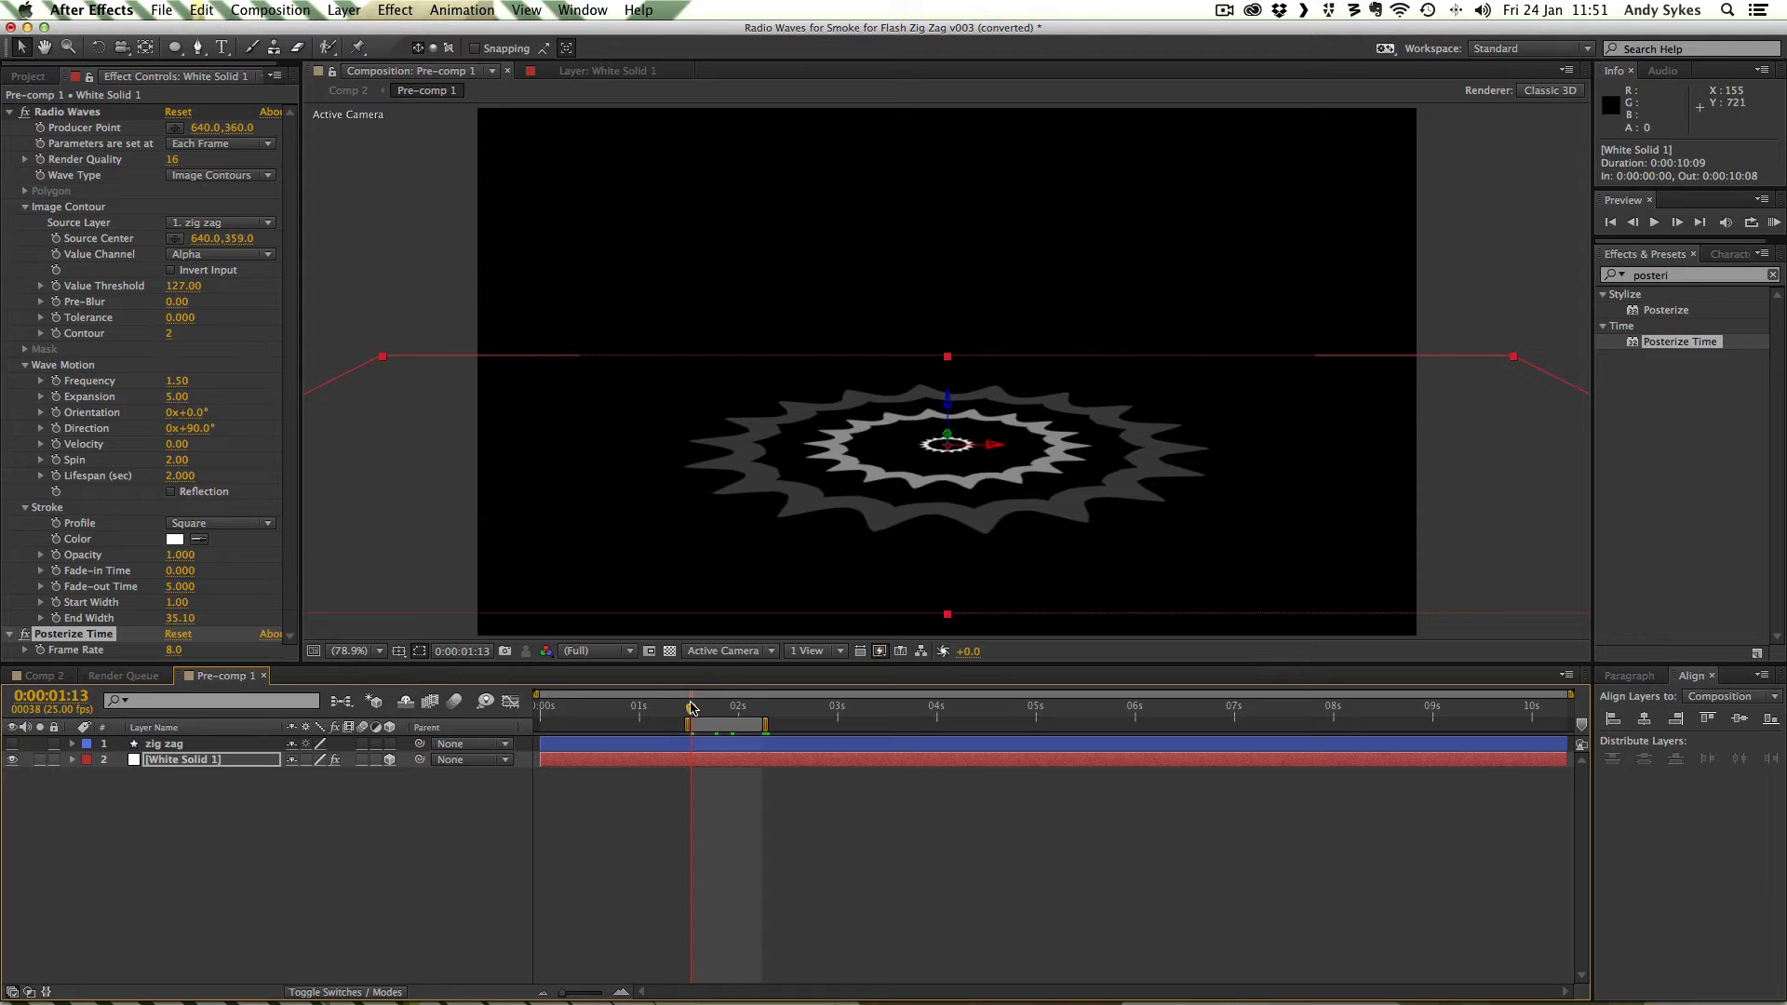
pyautogui.moveTo(692, 707)
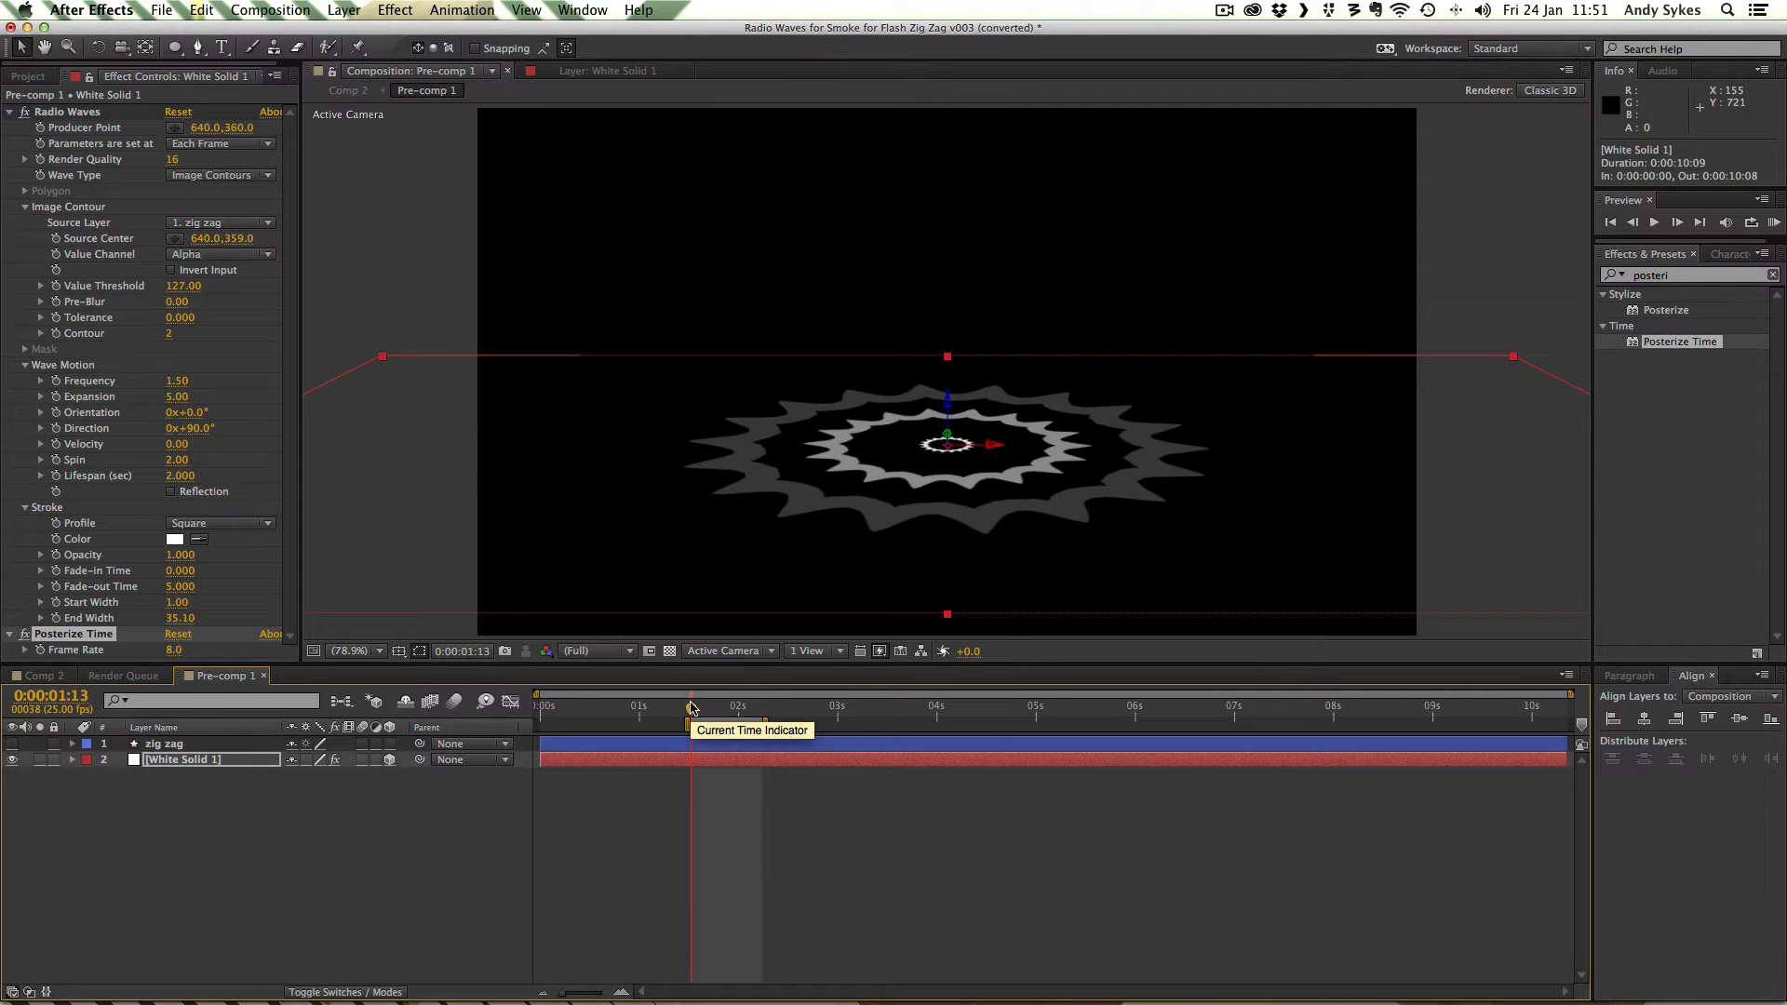
pyautogui.moveTo(690, 707); pyautogui.dragTo(762, 707)
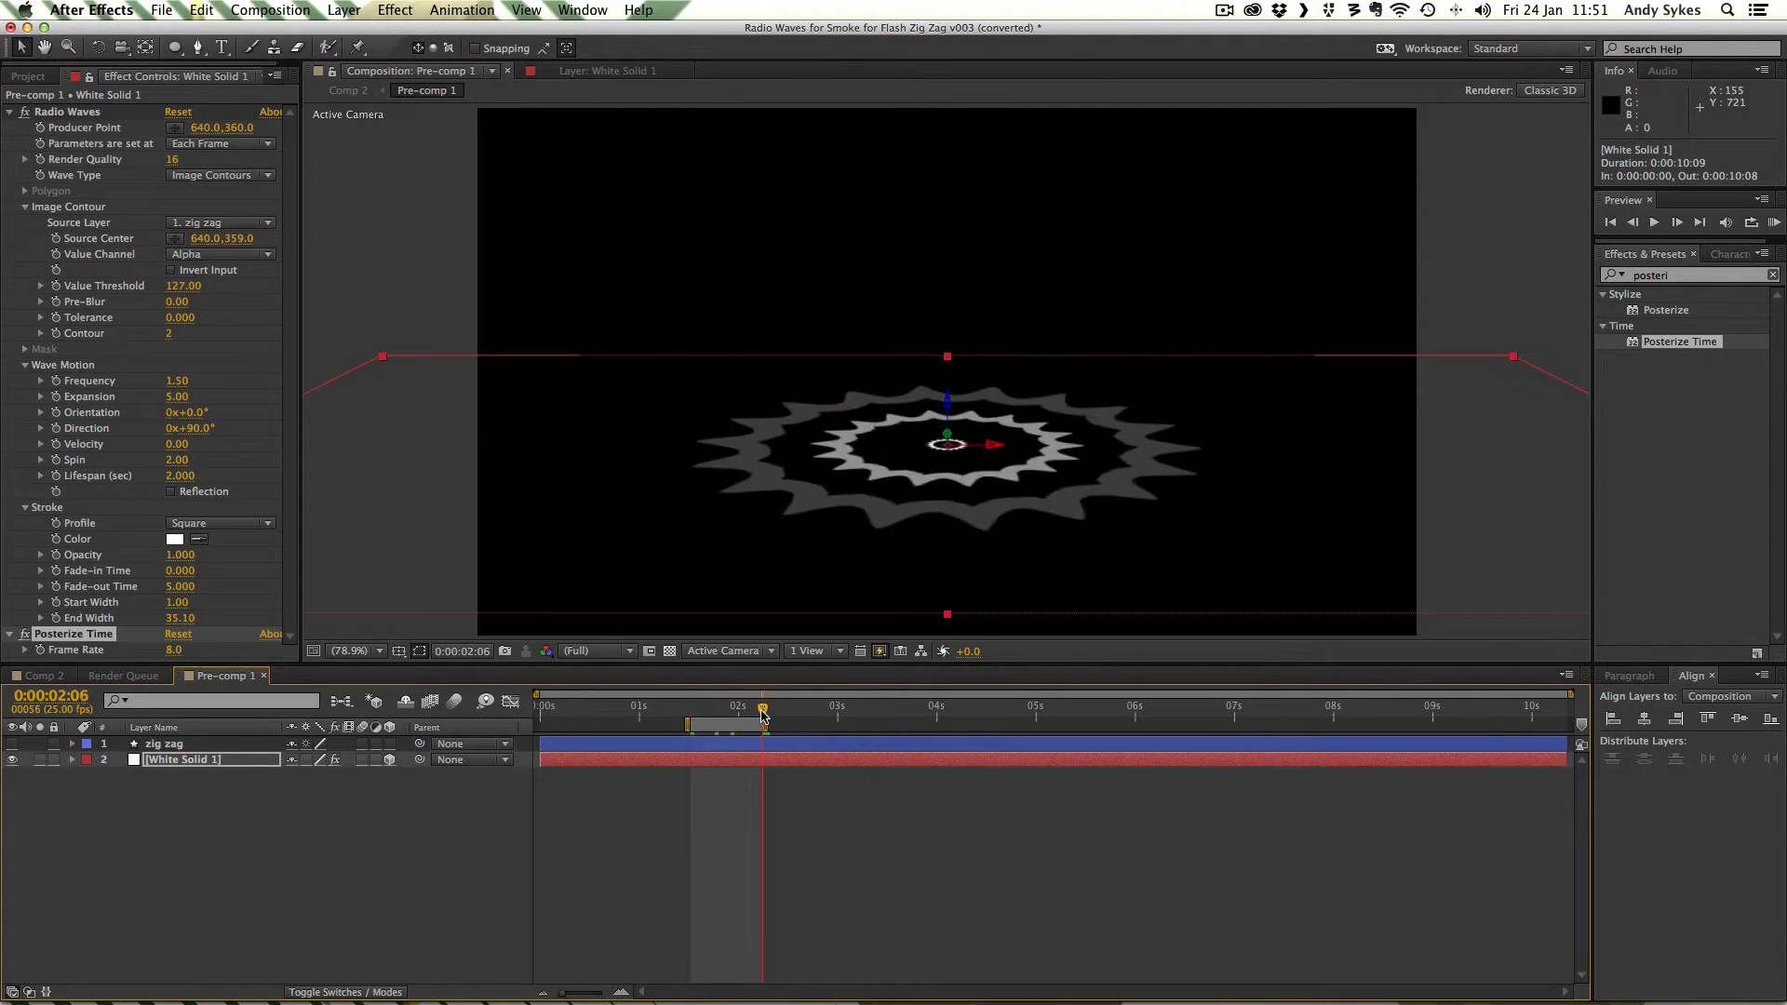
pyautogui.moveTo(762, 715)
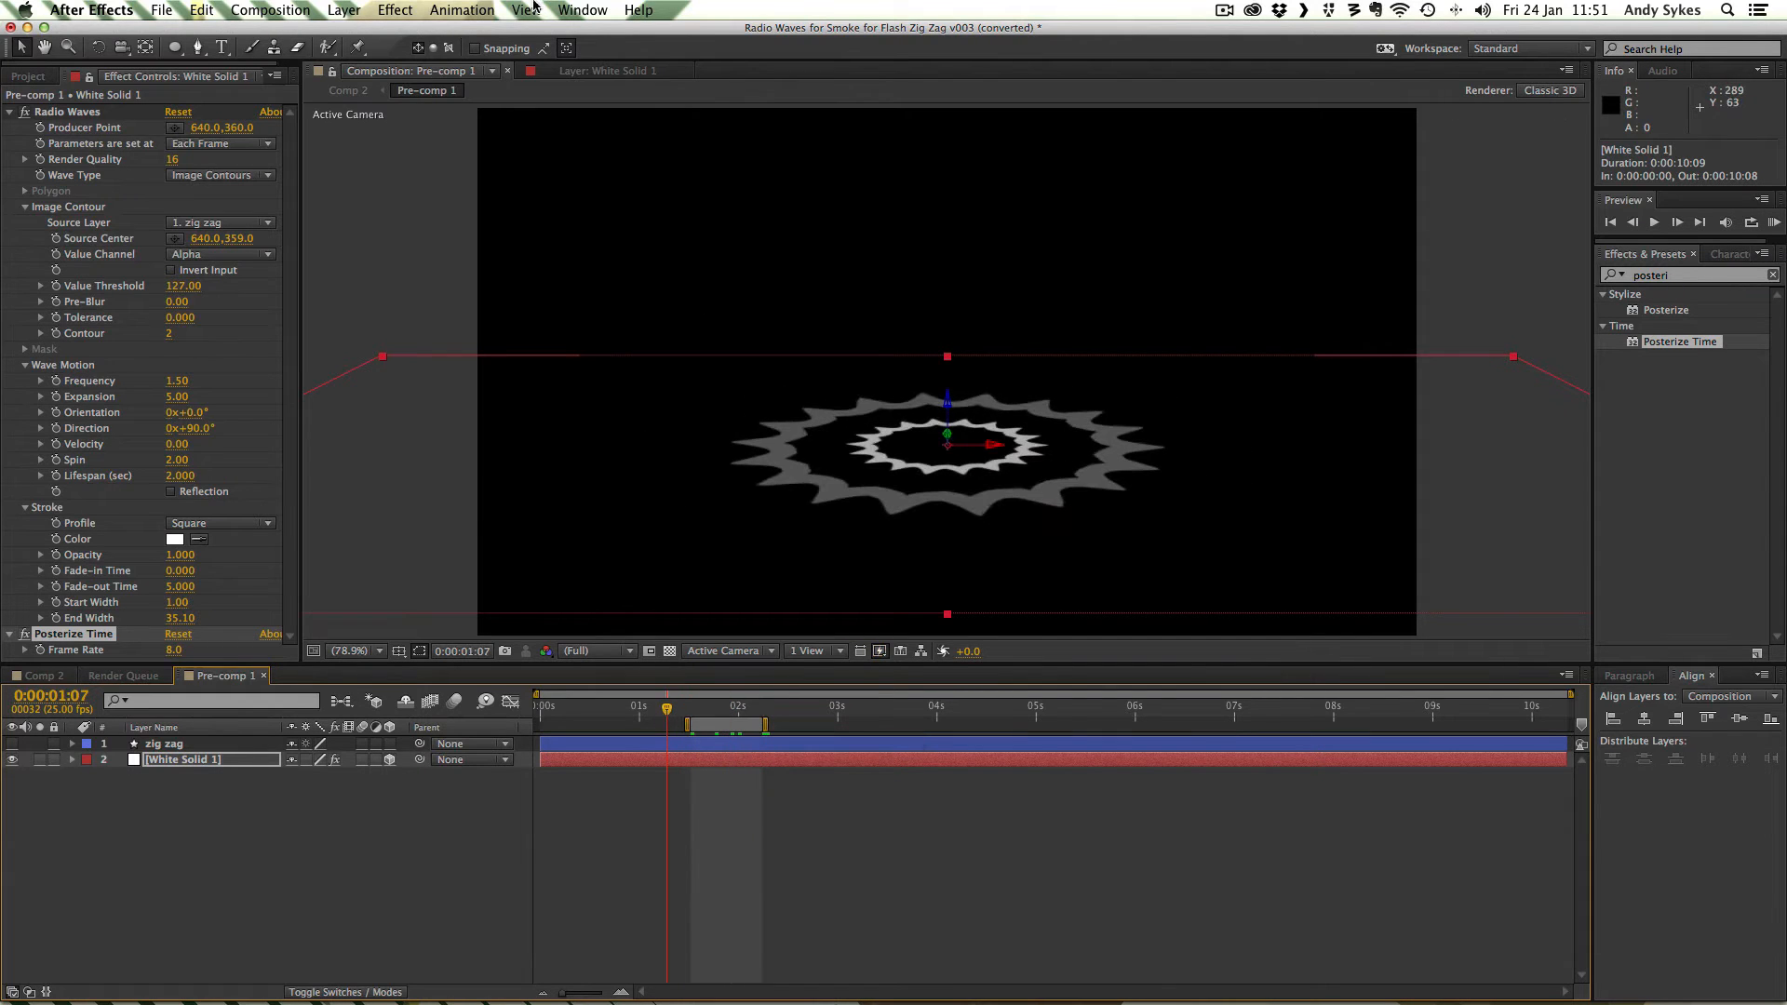
pyautogui.moveTo(291, 9)
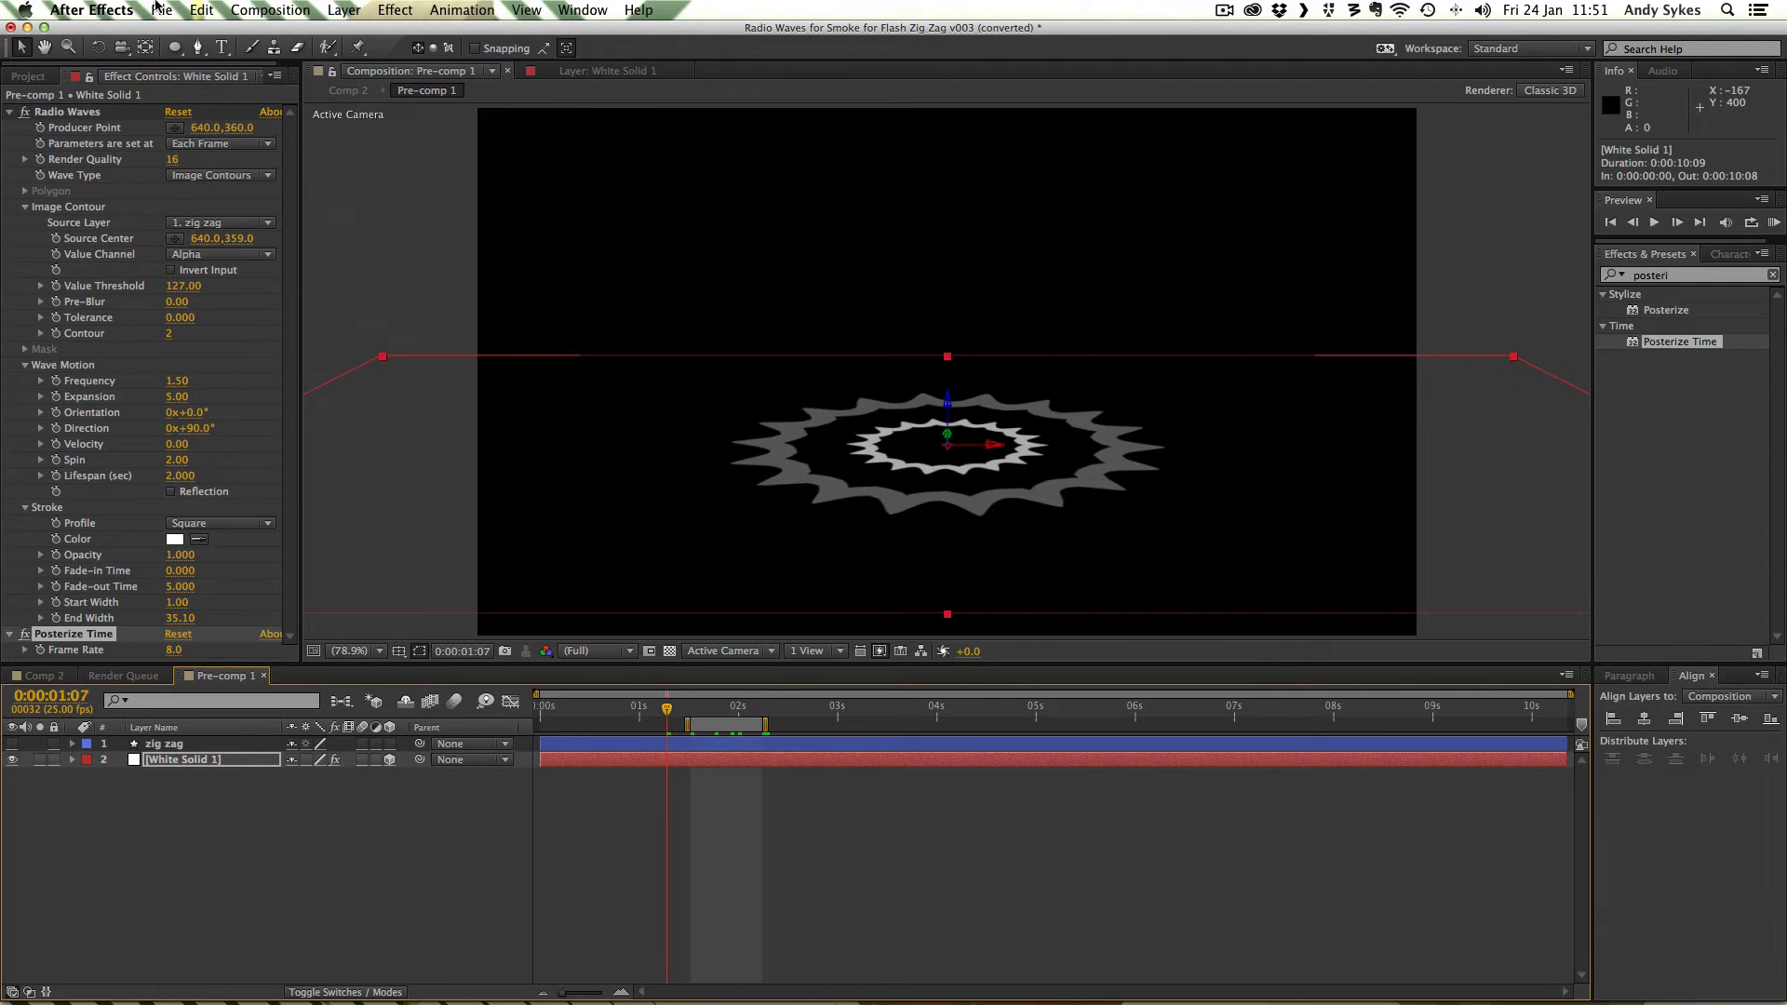
# Step: Open the Composition menu to add the comp to the Media Encoder queue
pyautogui.click(269, 10)
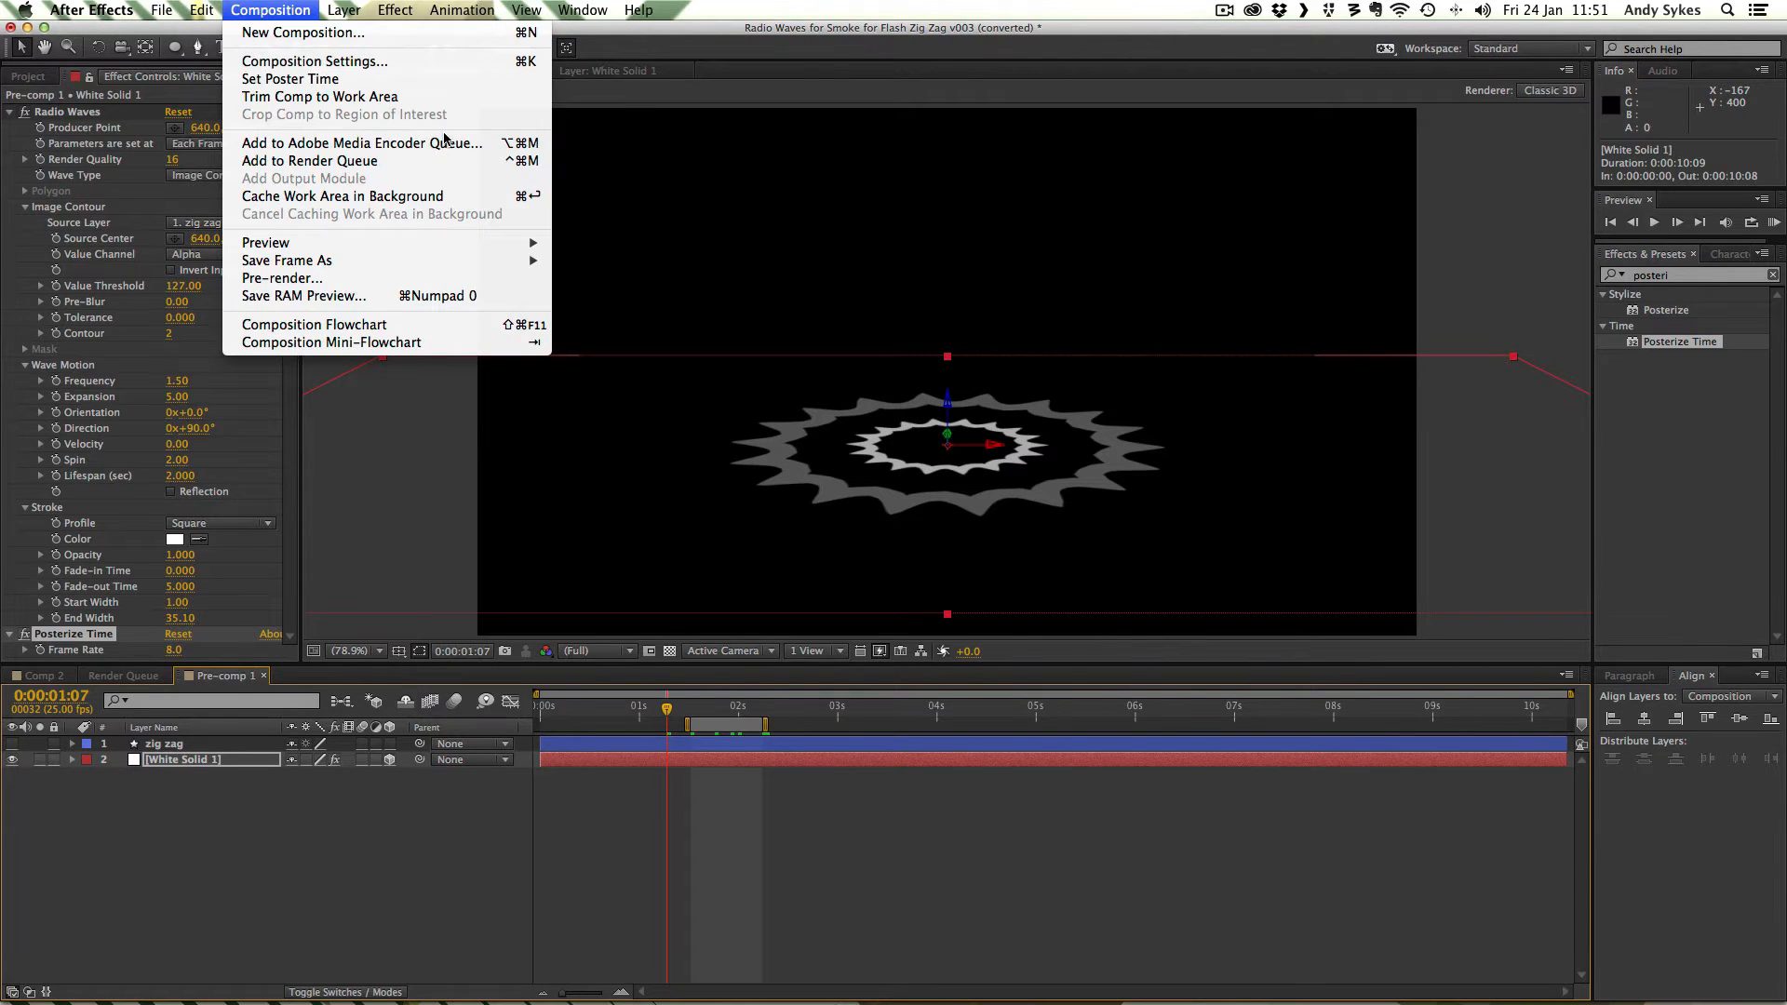
pyautogui.moveTo(361, 142)
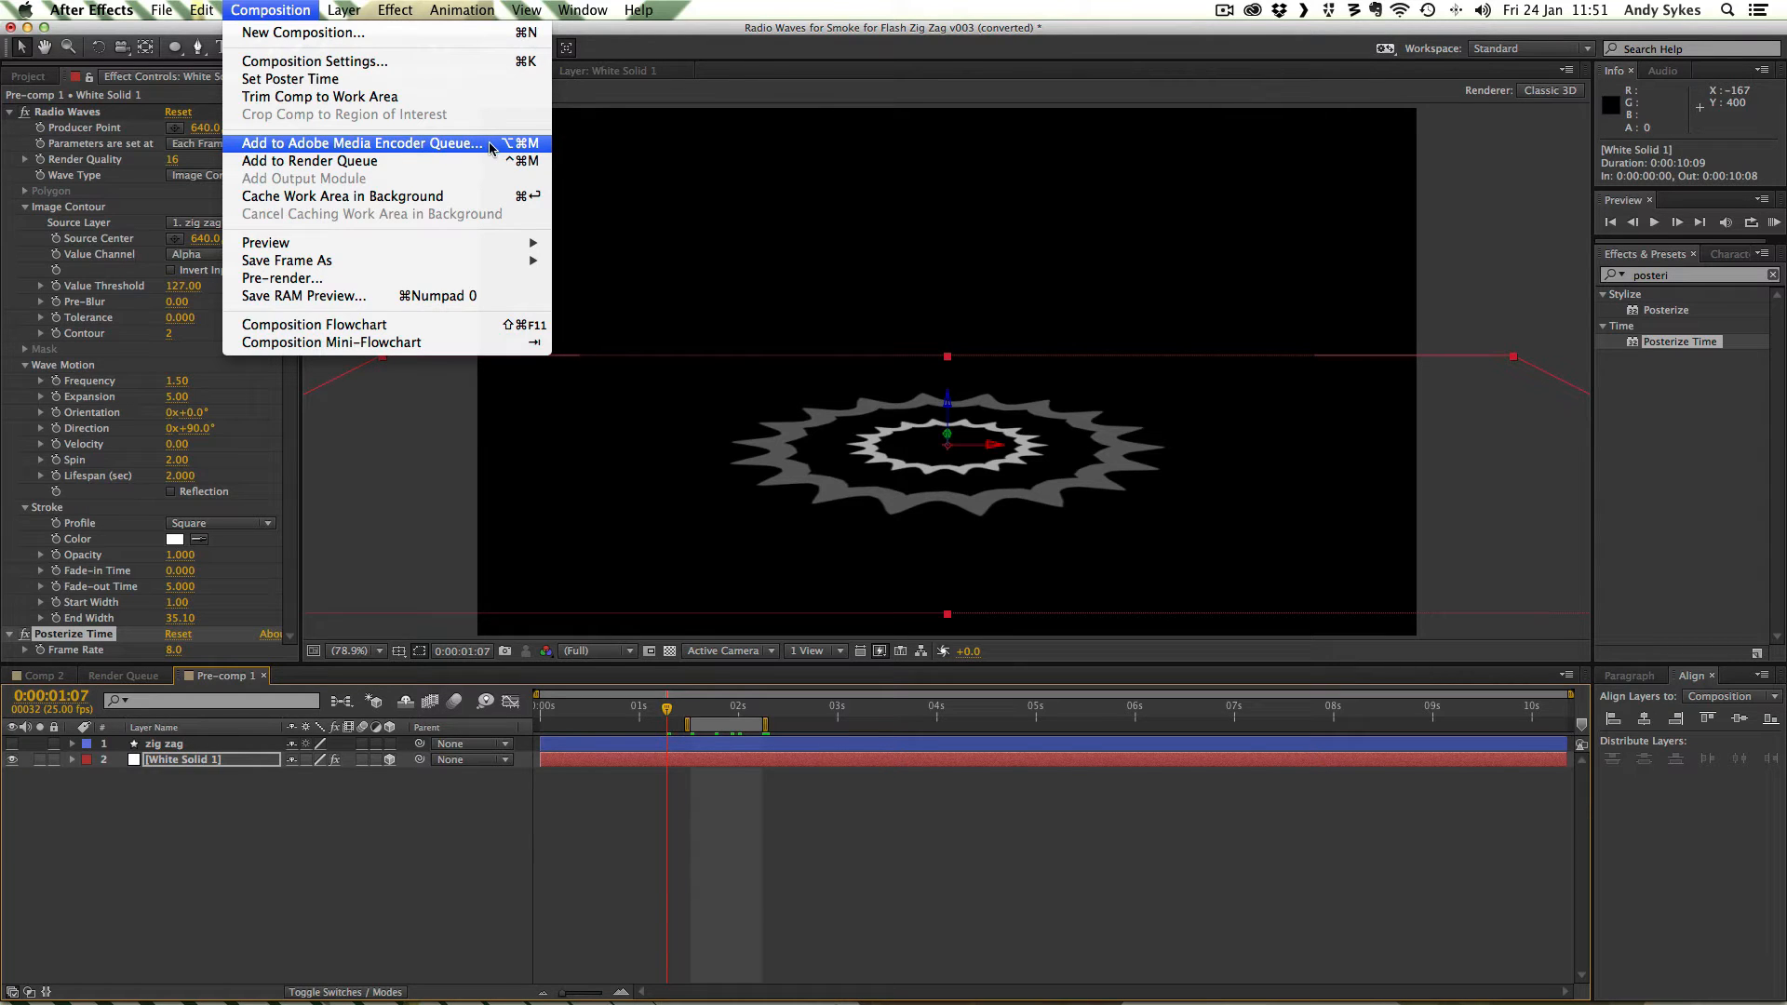
pyautogui.moveTo(309, 161)
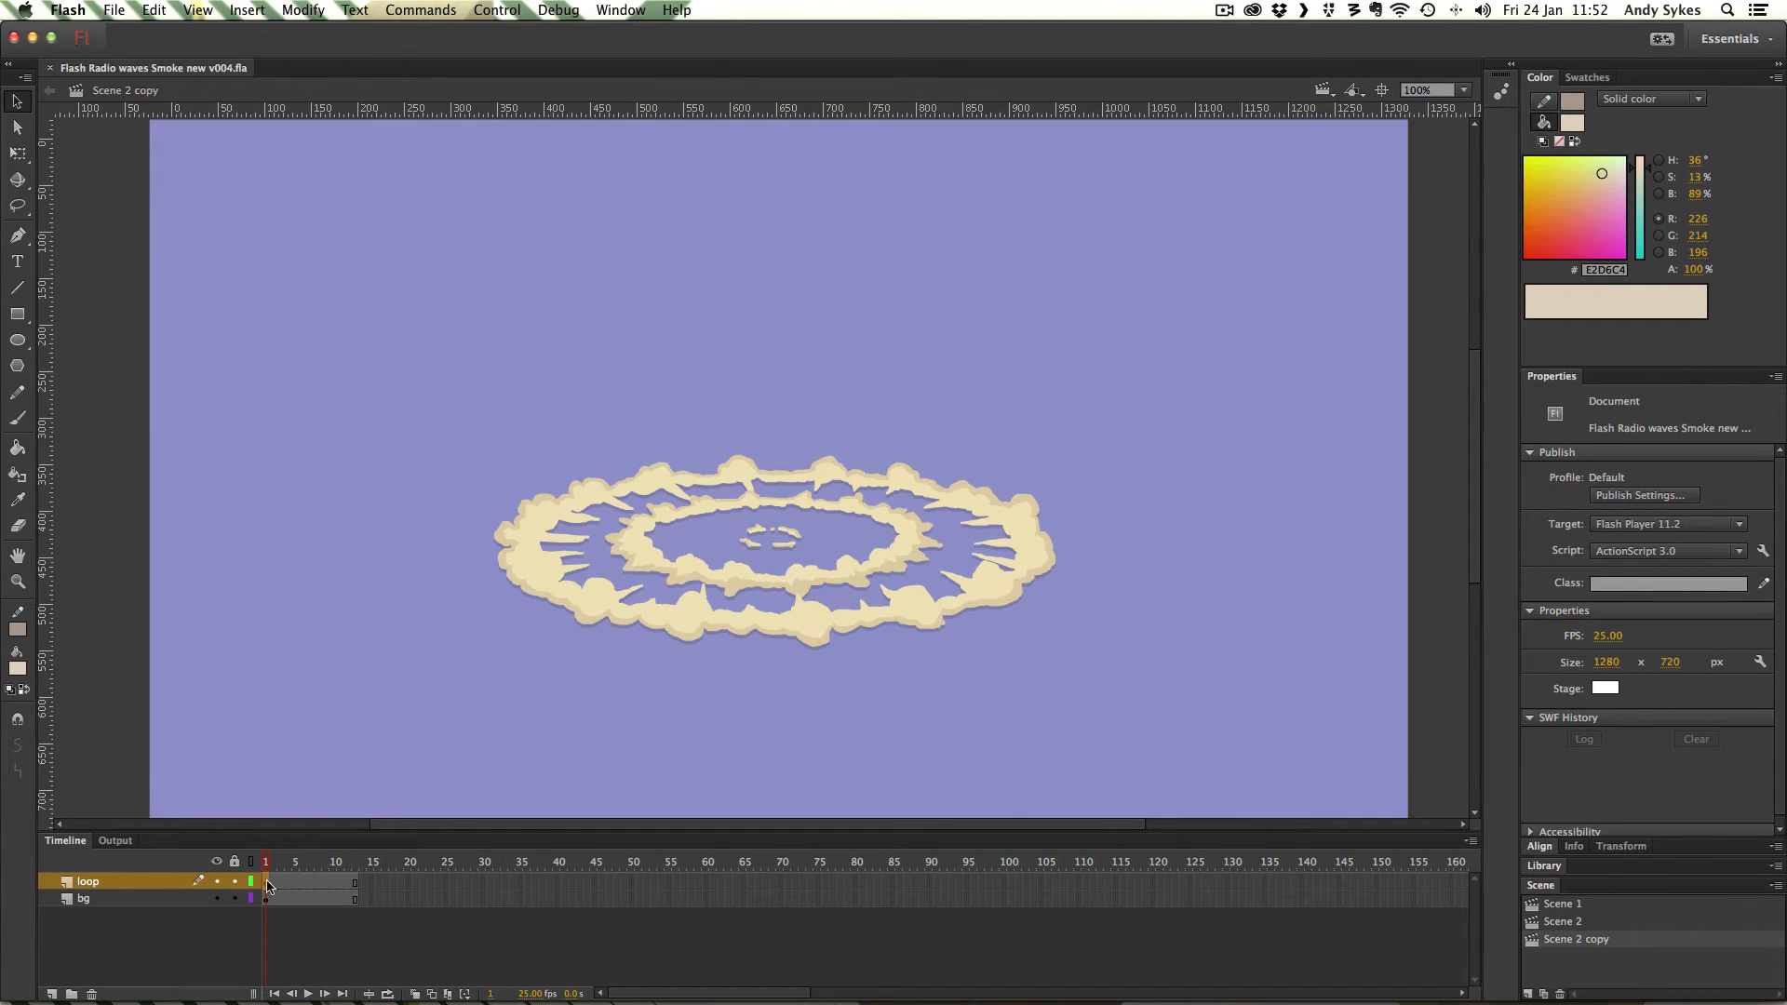
# Step: Select the smoke ring instance on the loop layer of Scene 2 copy
pyautogui.click(308, 899)
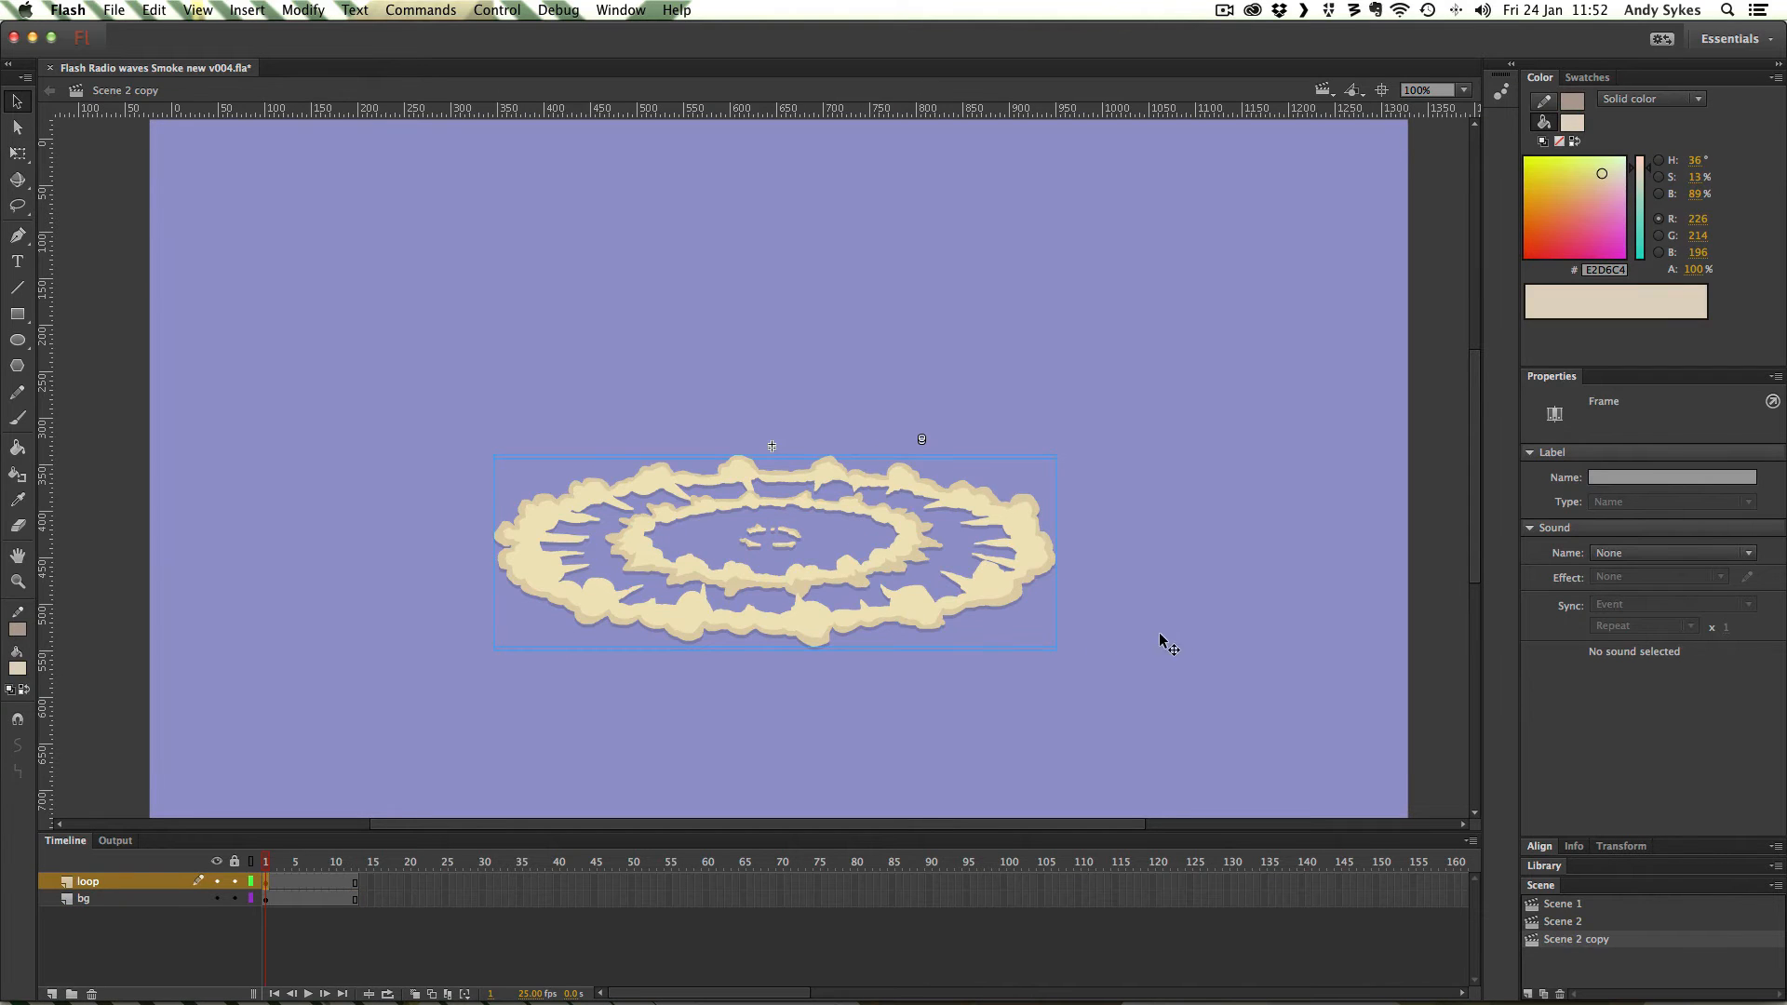
pyautogui.moveTo(934, 519)
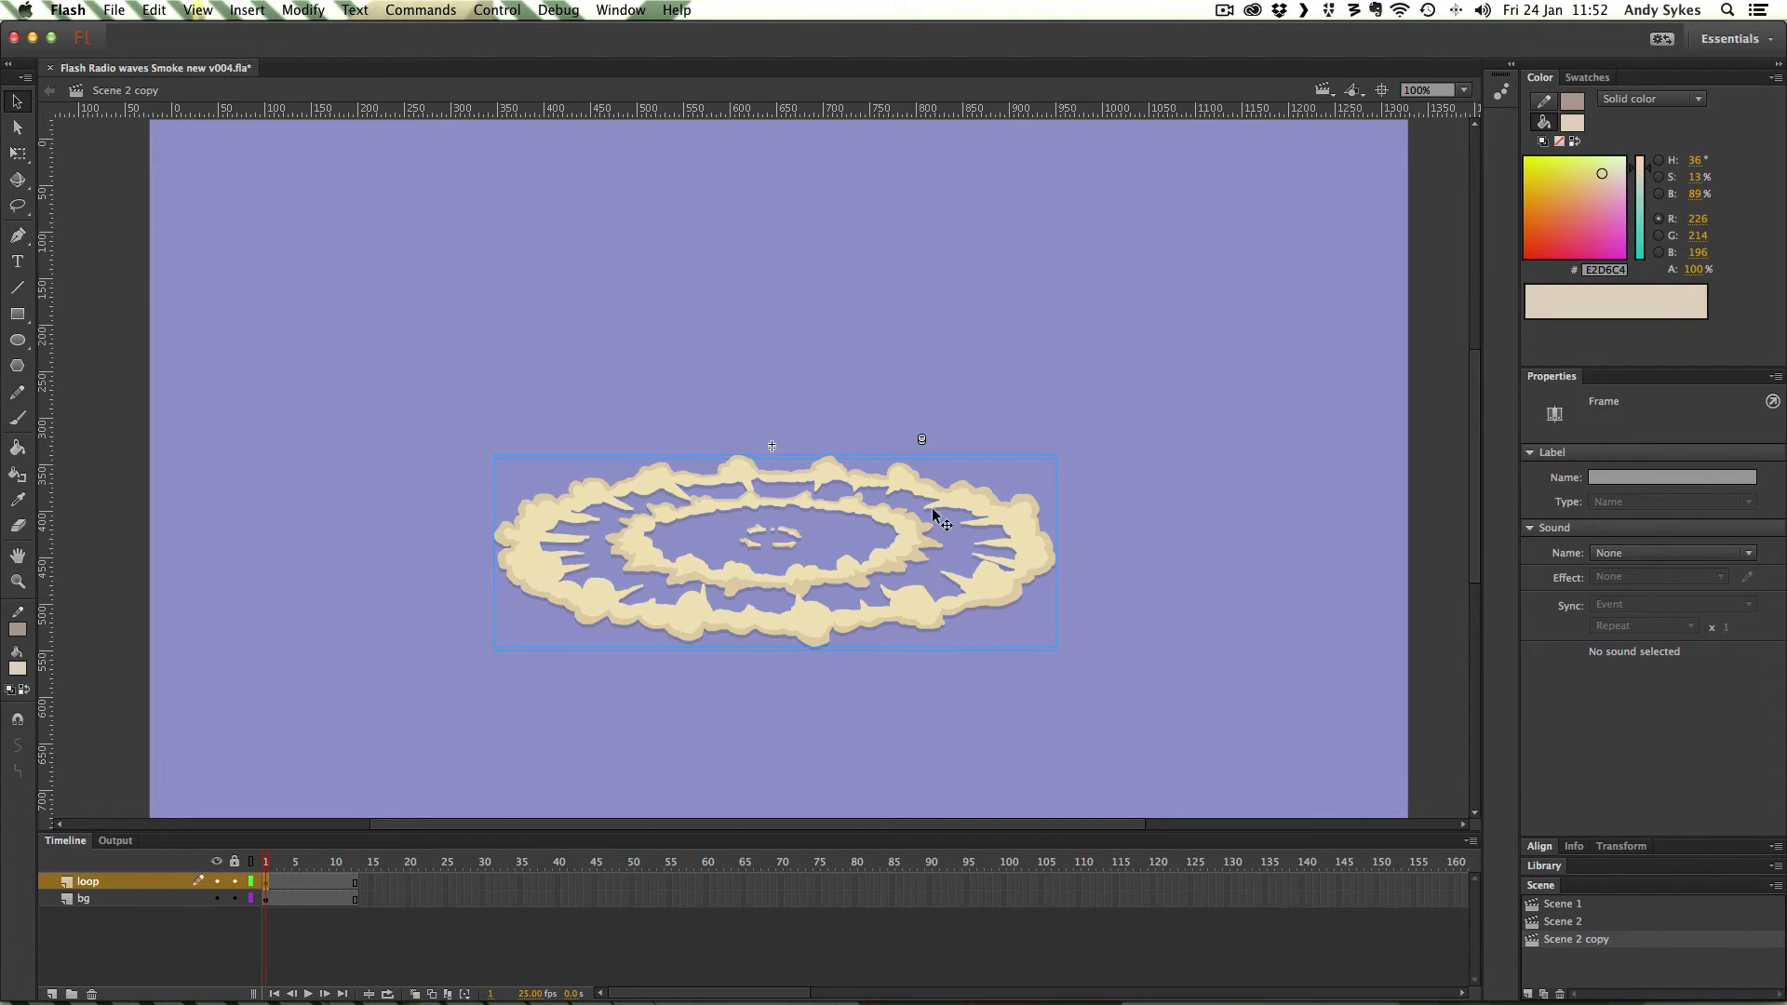
pyautogui.moveTo(932, 538)
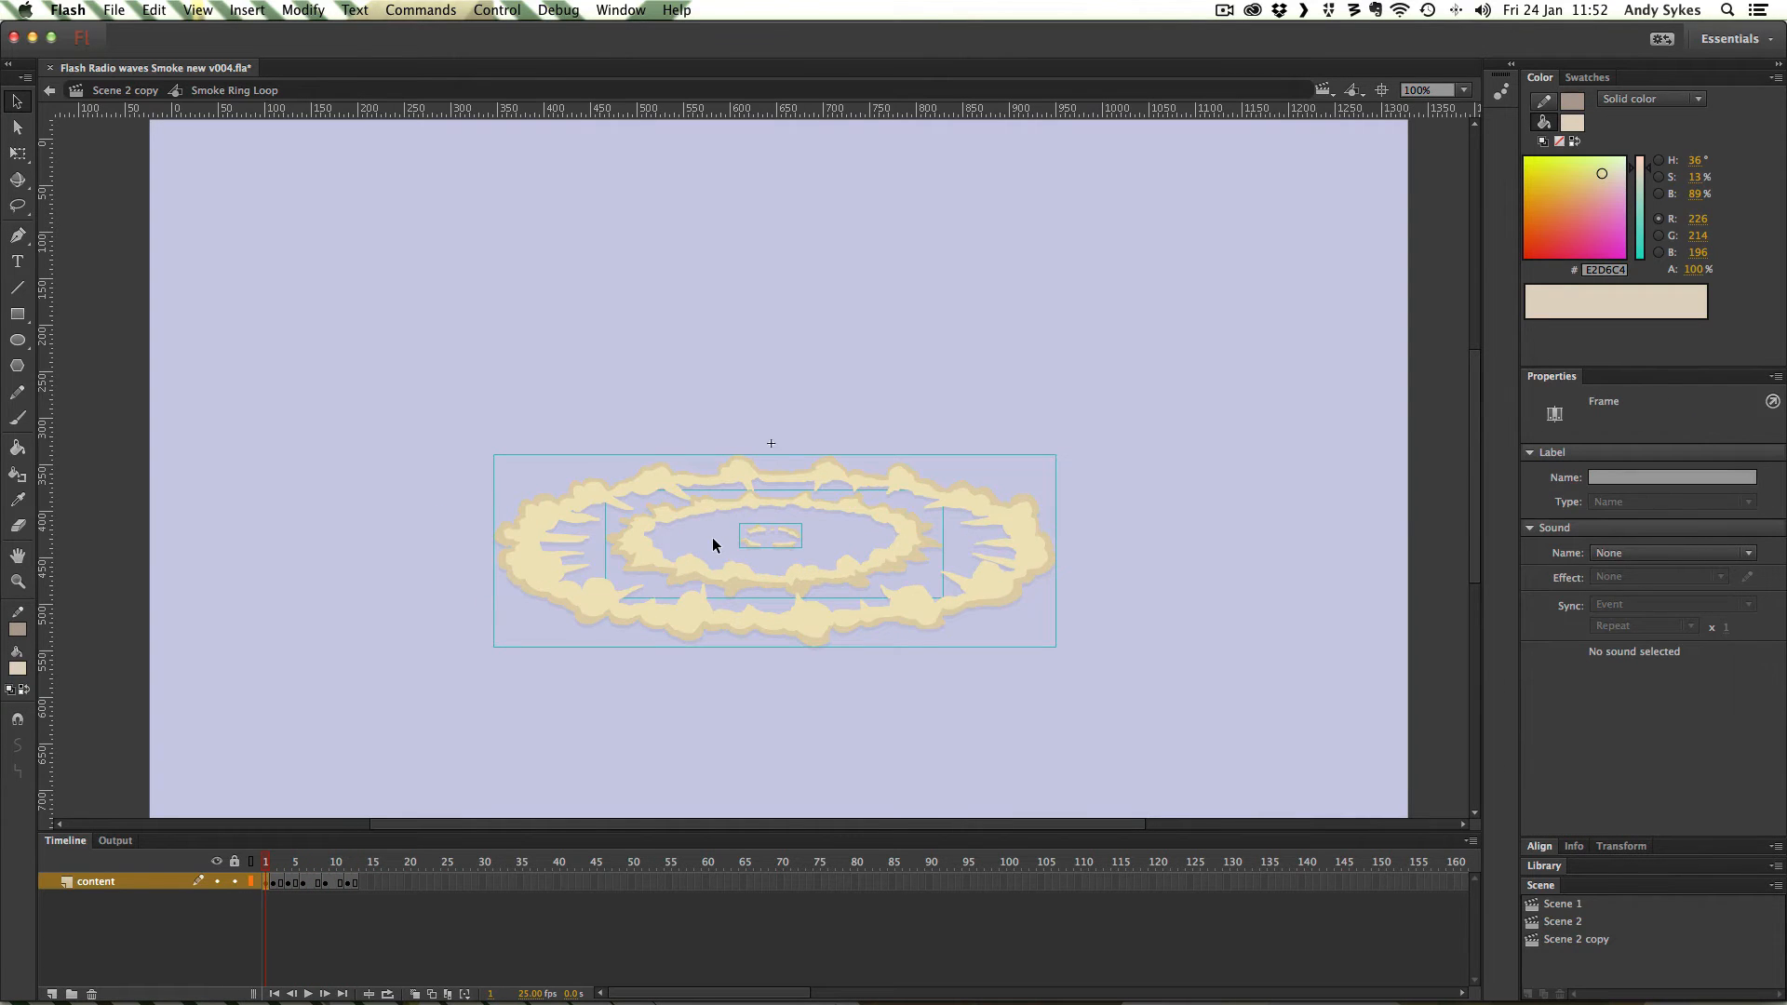
pyautogui.moveTo(359, 527)
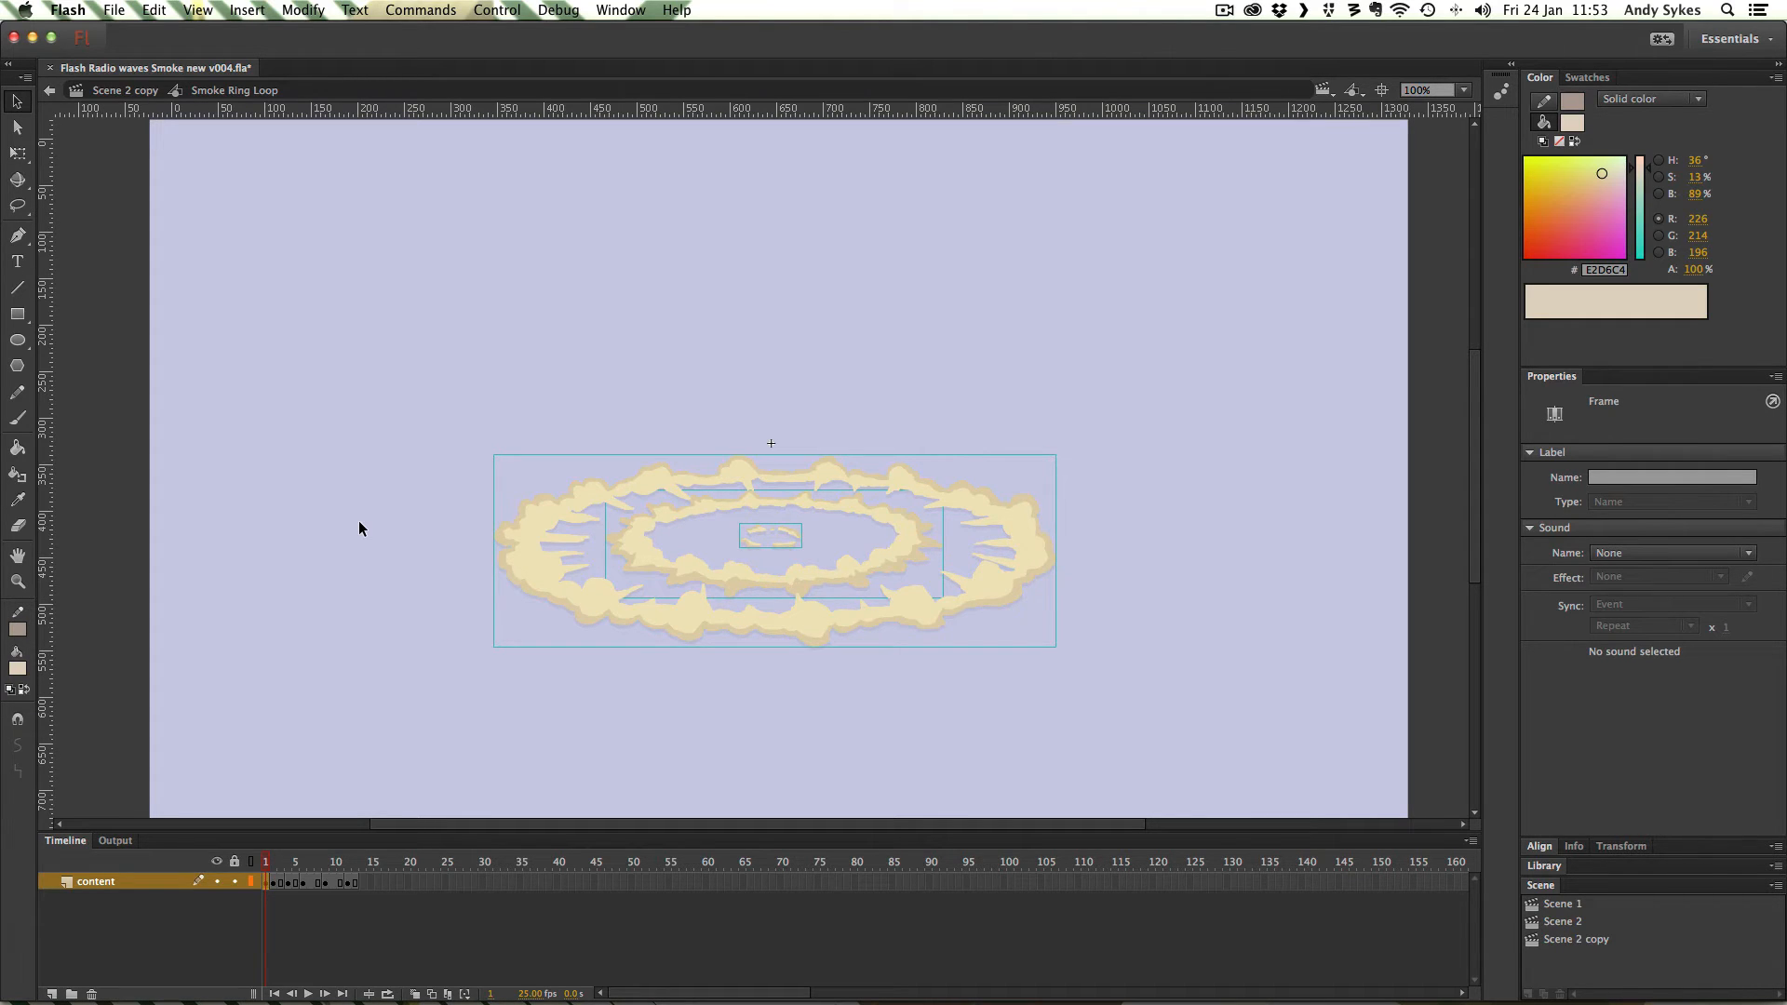
# Step: Browse the Modify menu's shape and bitmap commands, then dismiss it without choosing
pyautogui.click(302, 9)
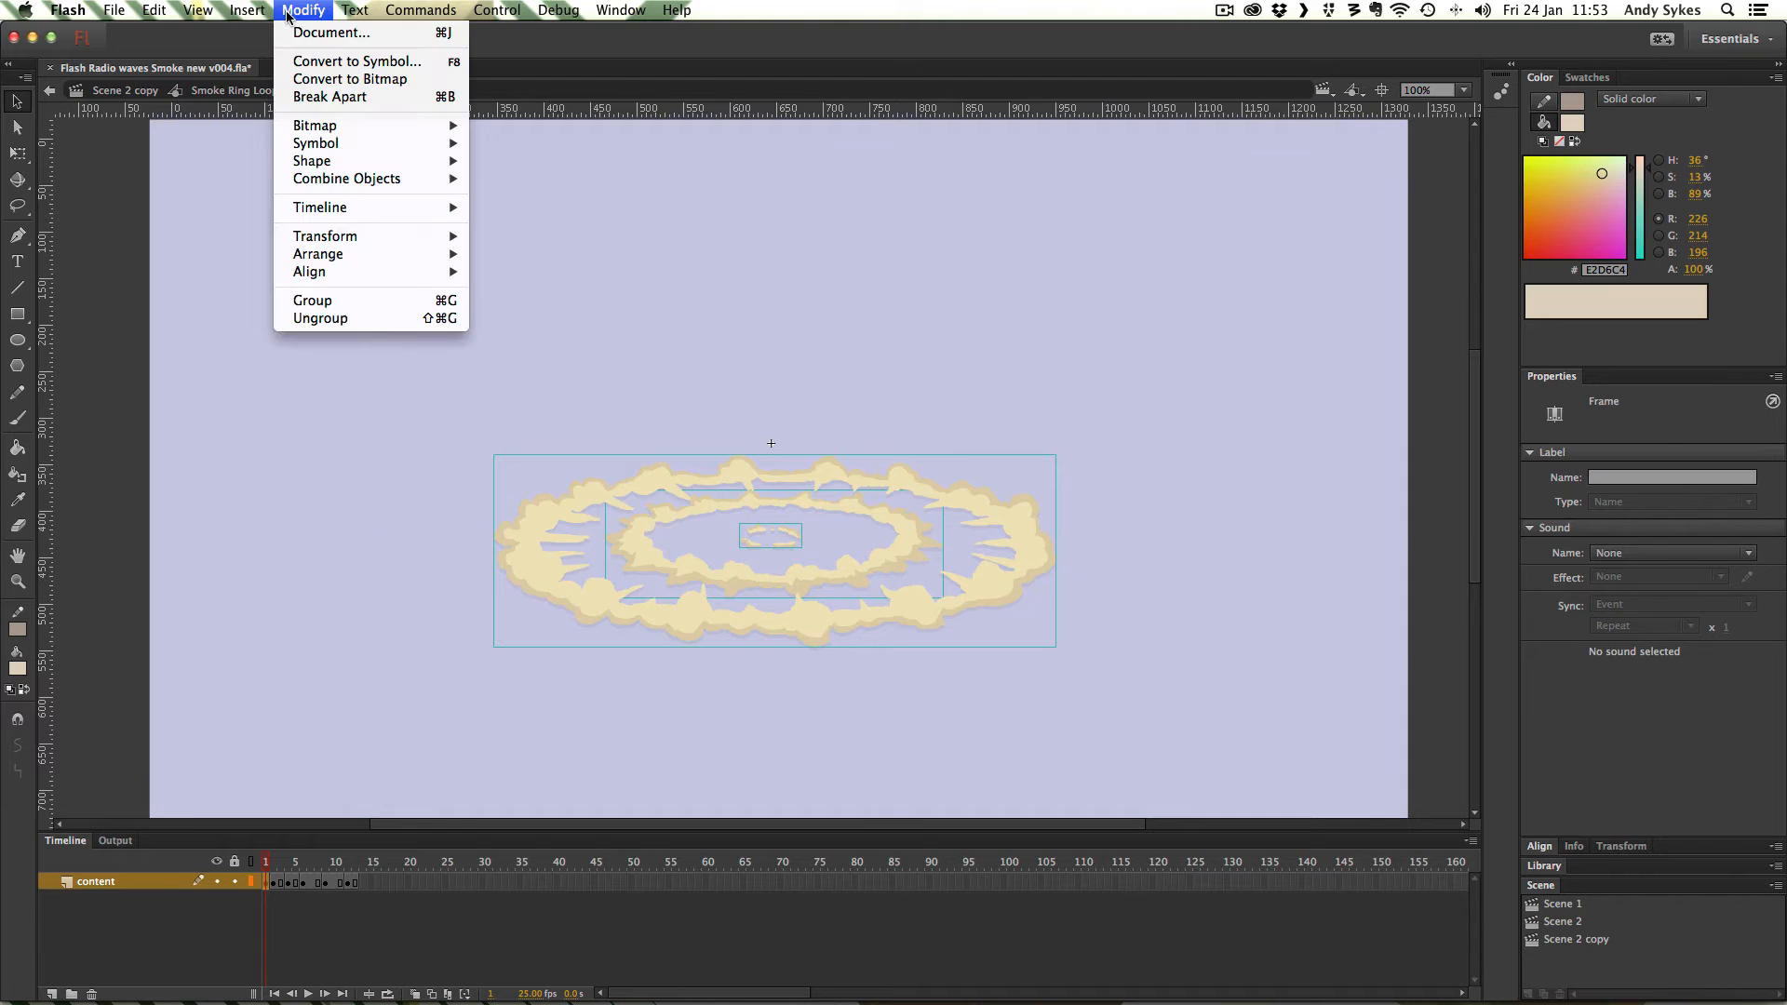
pyautogui.moveTo(341, 161)
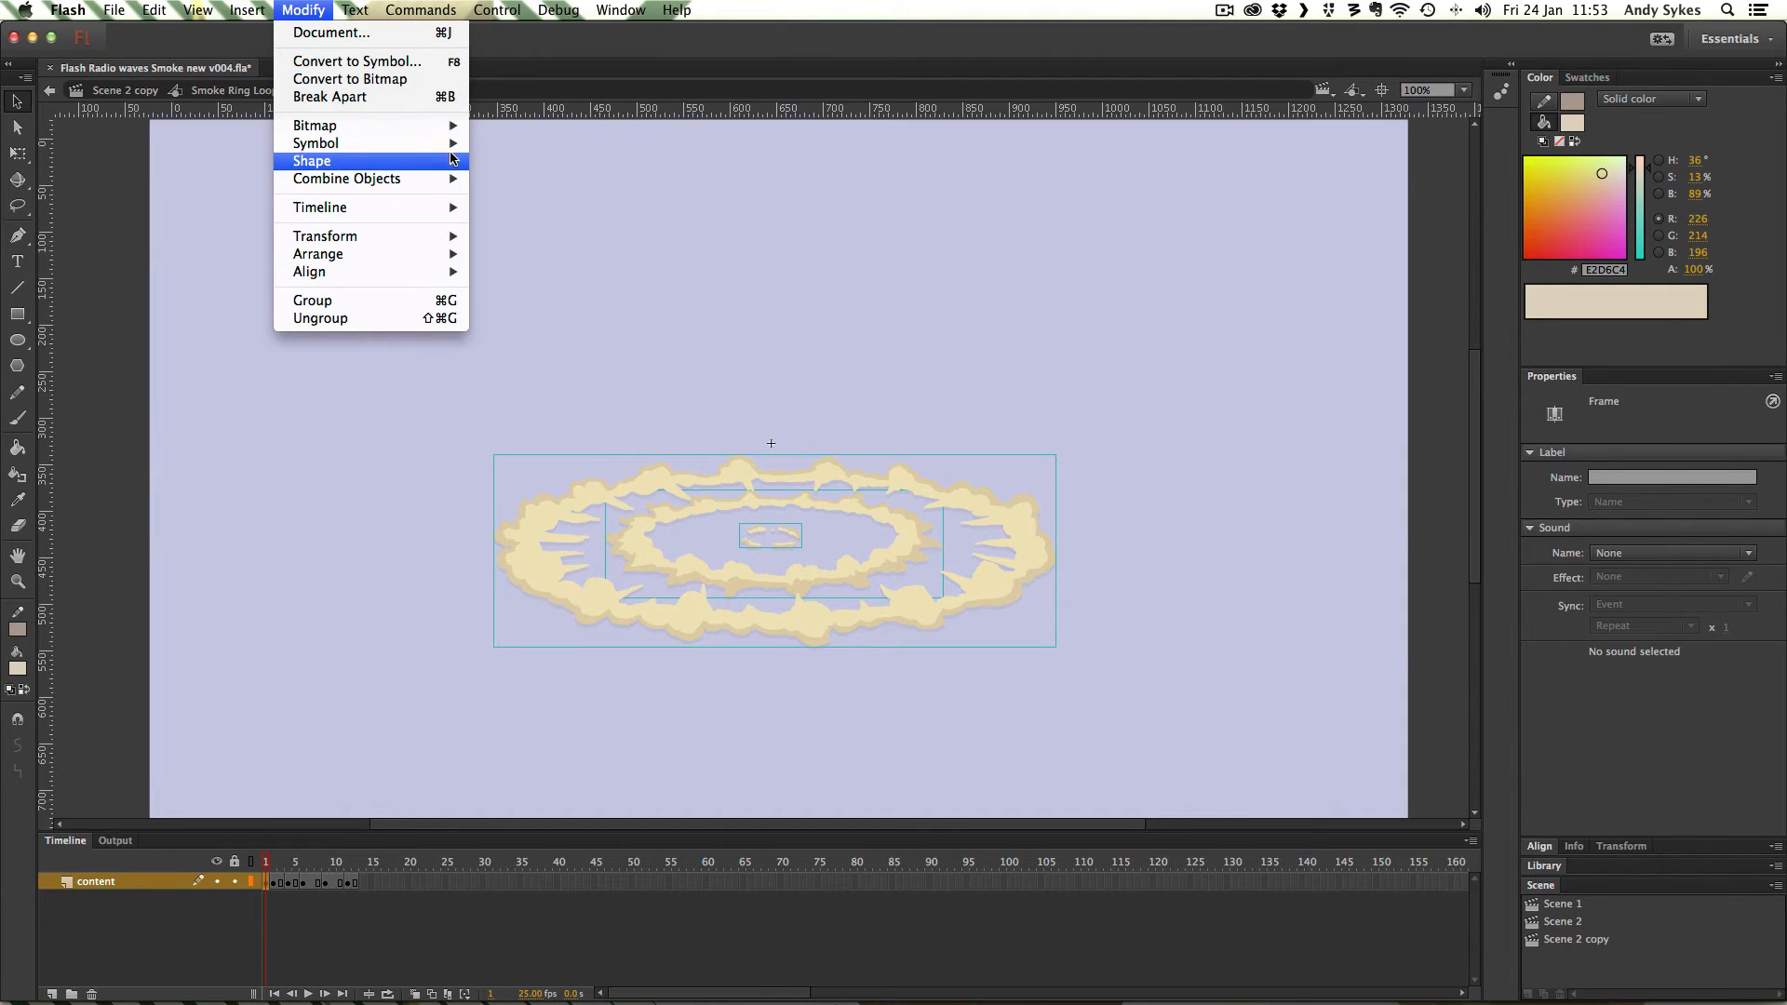
pyautogui.moveTo(315, 125)
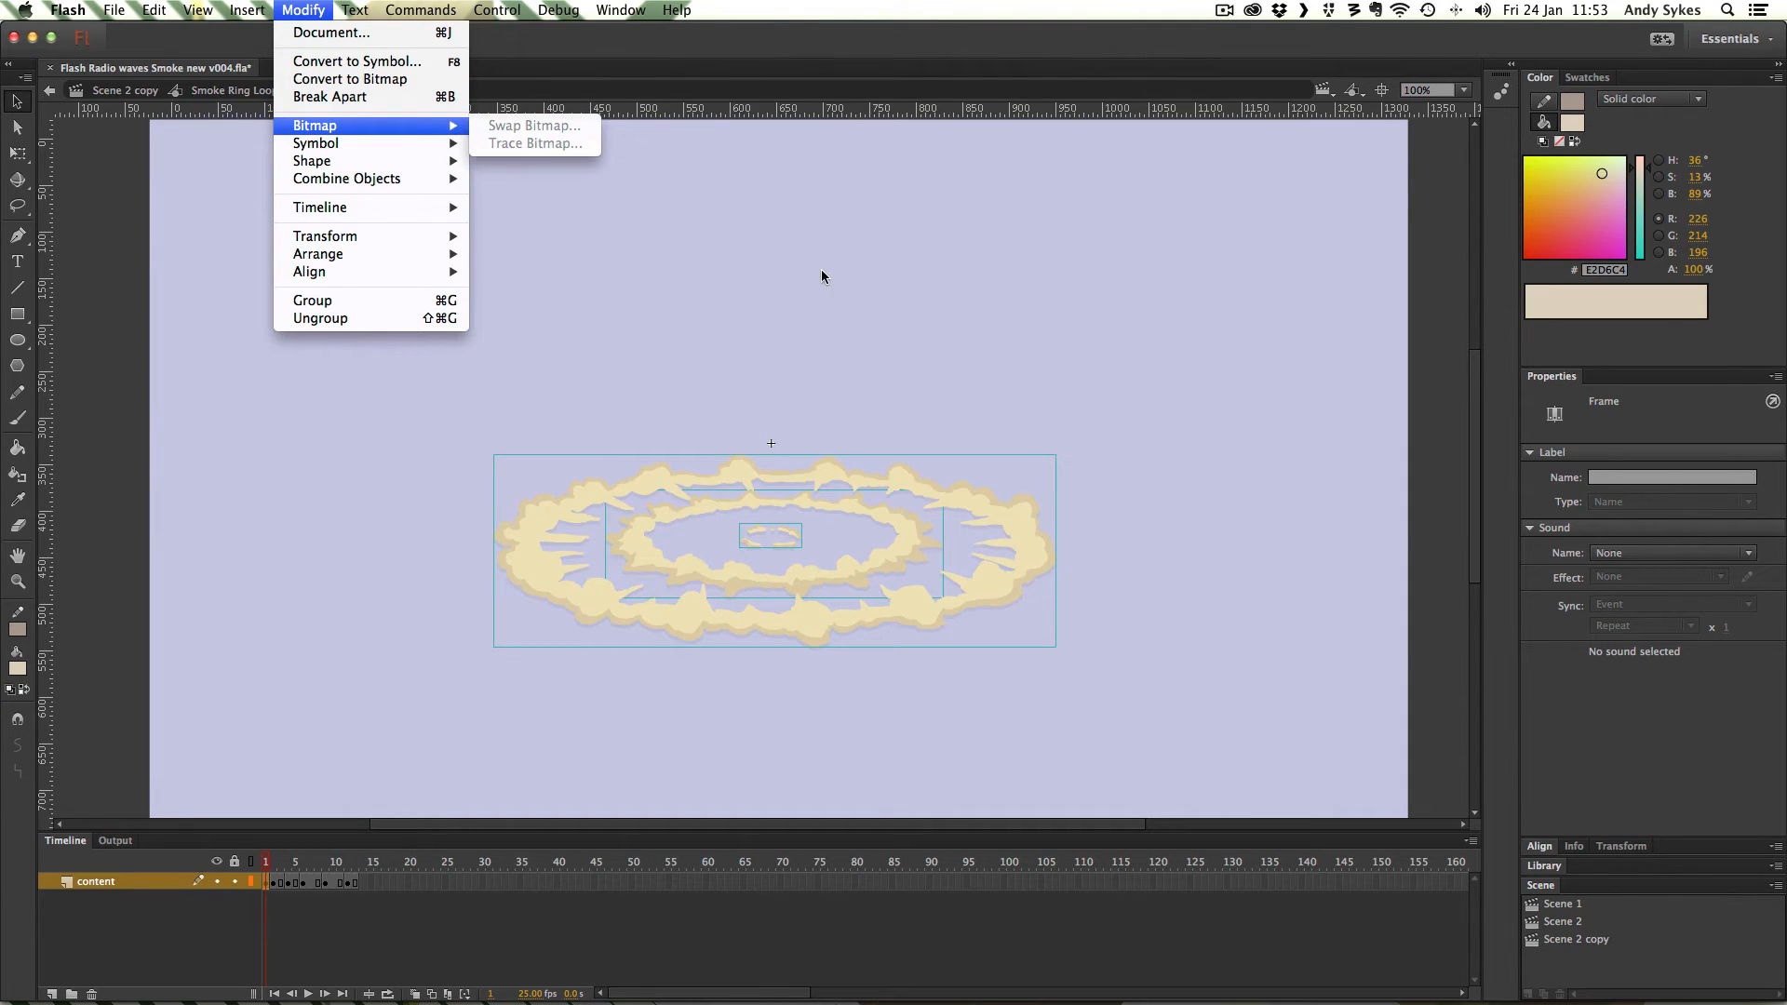
pyautogui.click(817, 679)
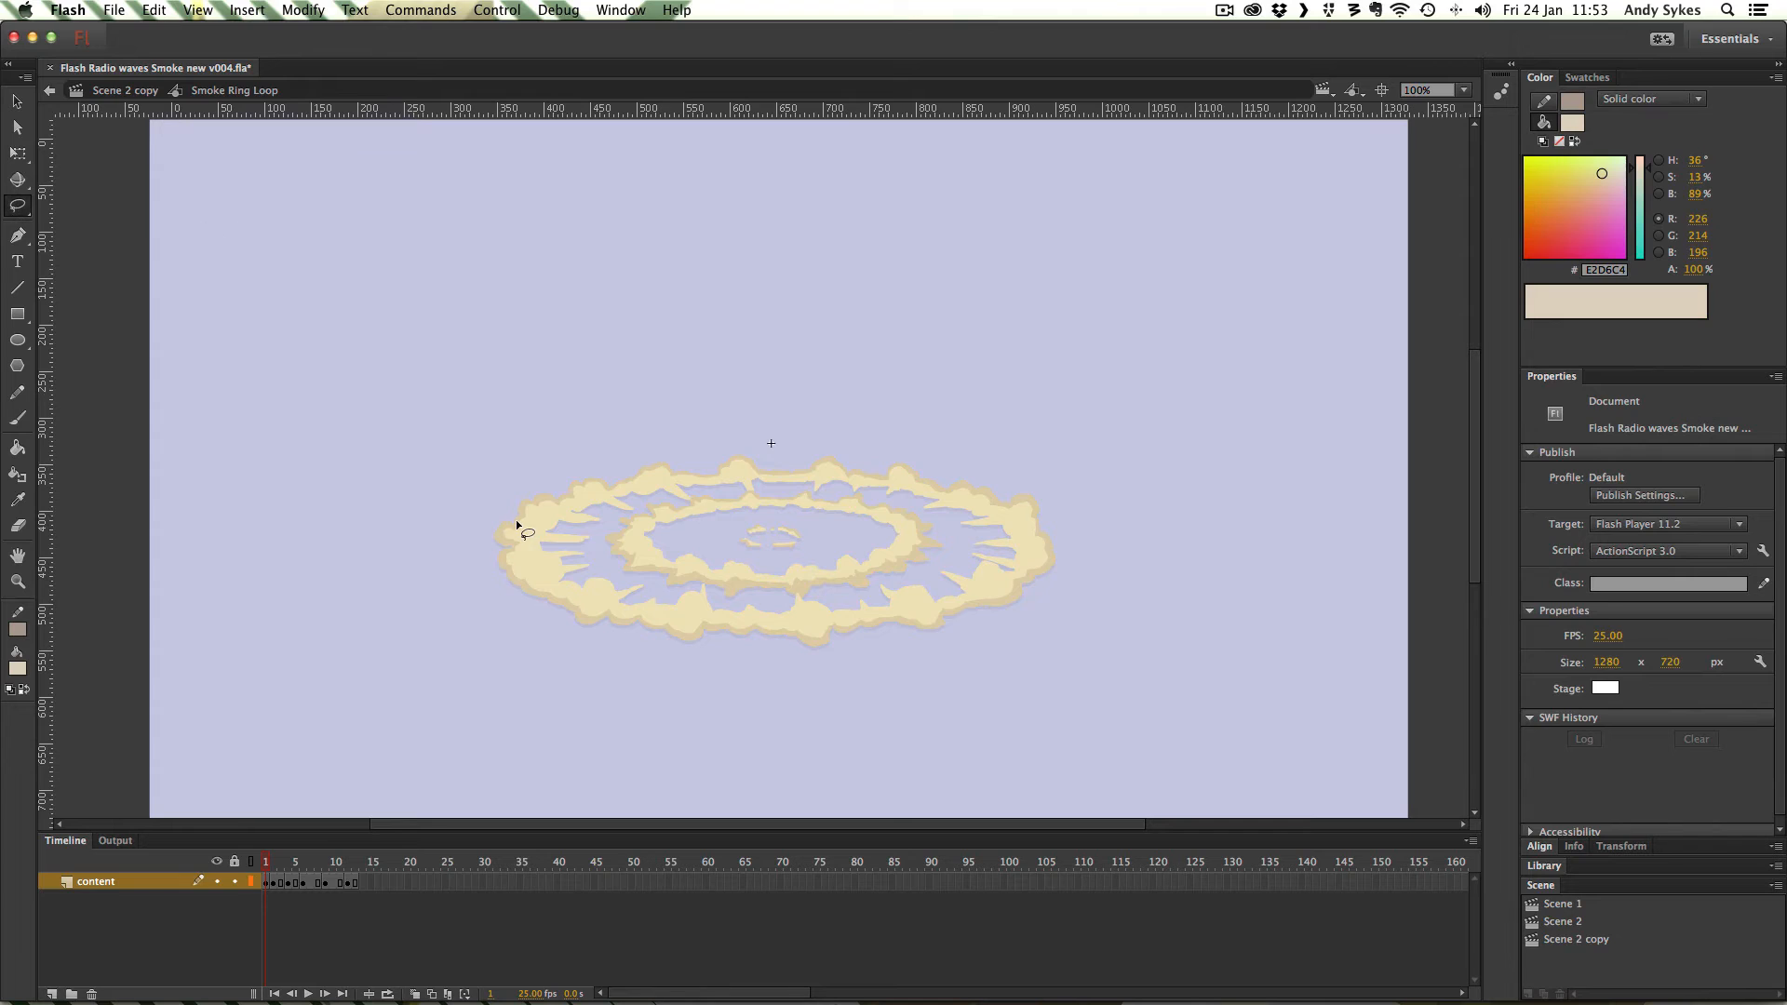
pyautogui.moveTo(366, 529)
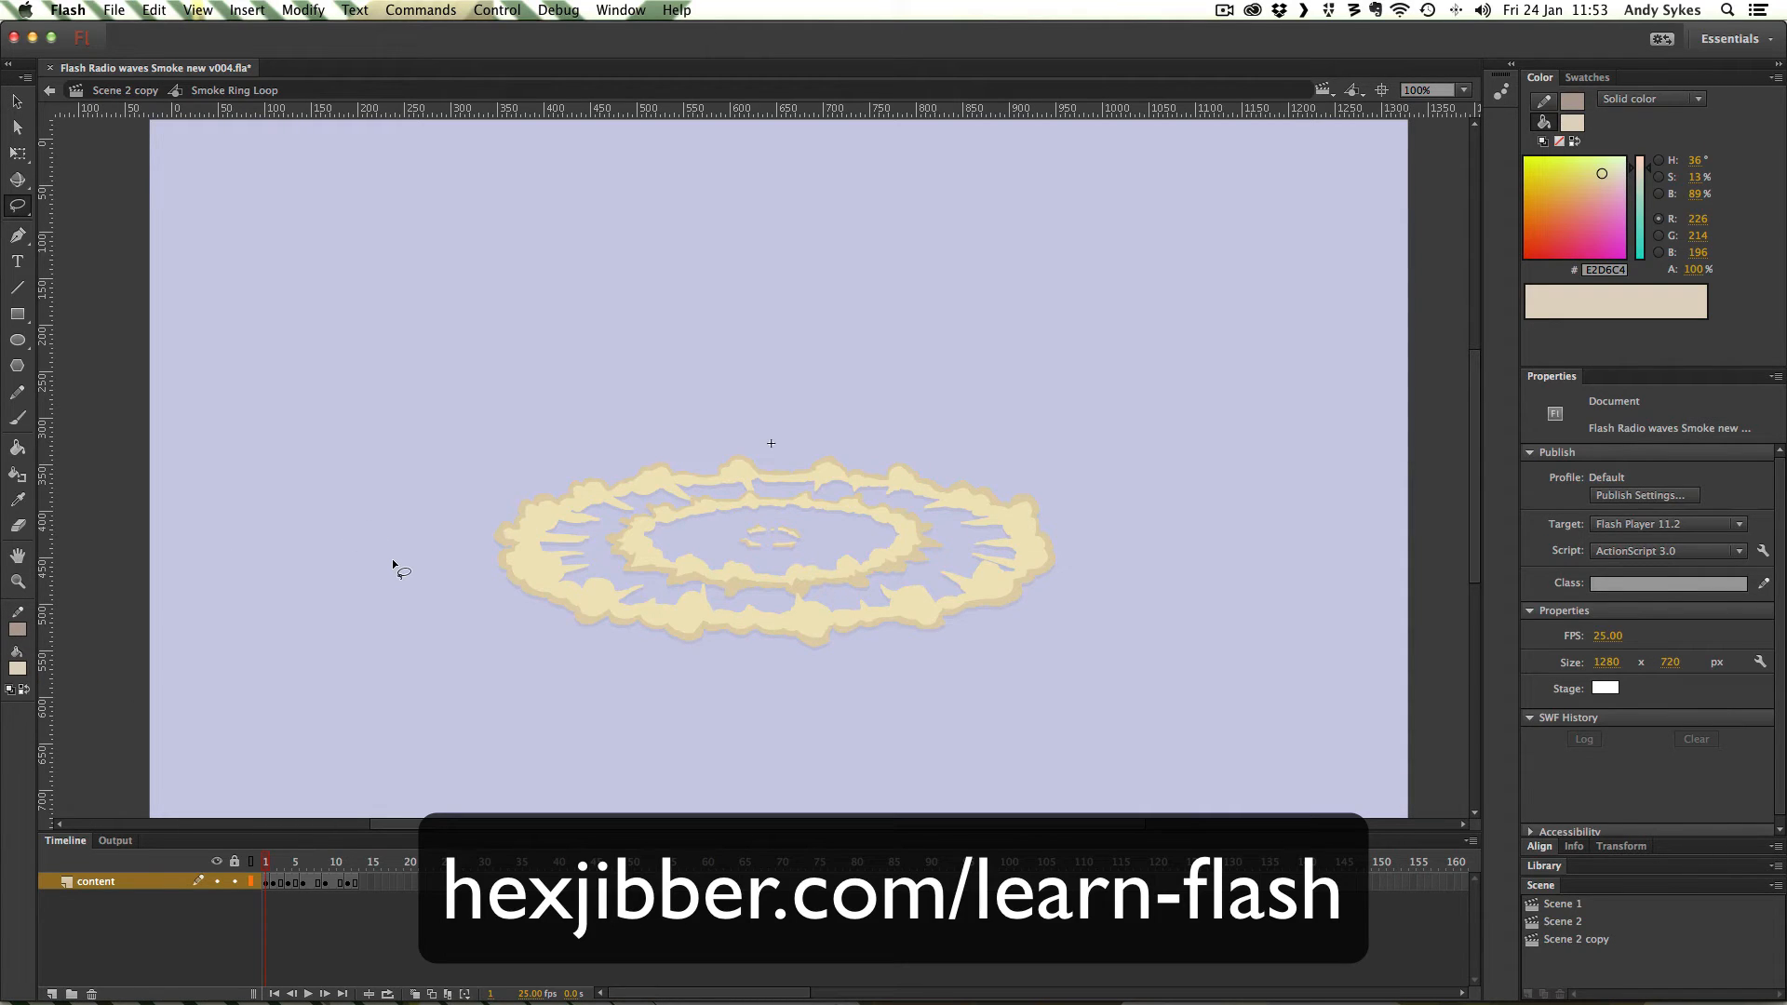
pyautogui.moveTo(395, 563)
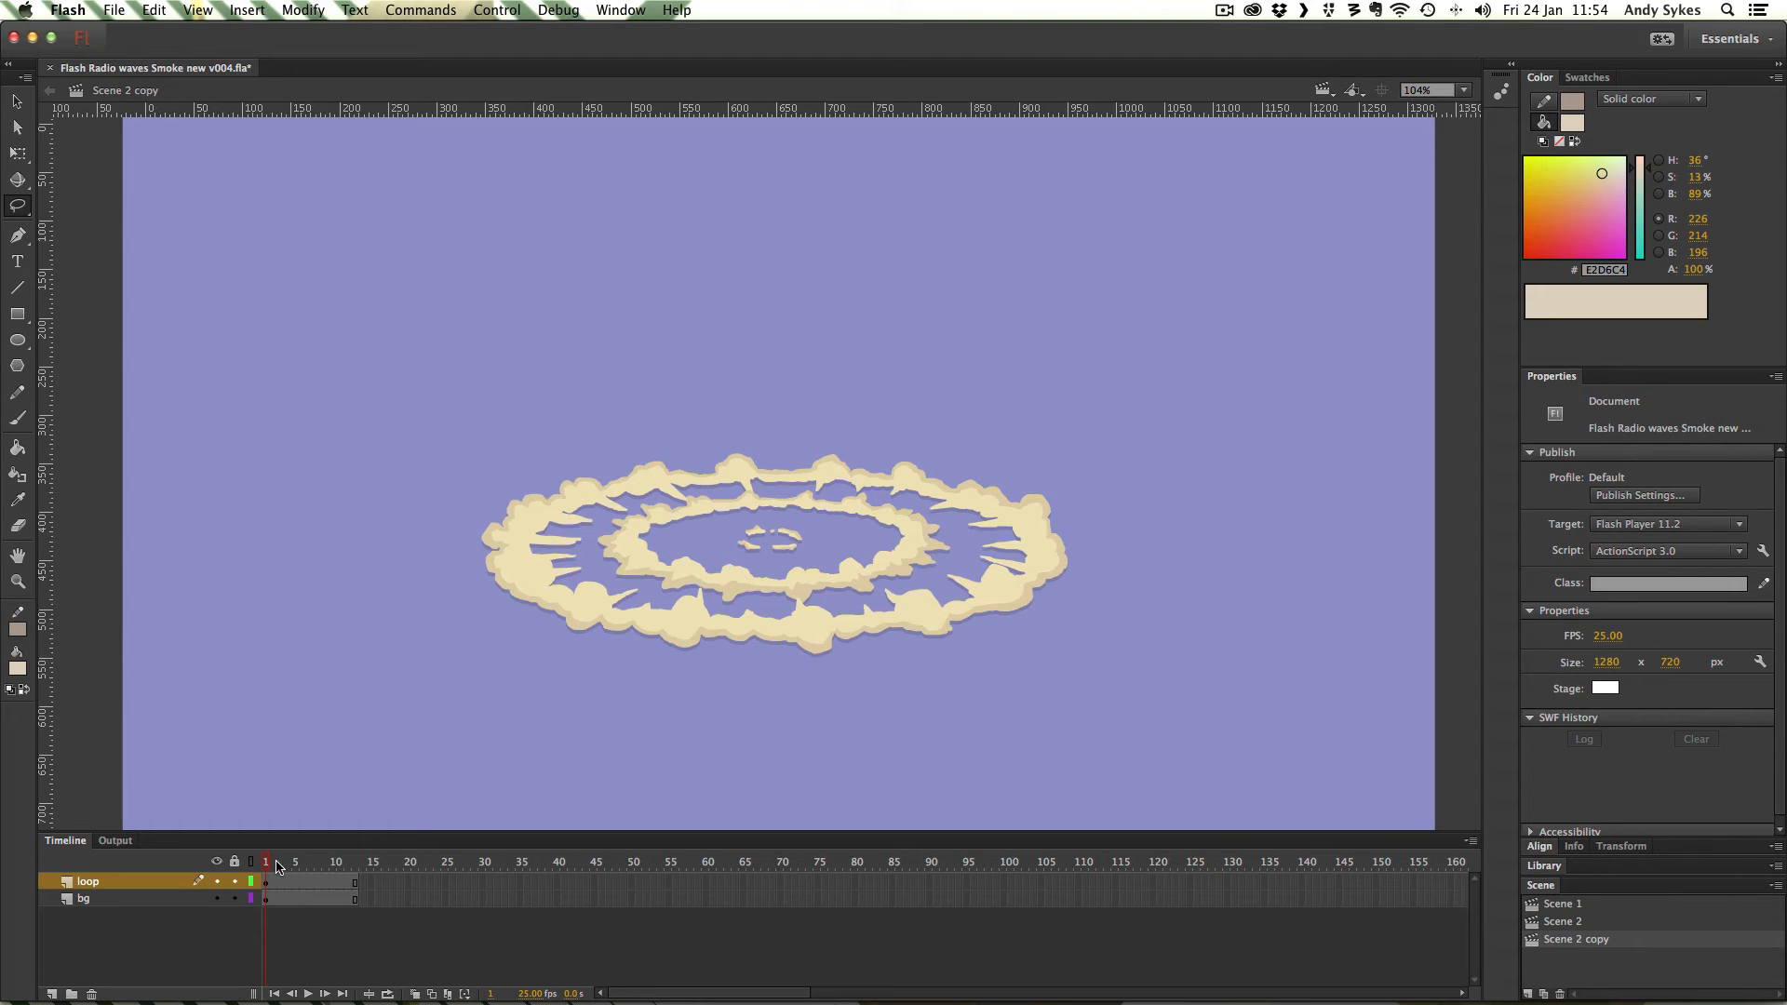
# Step: Step back and forth through the loop's early frames to inspect the ring's changing shape
pyautogui.click(274, 862)
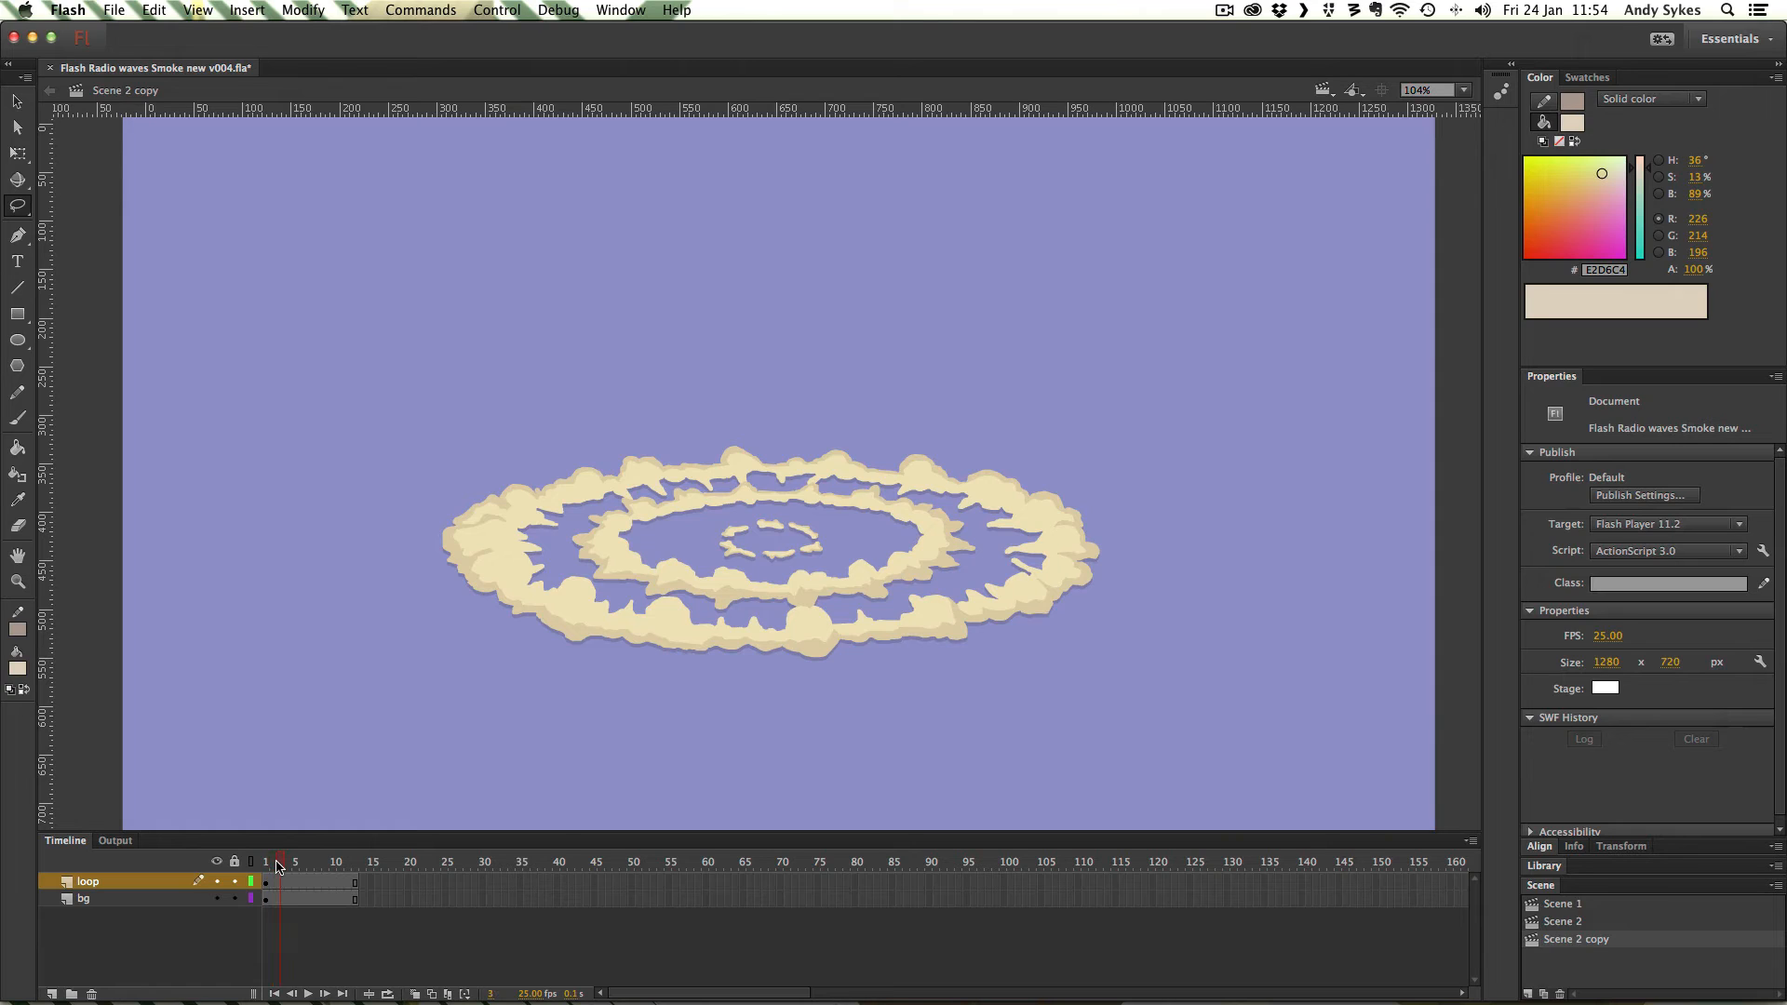
pyautogui.click(288, 862)
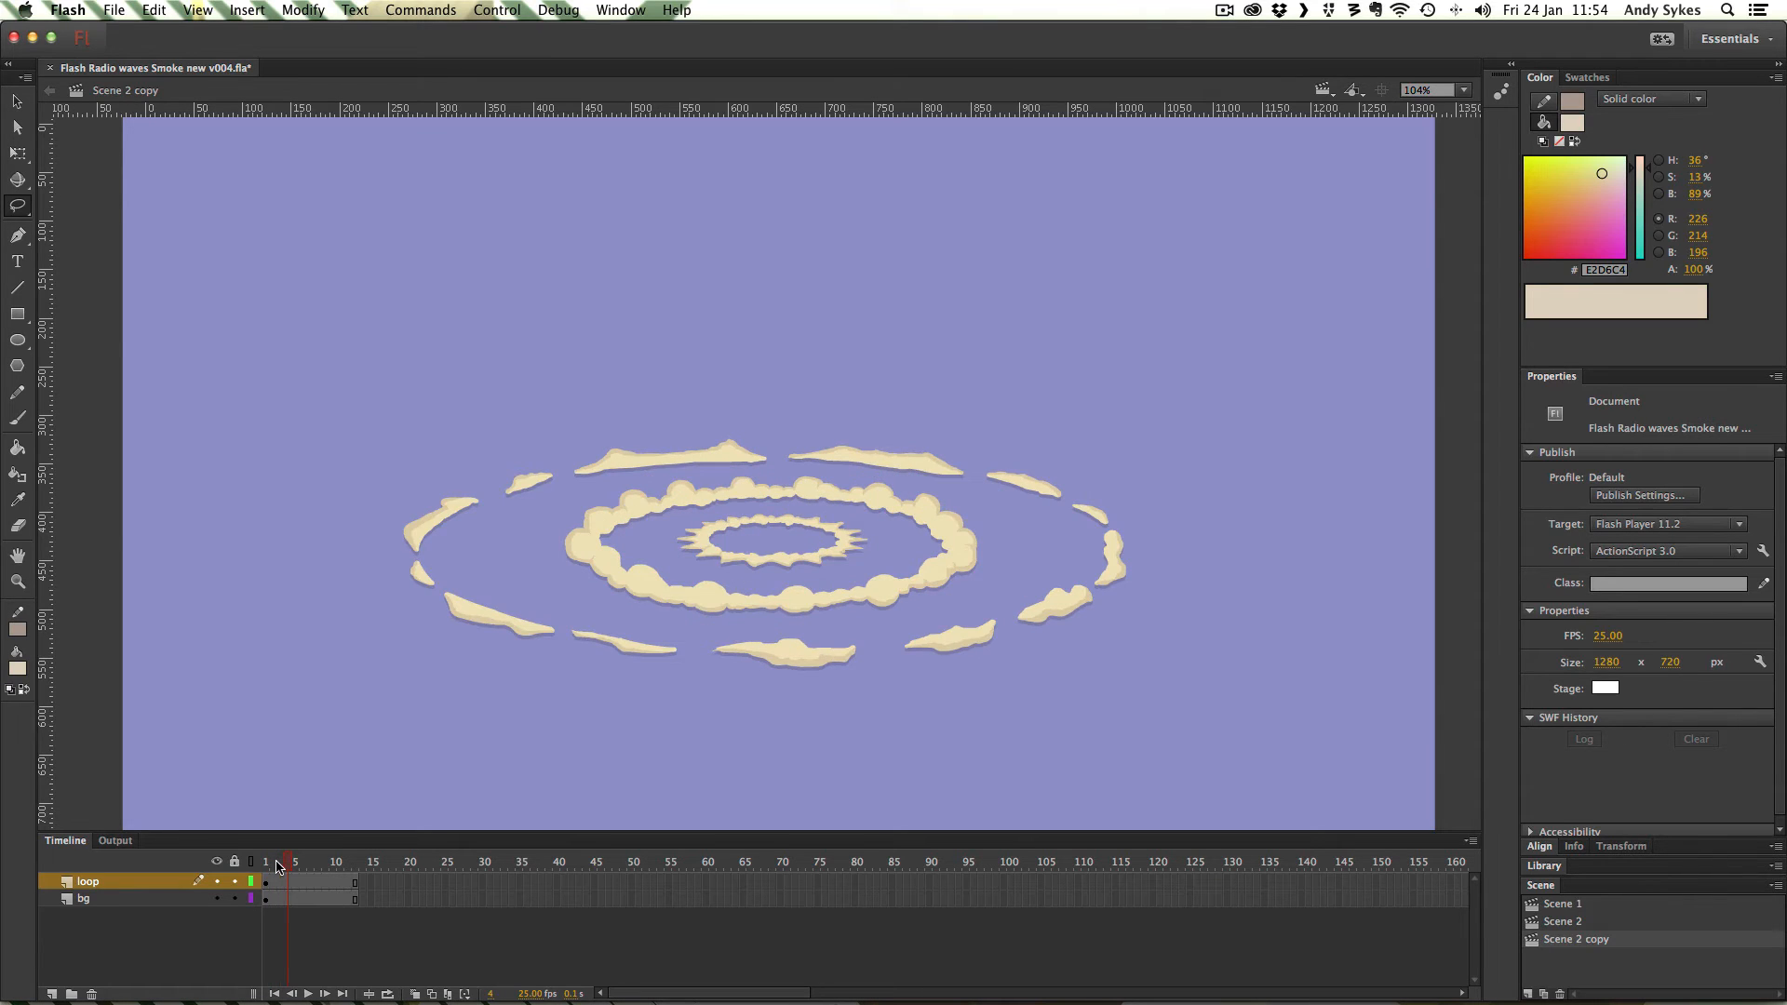
pyautogui.click(294, 862)
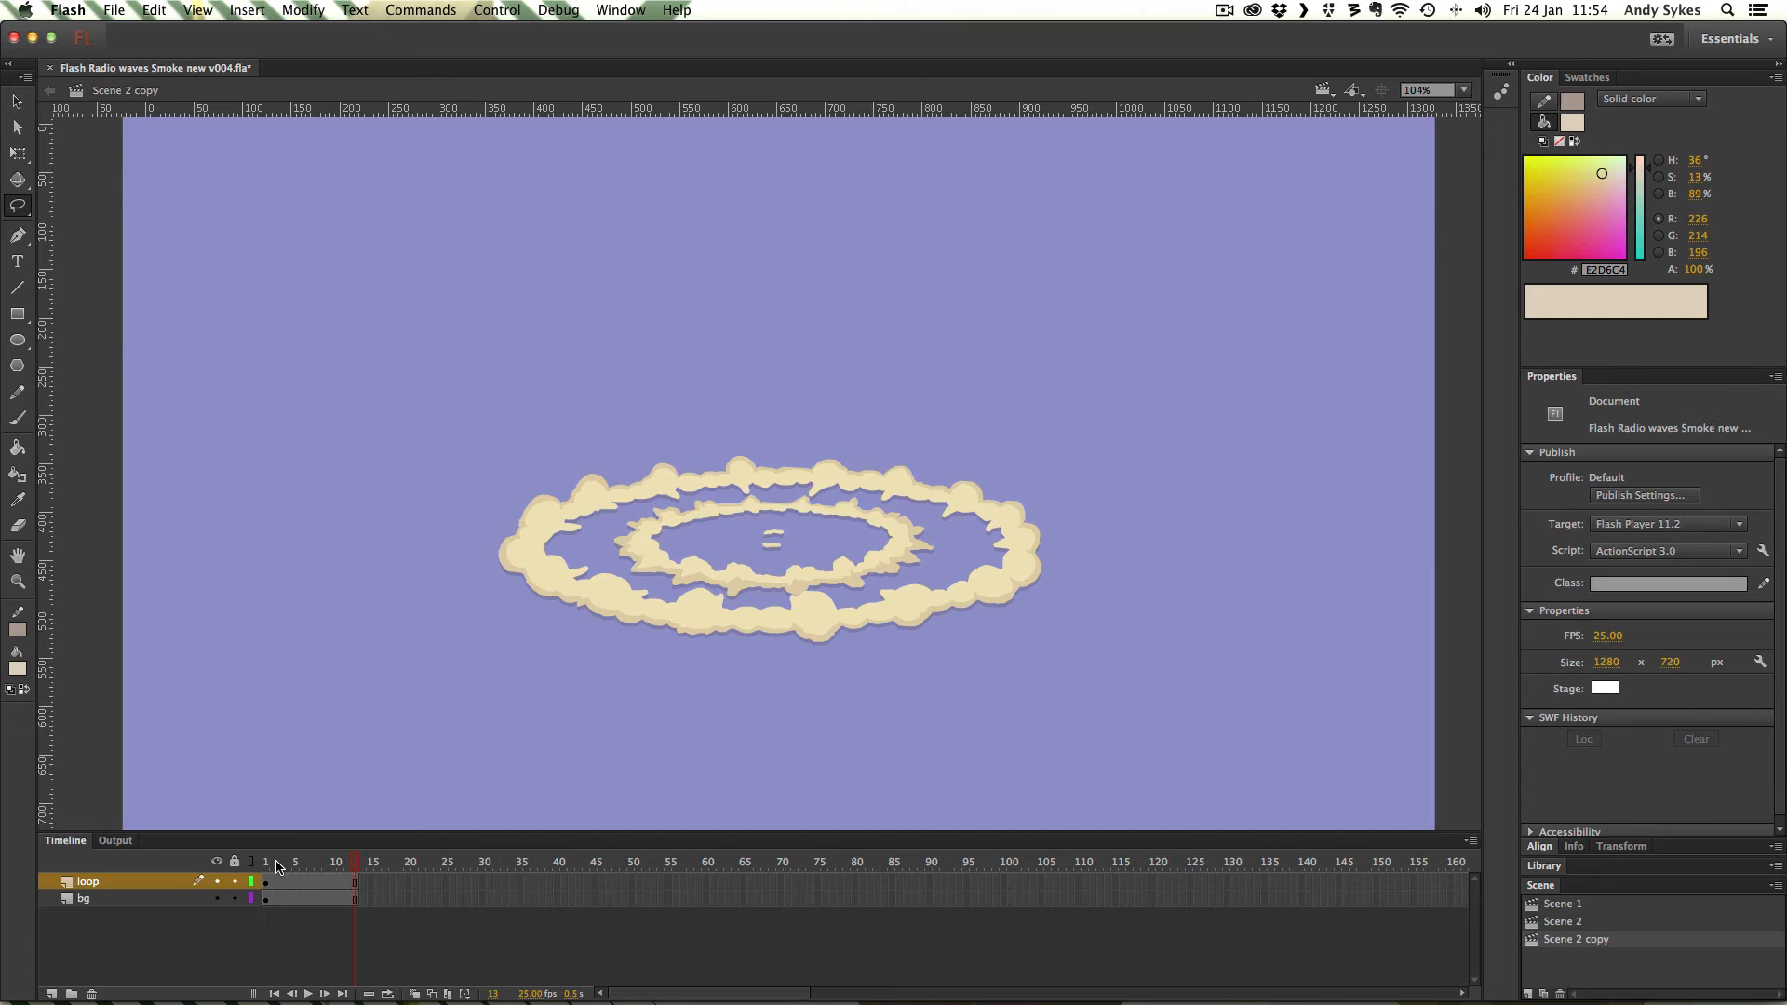
pyautogui.click(265, 860)
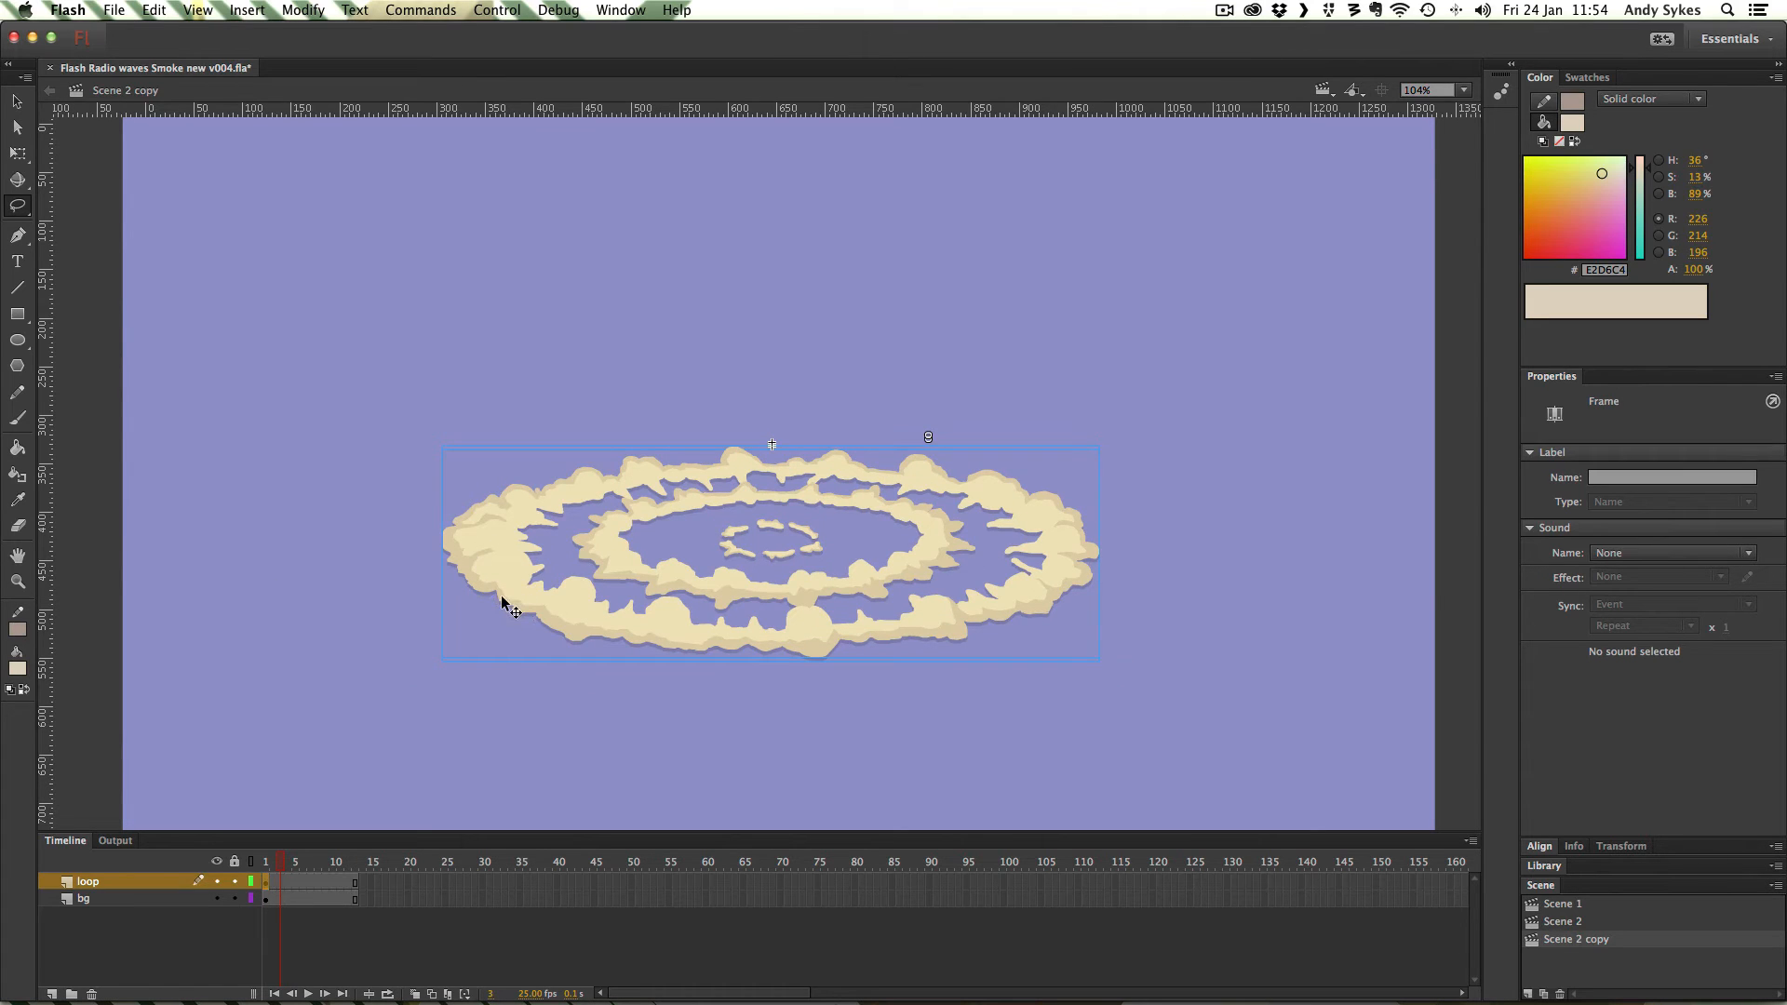
pyautogui.click(294, 862)
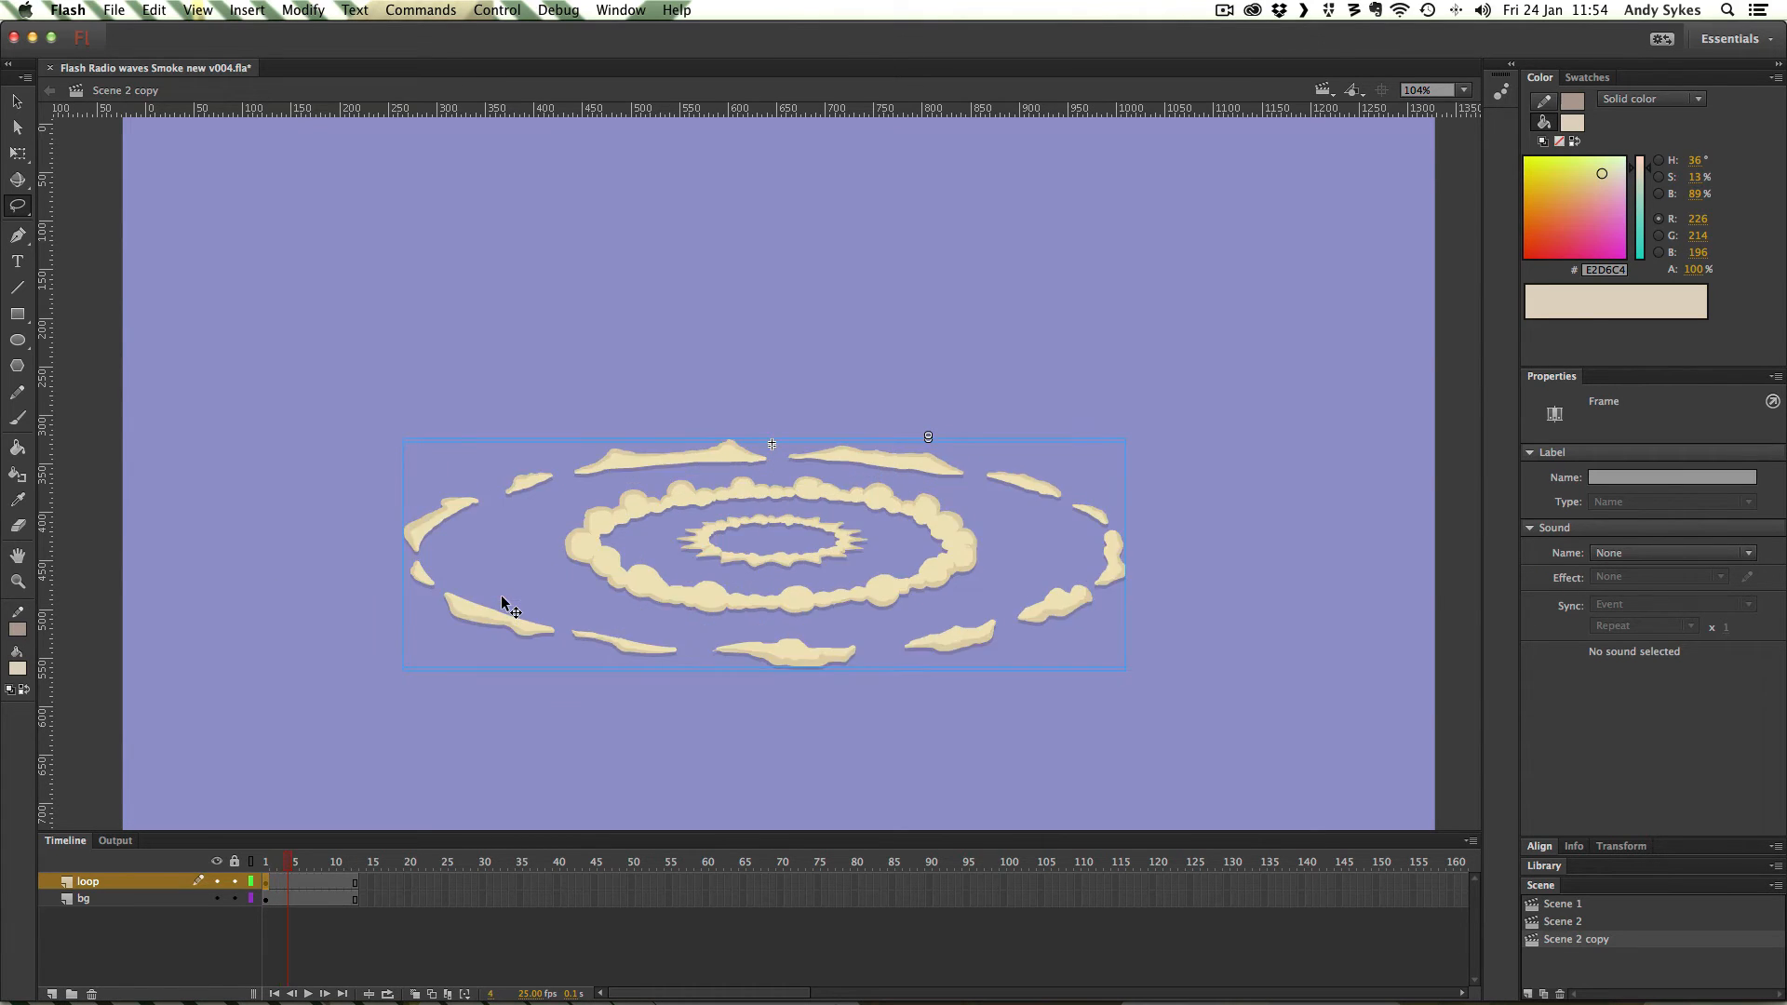
pyautogui.click(294, 862)
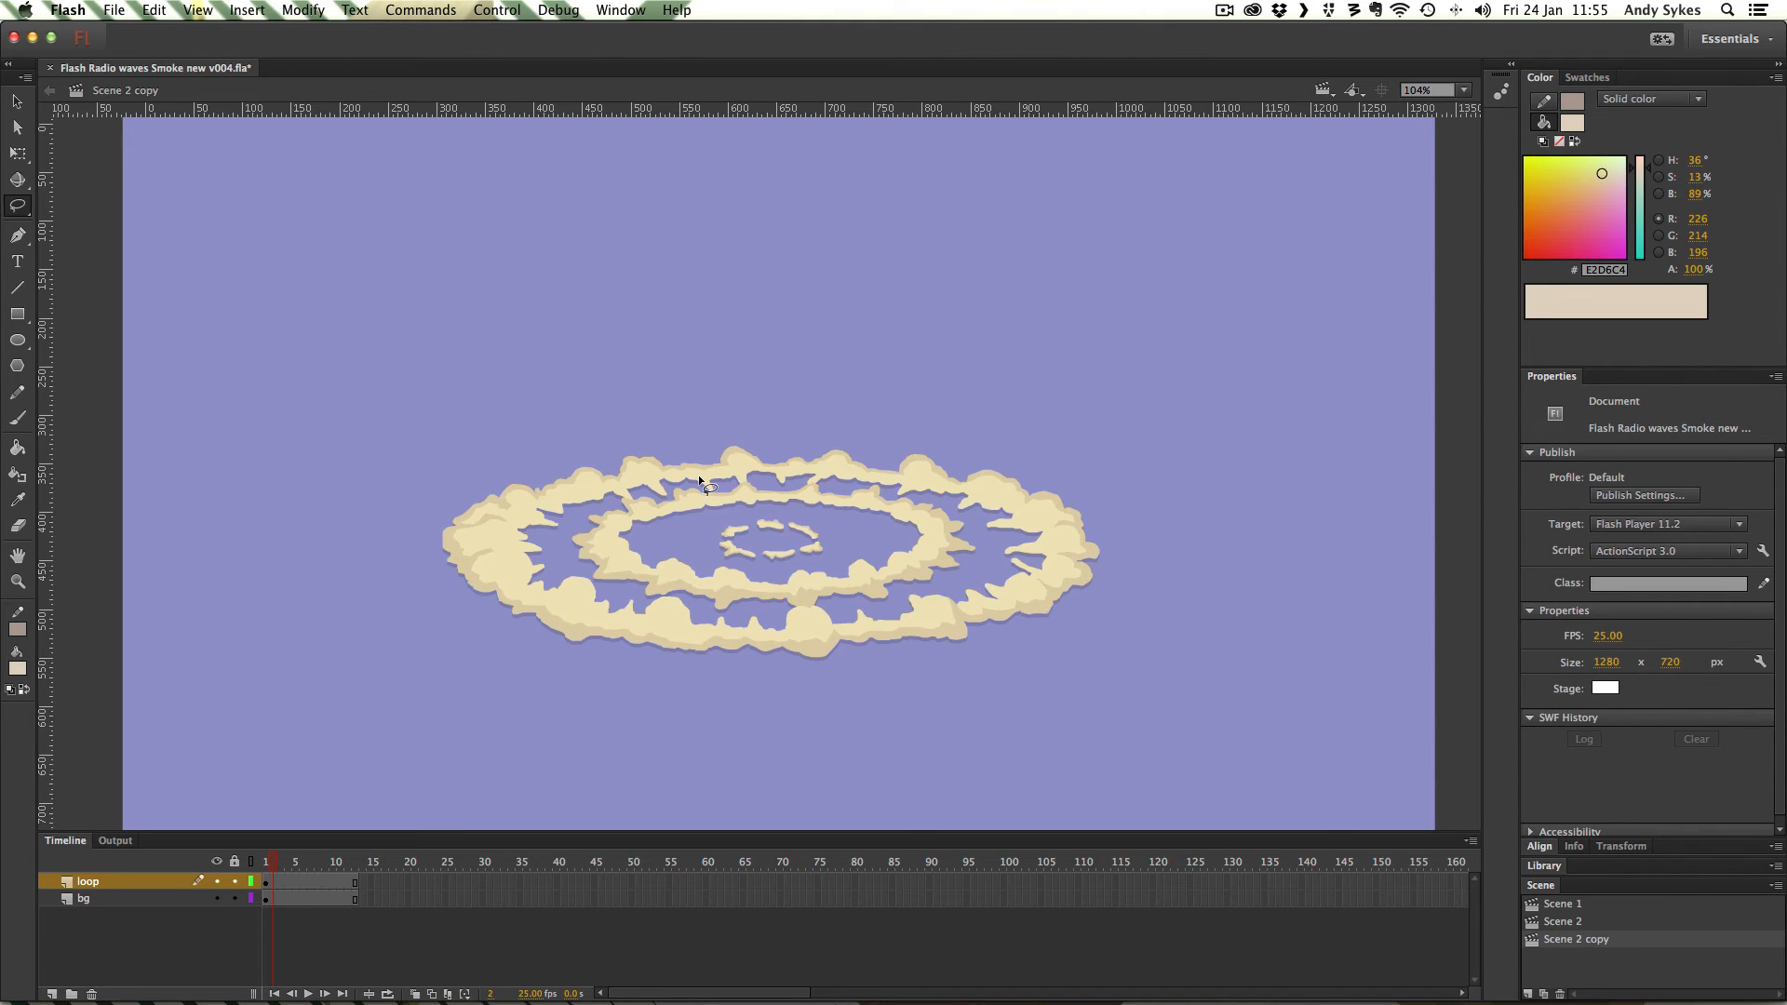
pyautogui.moveTo(678, 583)
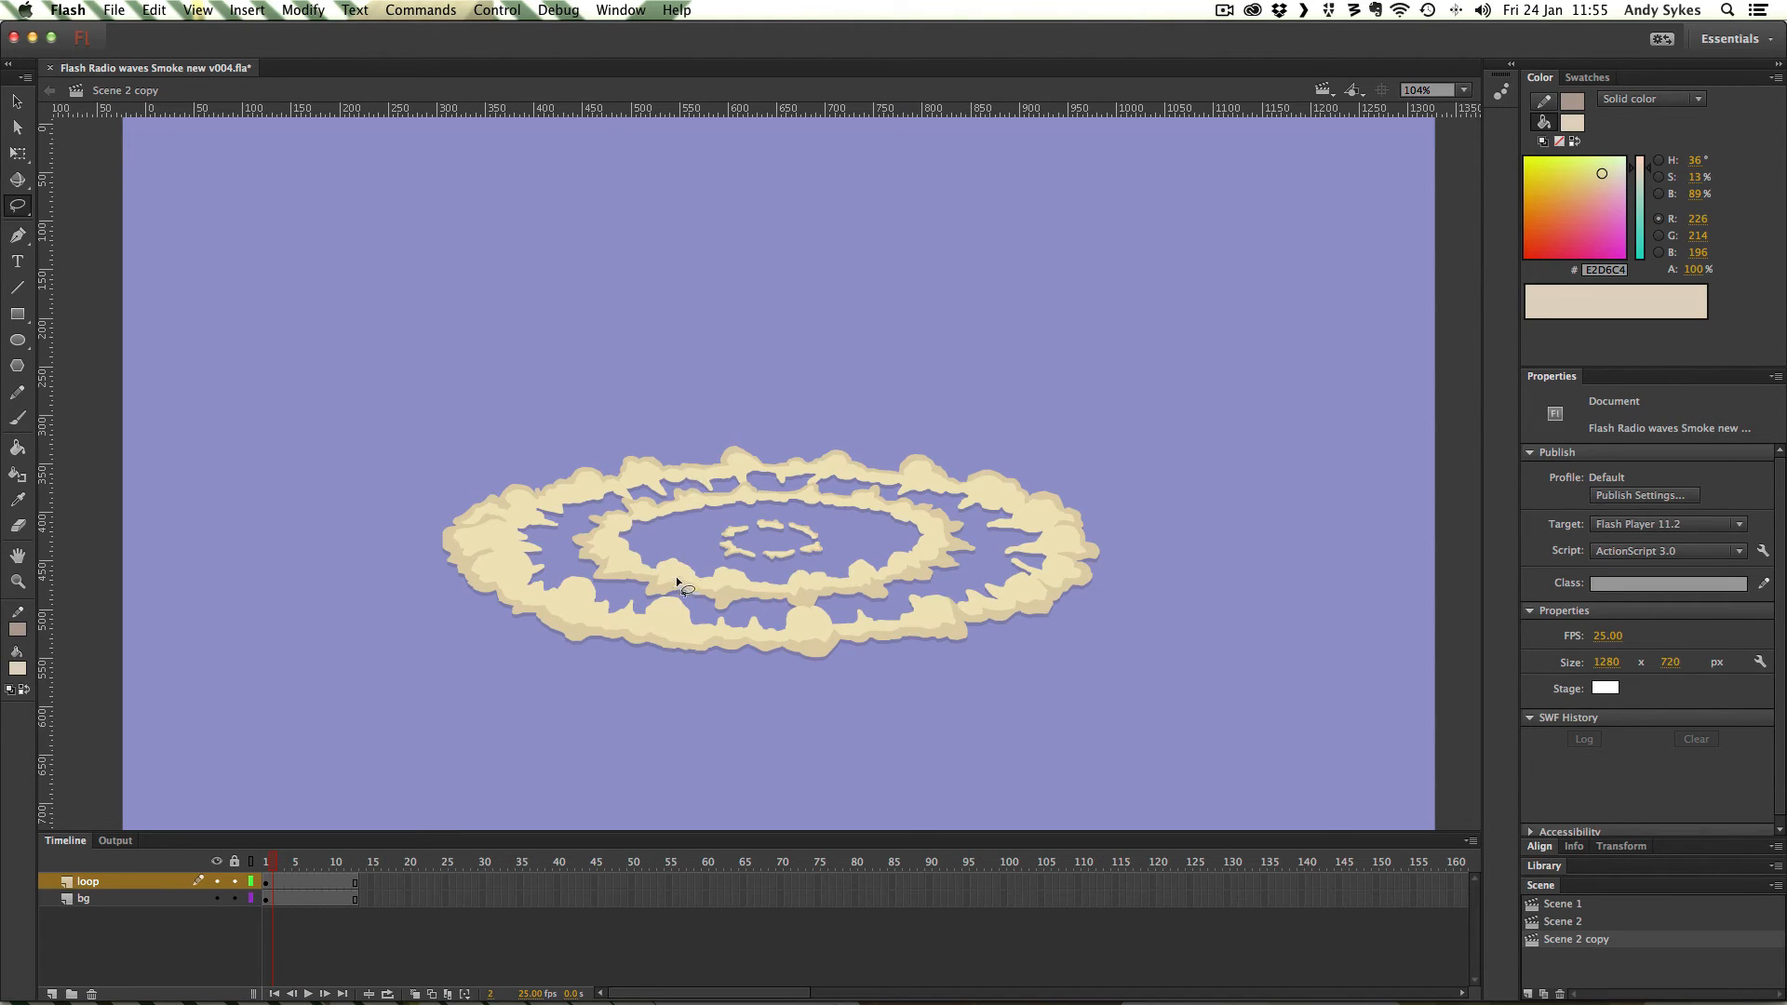
pyautogui.moveTo(644, 604)
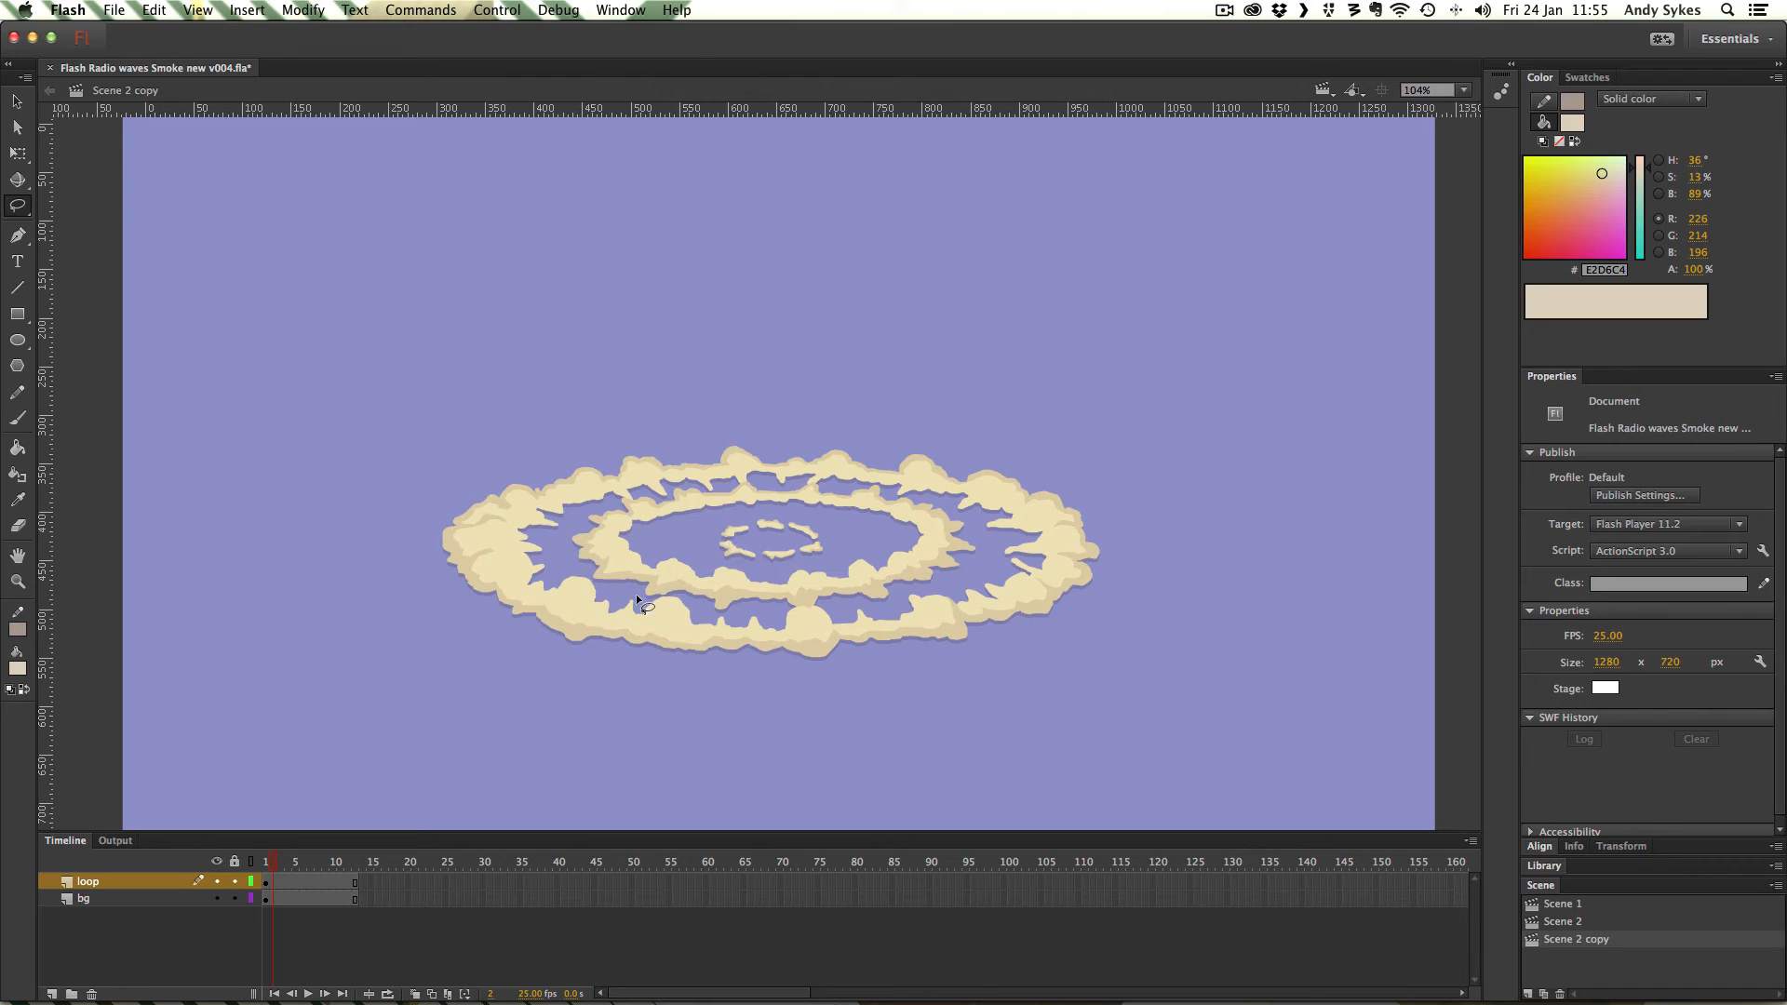
pyautogui.moveTo(462, 750)
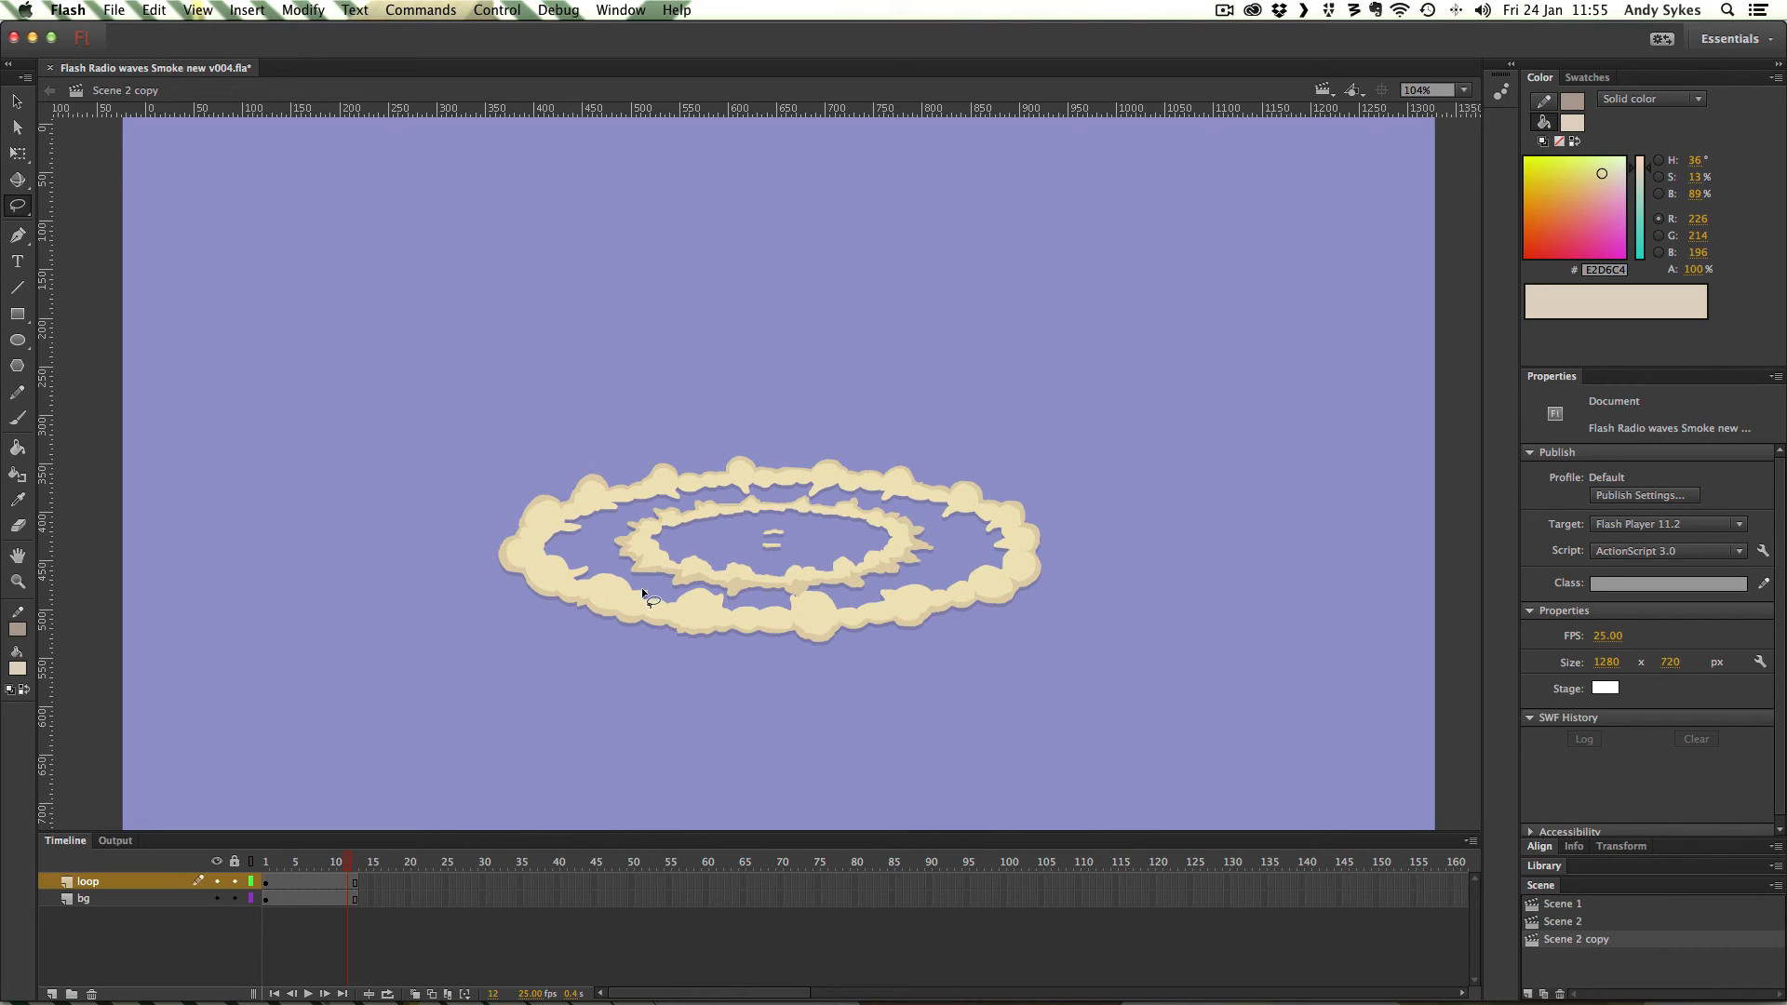
pyautogui.moveTo(541, 556)
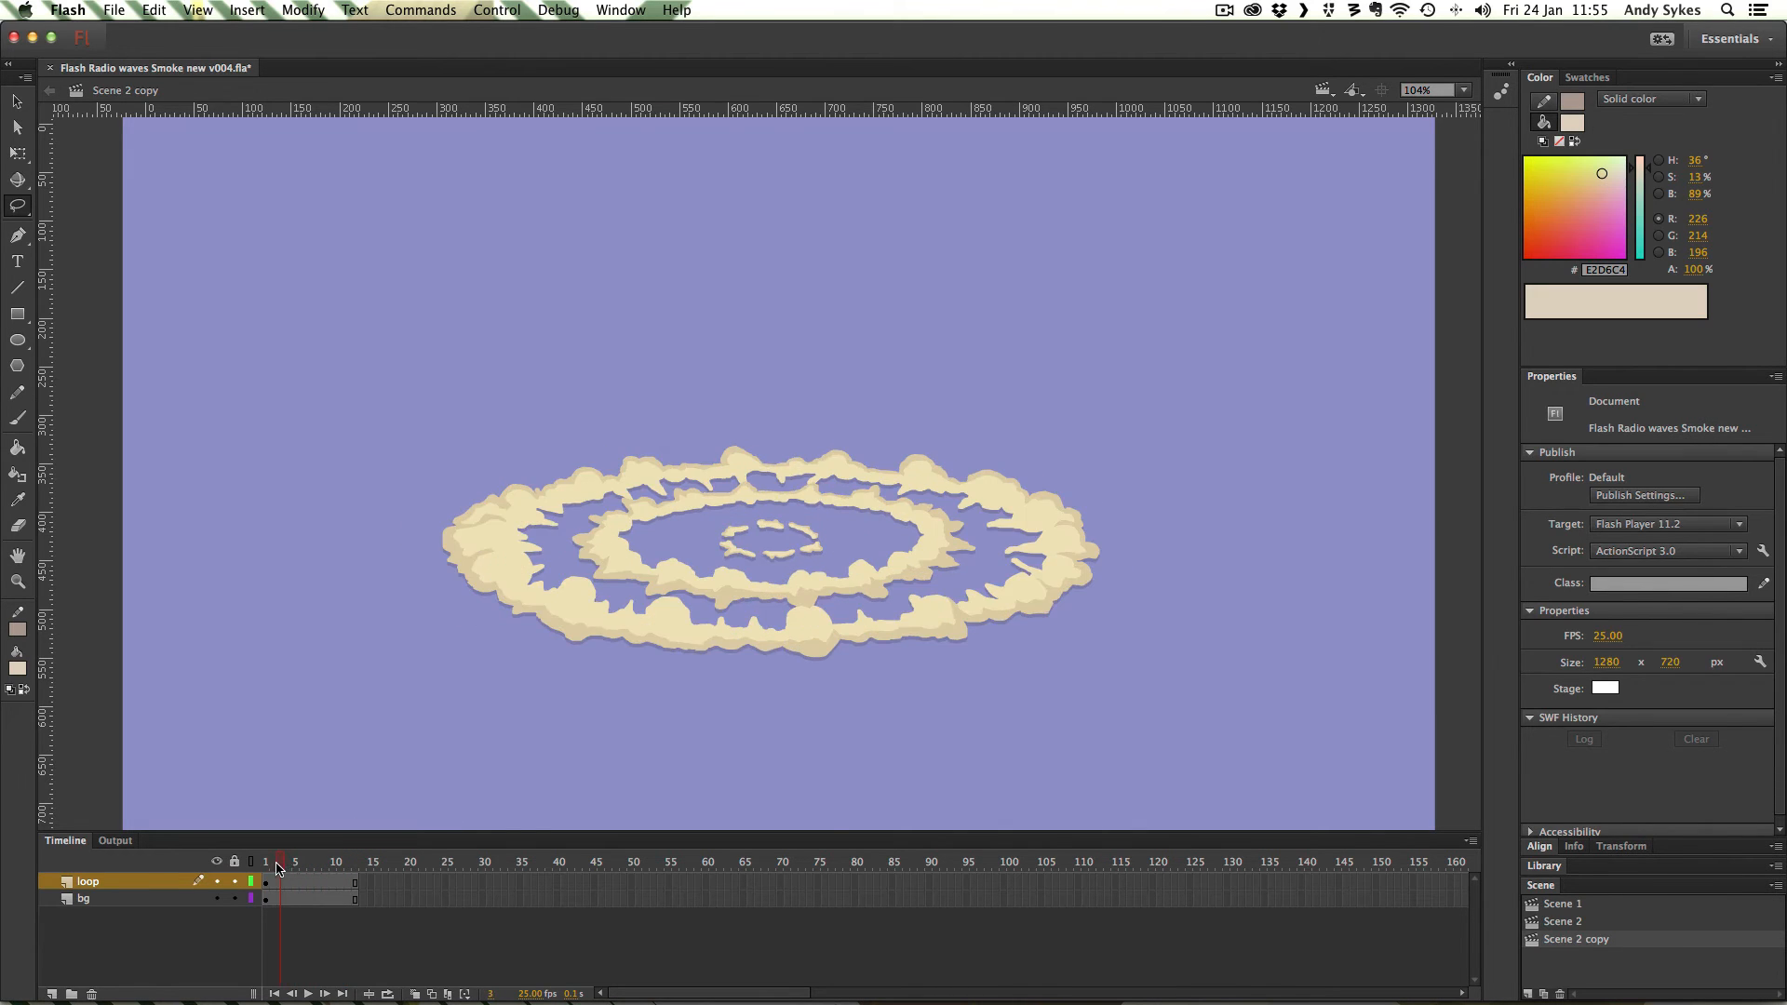
pyautogui.click(265, 863)
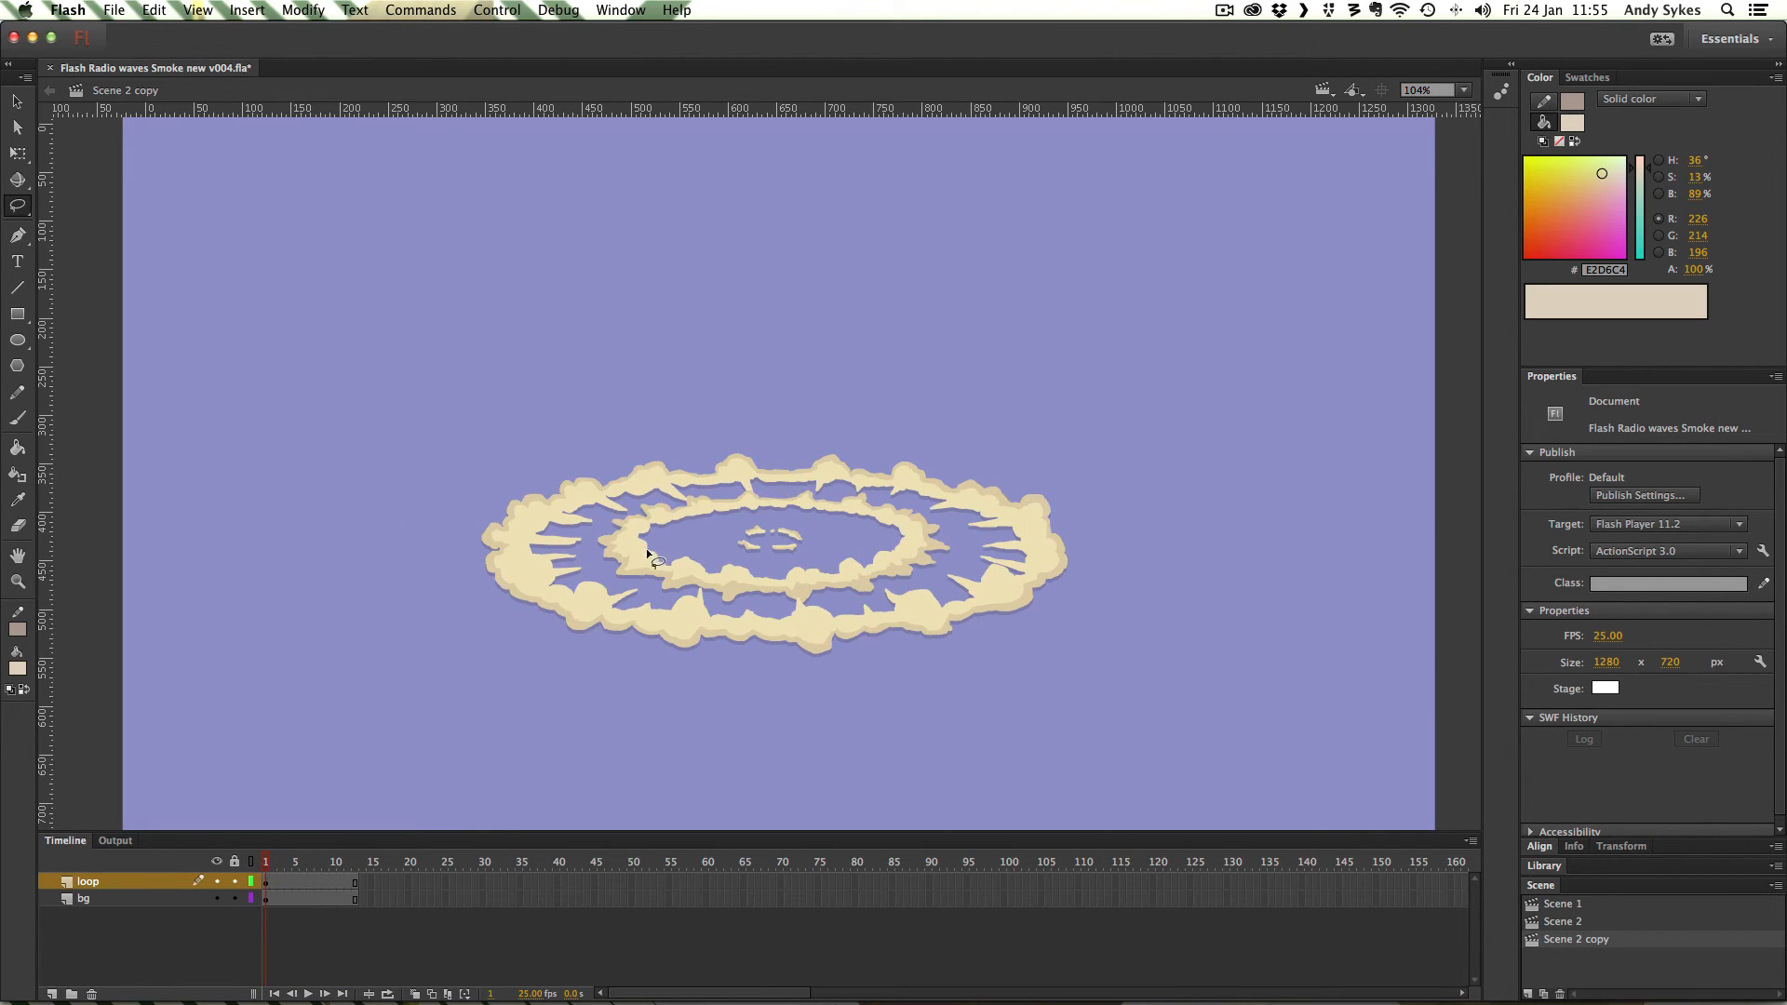
pyautogui.moveTo(305, 862)
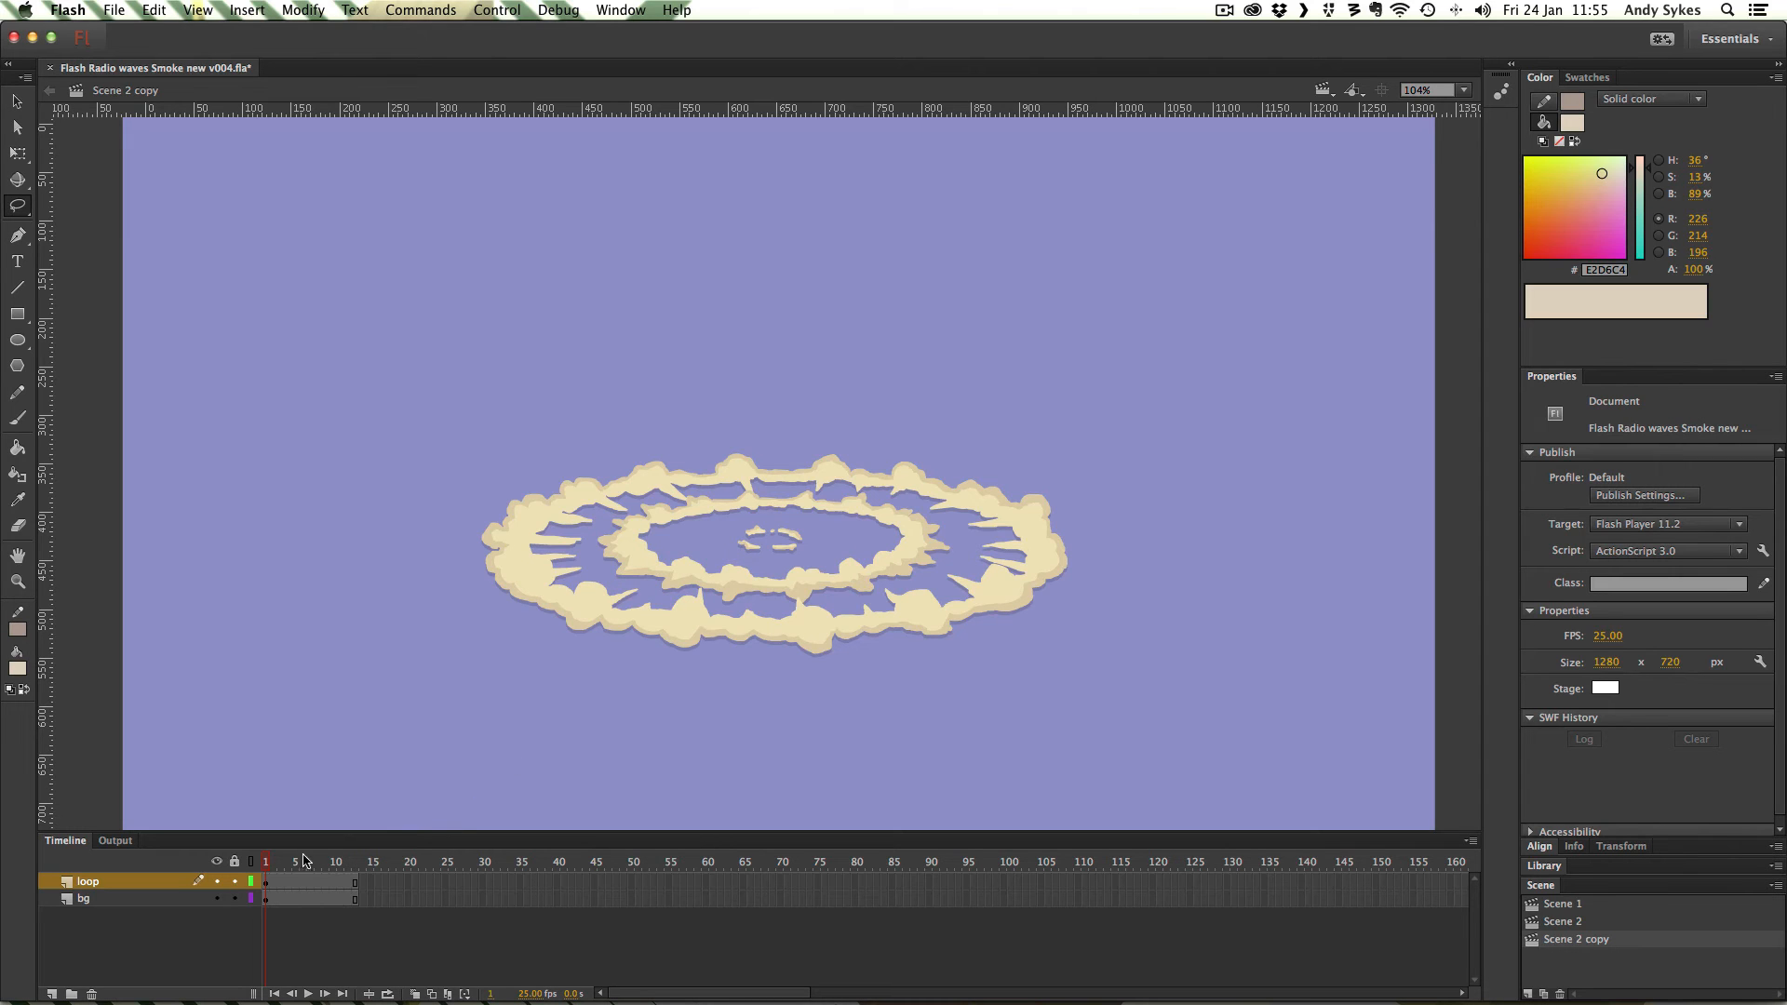
pyautogui.click(288, 862)
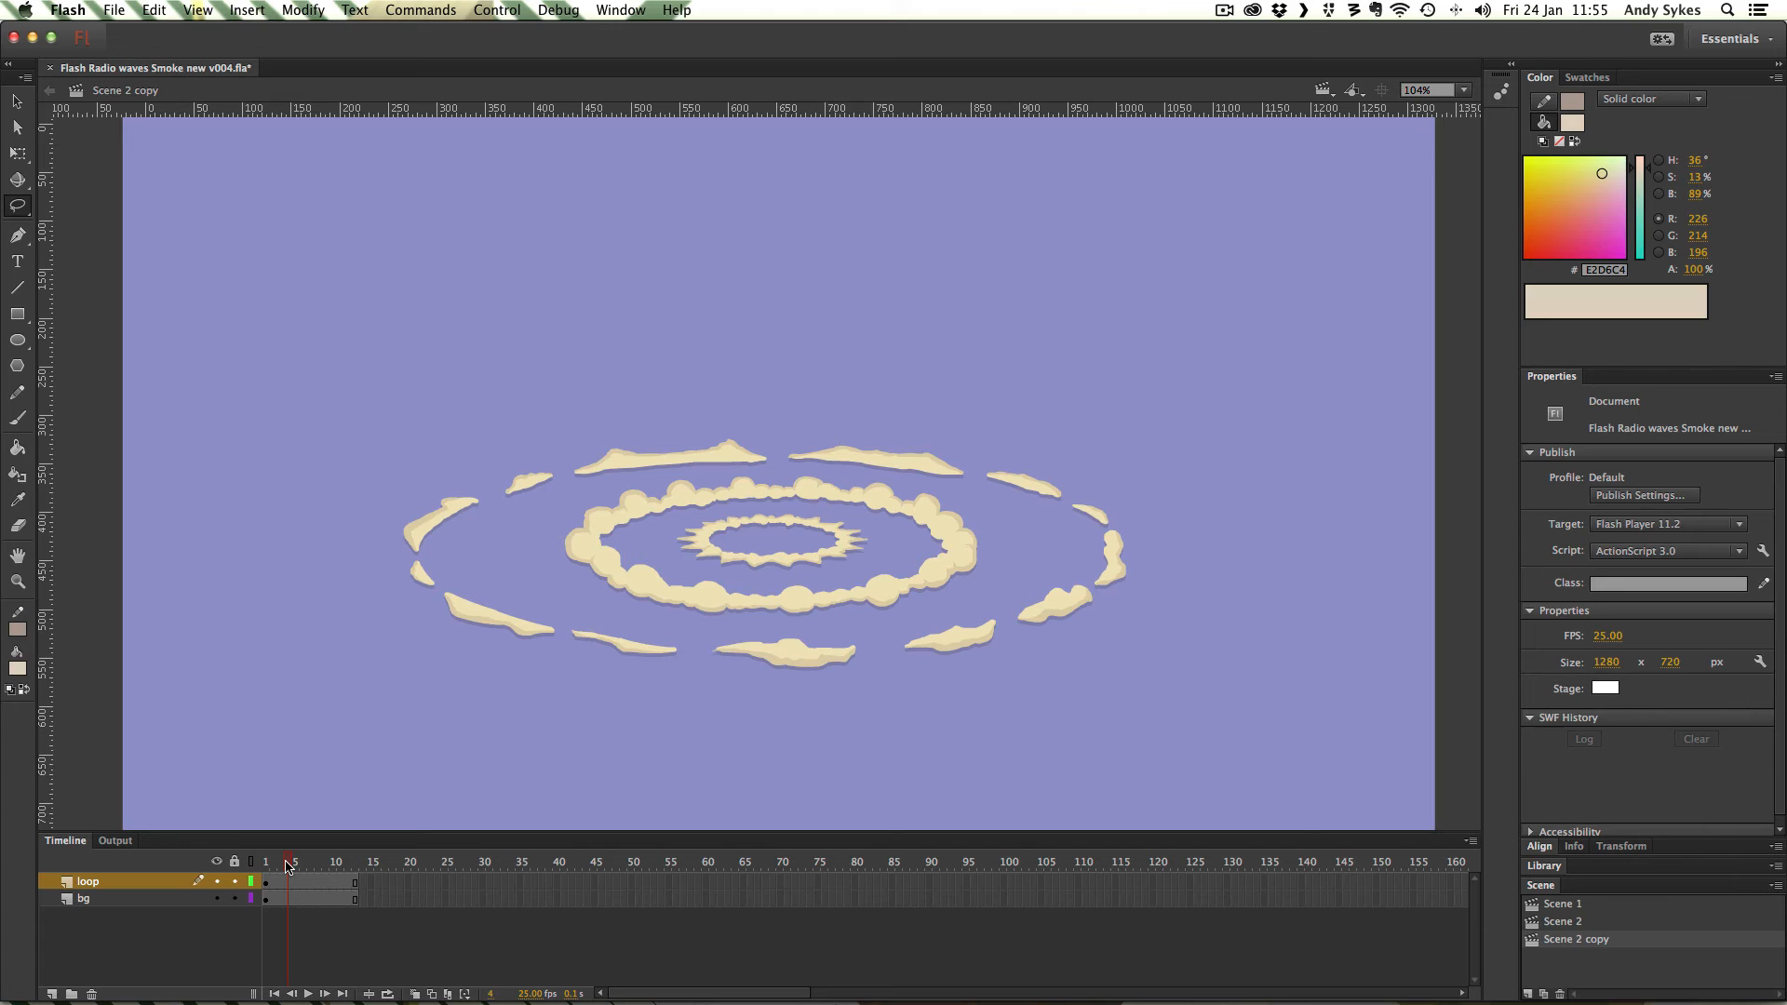
pyautogui.click(264, 860)
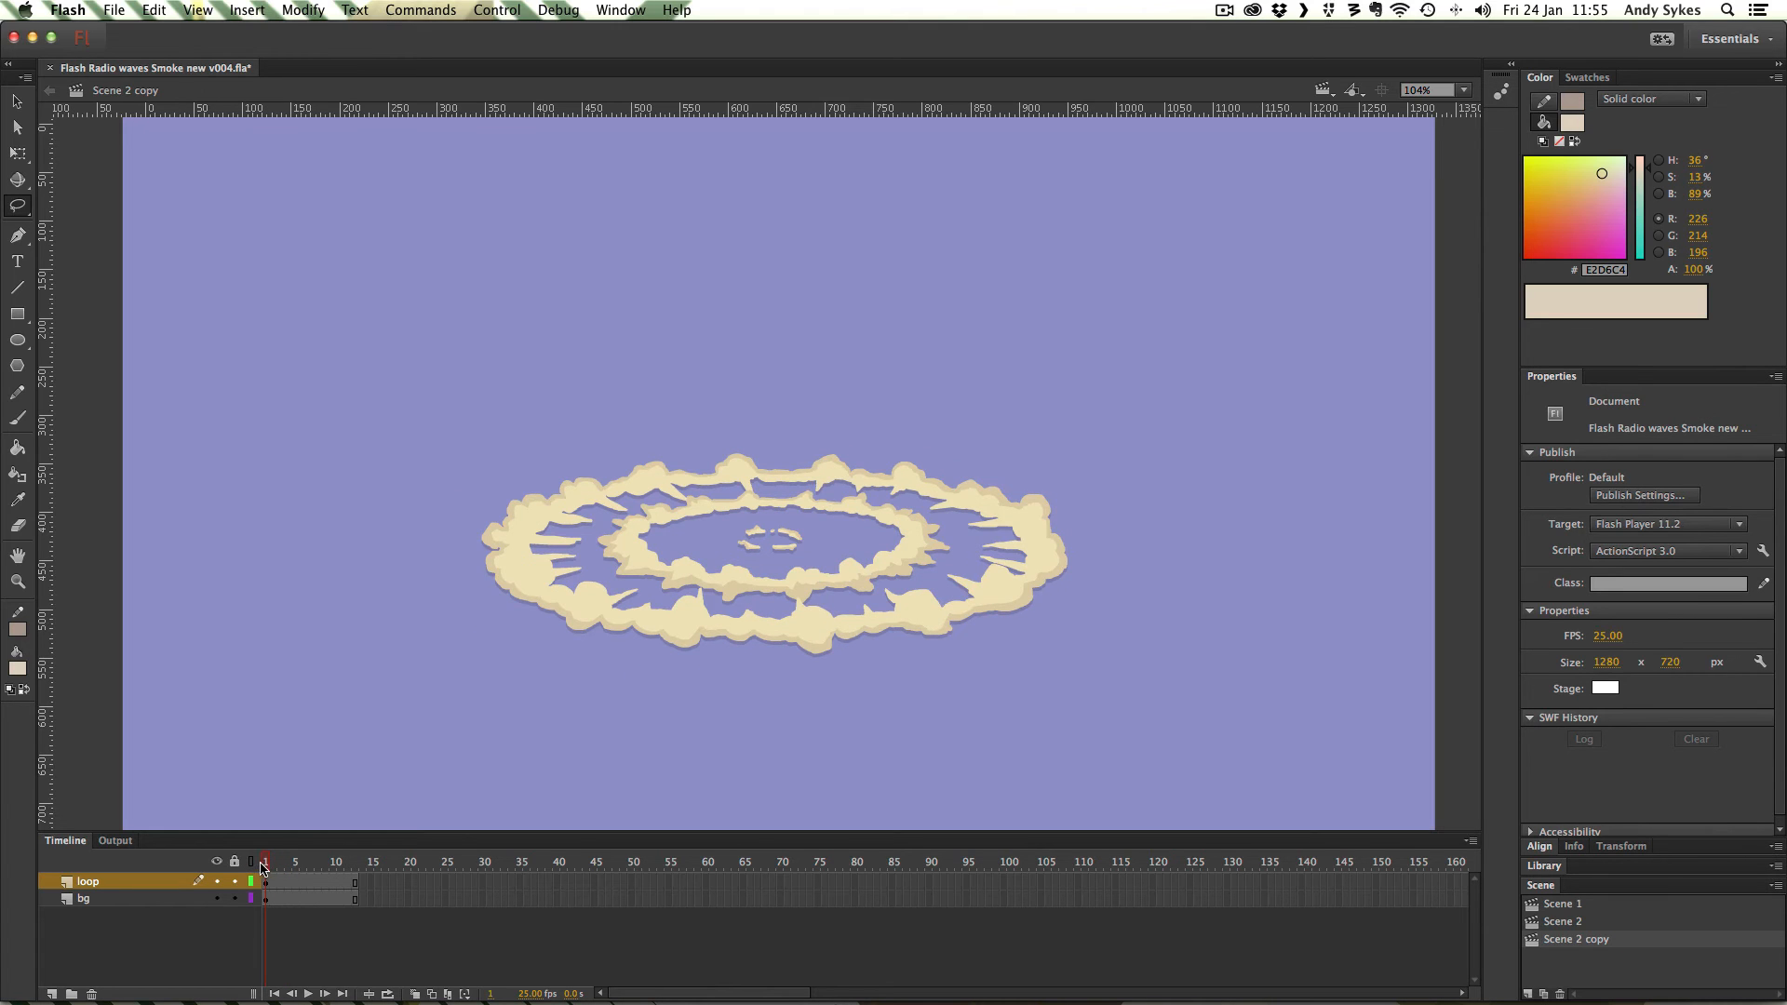
pyautogui.click(294, 860)
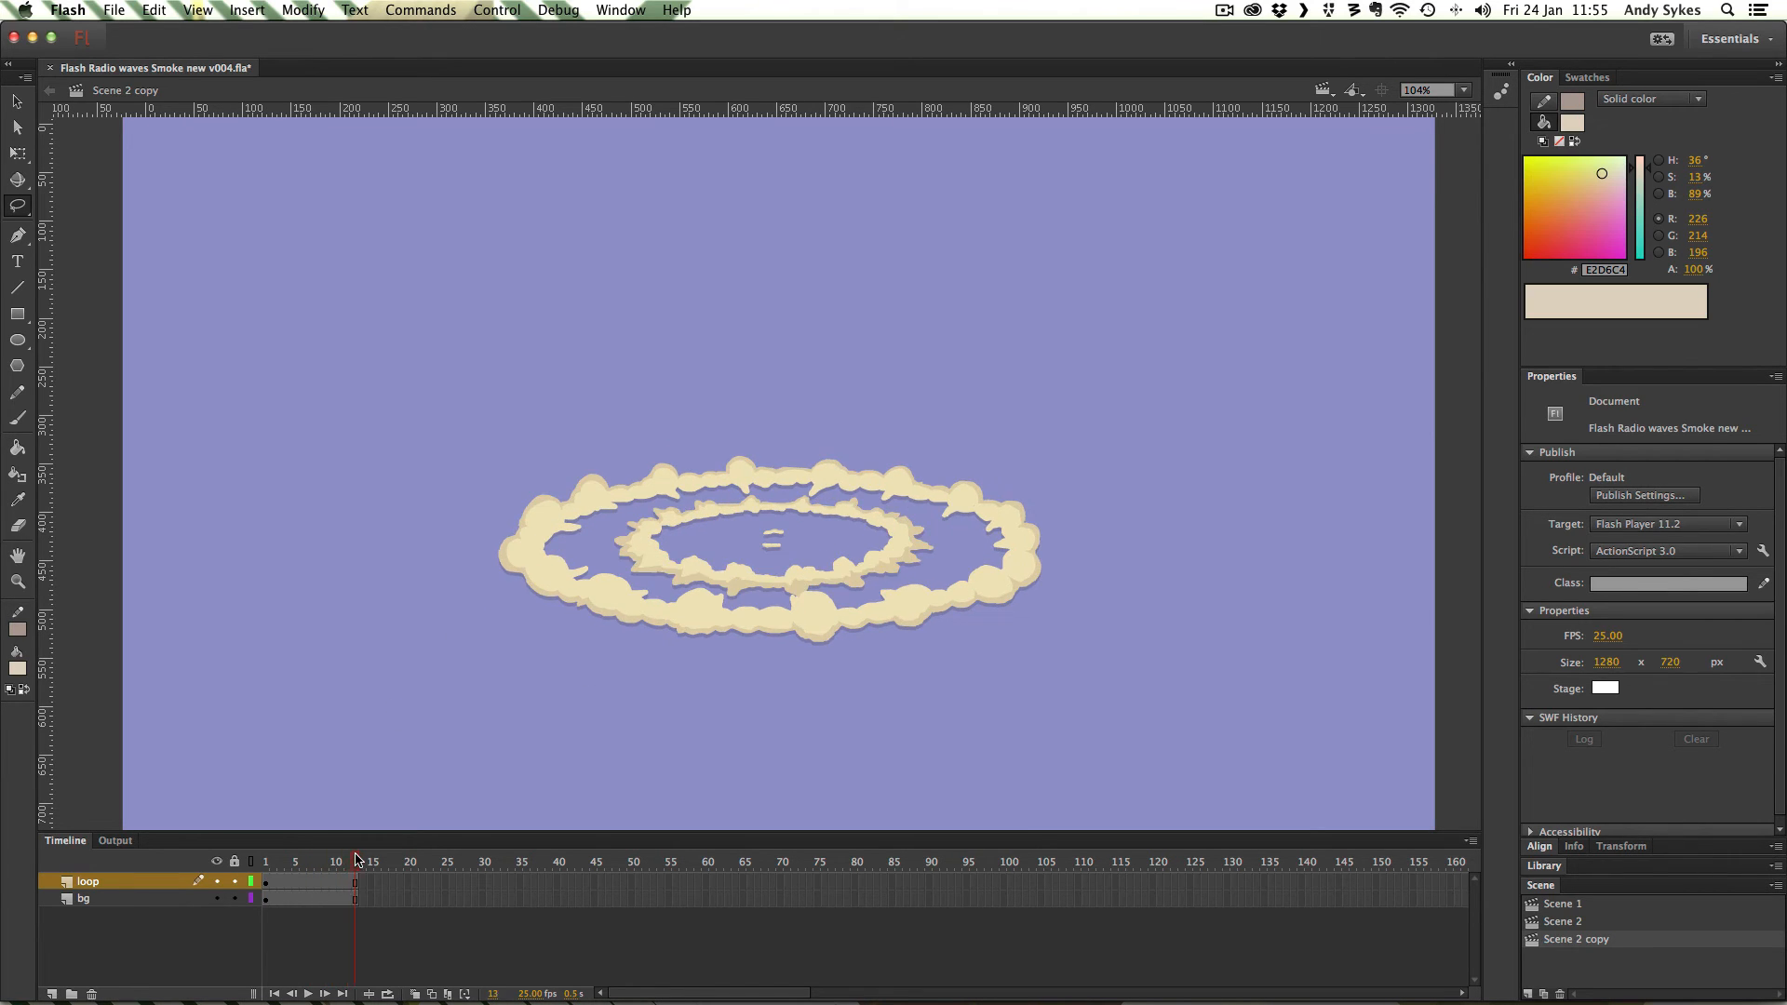
pyautogui.click(279, 862)
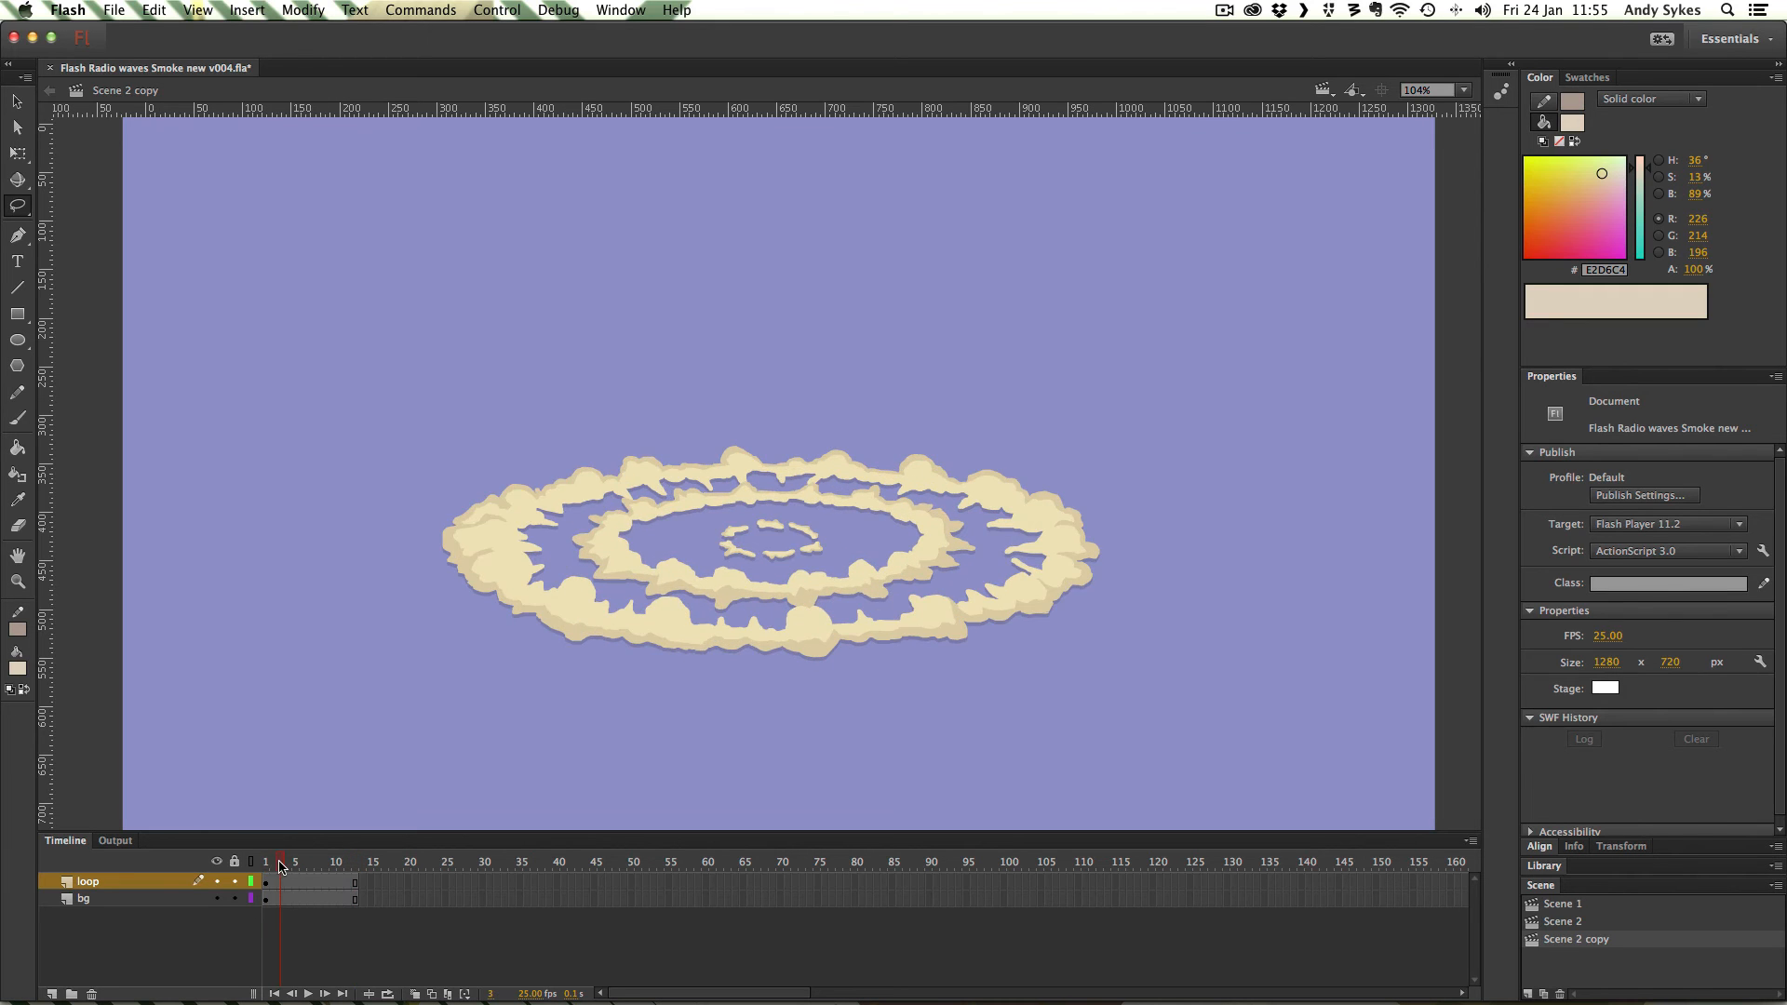
pyautogui.click(335, 862)
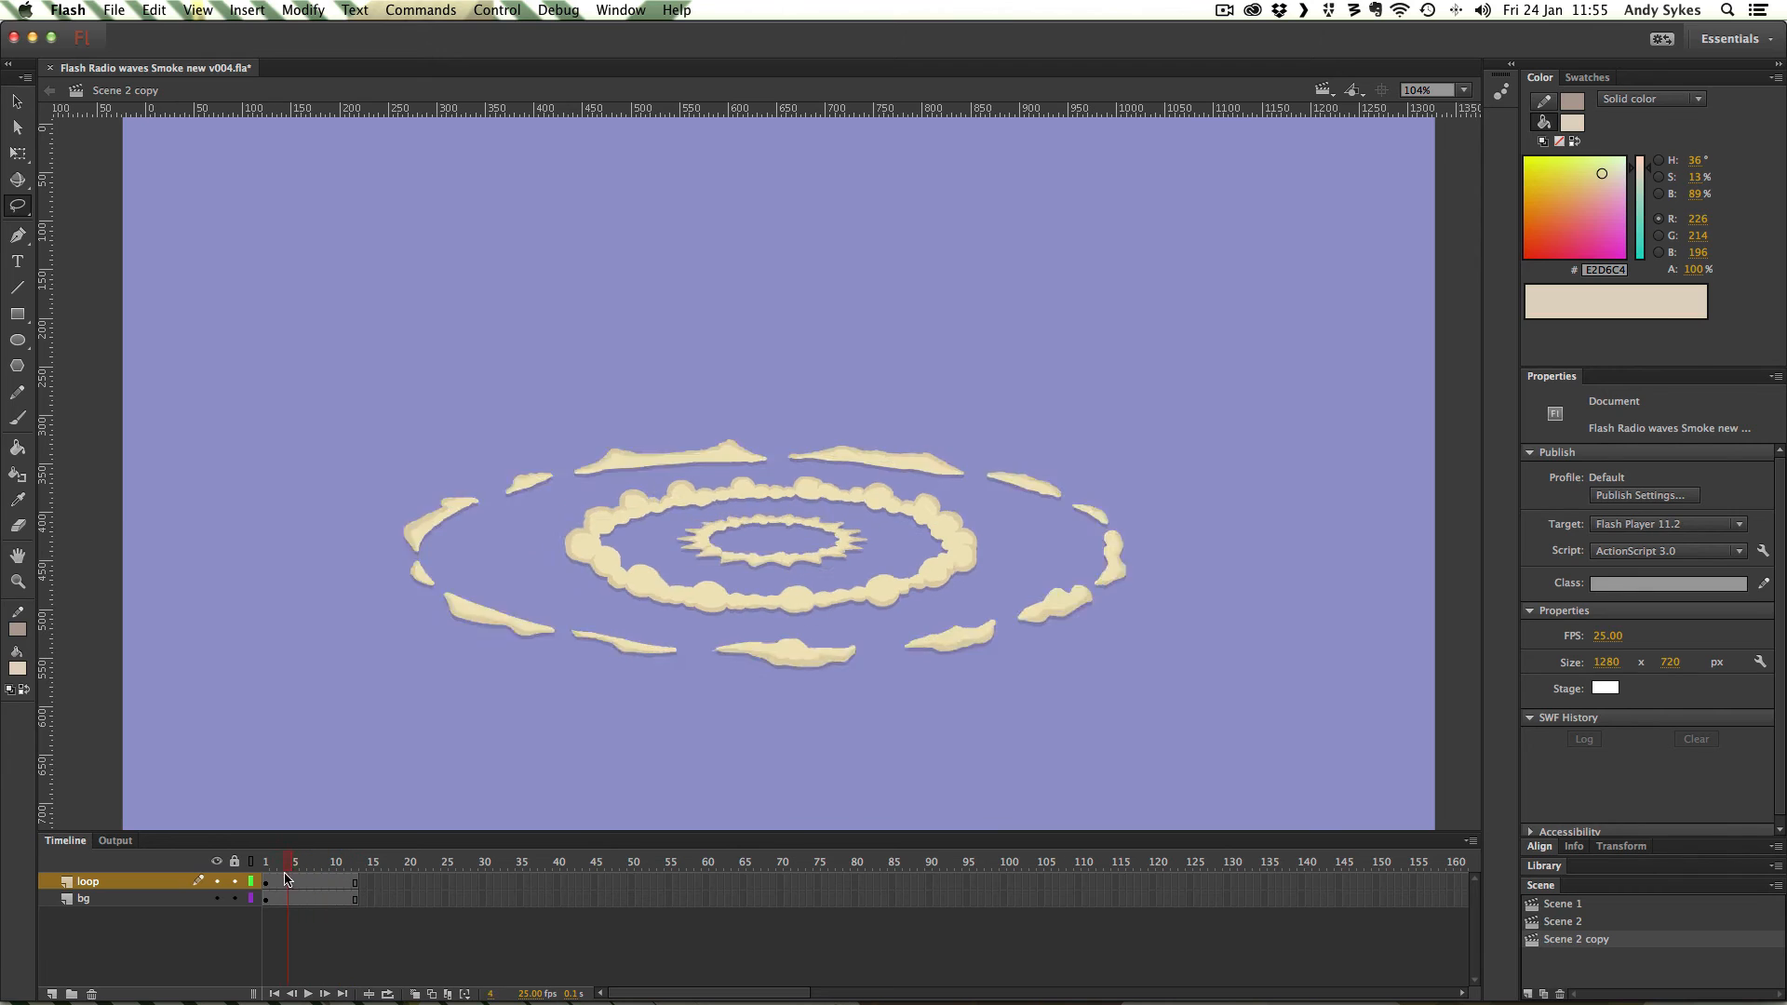
pyautogui.click(265, 860)
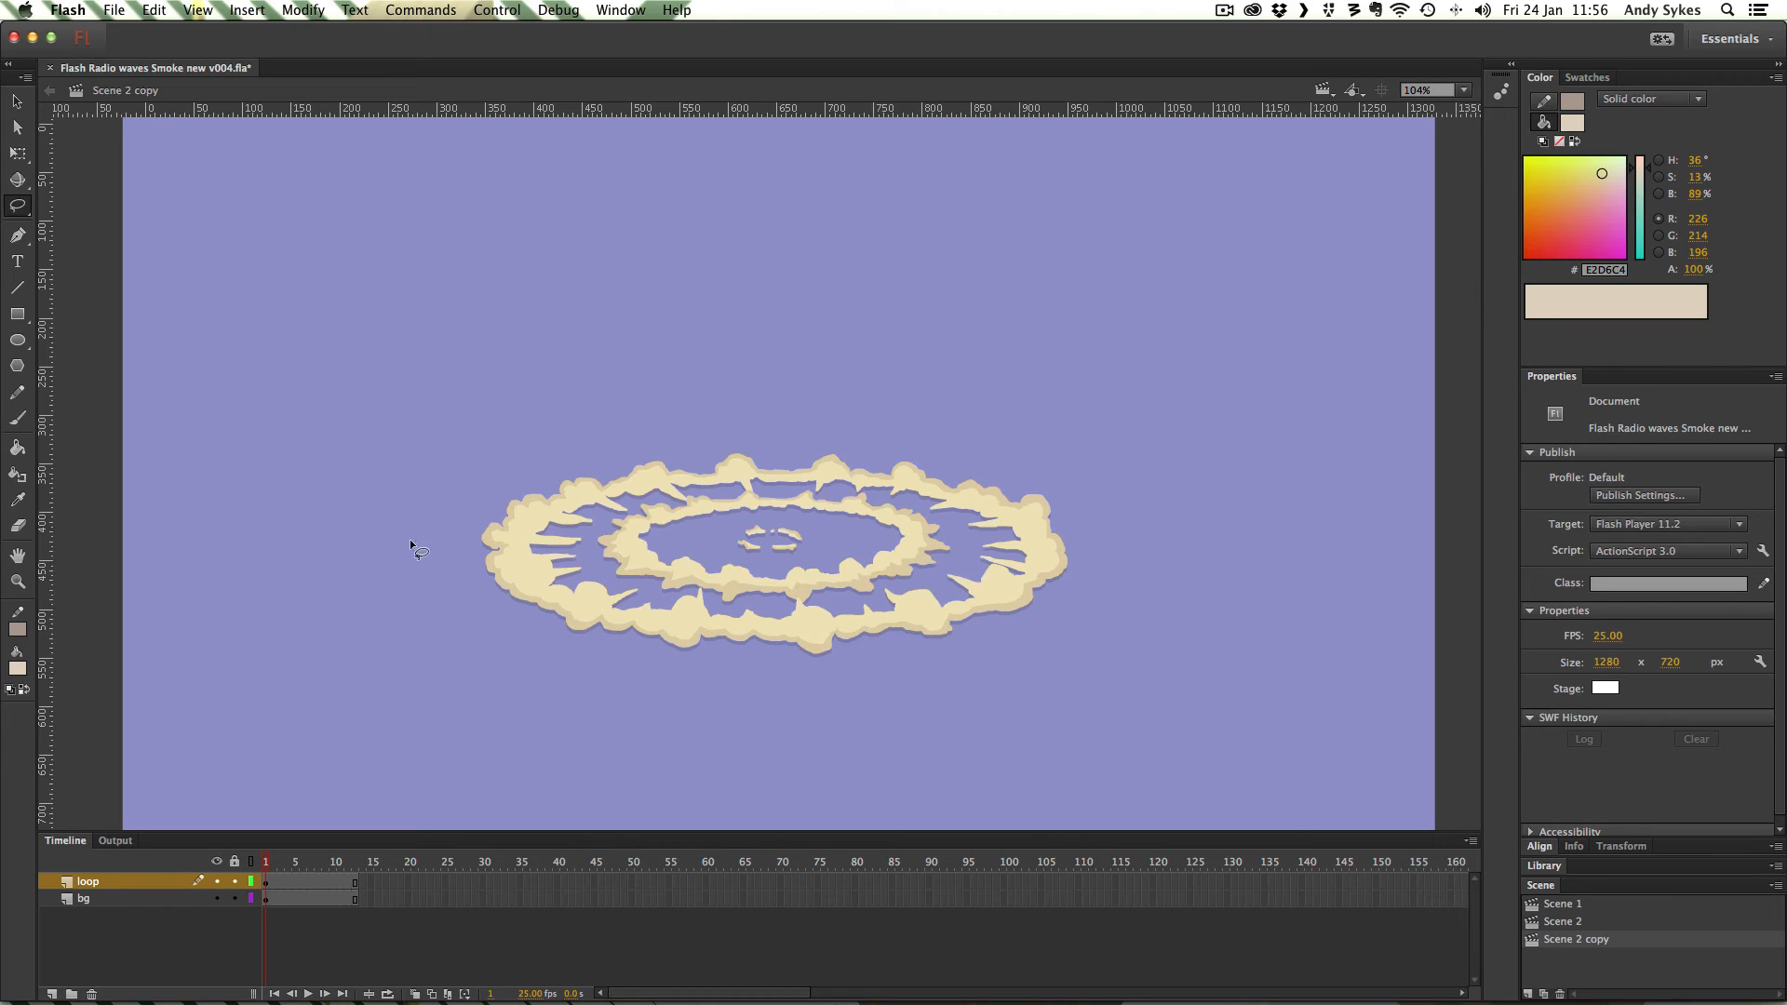
pyautogui.moveTo(579, 607)
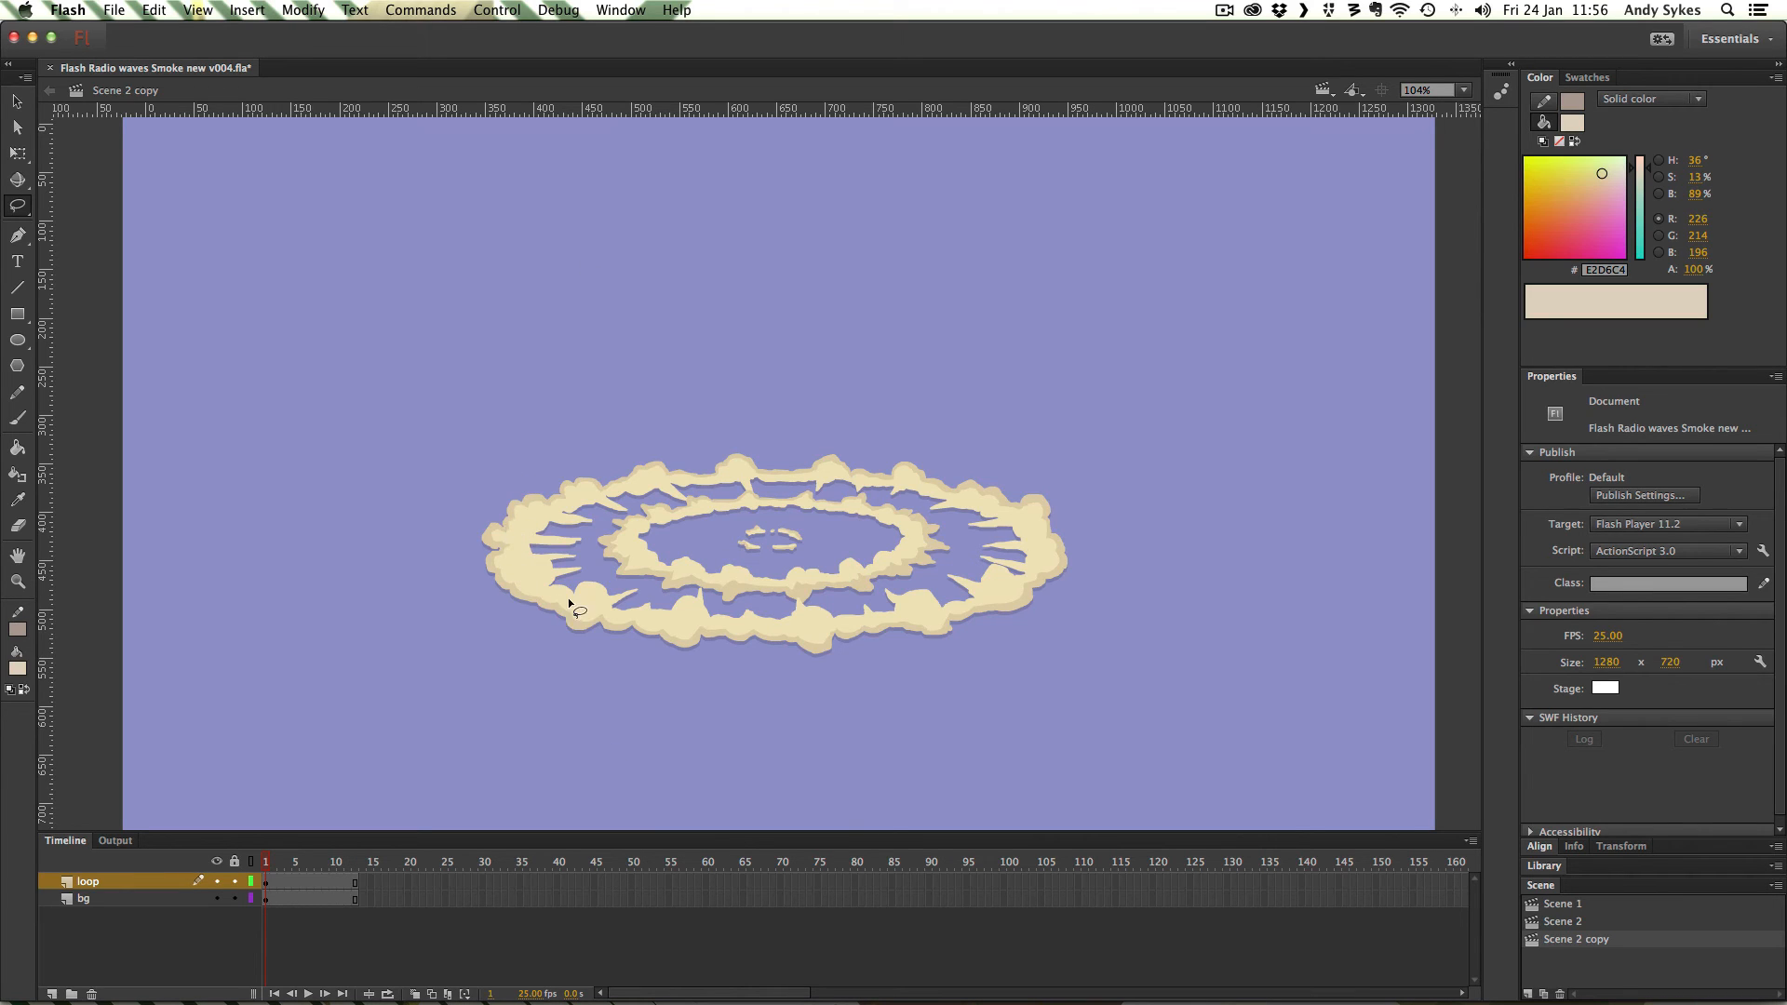
pyautogui.moveTo(854, 633)
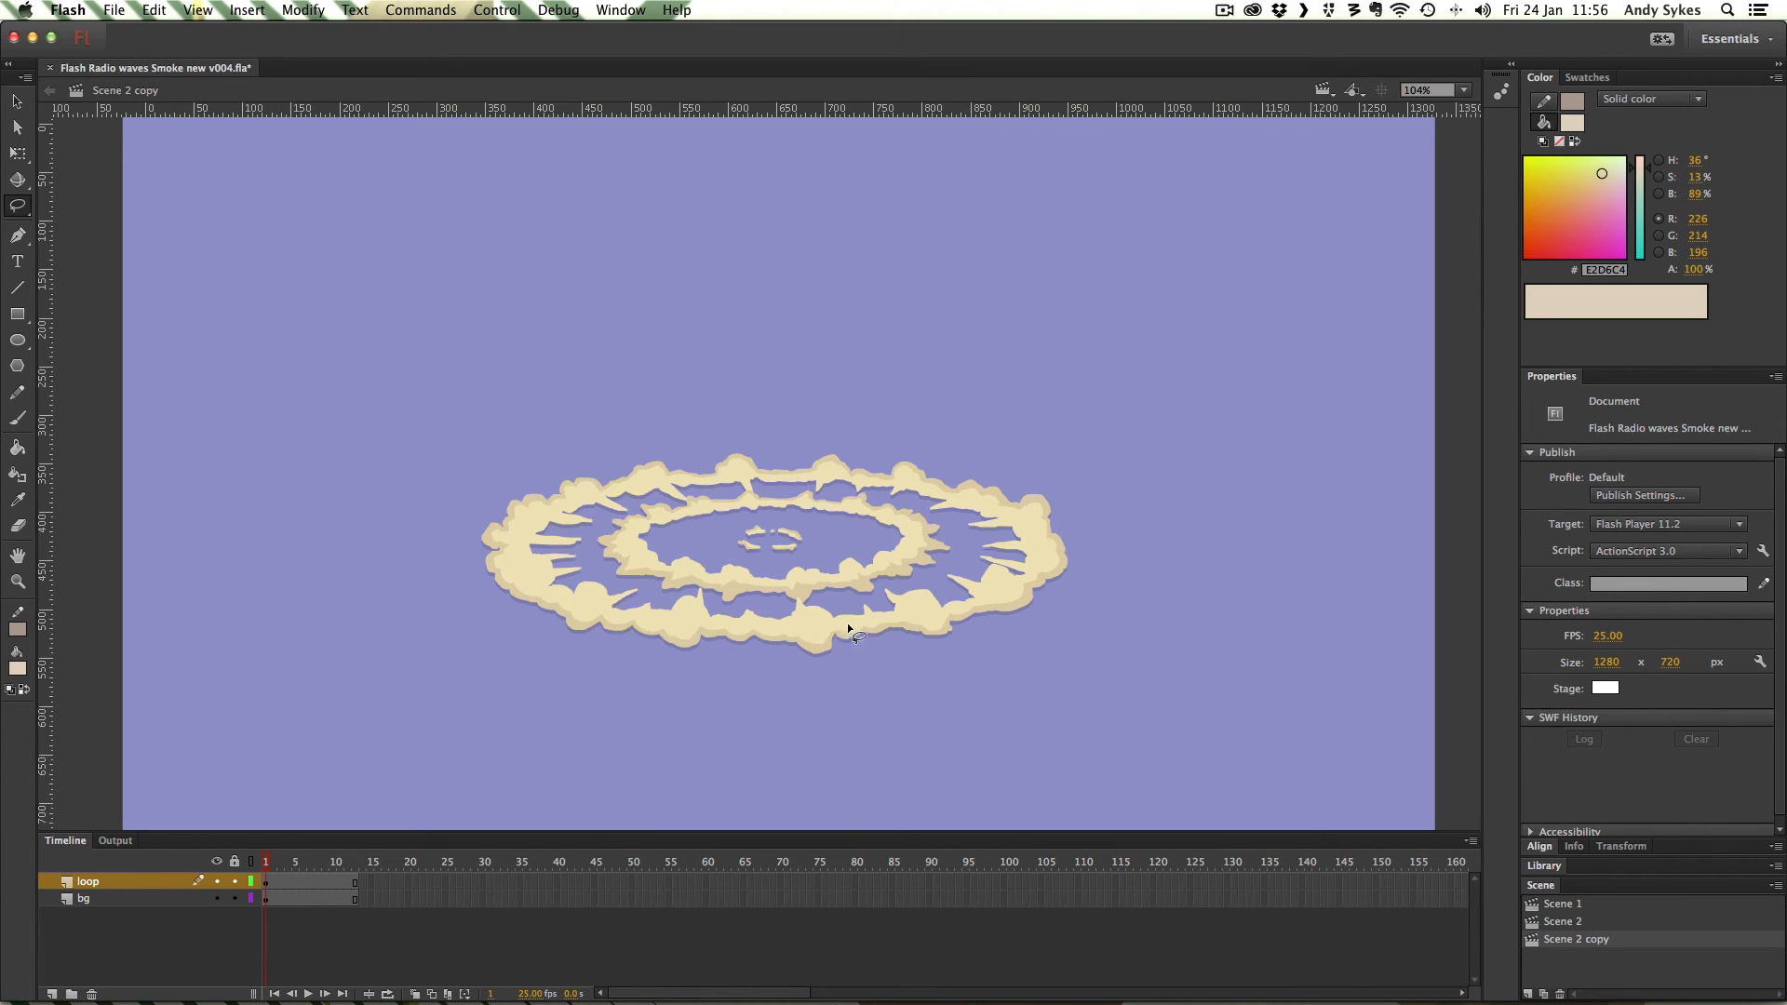
pyautogui.moveTo(951, 496)
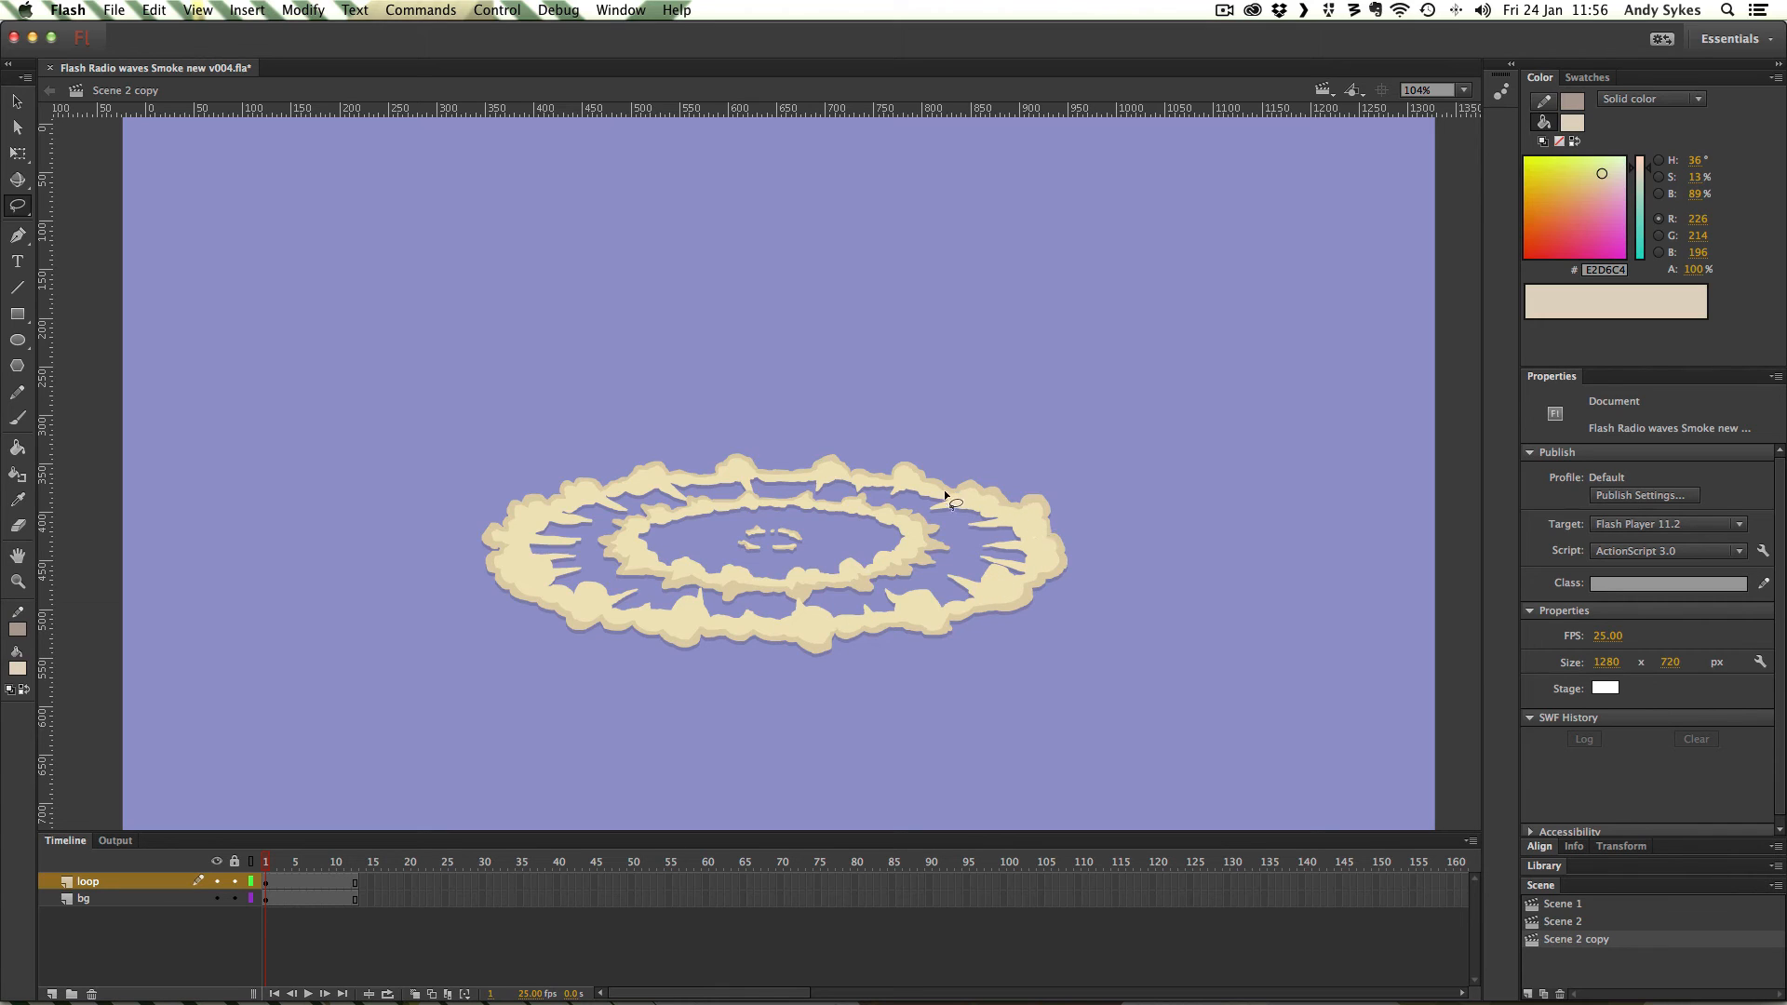
pyautogui.moveTo(590, 482)
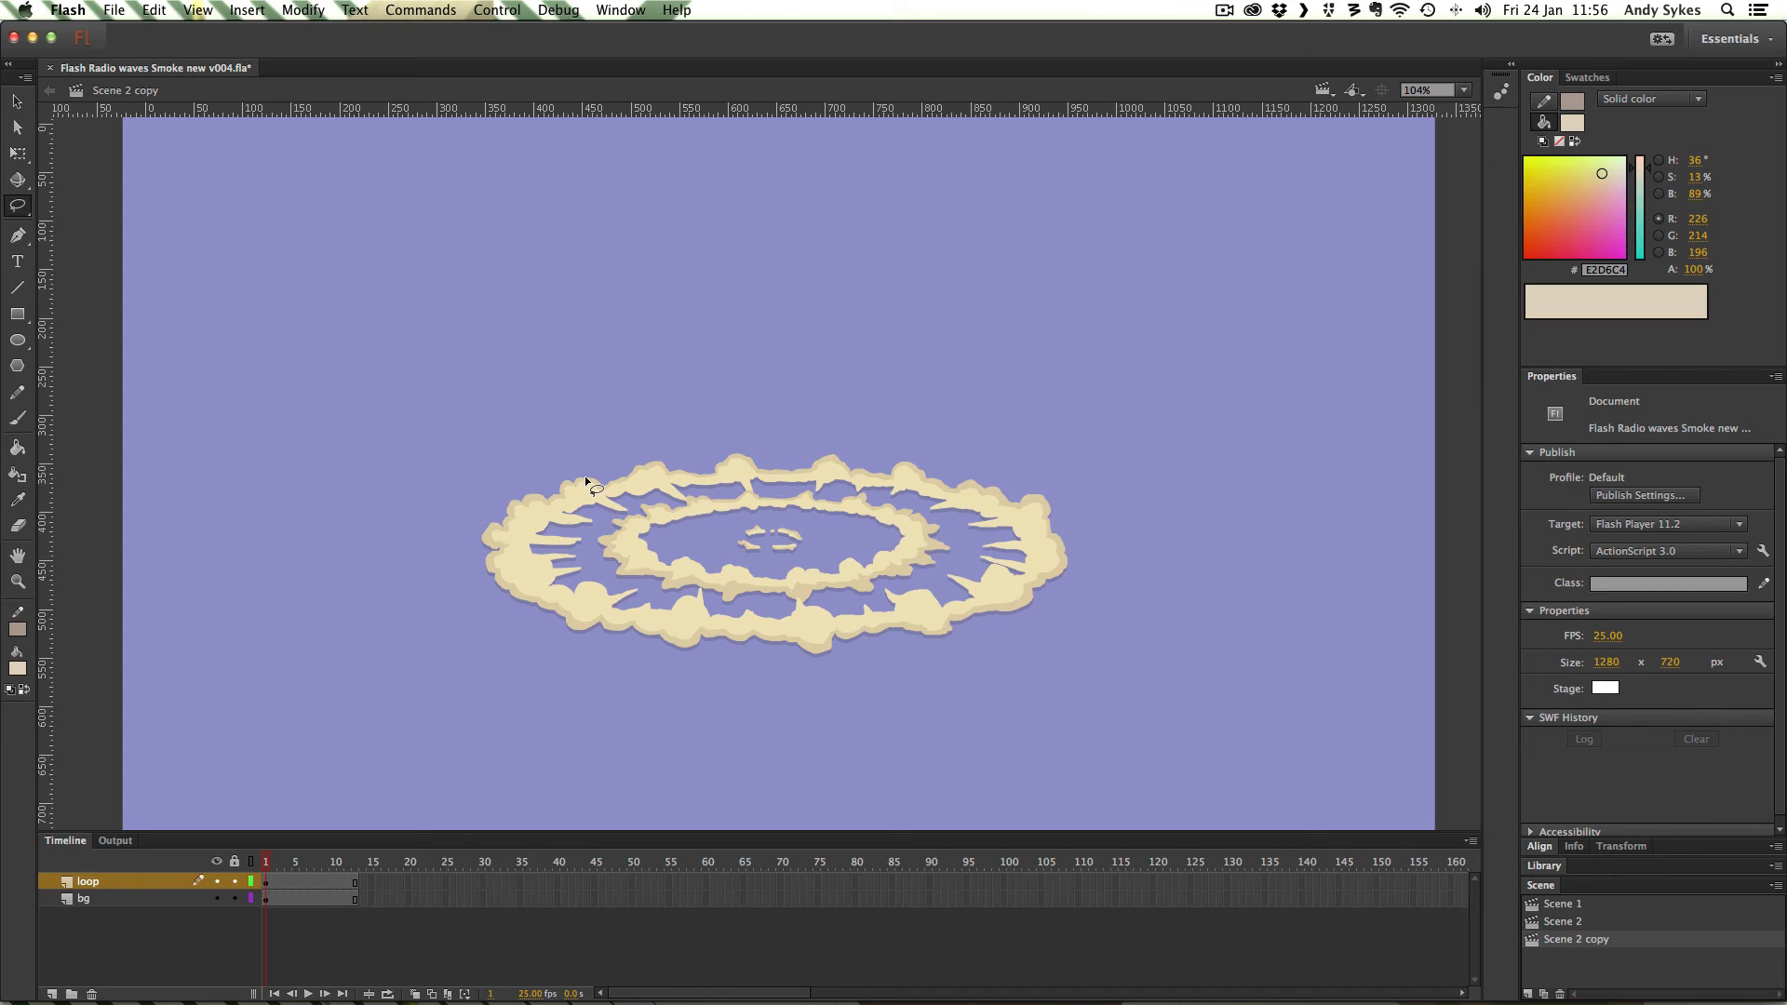
pyautogui.moveTo(598, 411)
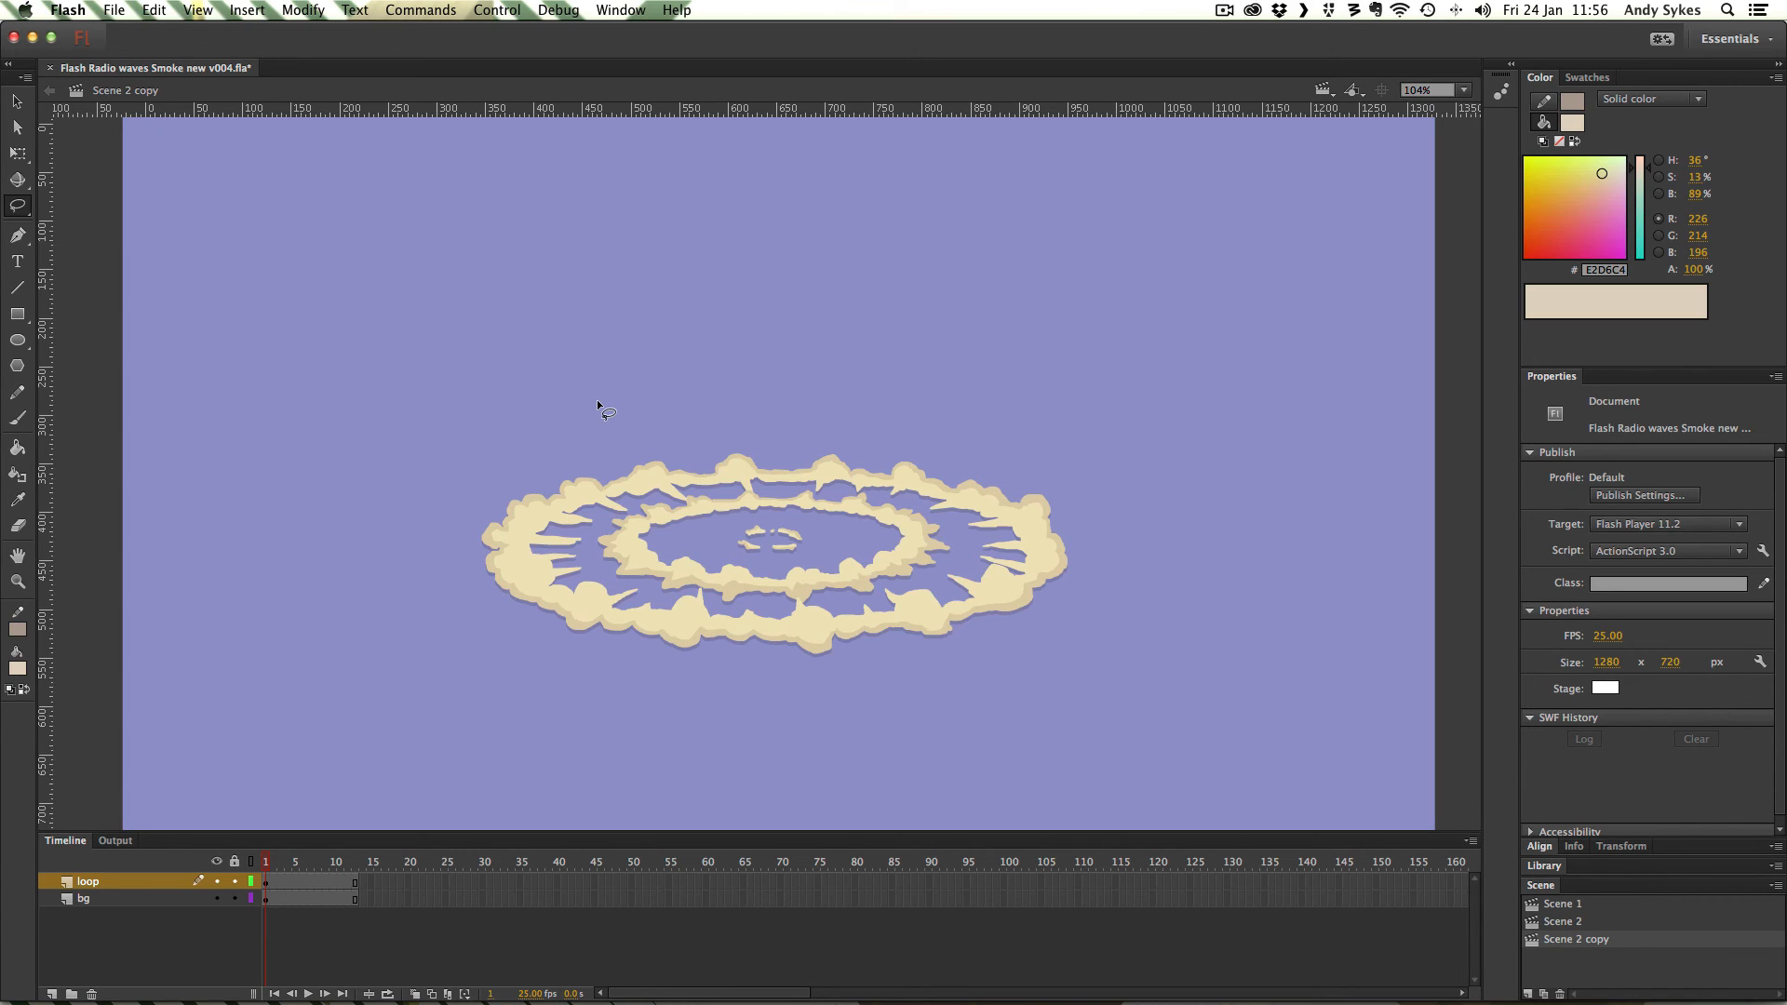
pyautogui.moveTo(604, 386)
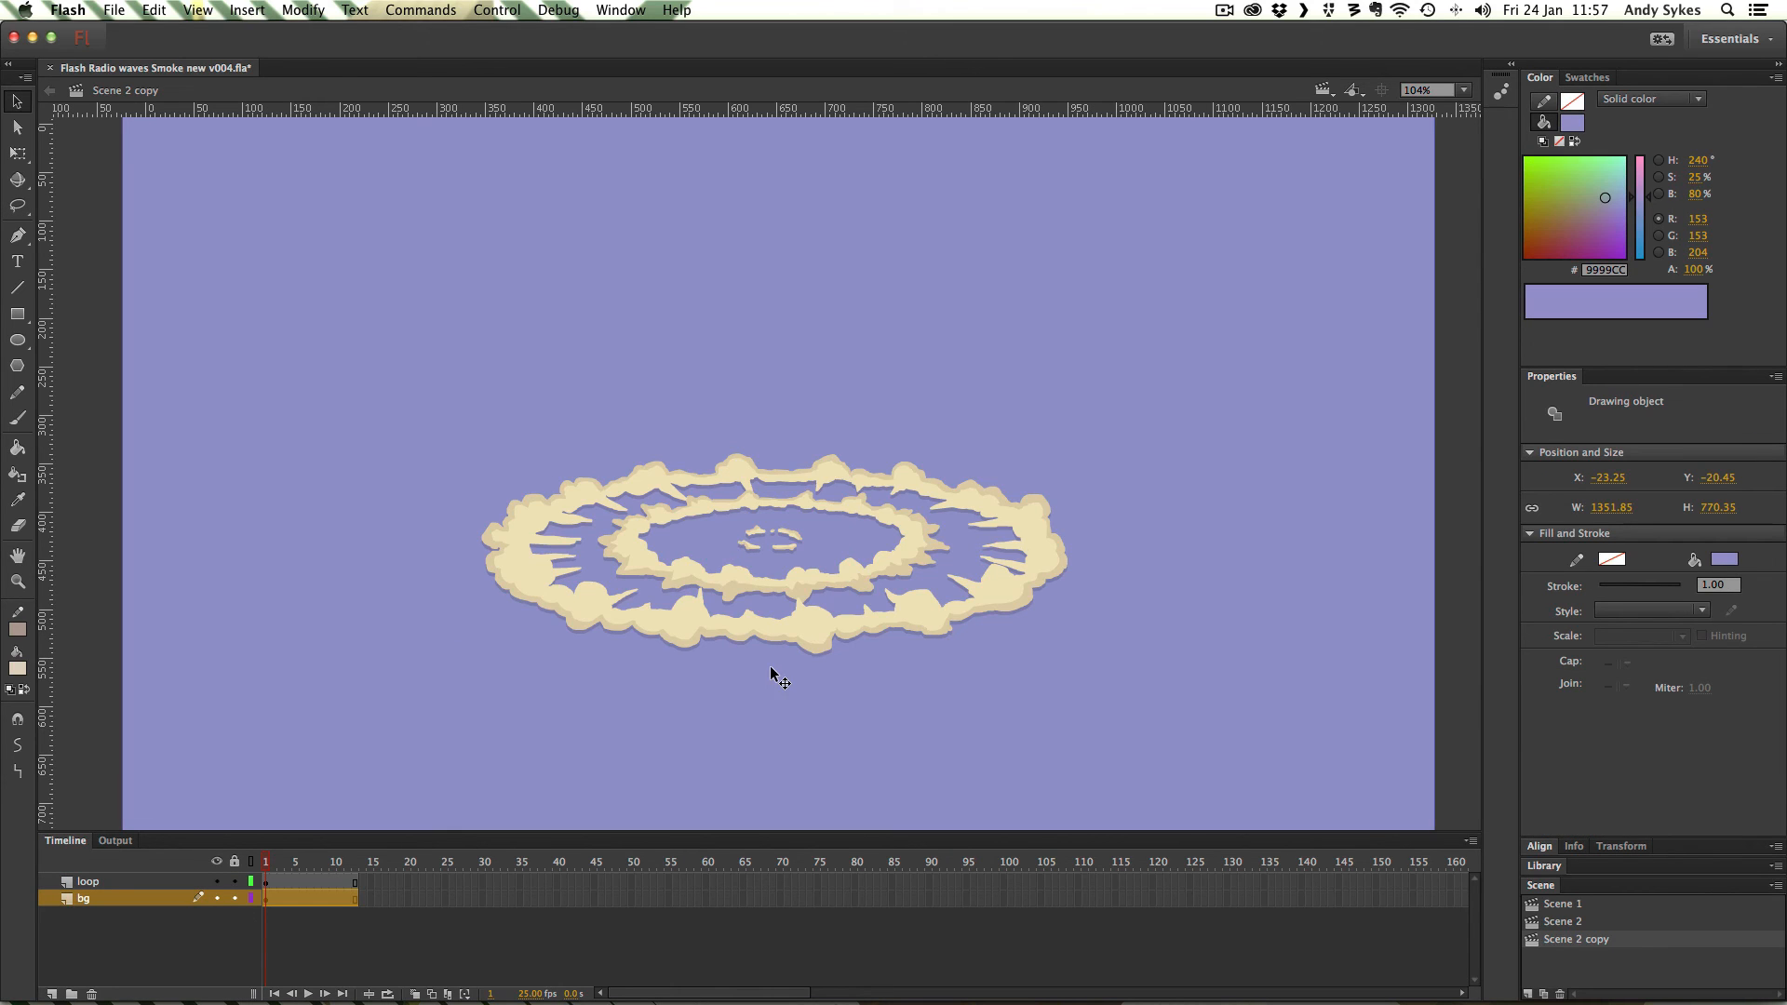
pyautogui.moveTo(736, 601)
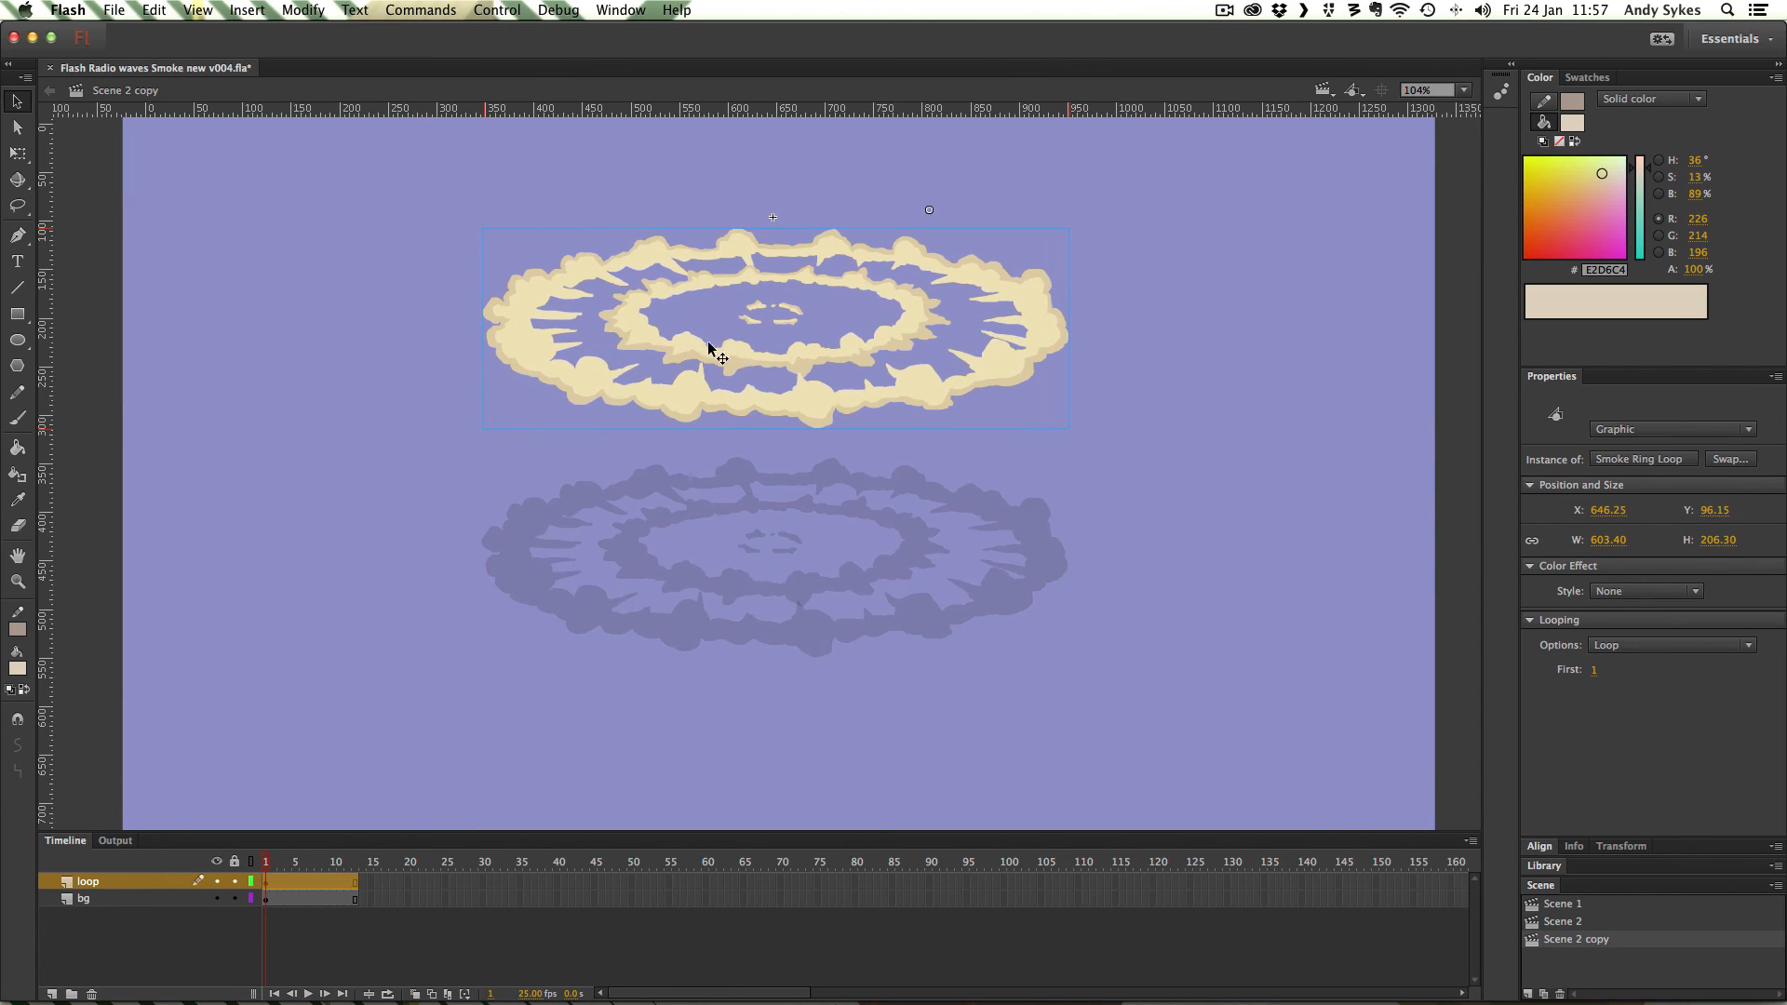
pyautogui.moveTo(690, 623)
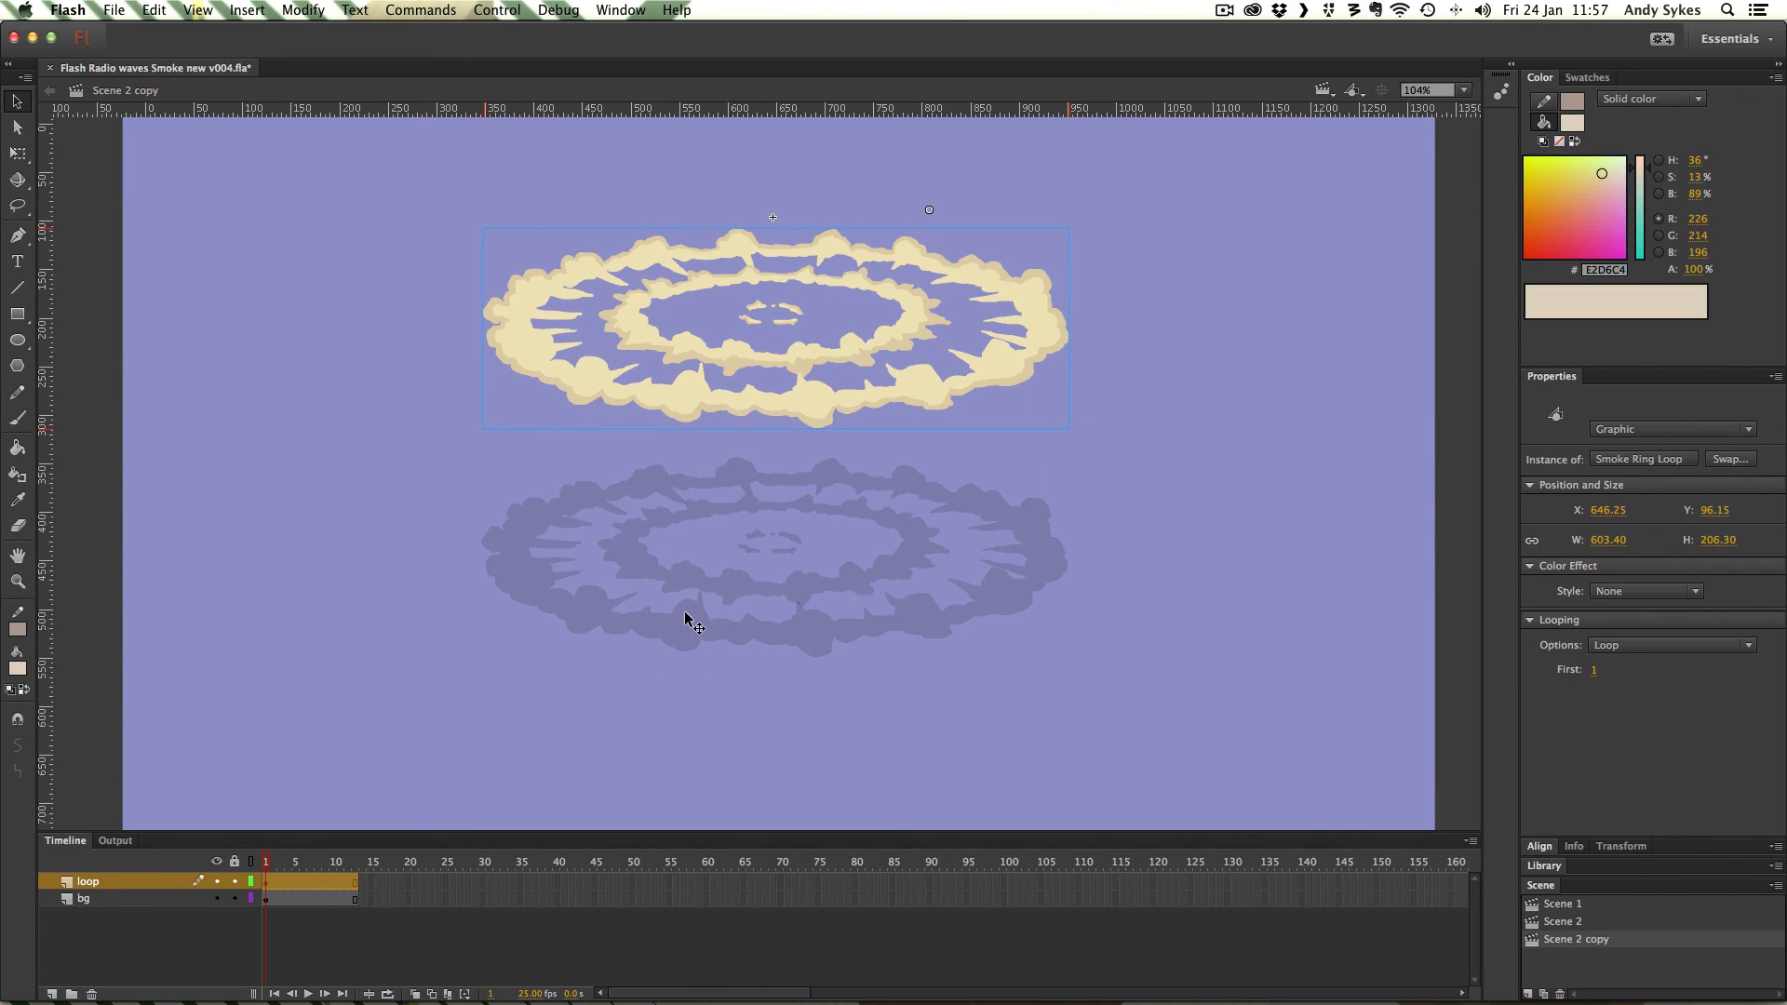
# Step: Select the smoke ring's shadow copy and adjust its opacity
pyautogui.click(1646, 590)
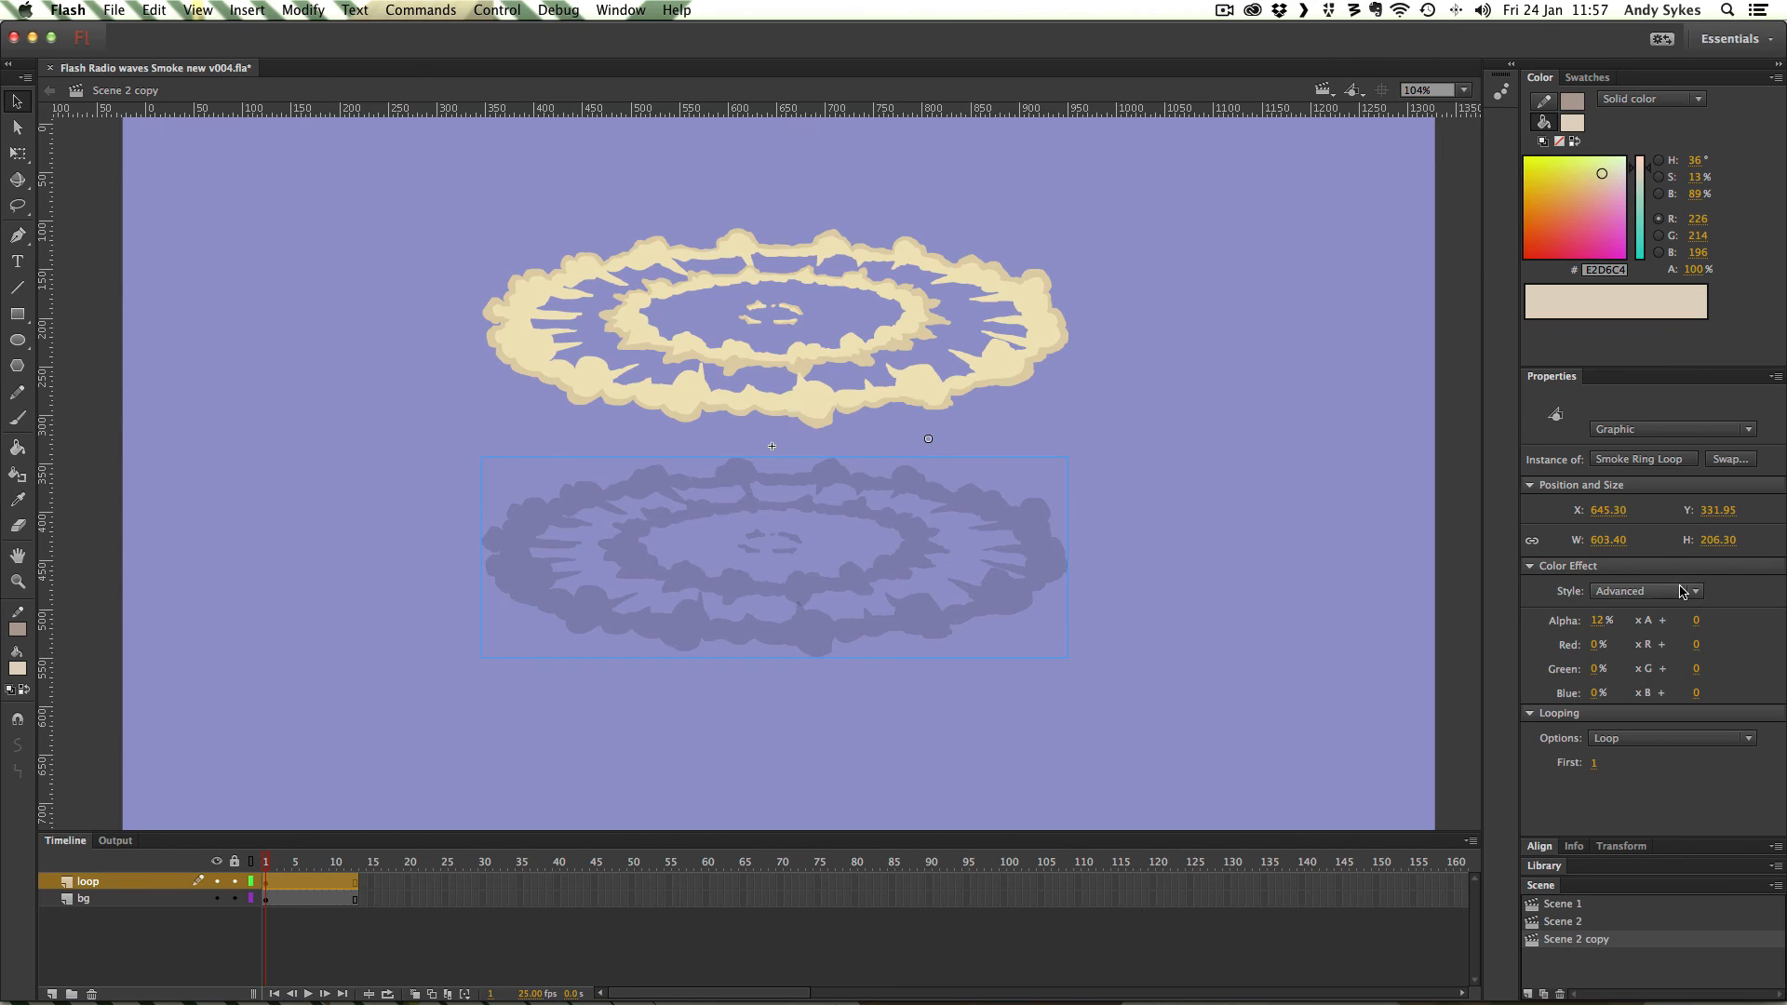
pyautogui.moveTo(1585, 605)
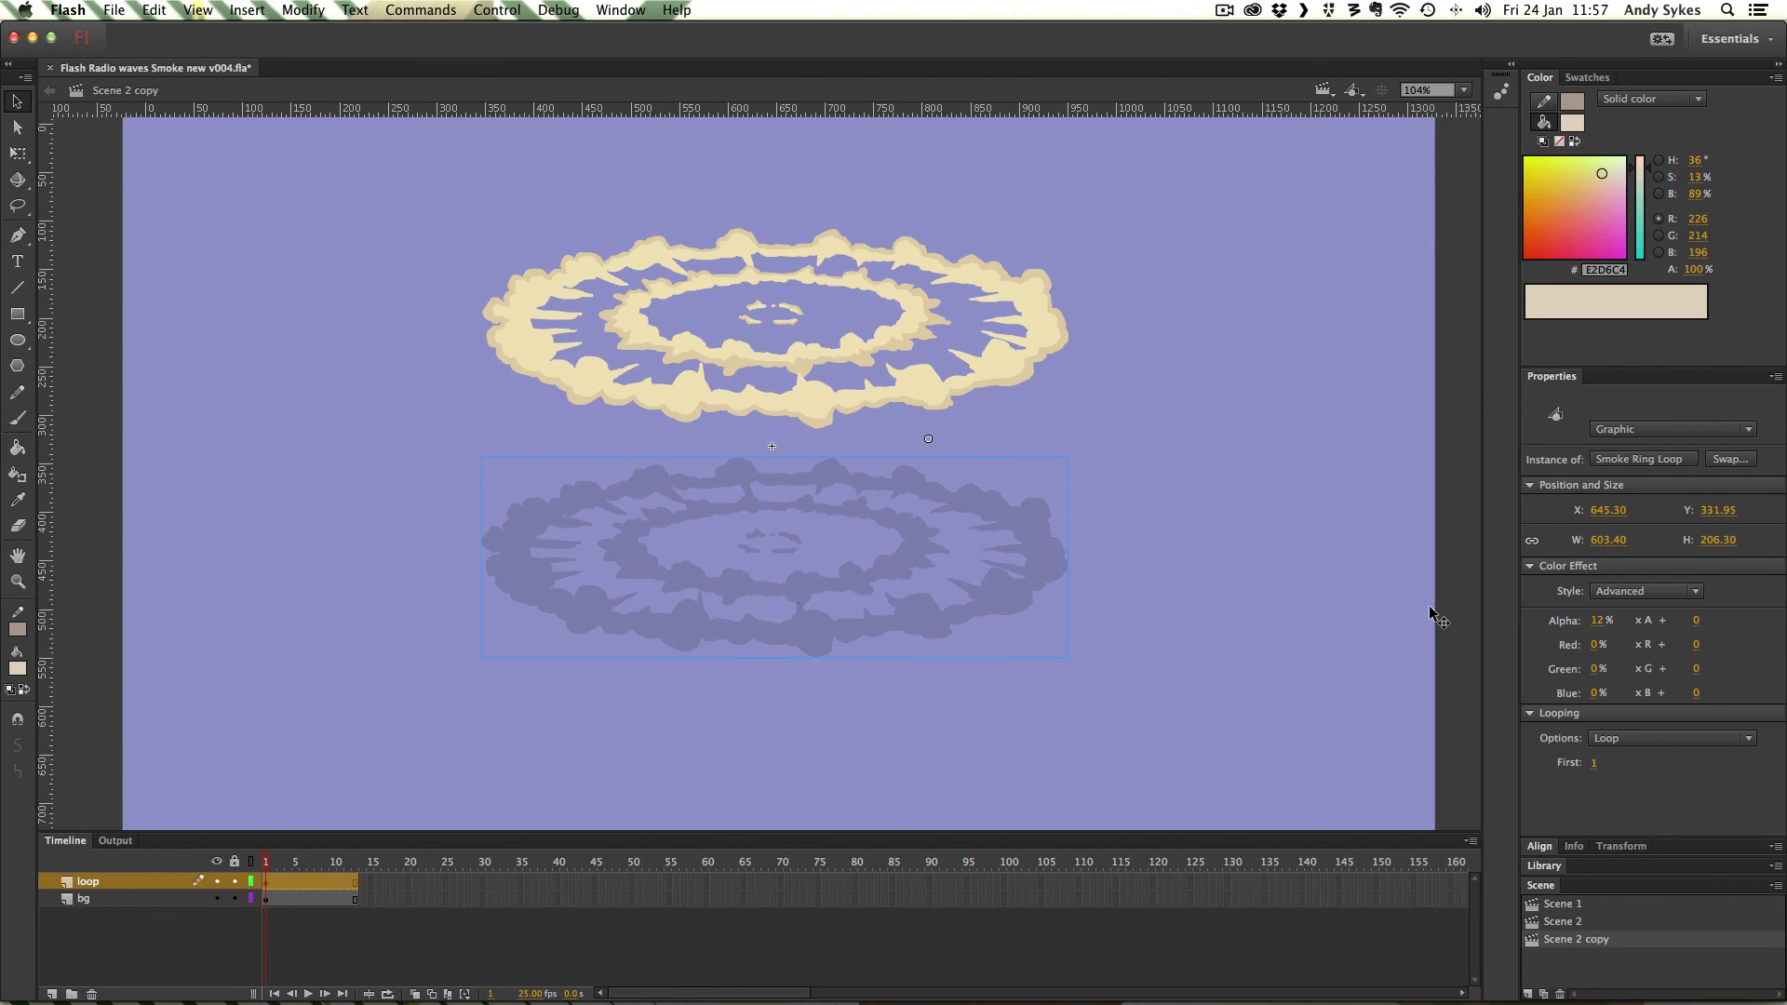
pyautogui.moveTo(1725, 640)
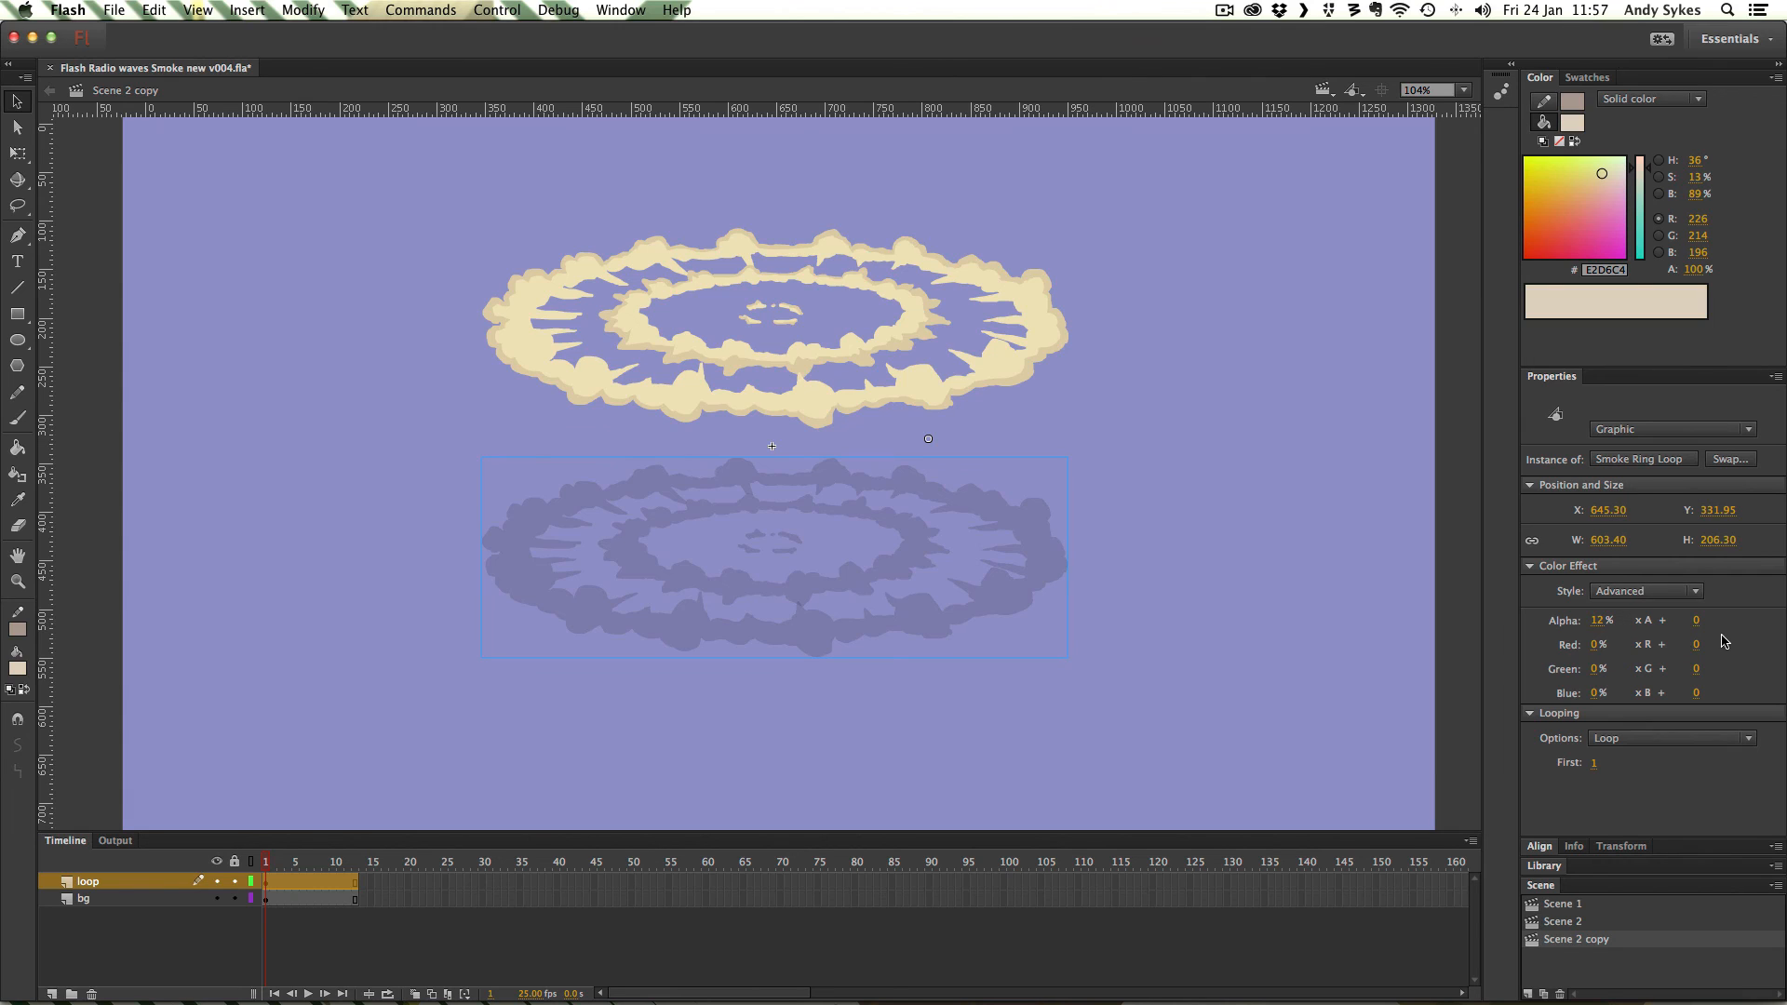
pyautogui.moveTo(1628, 630)
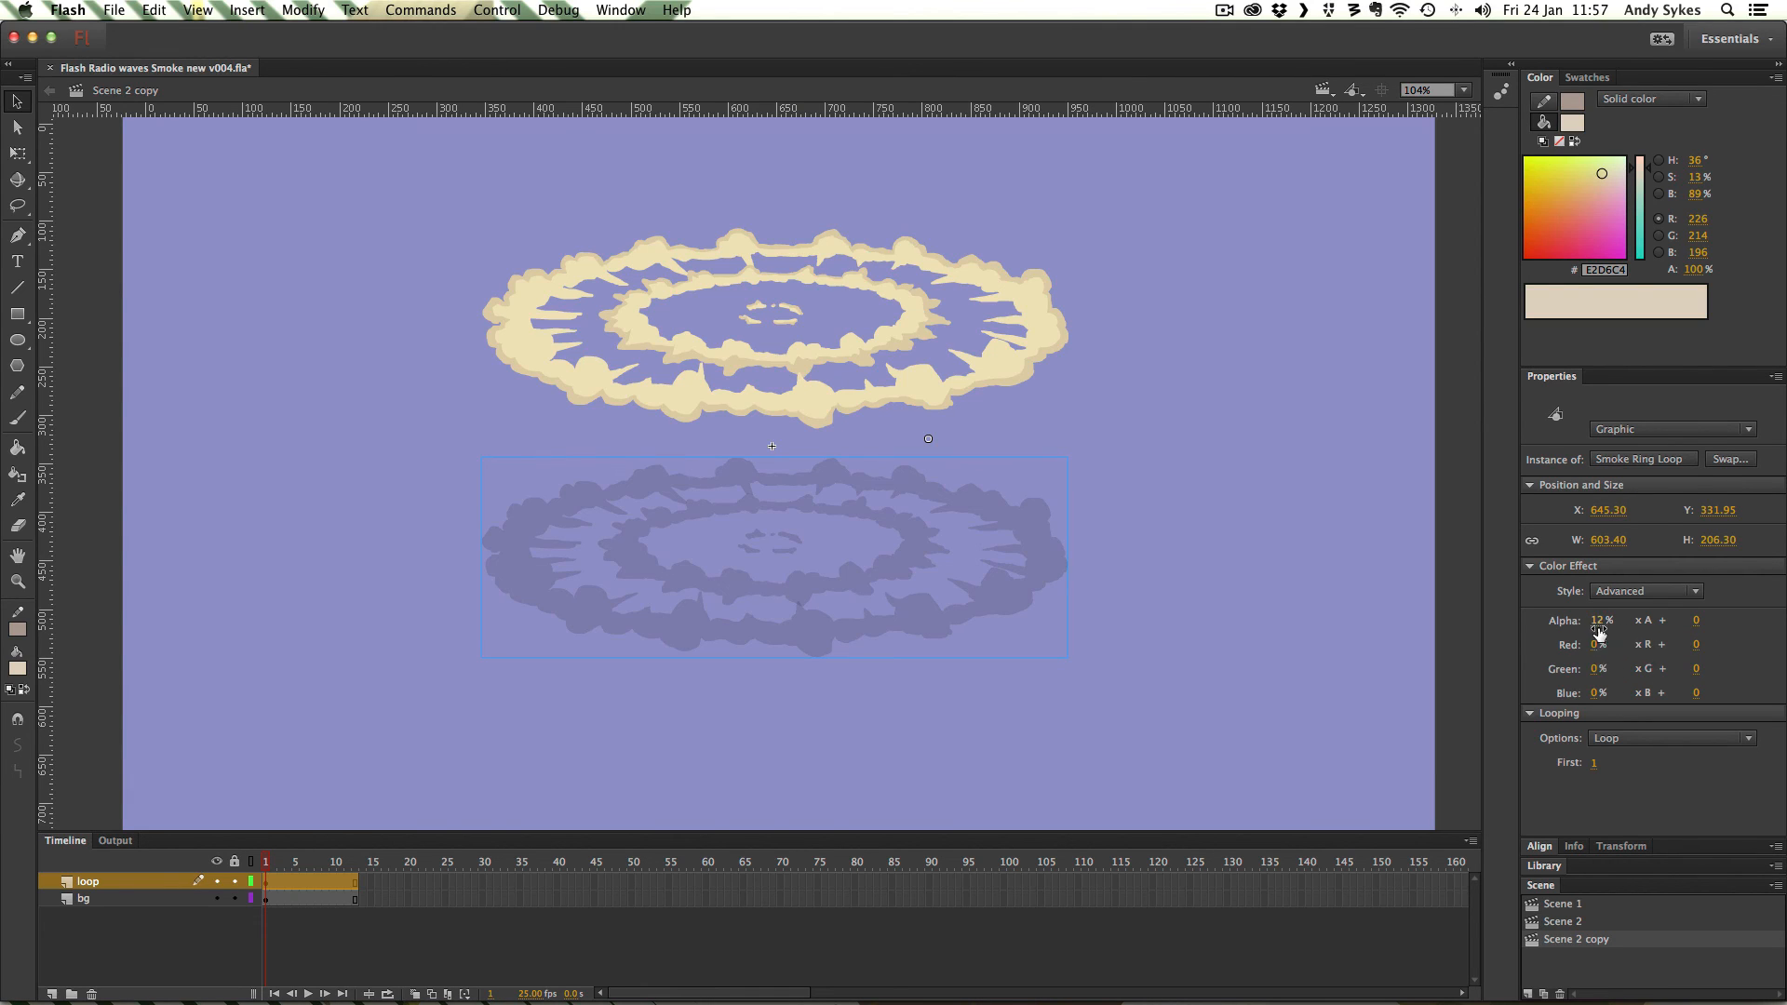
pyautogui.click(1645, 590)
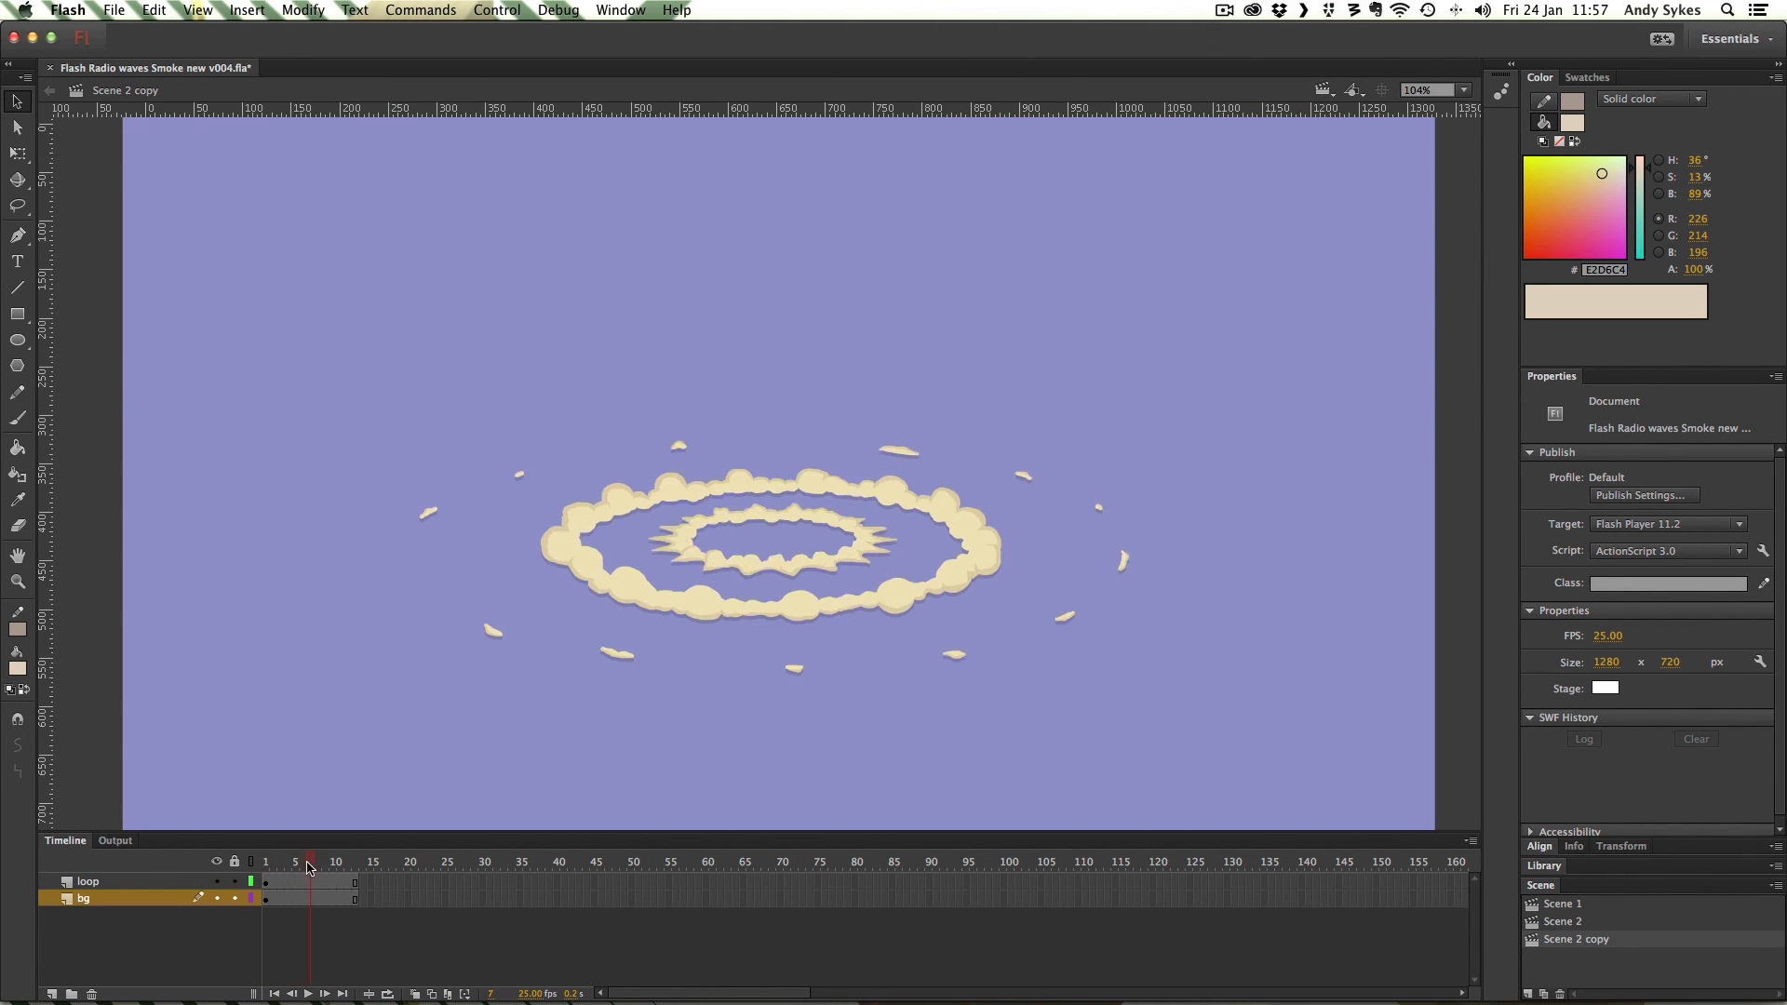
pyautogui.click(266, 861)
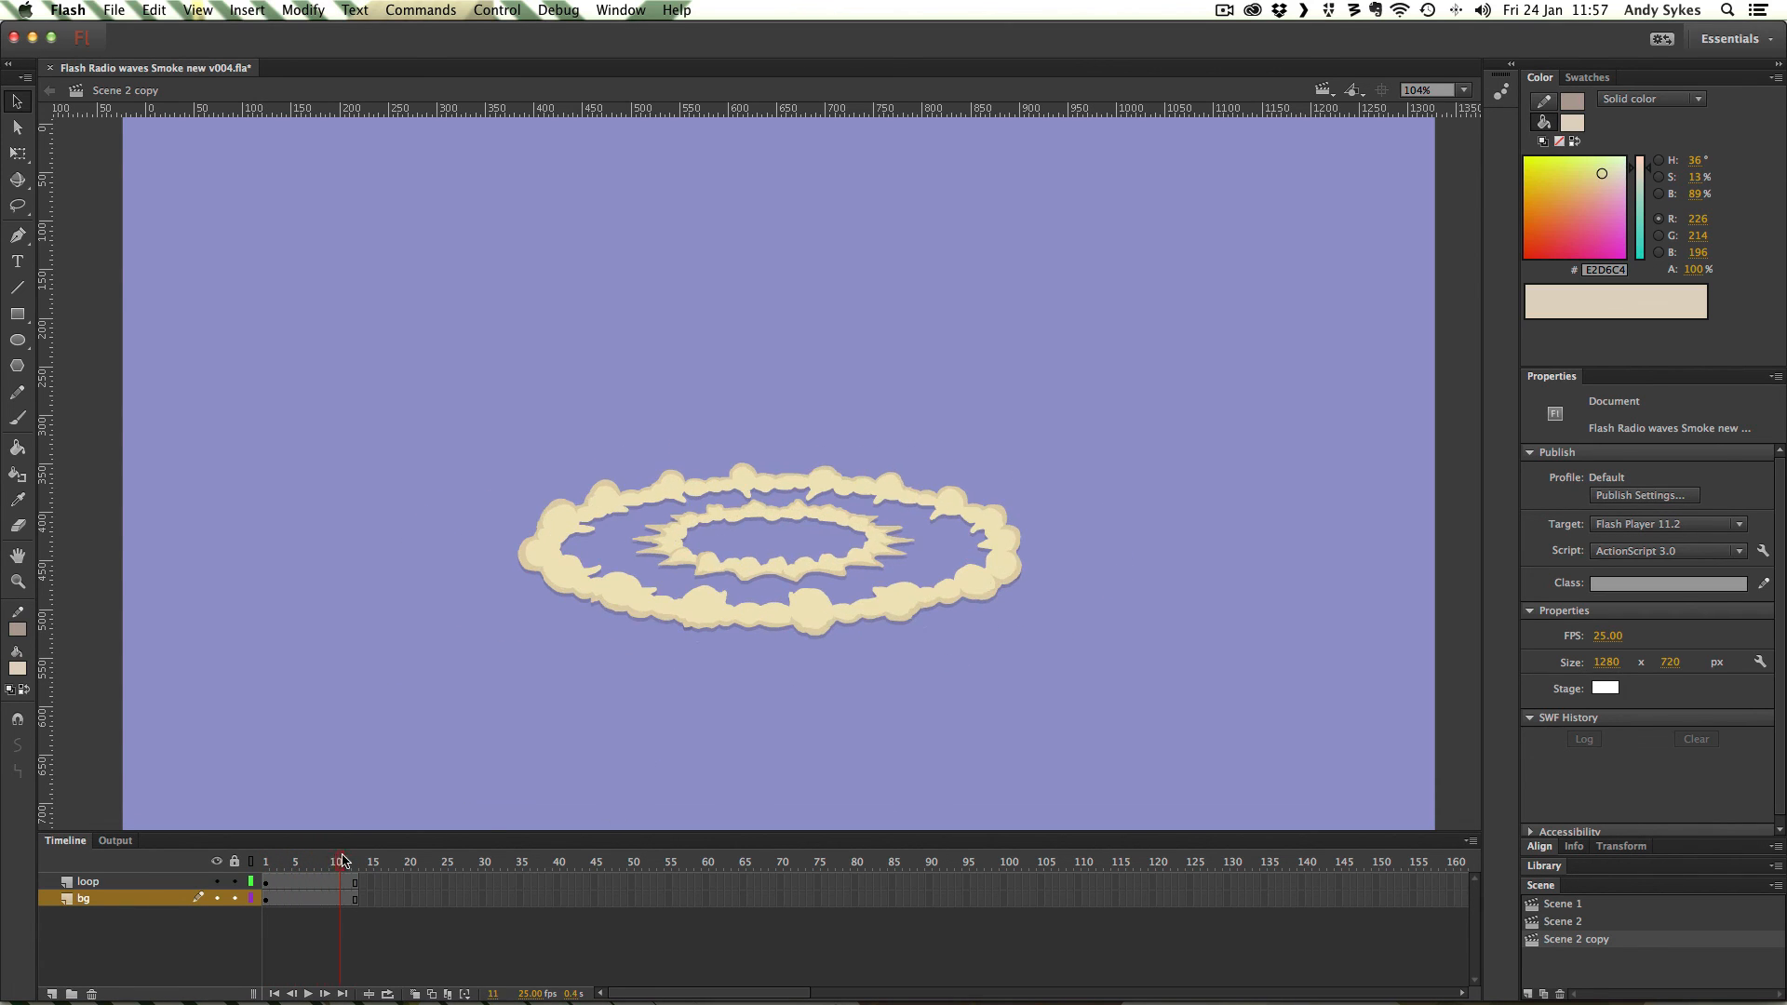
pyautogui.click(264, 860)
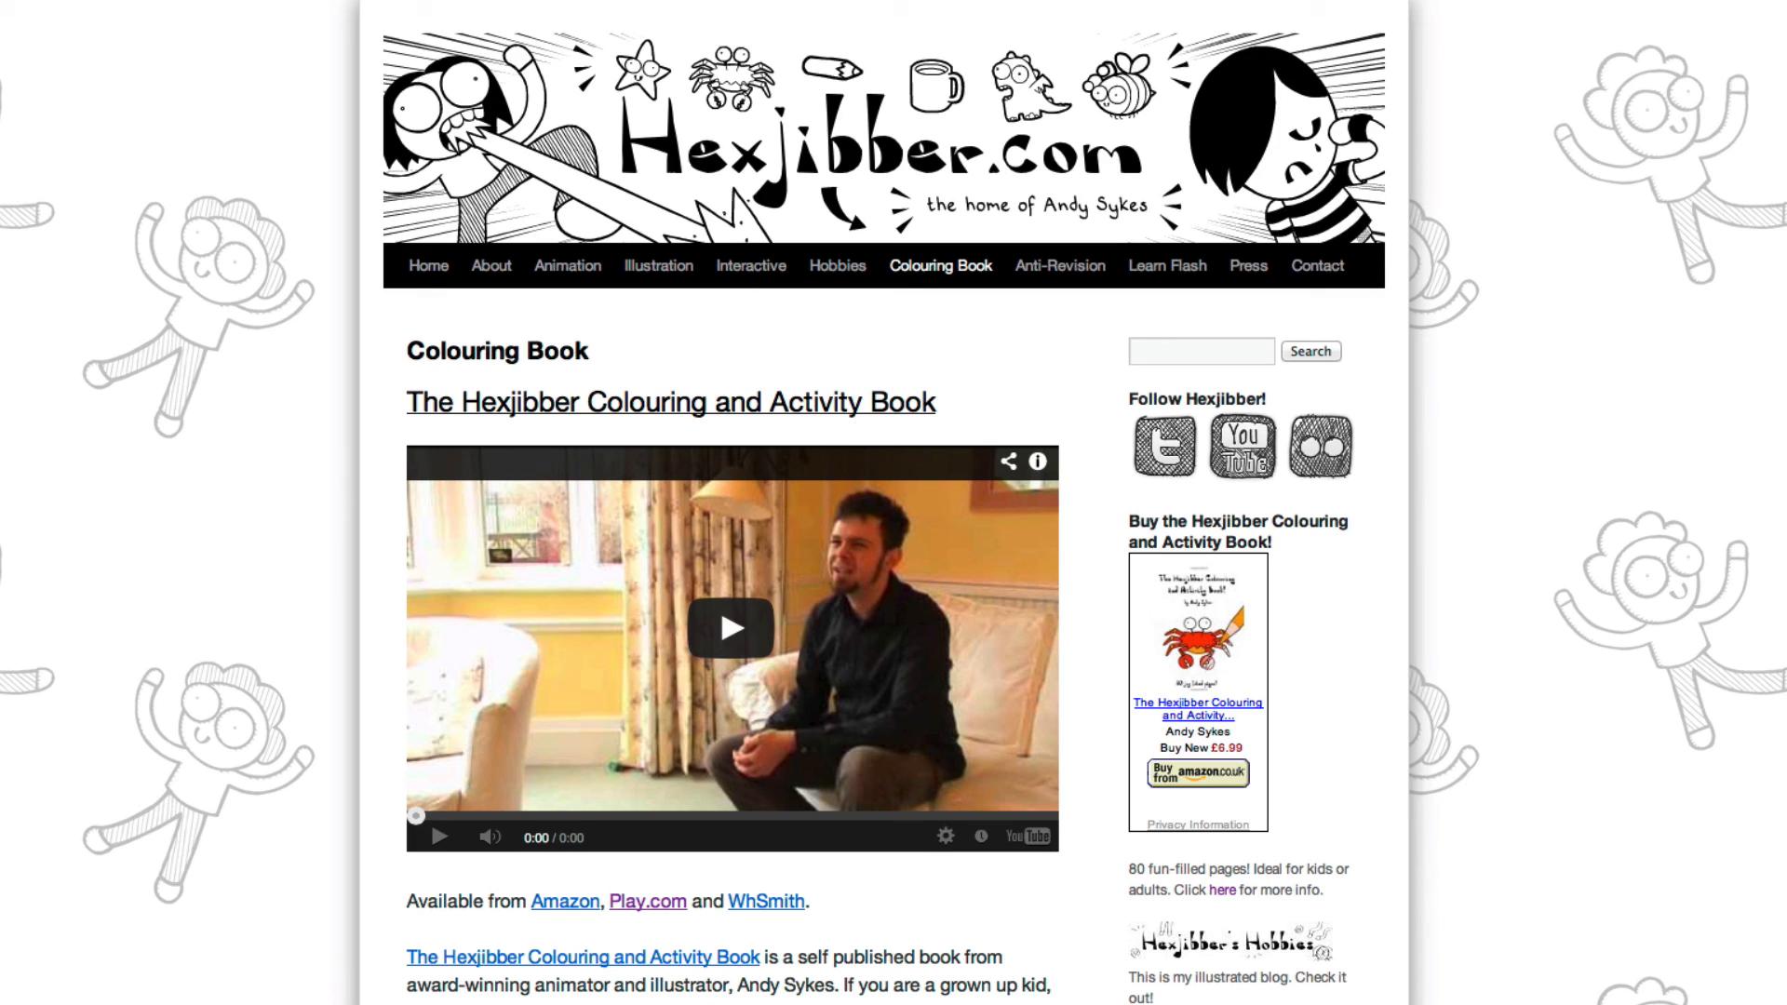
# Step: Play the Colouring Book video, then go to the Anti-Revision page
pyautogui.click(730, 628)
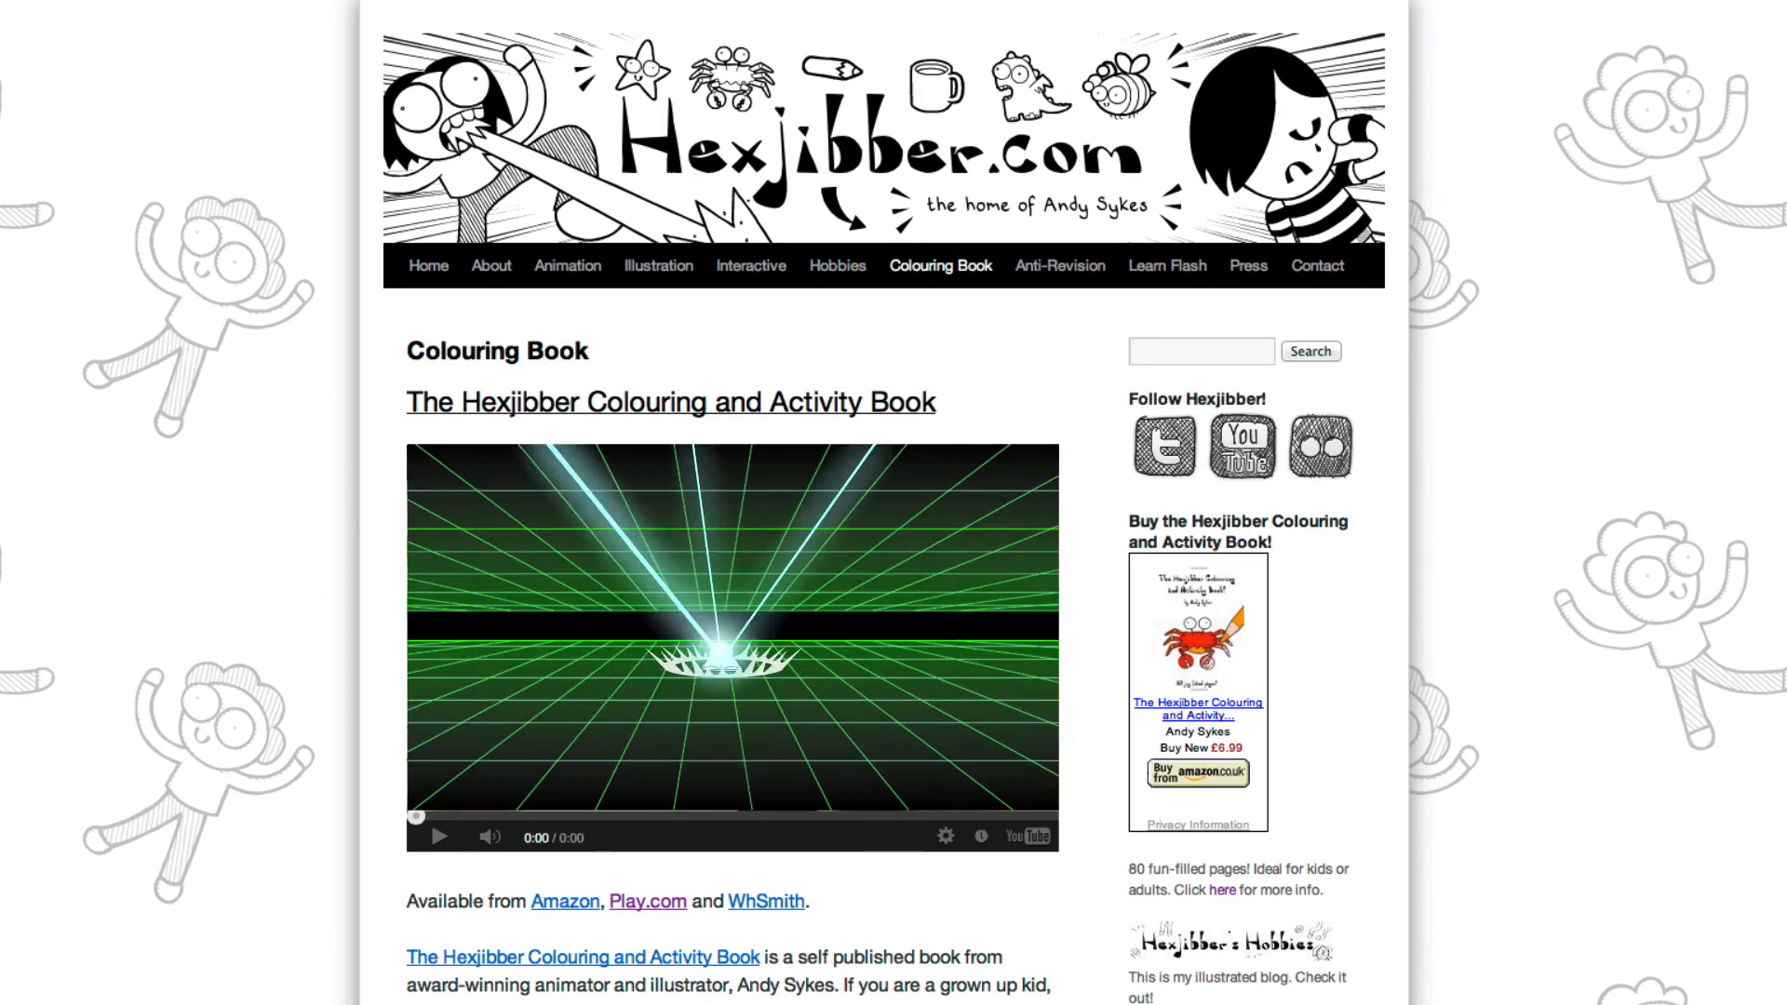
pyautogui.click(1057, 270)
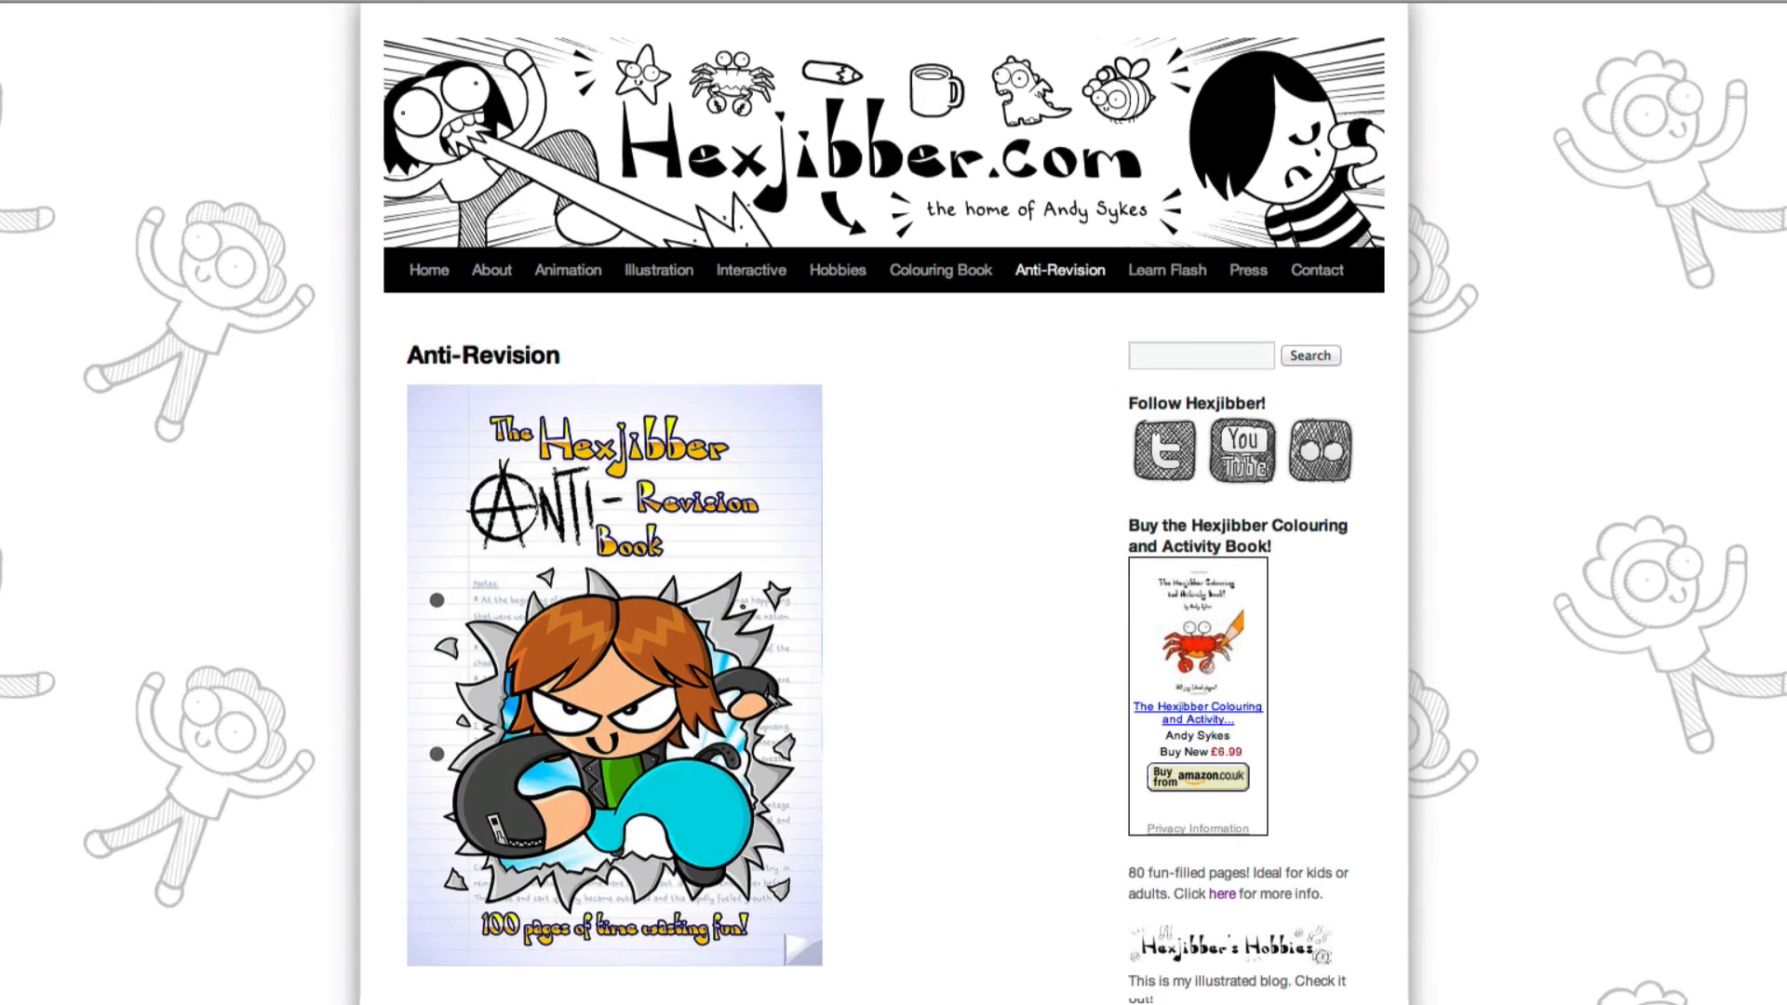